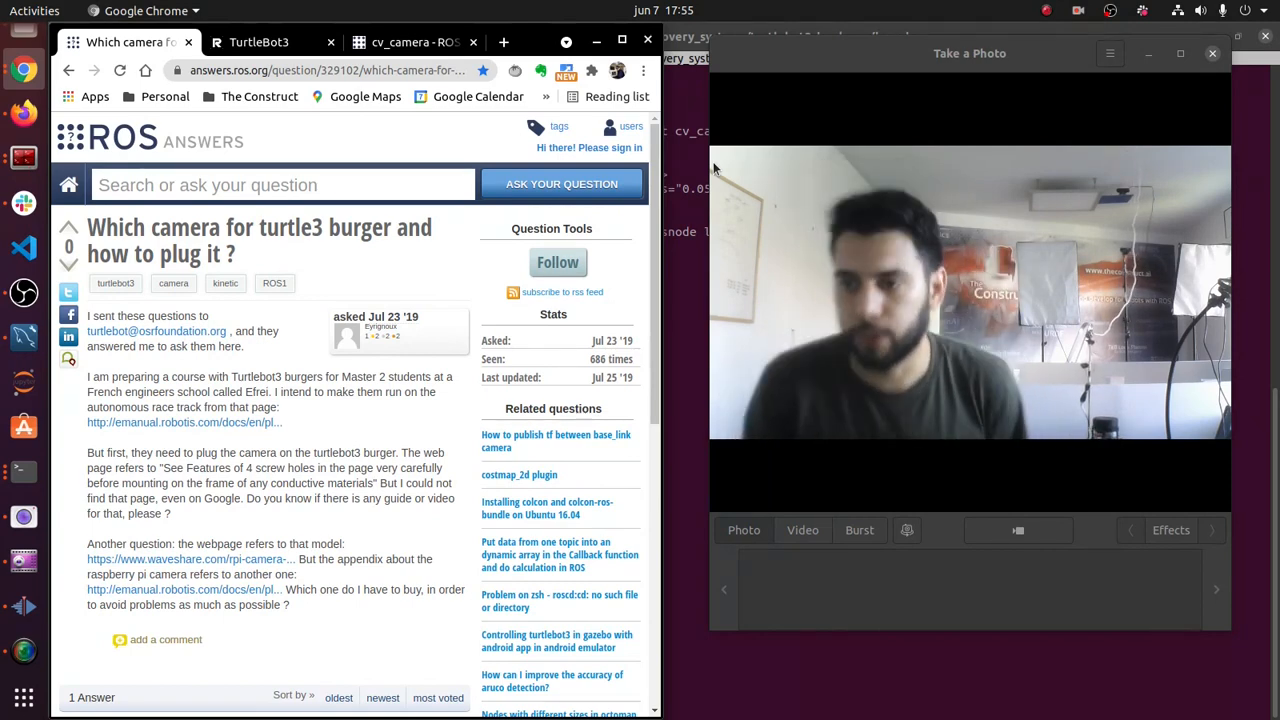
mouse_move(765, 232)
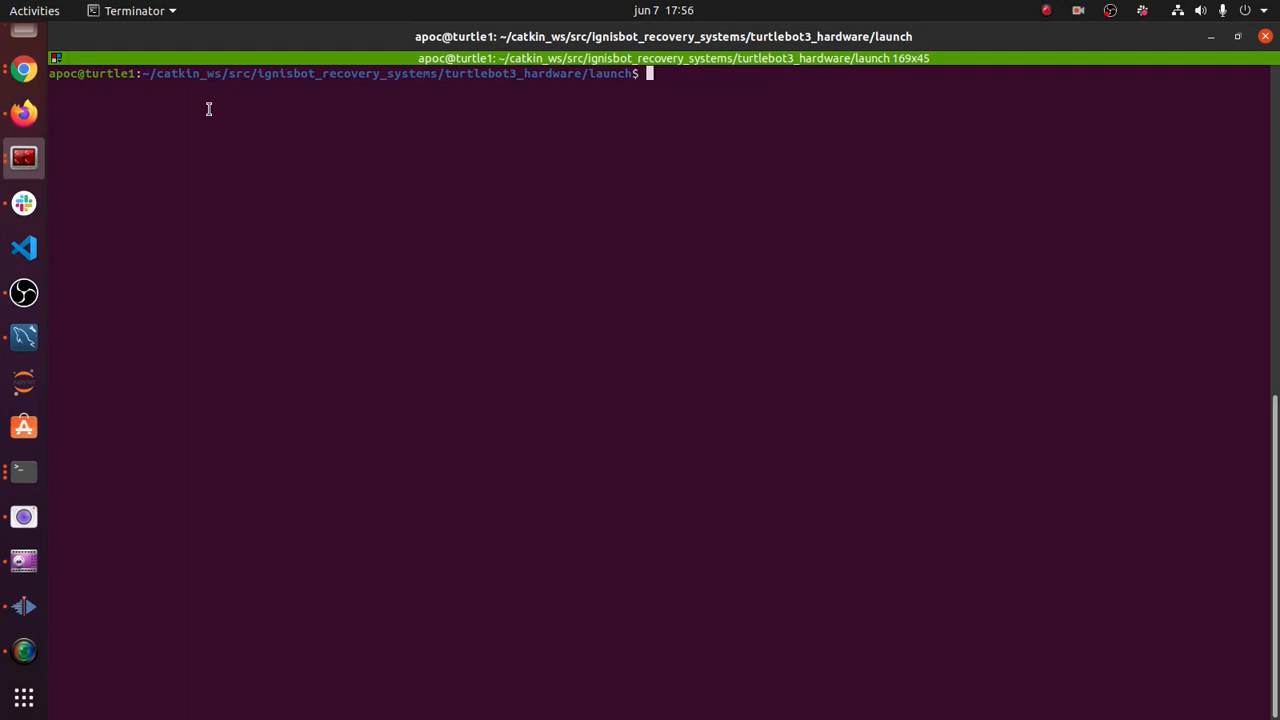
mouse_move(312, 136)
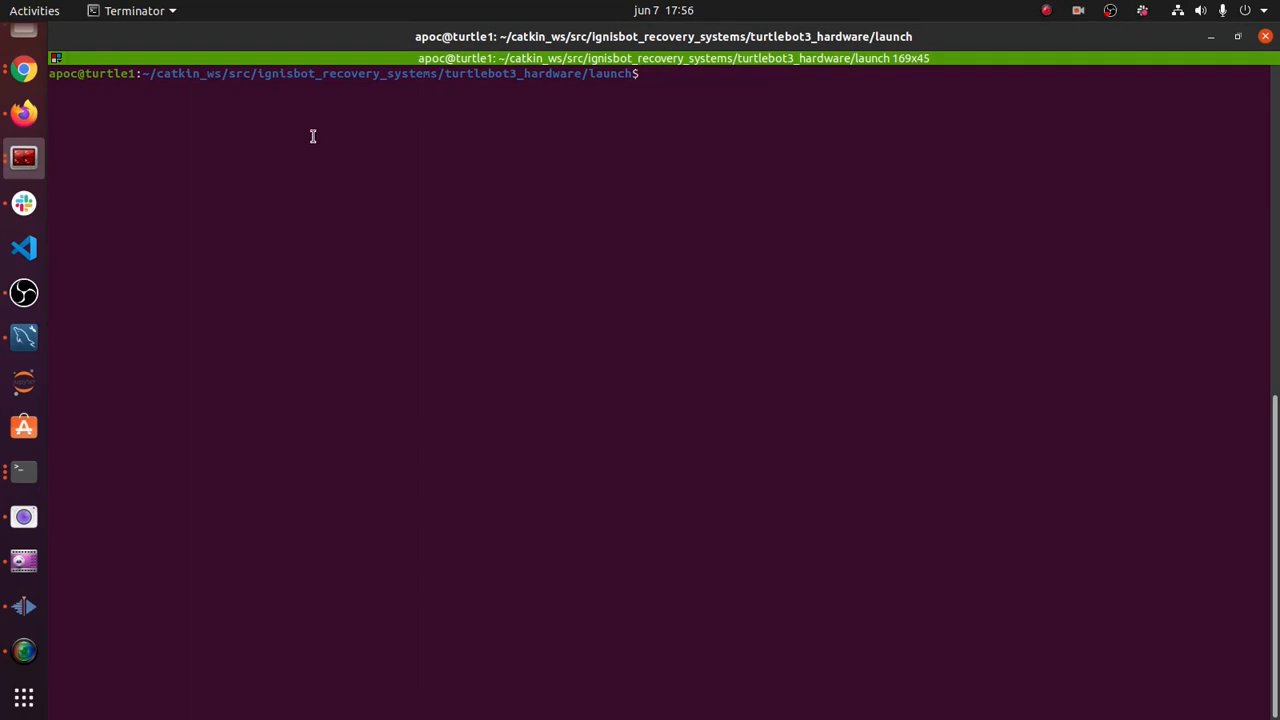
mouse_move(448, 106)
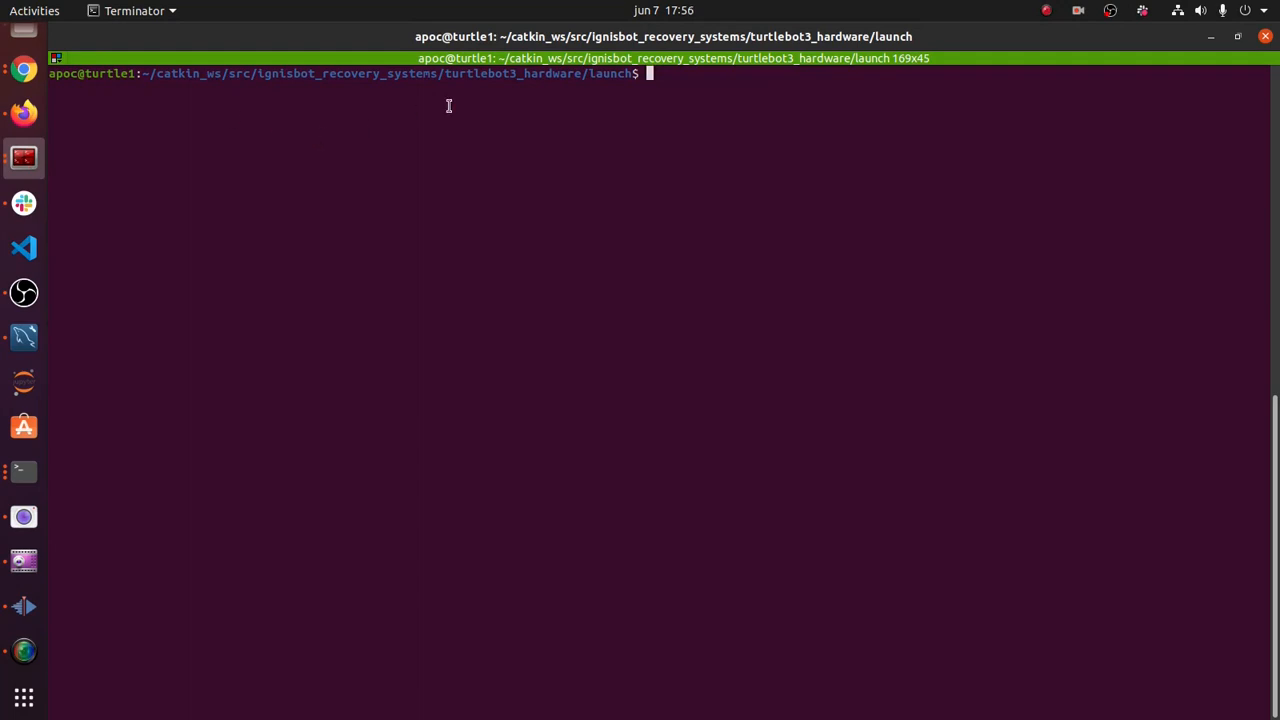
mouse_move(304, 148)
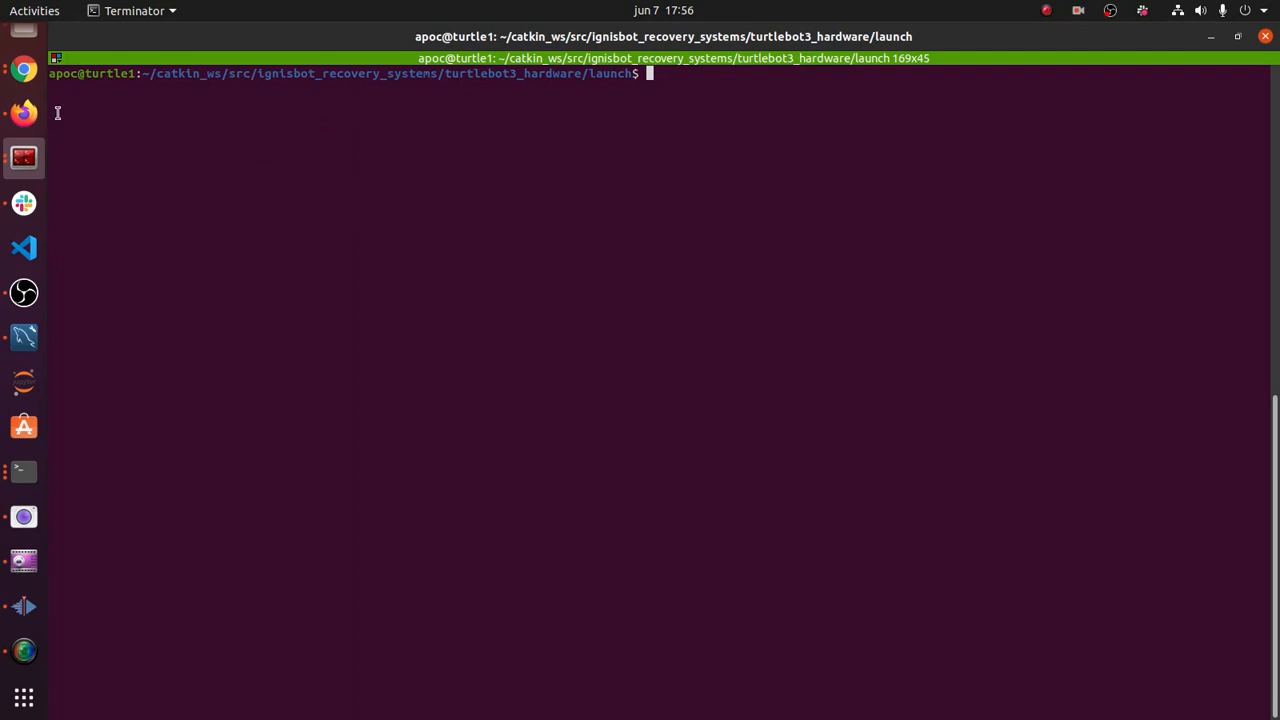
mouse_move(23, 113)
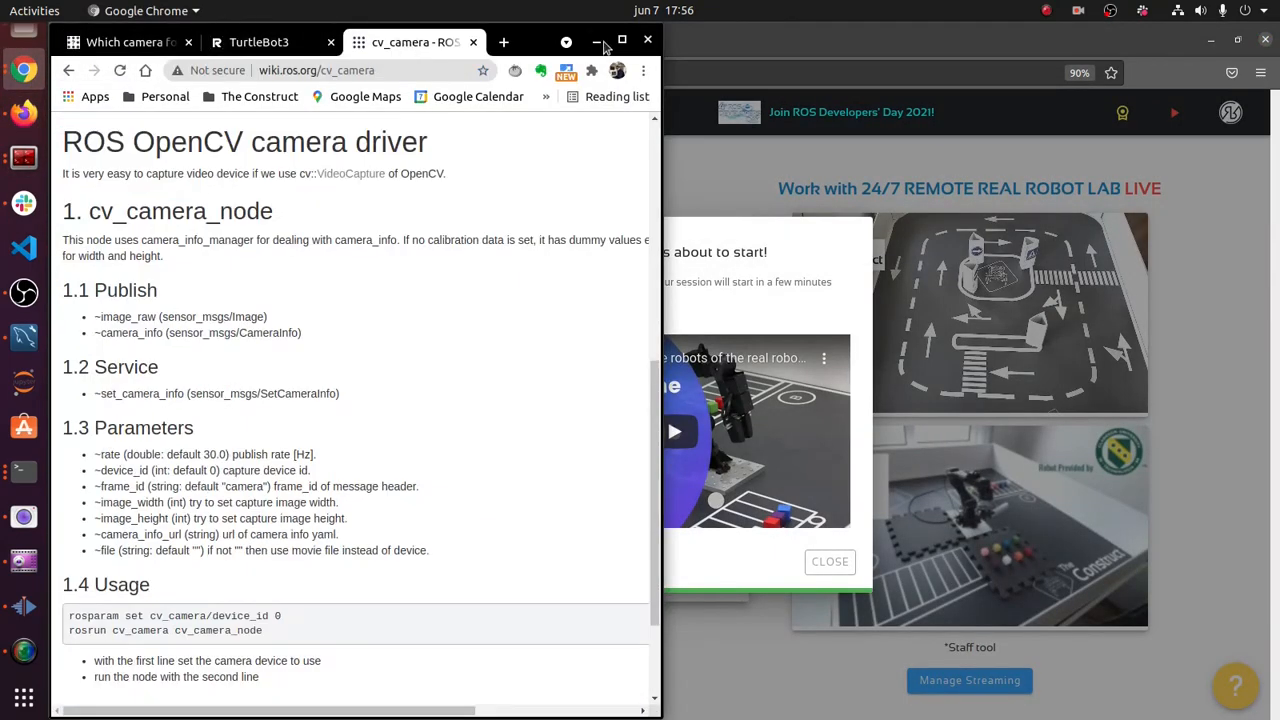
- Maximize the browser and scroll the cv_camera page to highlight the image_raw published topic
click(622, 41)
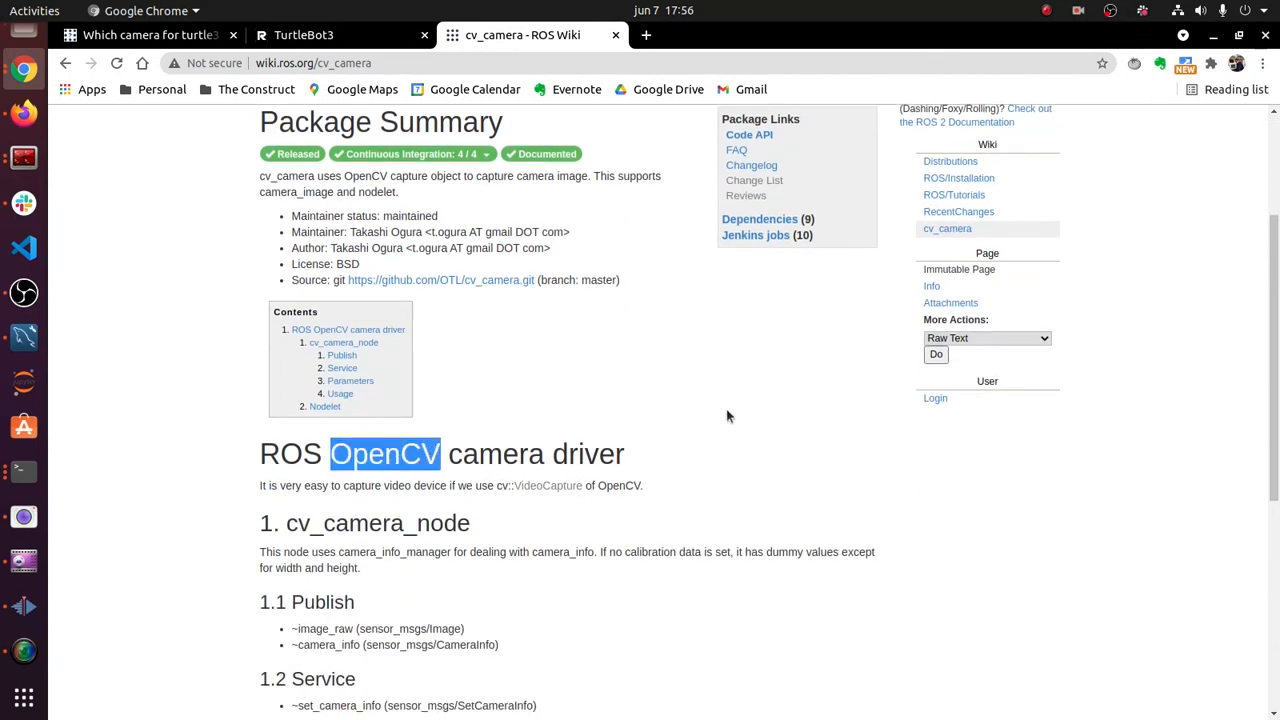
scroll(down, 3)
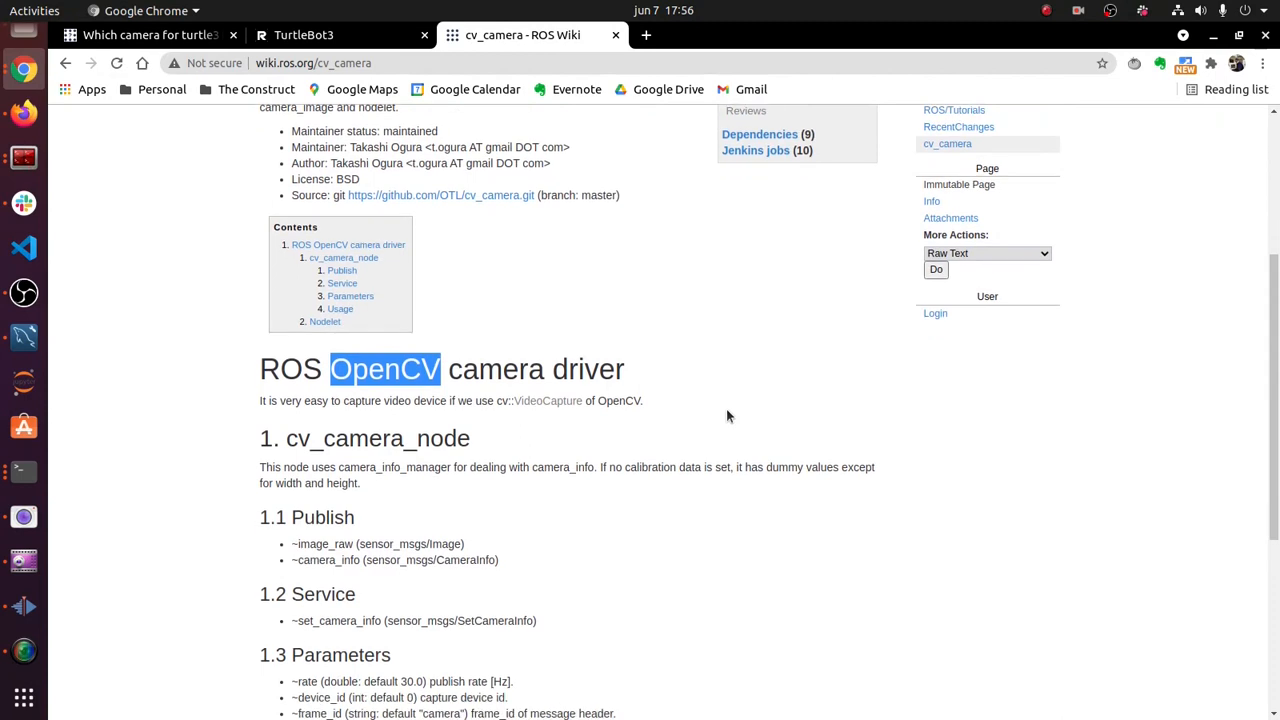
scroll(down, 3)
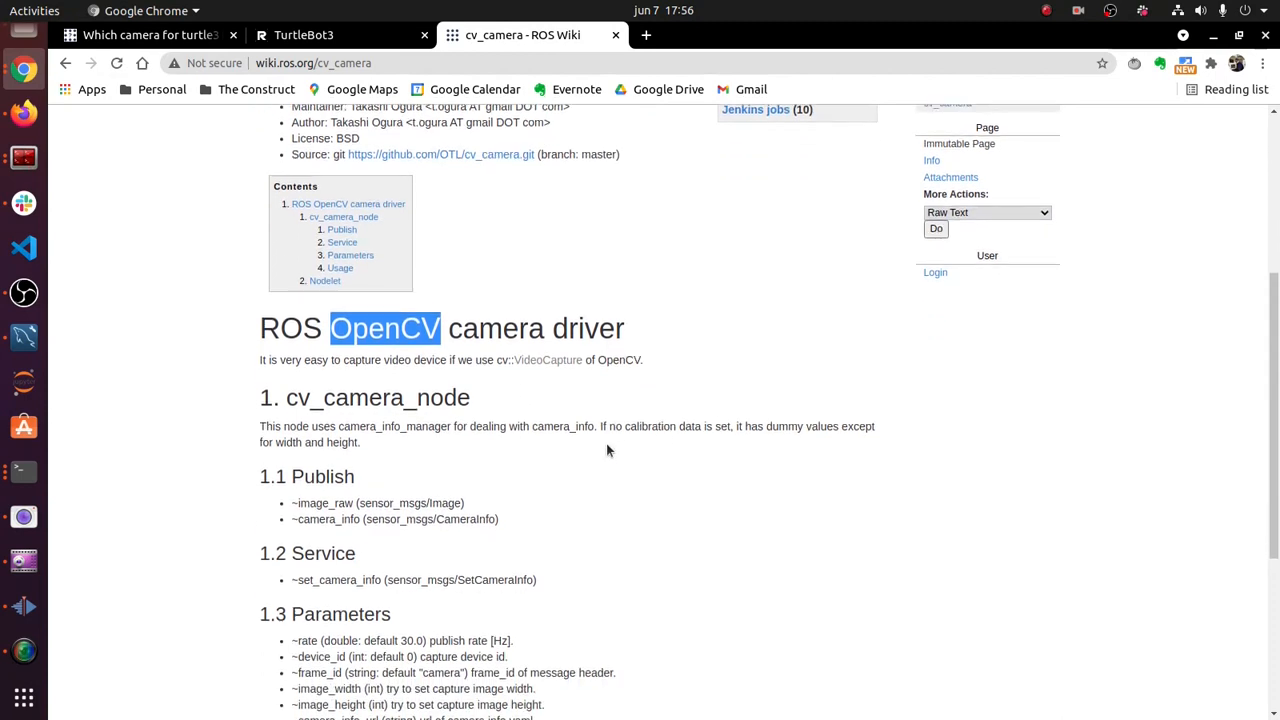
scroll(down, 3)
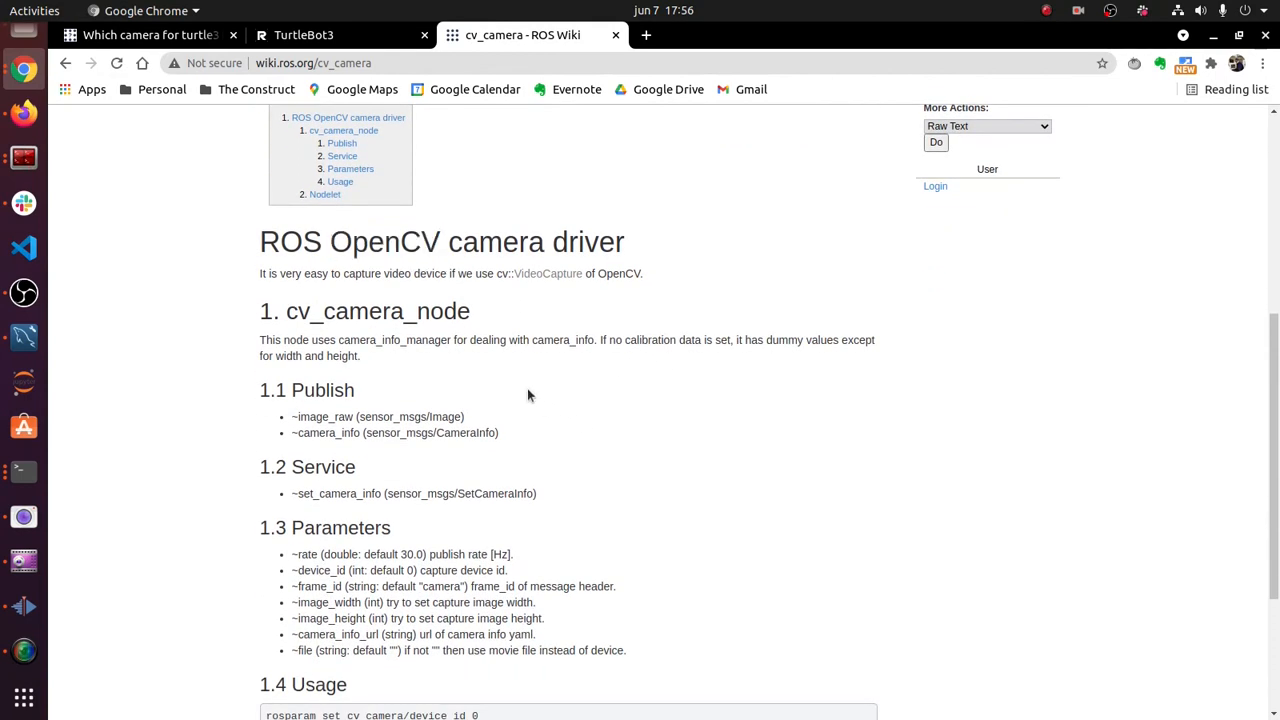
scroll(up, 3)
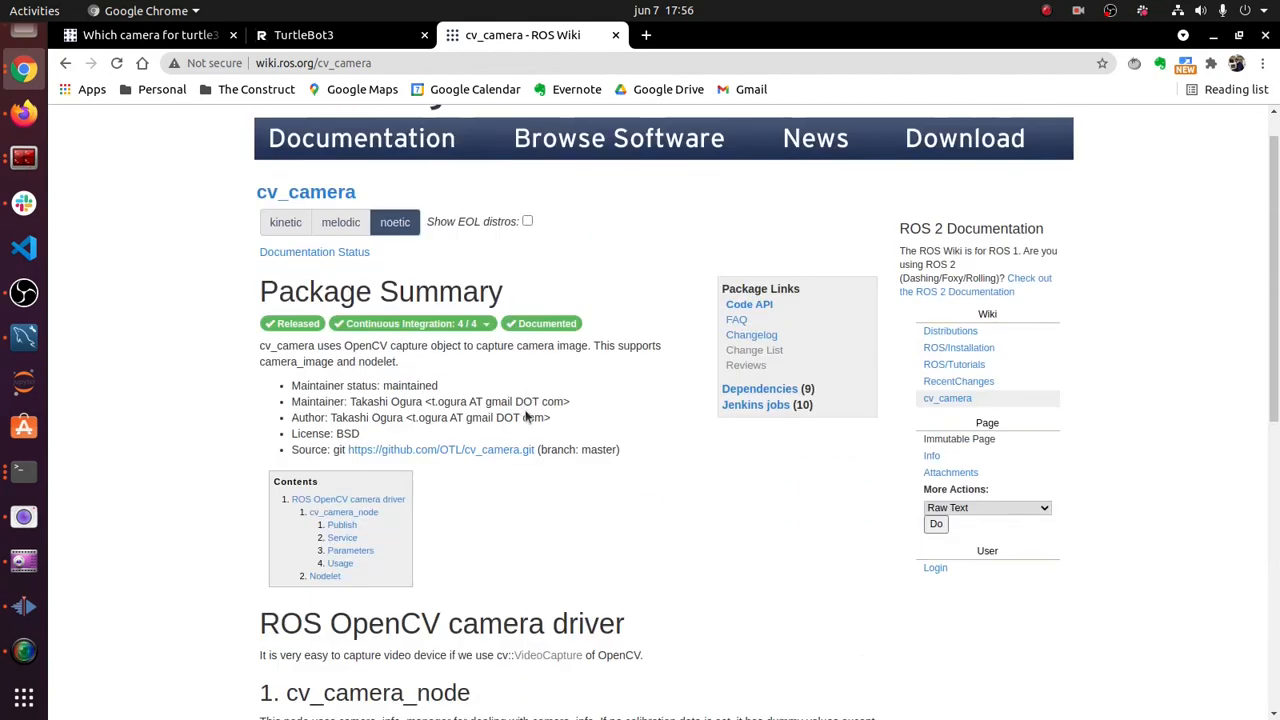
mouse_move(405, 449)
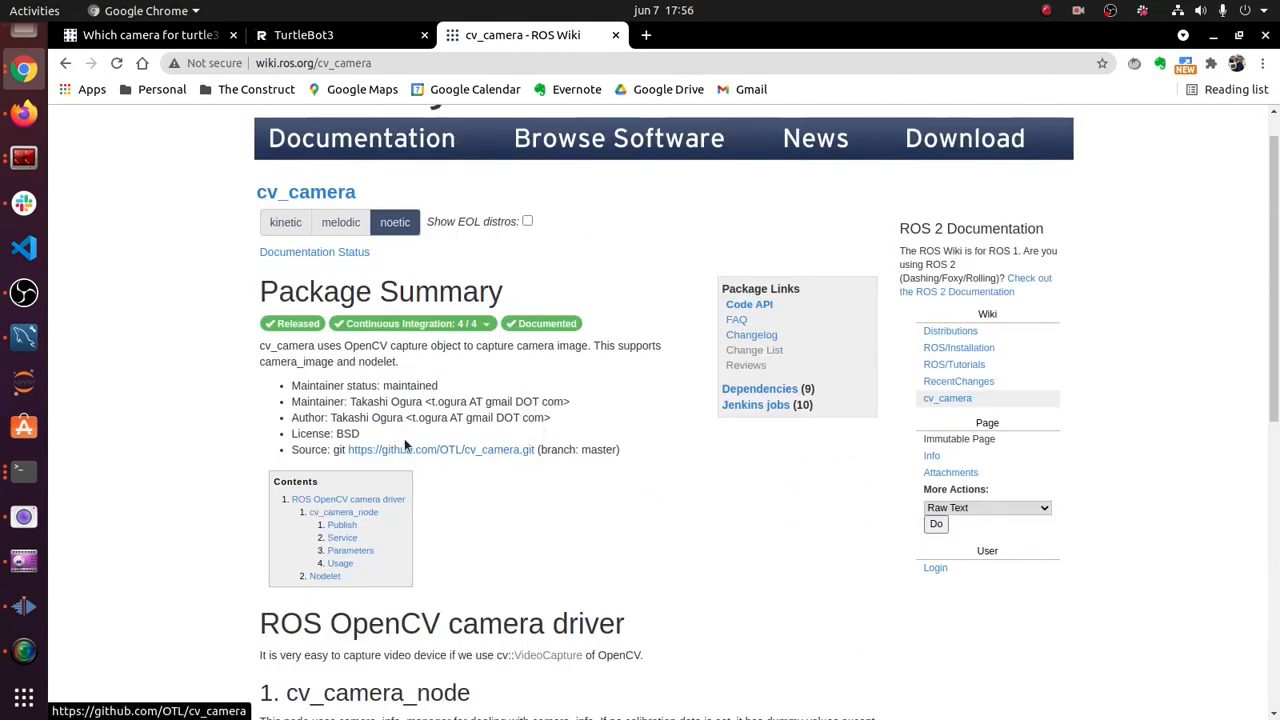
scroll(down, 3)
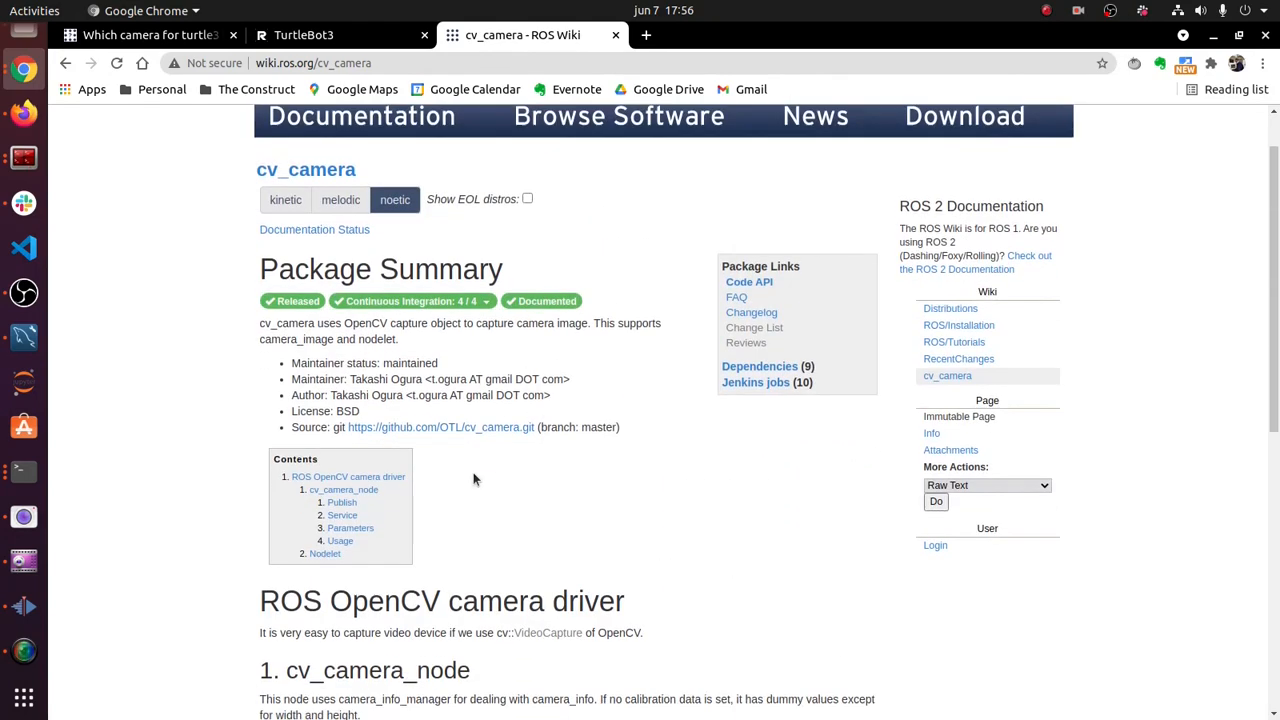
scroll(down, 3)
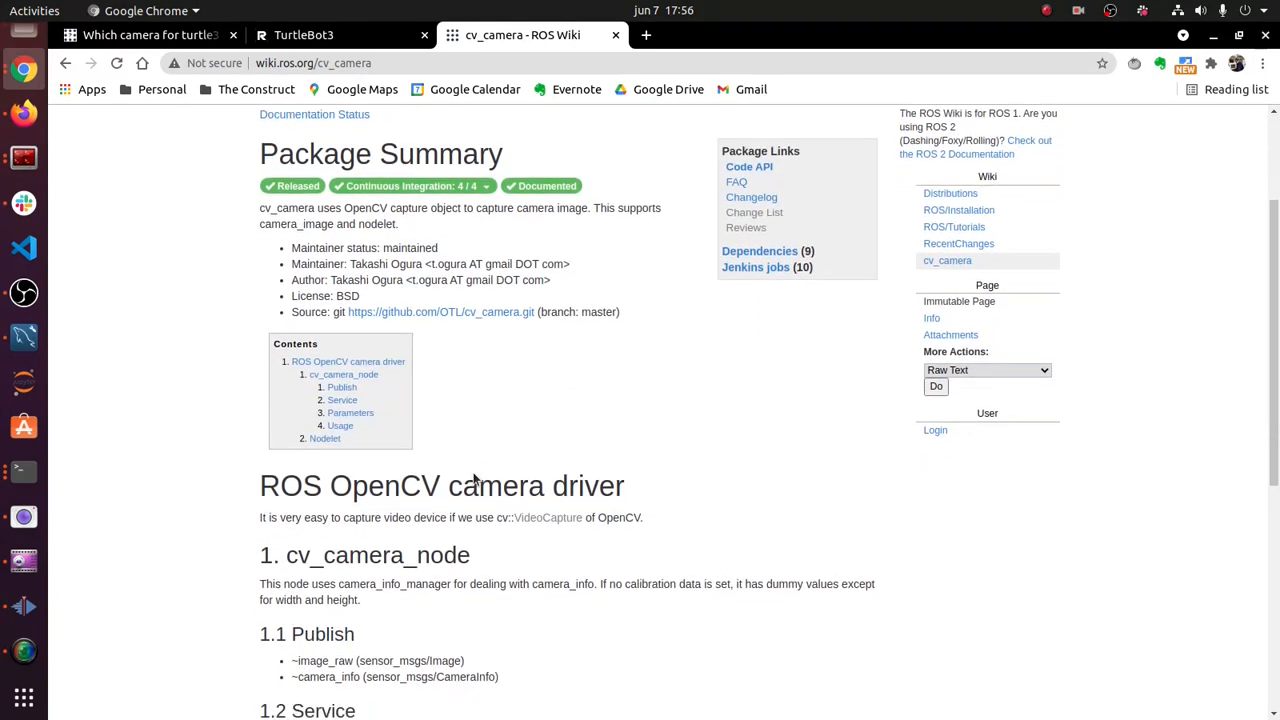
scroll(down, 3)
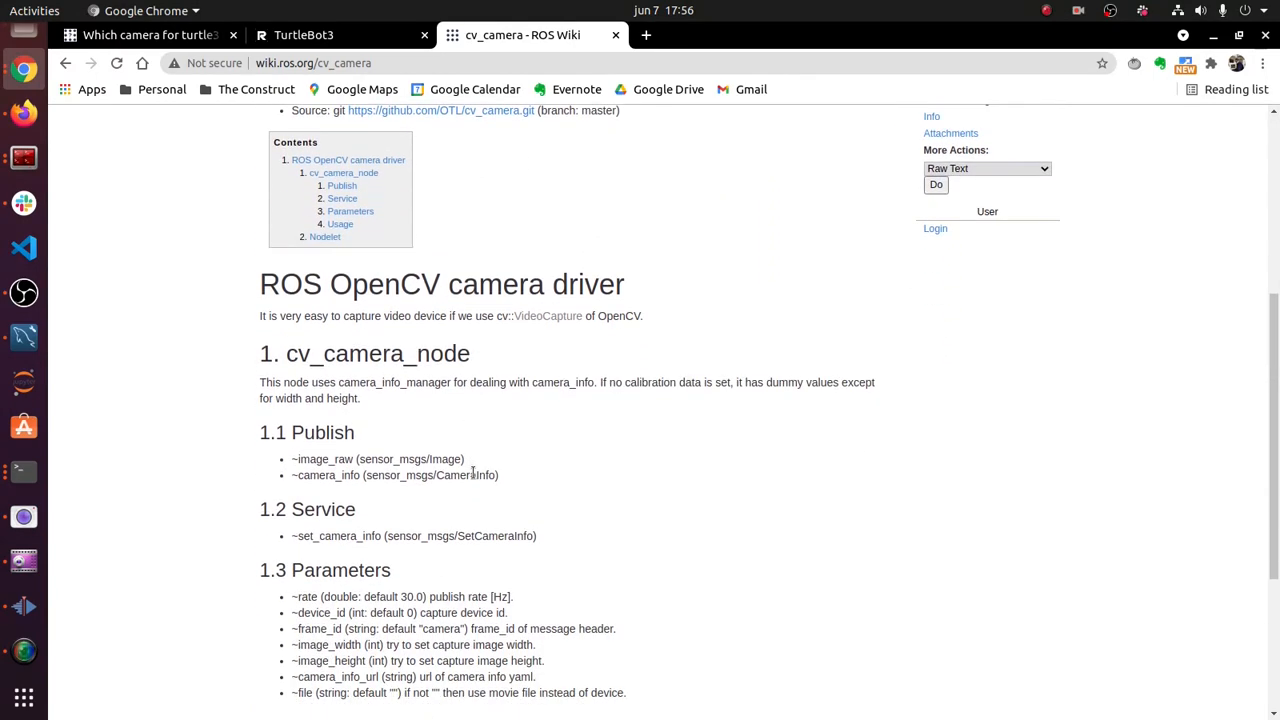
scroll(down, 3)
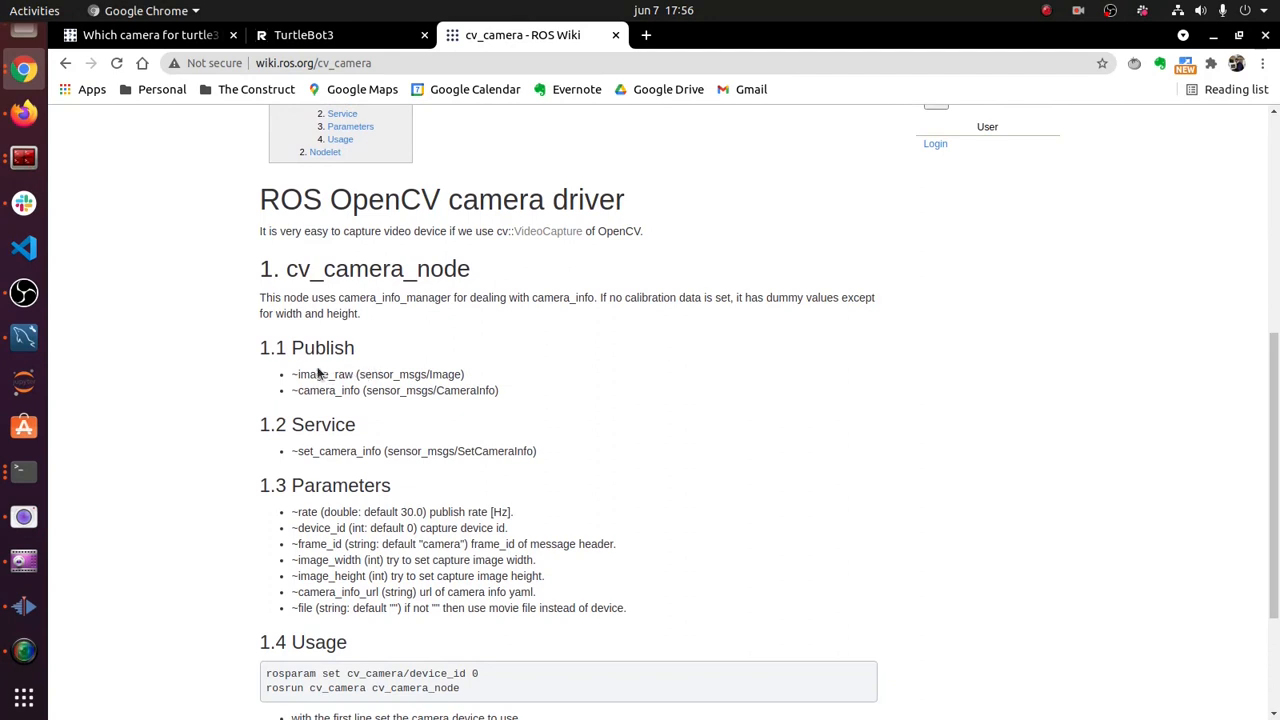
drag(311, 374, 450, 374)
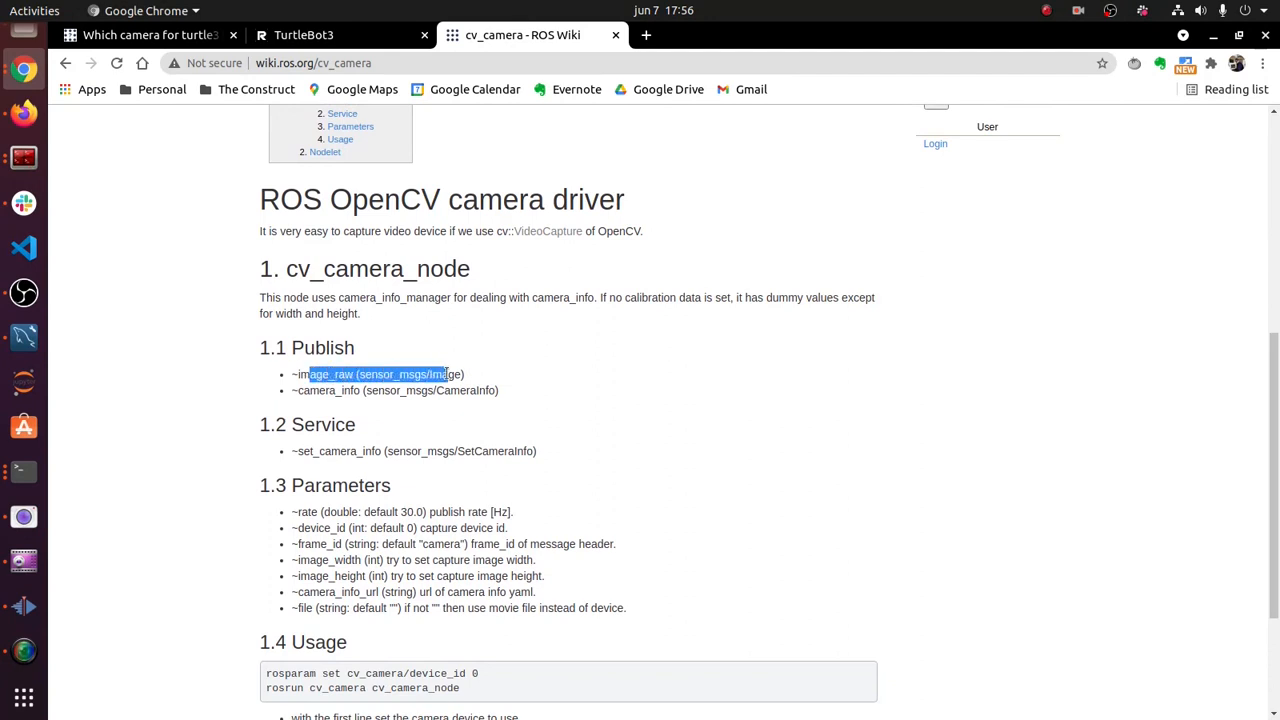
- Scroll to the parameters and highlight frame_id and its default value 'camera'
scroll(down, 3)
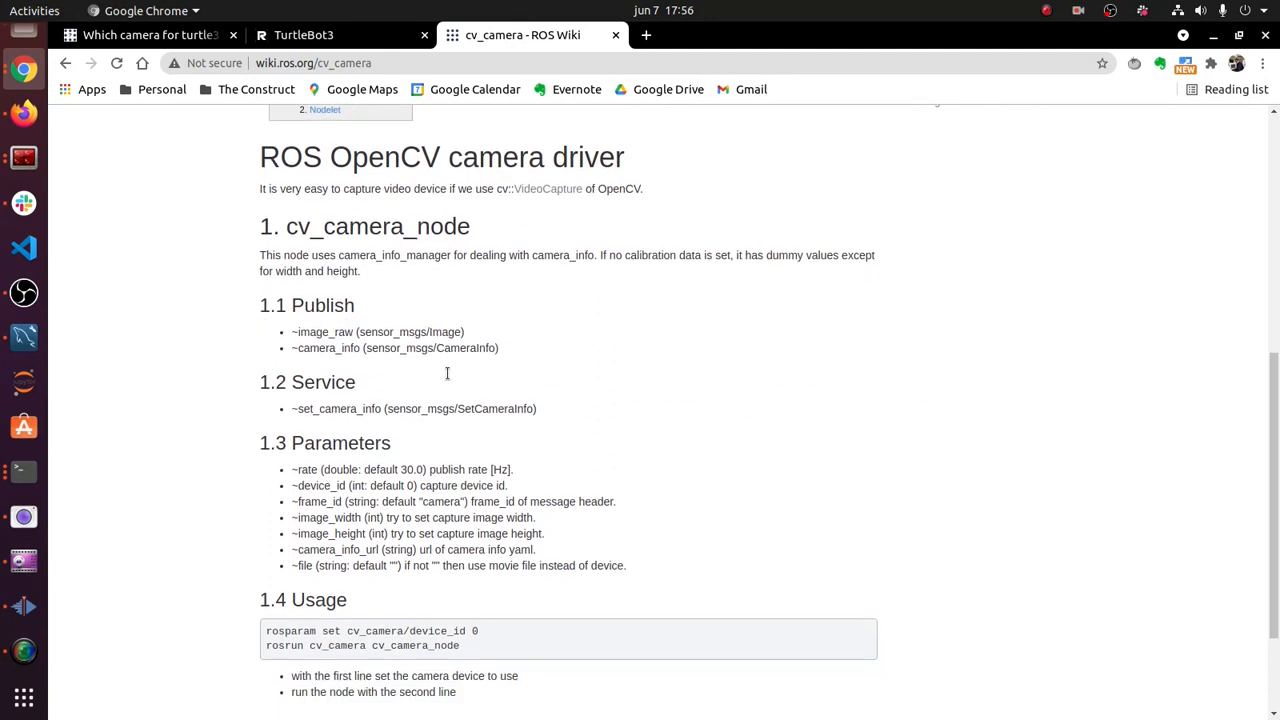
scroll(down, 3)
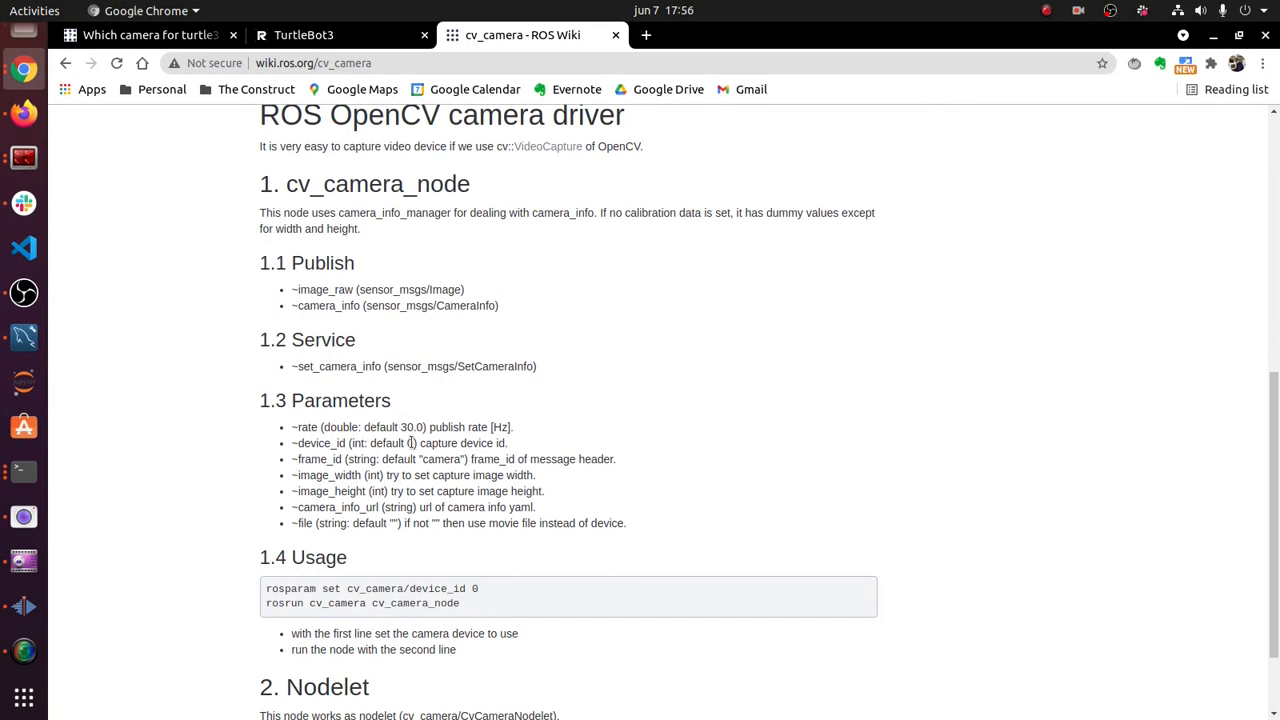
double_click(320, 459)
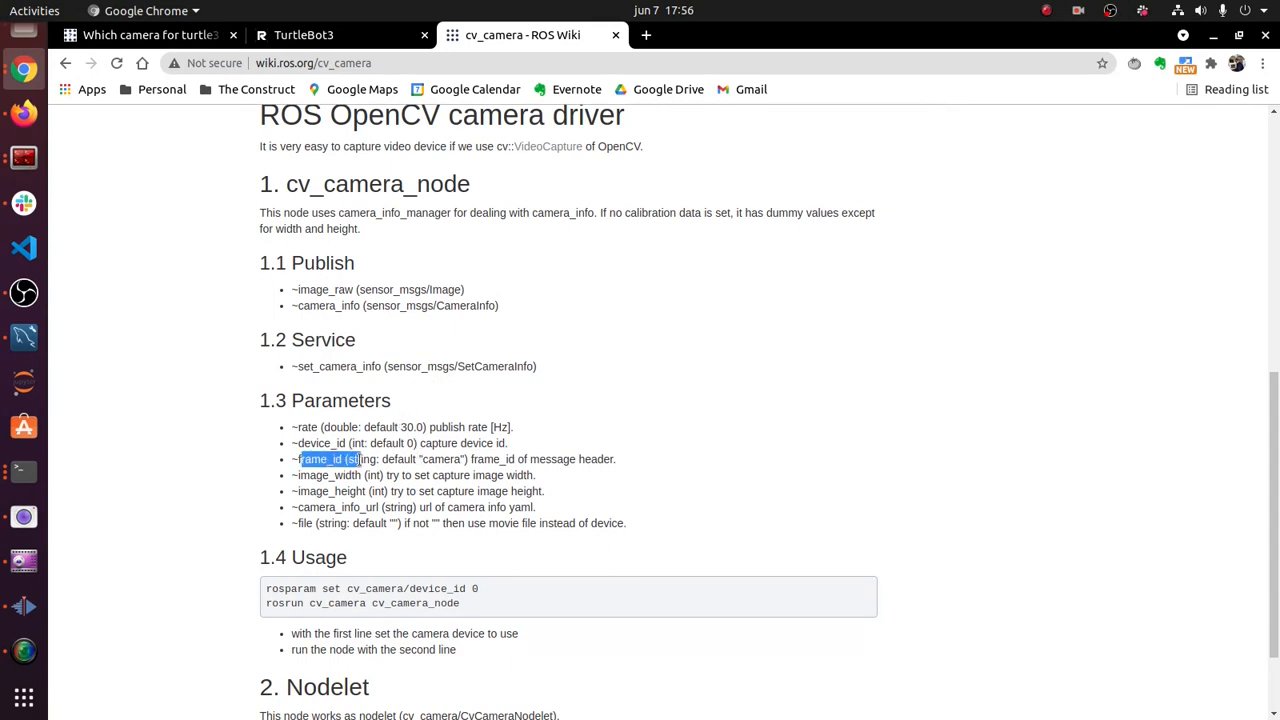
double_click(441, 459)
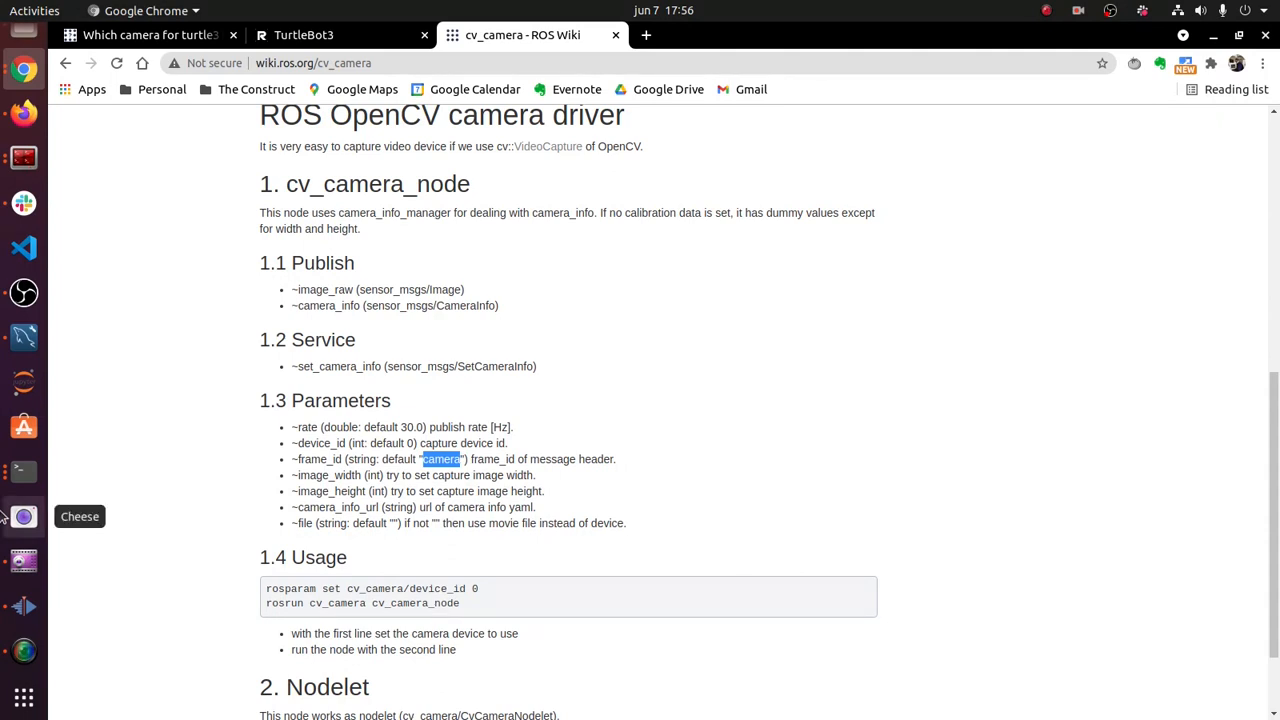
- Launch Cheese from the dock to show the live webcam preview
click(23, 516)
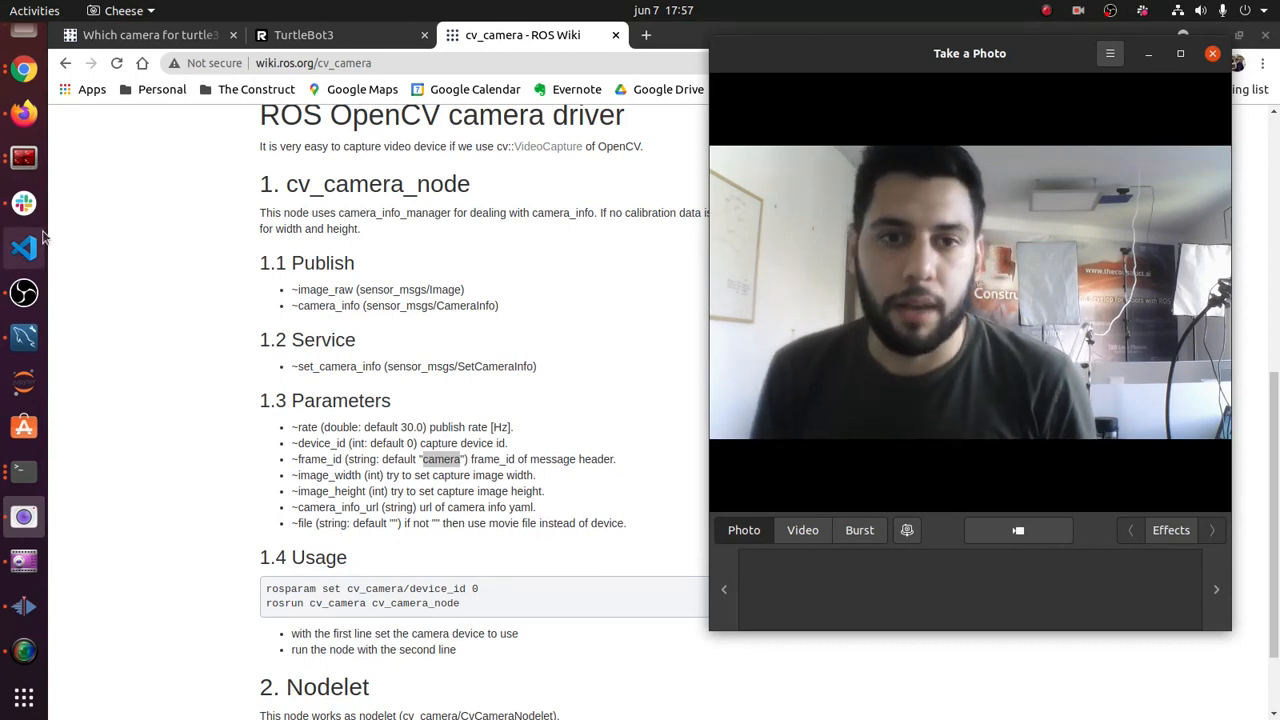
mouse_move(23, 158)
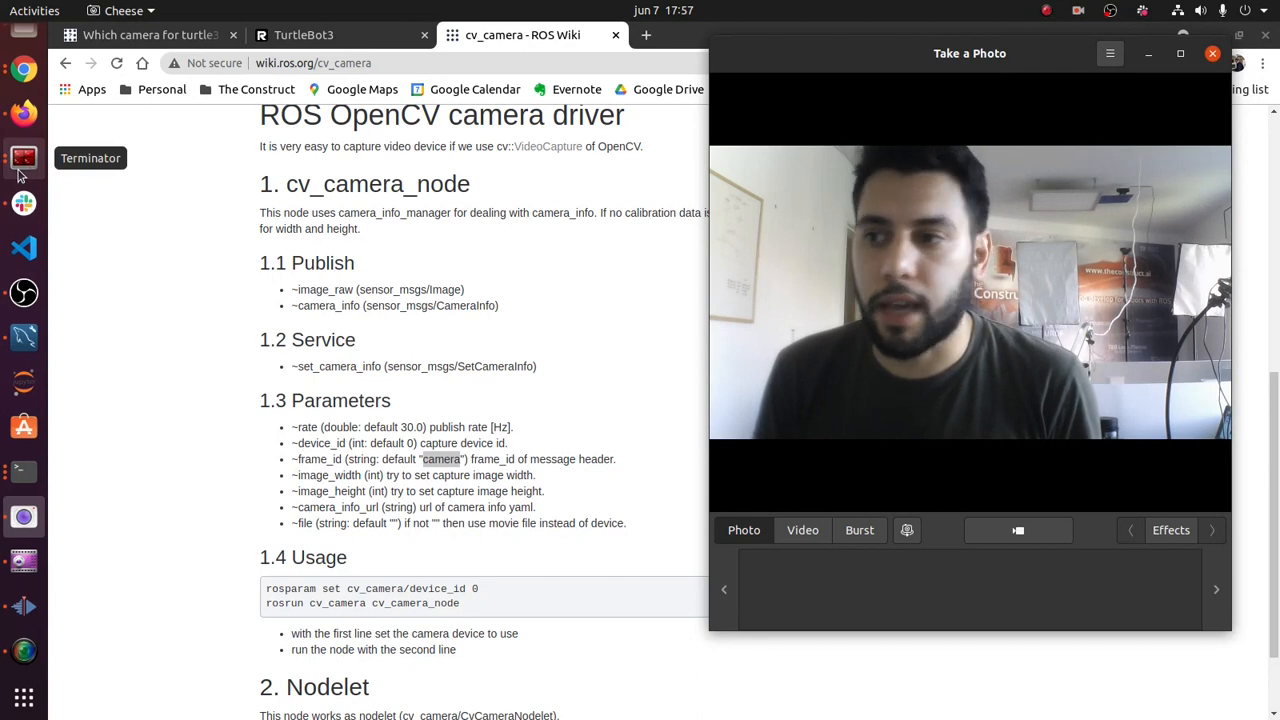
- Bring Terminator forward and run 'cd -' to return to /opt/ros/melodic/share/cv_camera
click(23, 158)
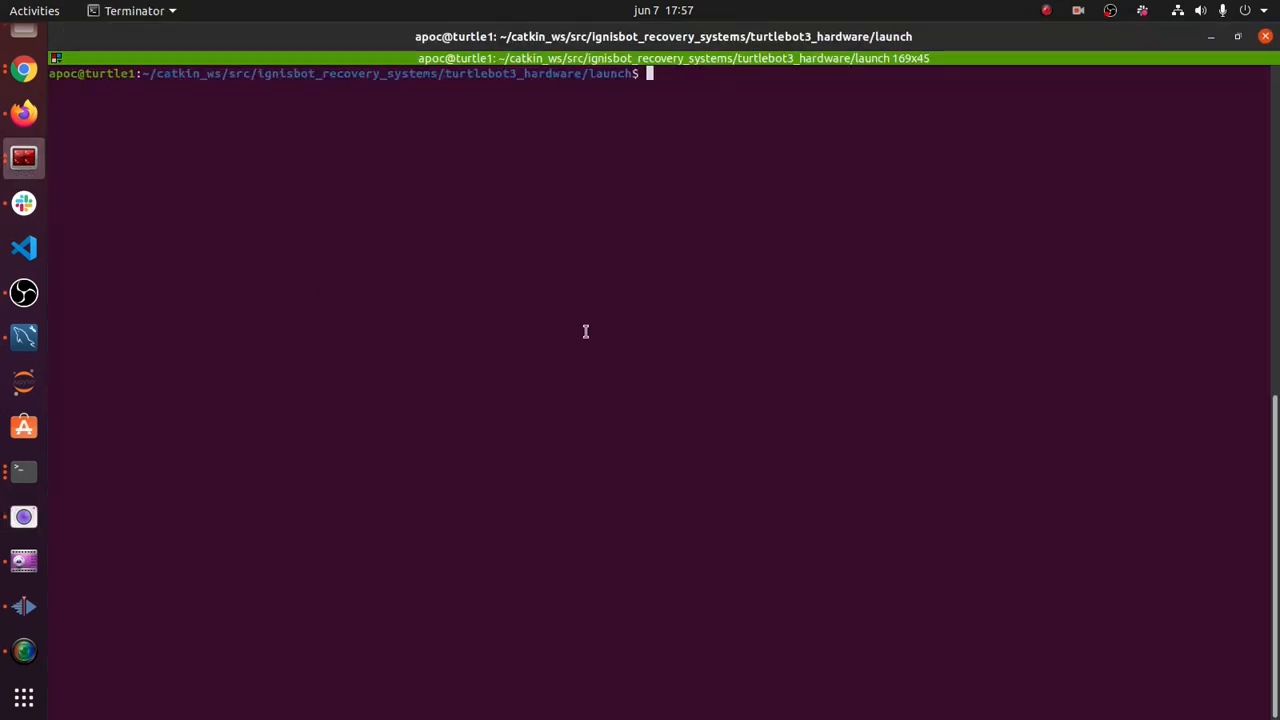
mouse_move(538, 319)
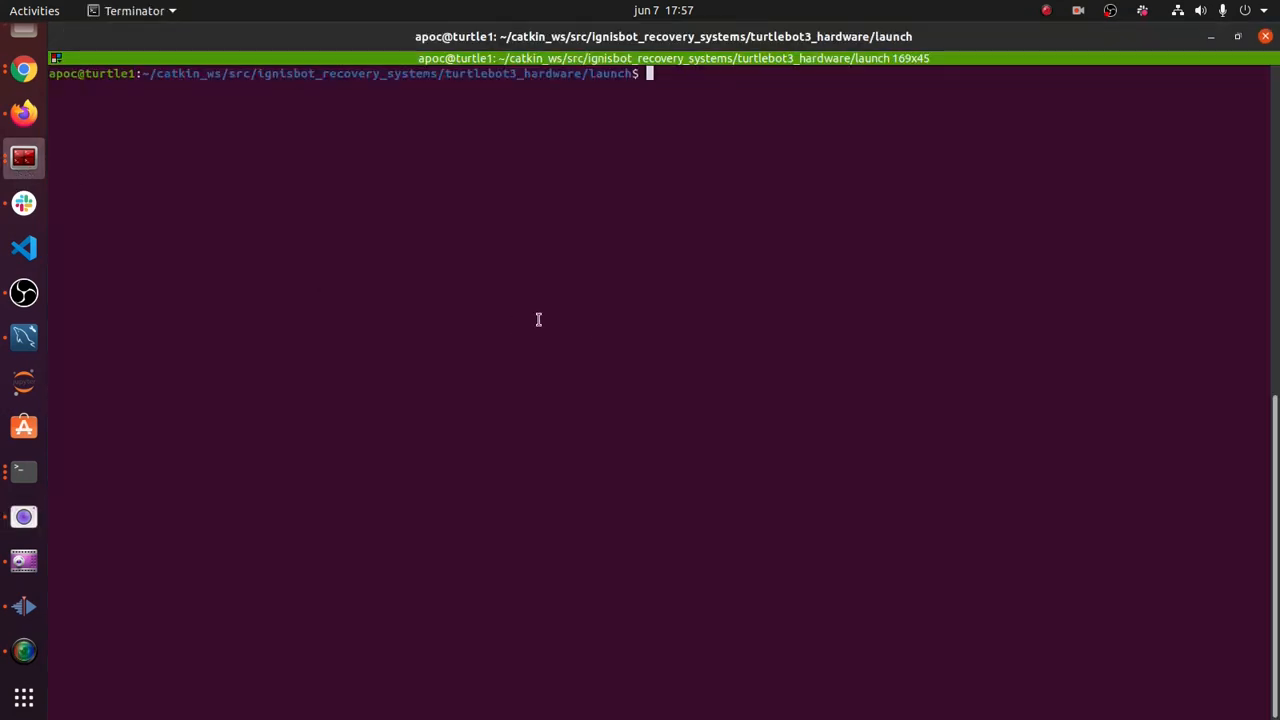
double_click(490, 73)
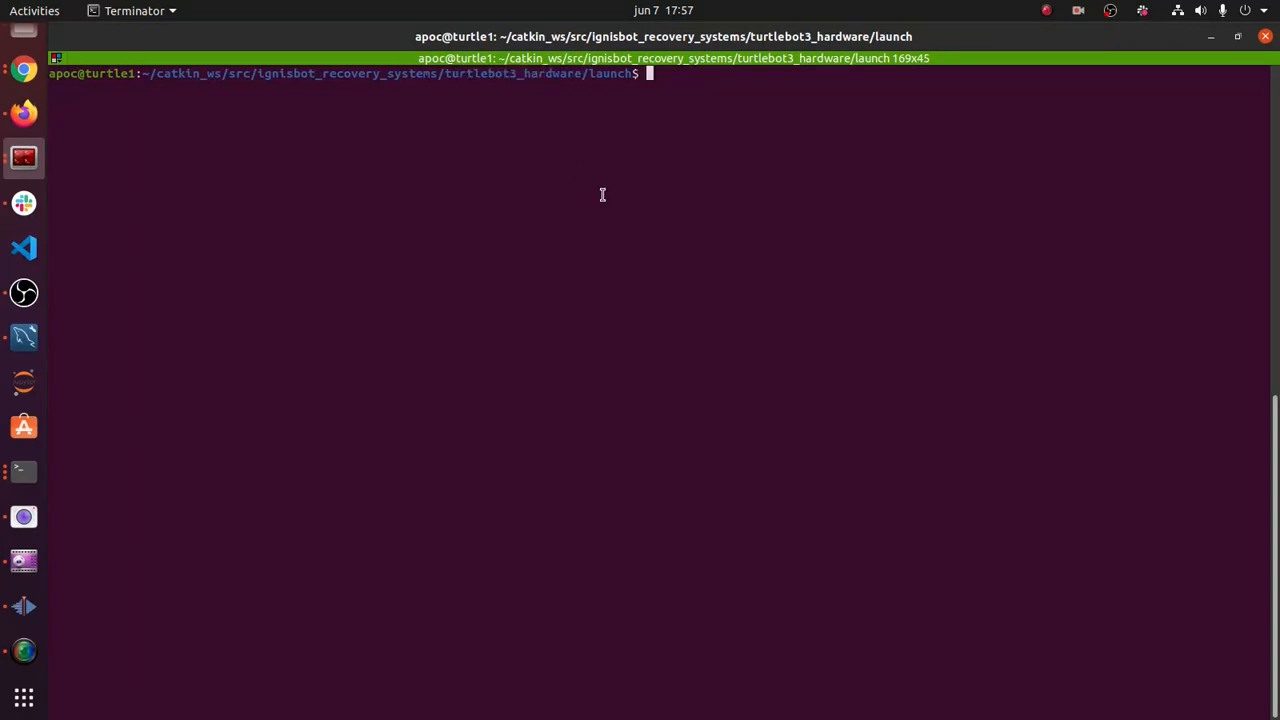
text(cd -)
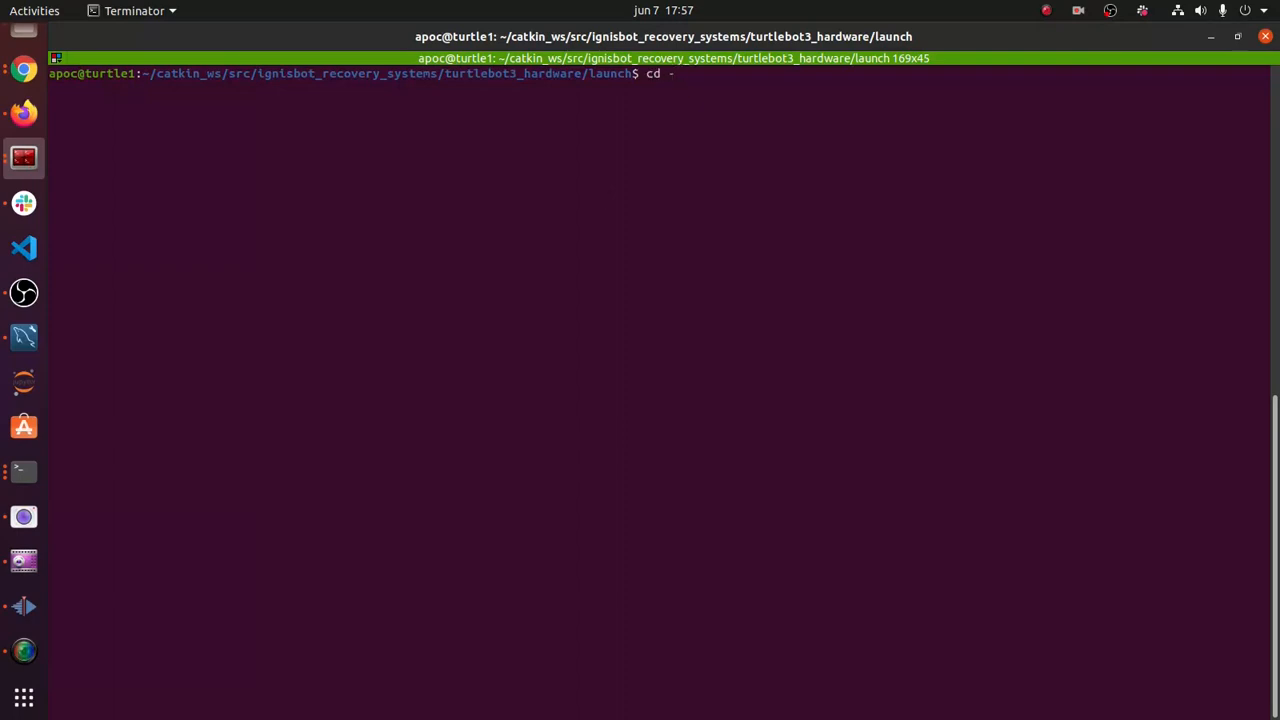
key(Return)
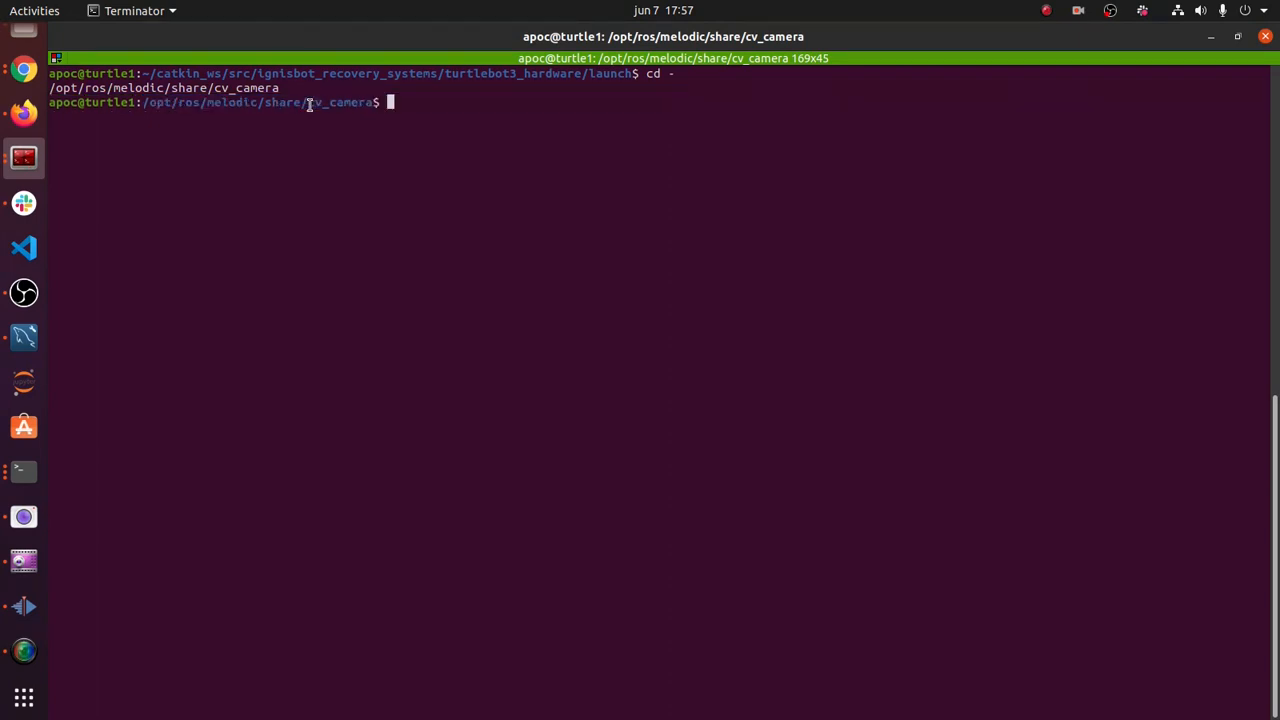
double_click(336, 102)
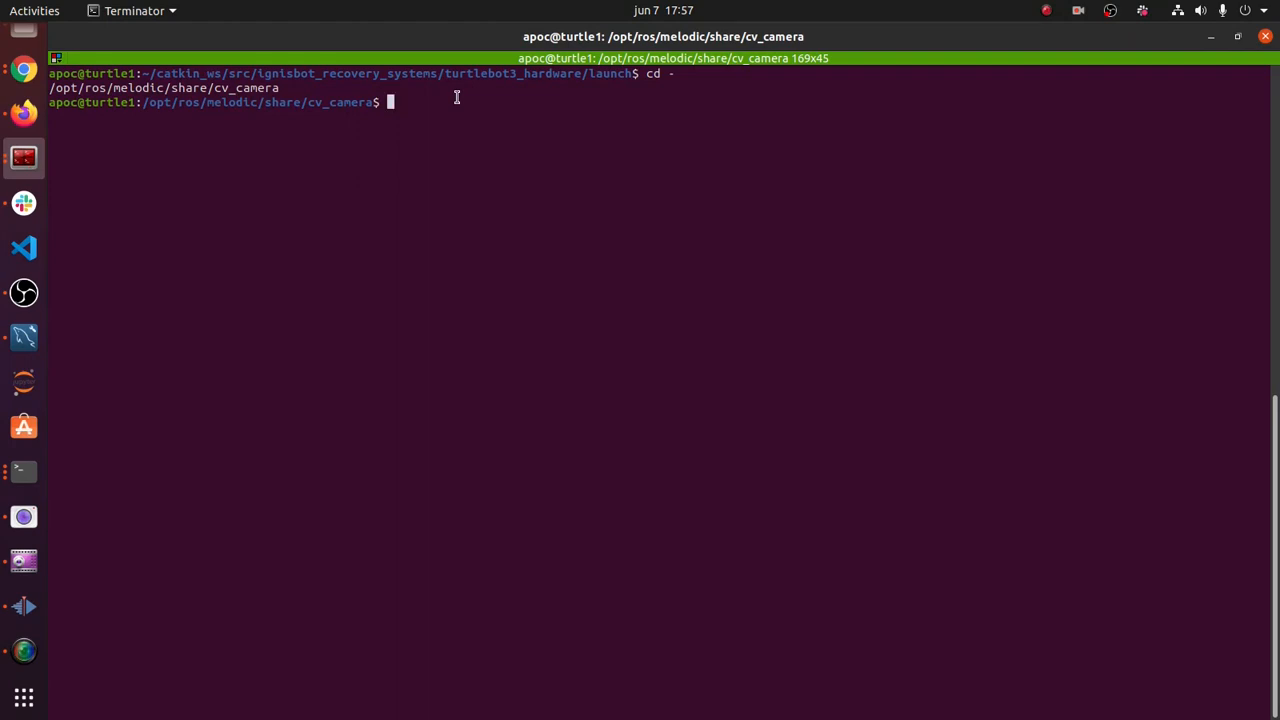
- Run 'sudo apt-get install ros-melodic-cv-camera' with the sudo password; it fails with 404 fetch errors
text(sudo apt-get)
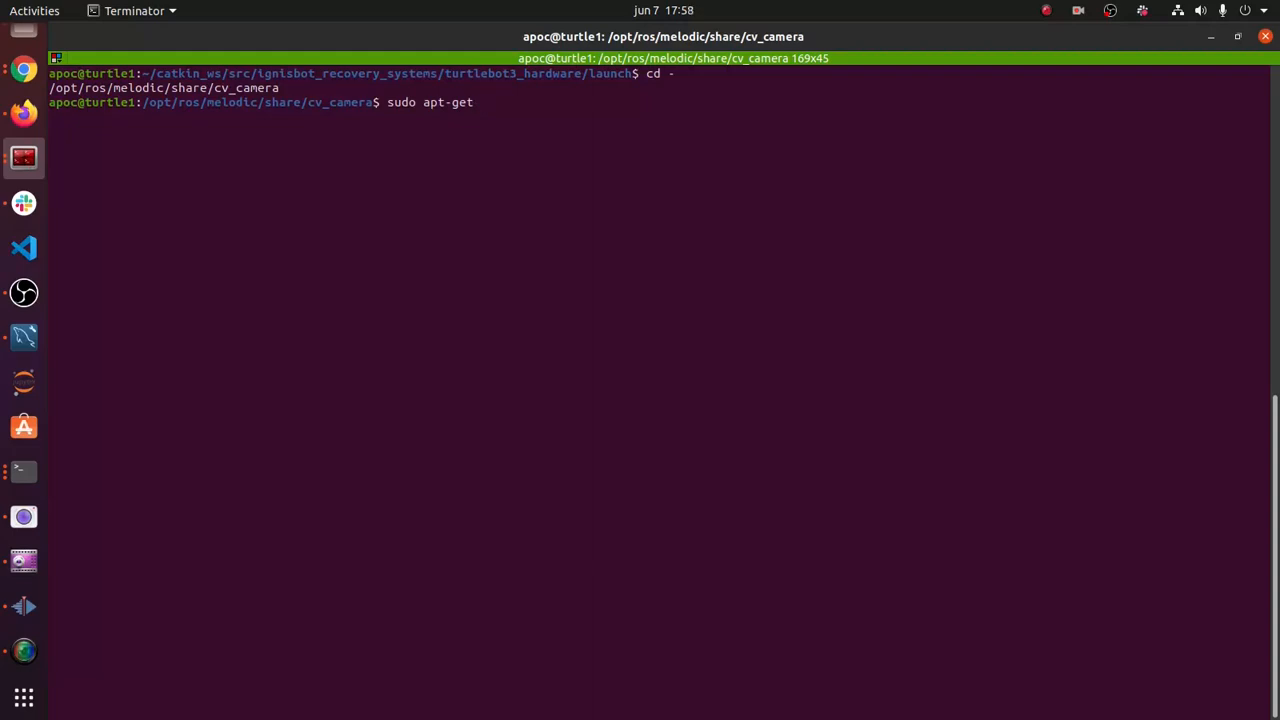
text(install)
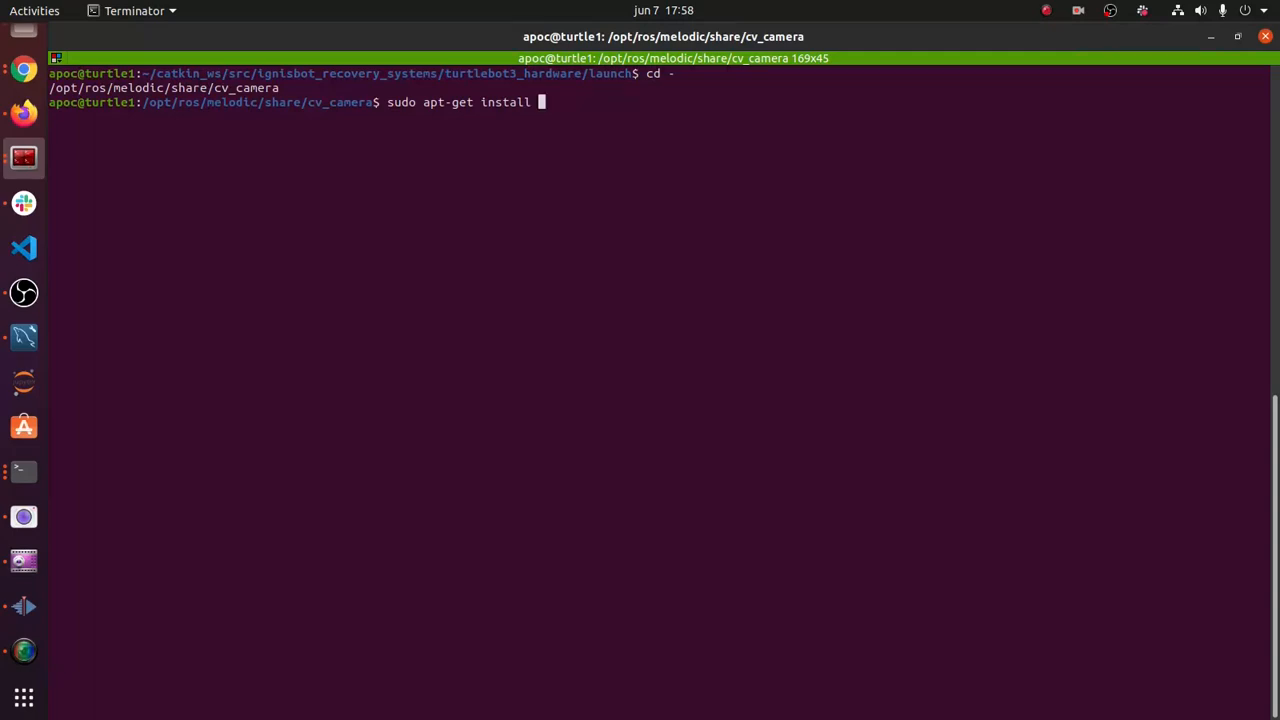
text(ros-m)
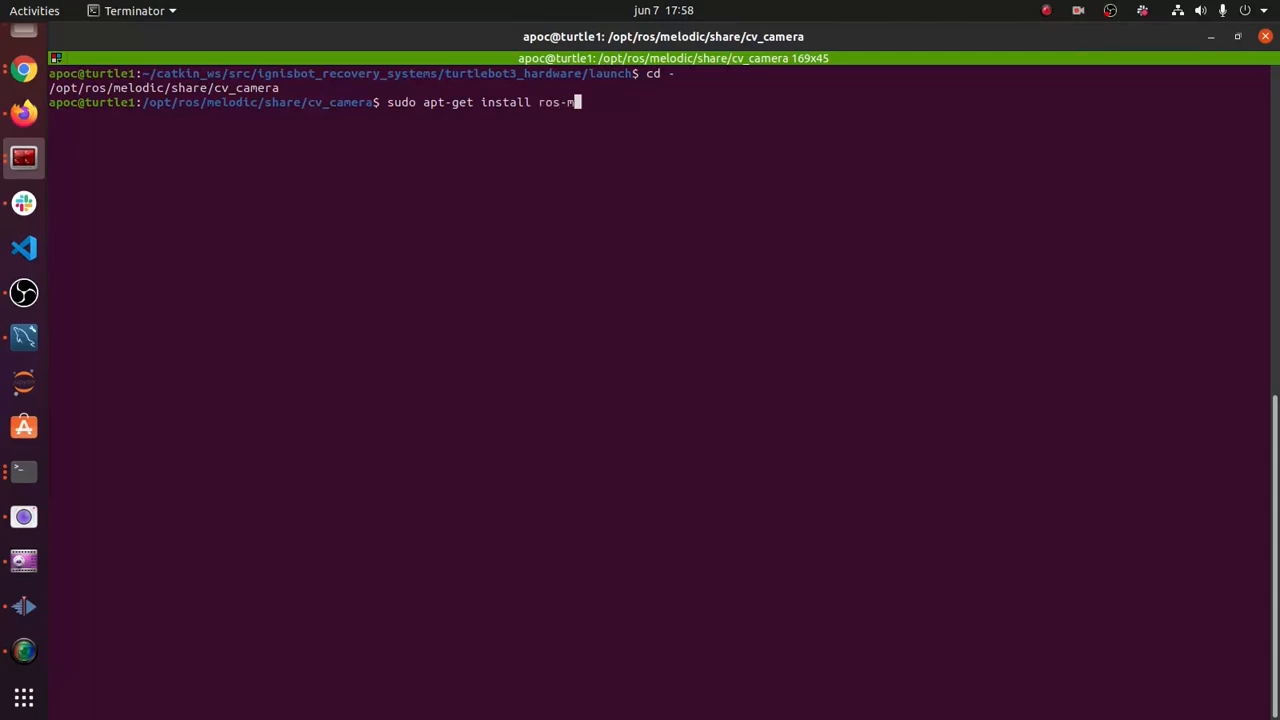
text(elodic-)
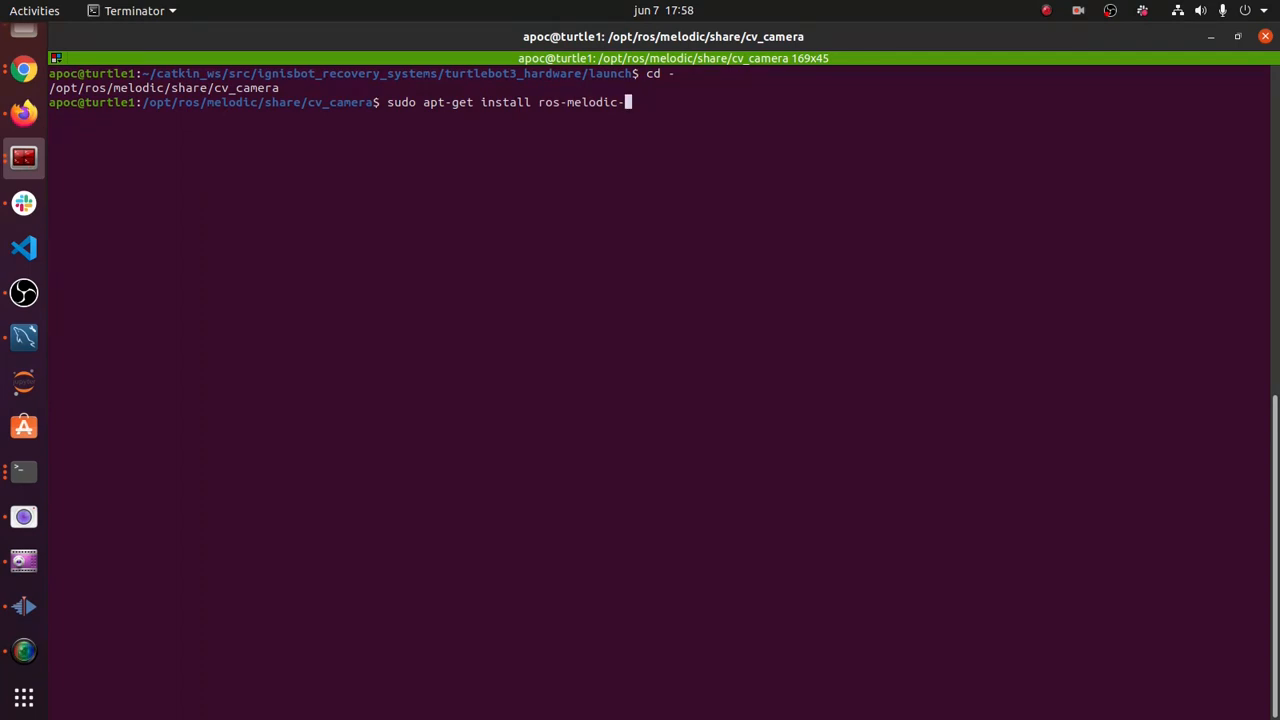
text(cv-)
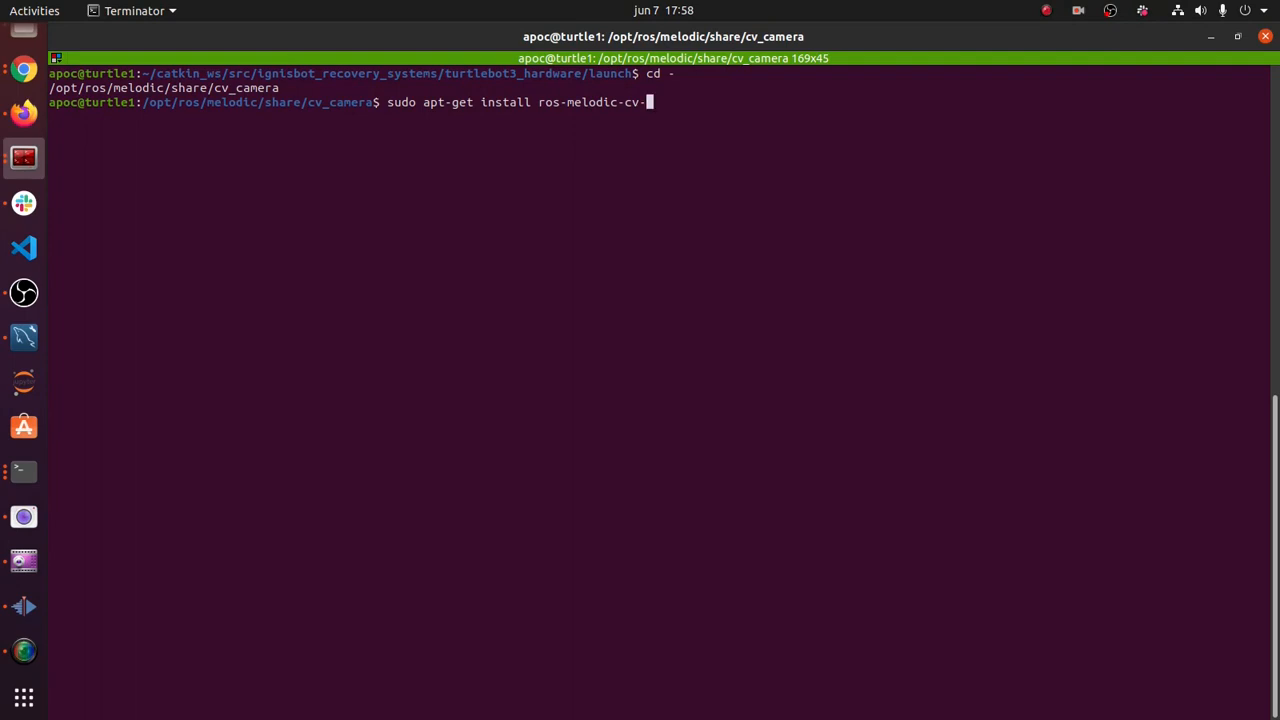
key(Tab)
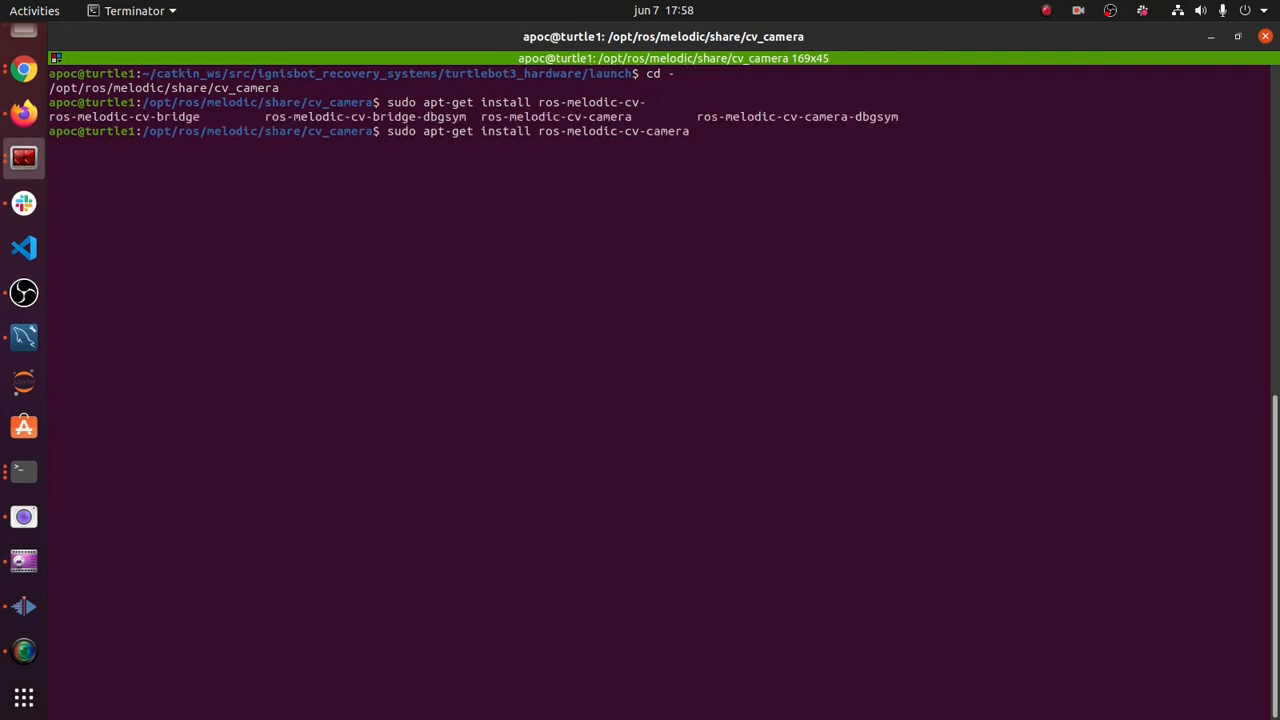
key(Return)
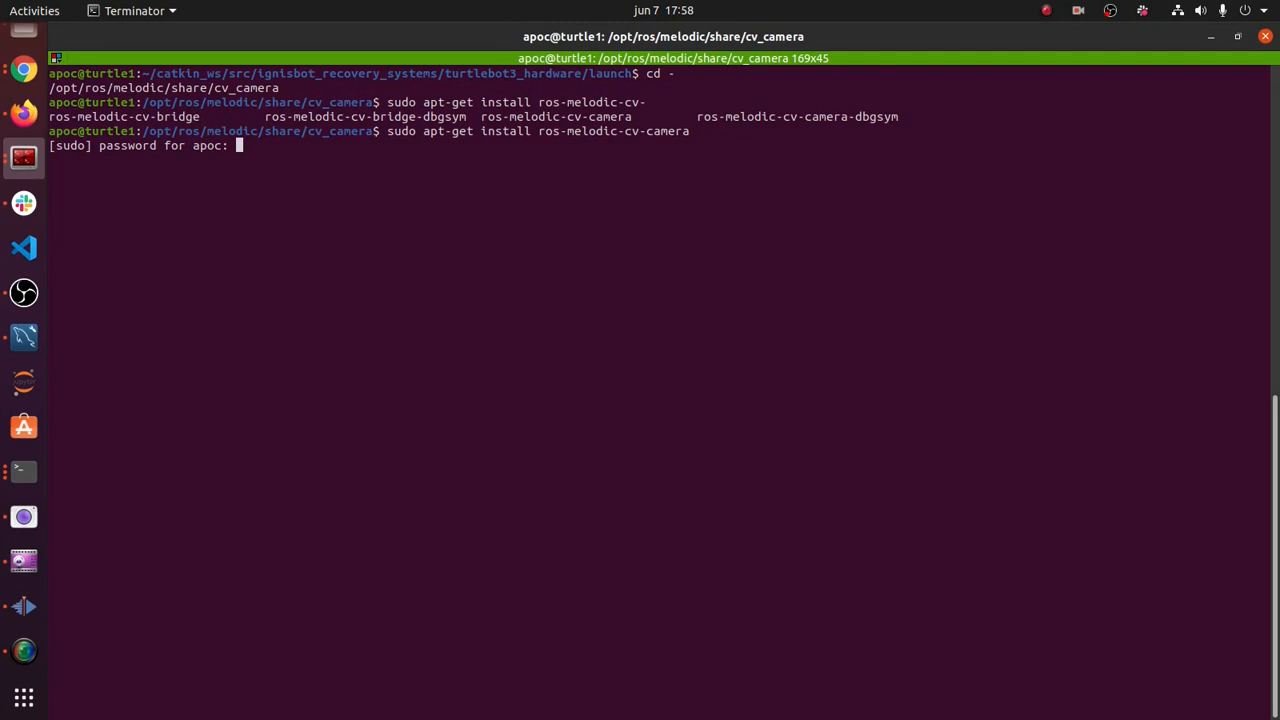
key(Return)
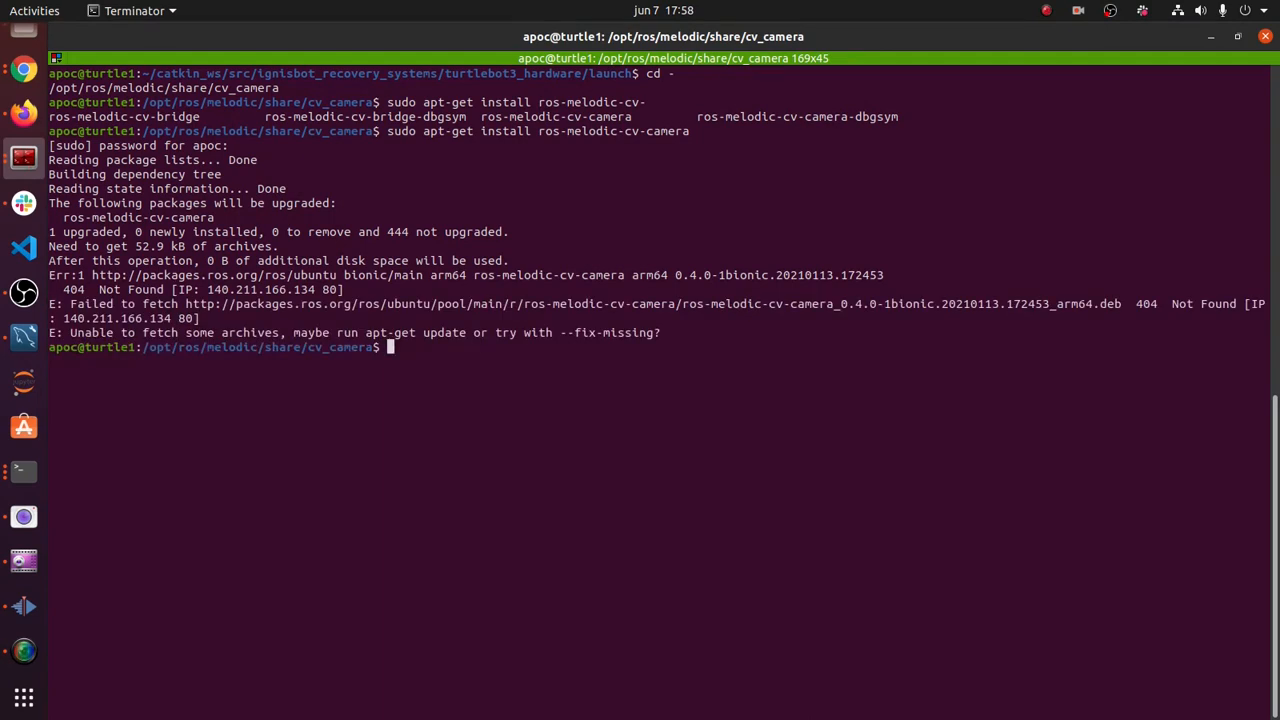
mouse_move(445, 170)
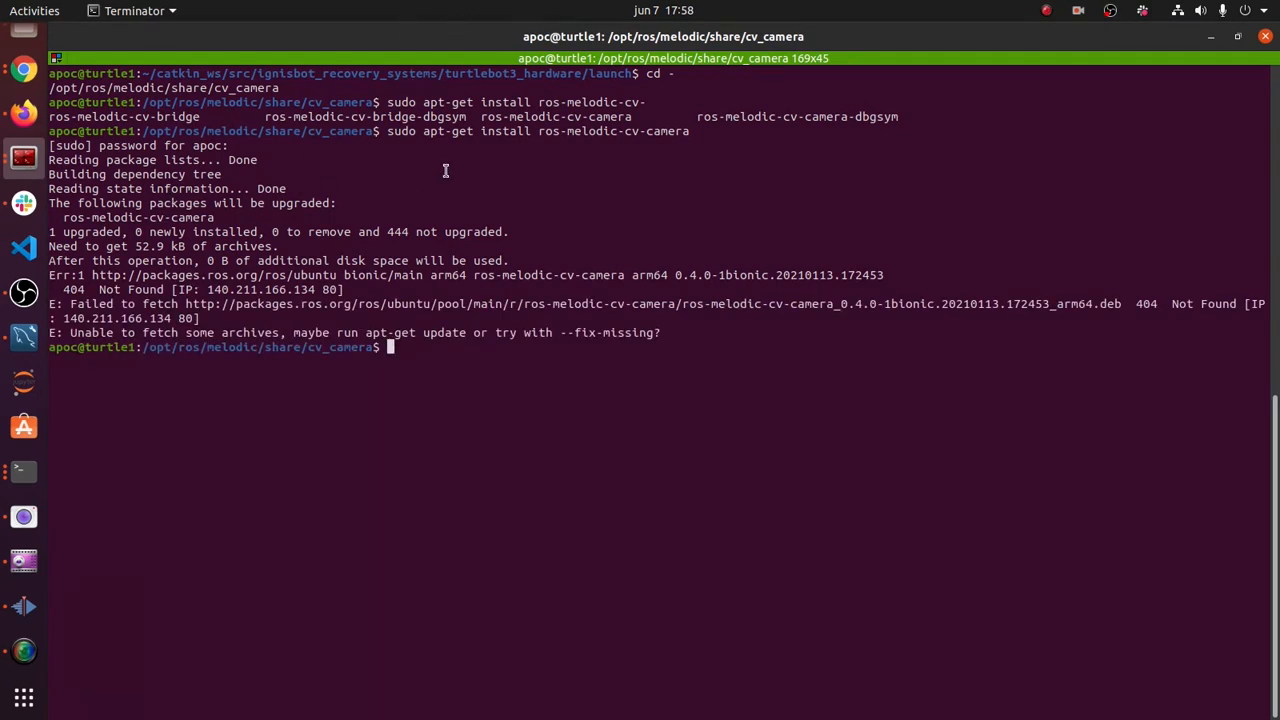
mouse_move(849, 415)
text(cd -)
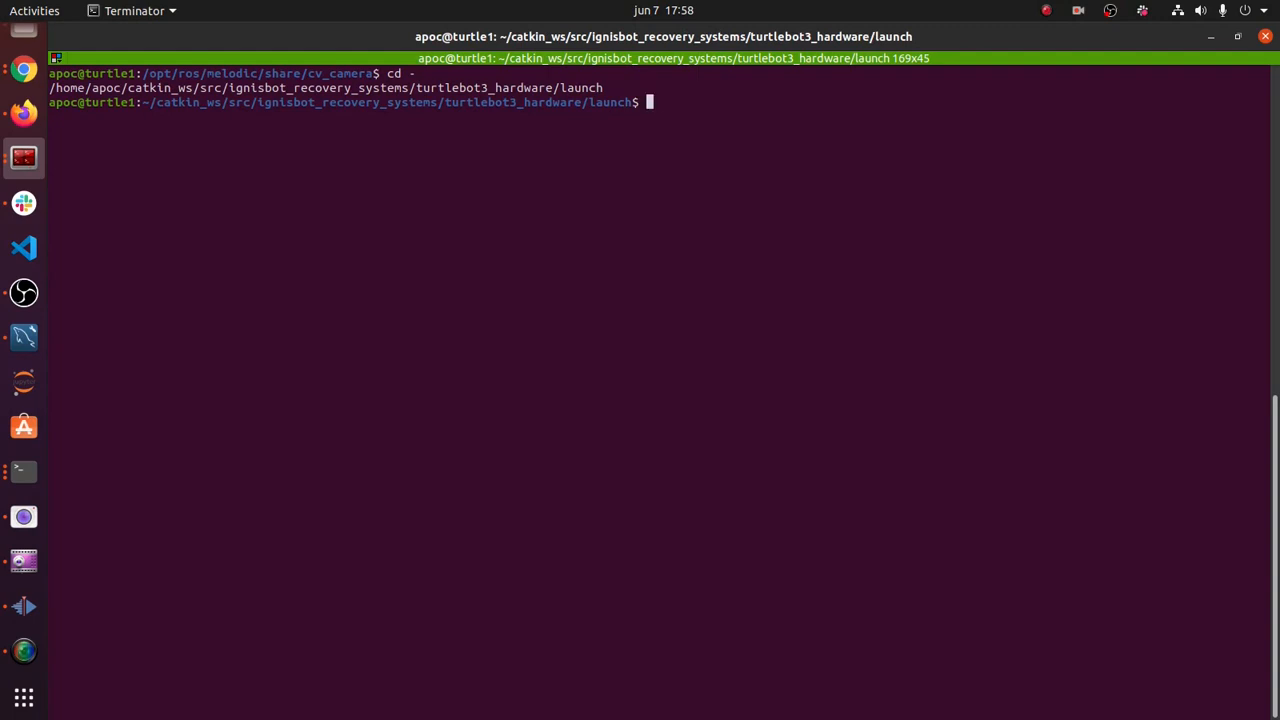
- List the launch folder and cat start_all_controllers.launch, highlighting its USB camera include lines
text(cat)
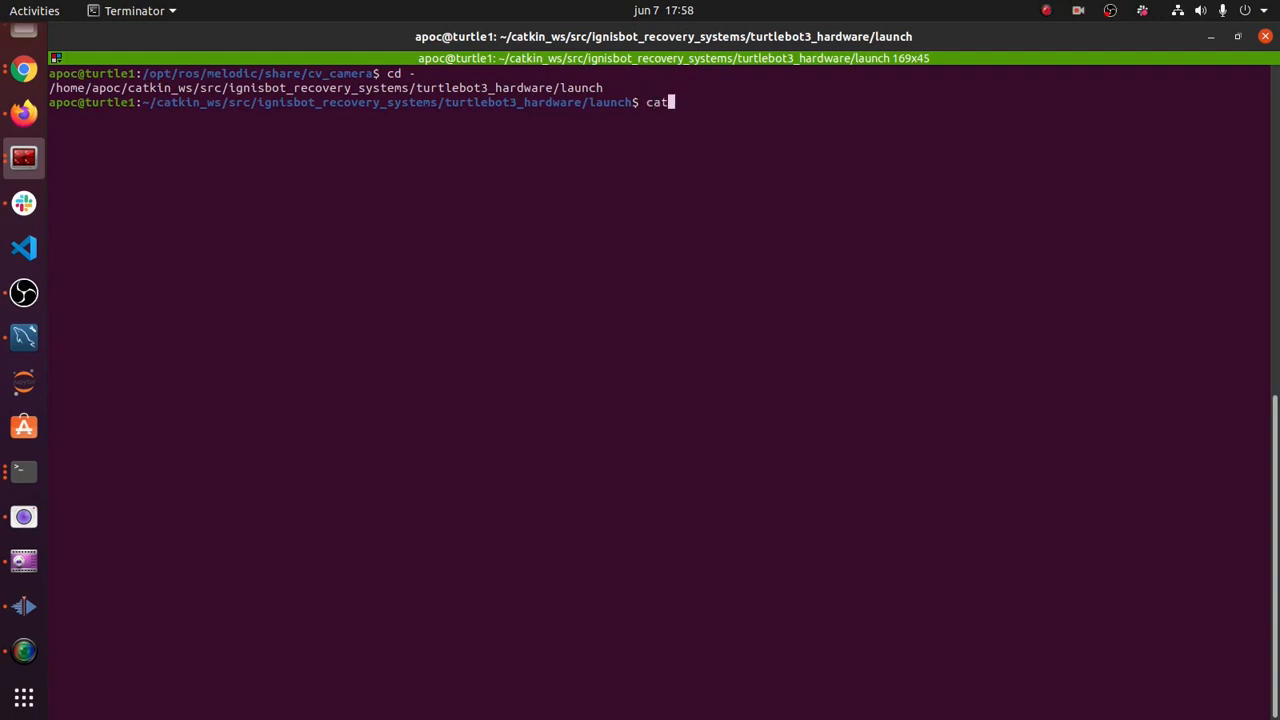
text(ls)
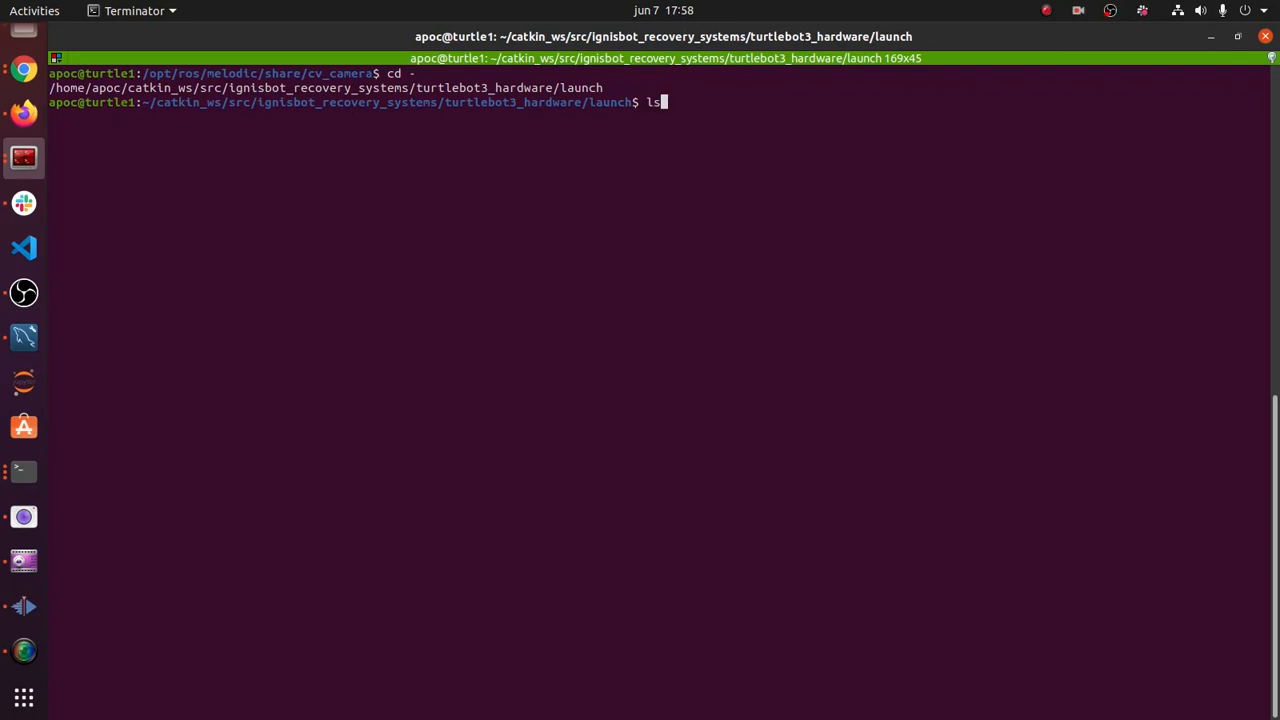
key(Return)
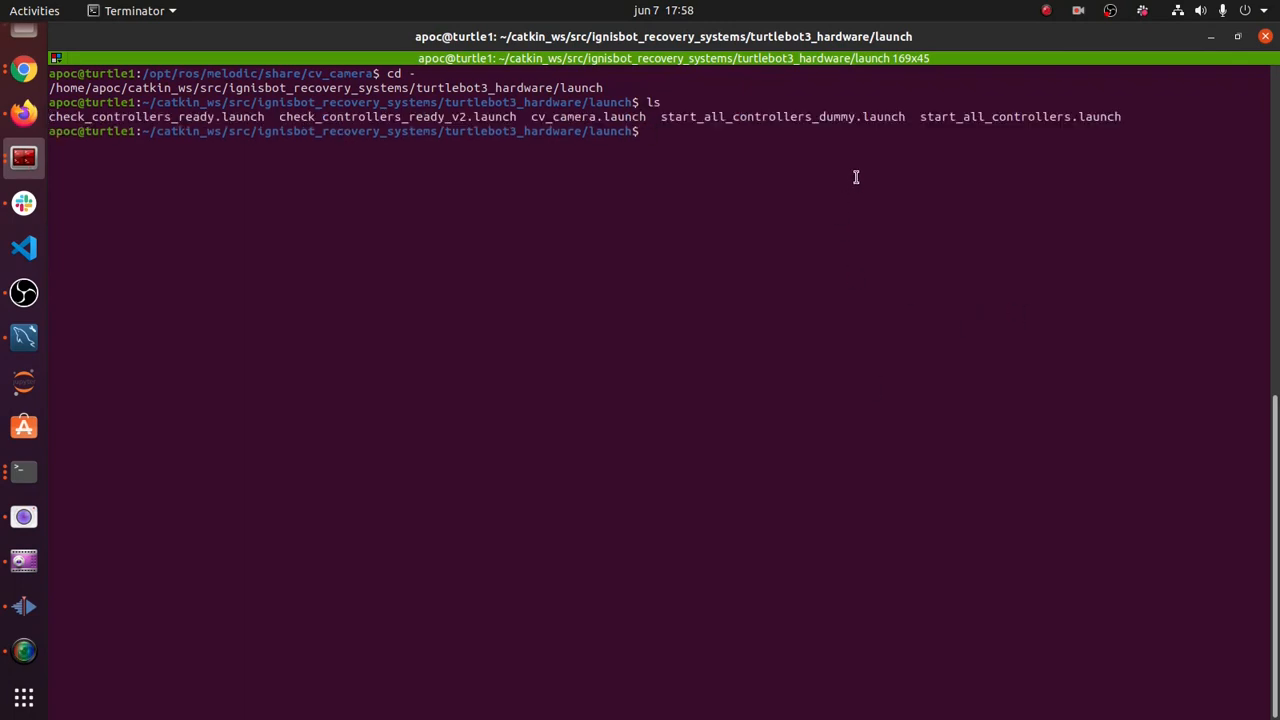
mouse_move(1016, 158)
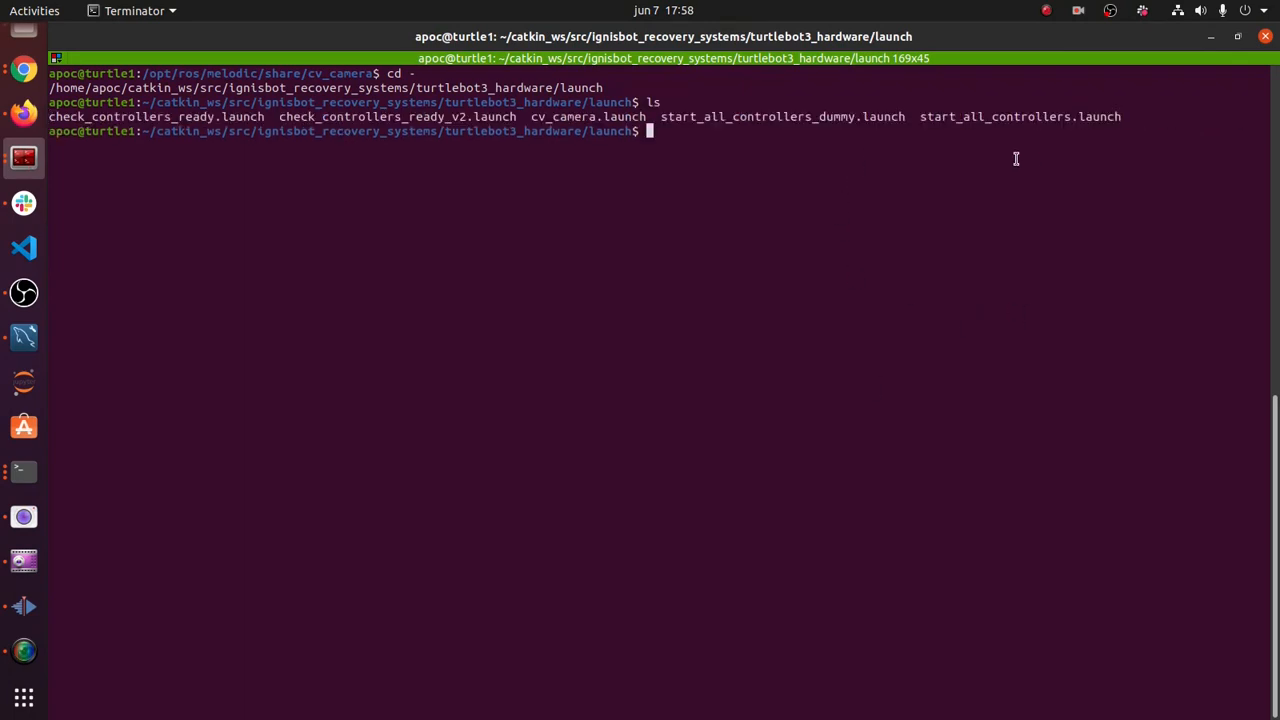
text(cat start_all_controllers)
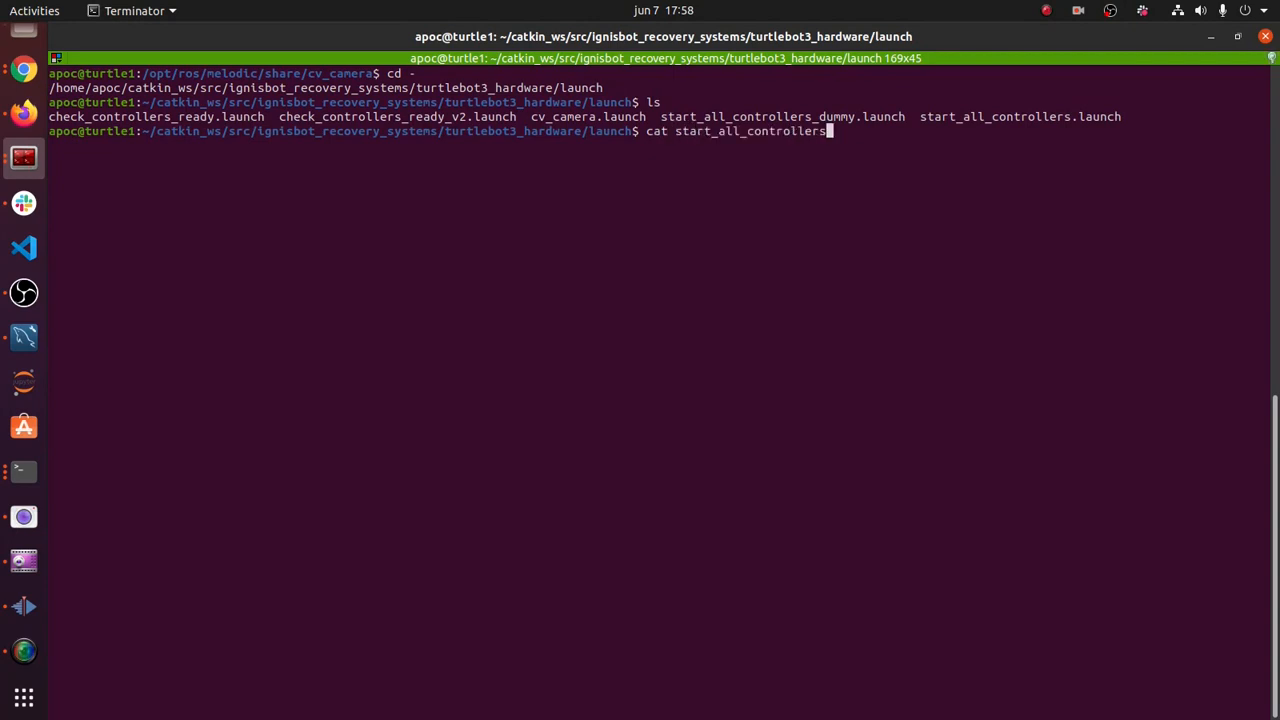
key(Return)
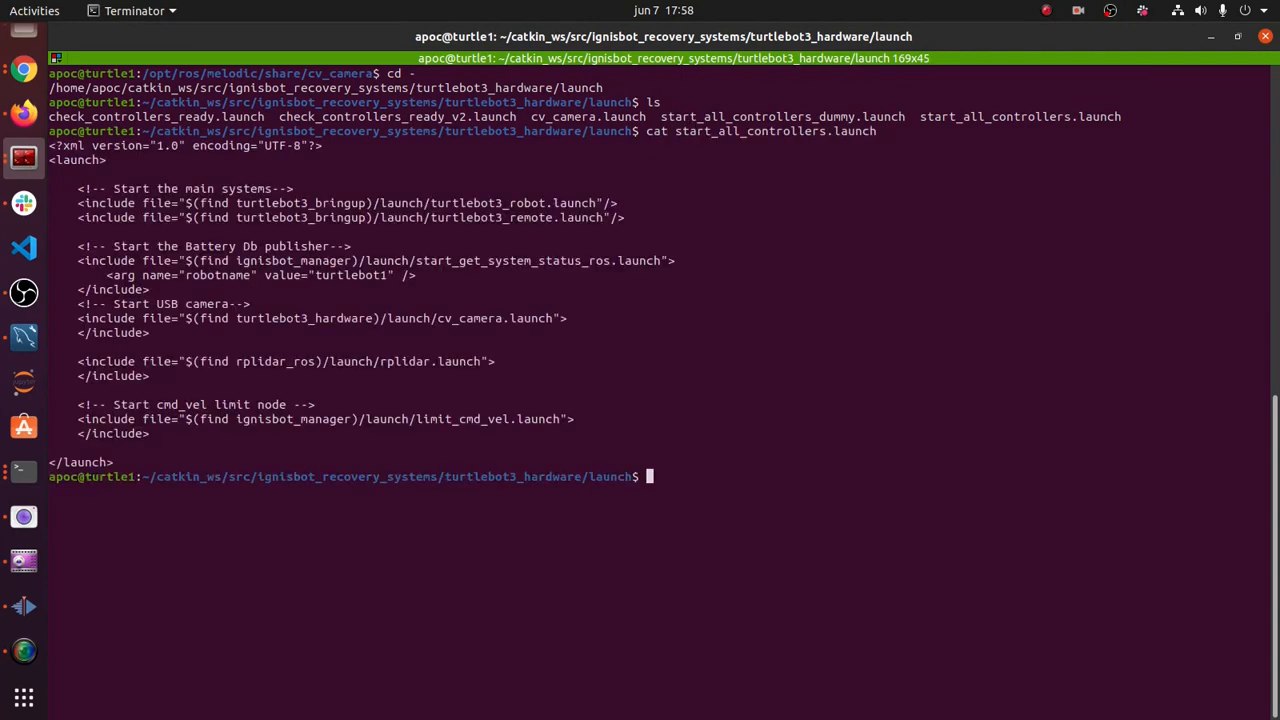
mouse_move(192, 388)
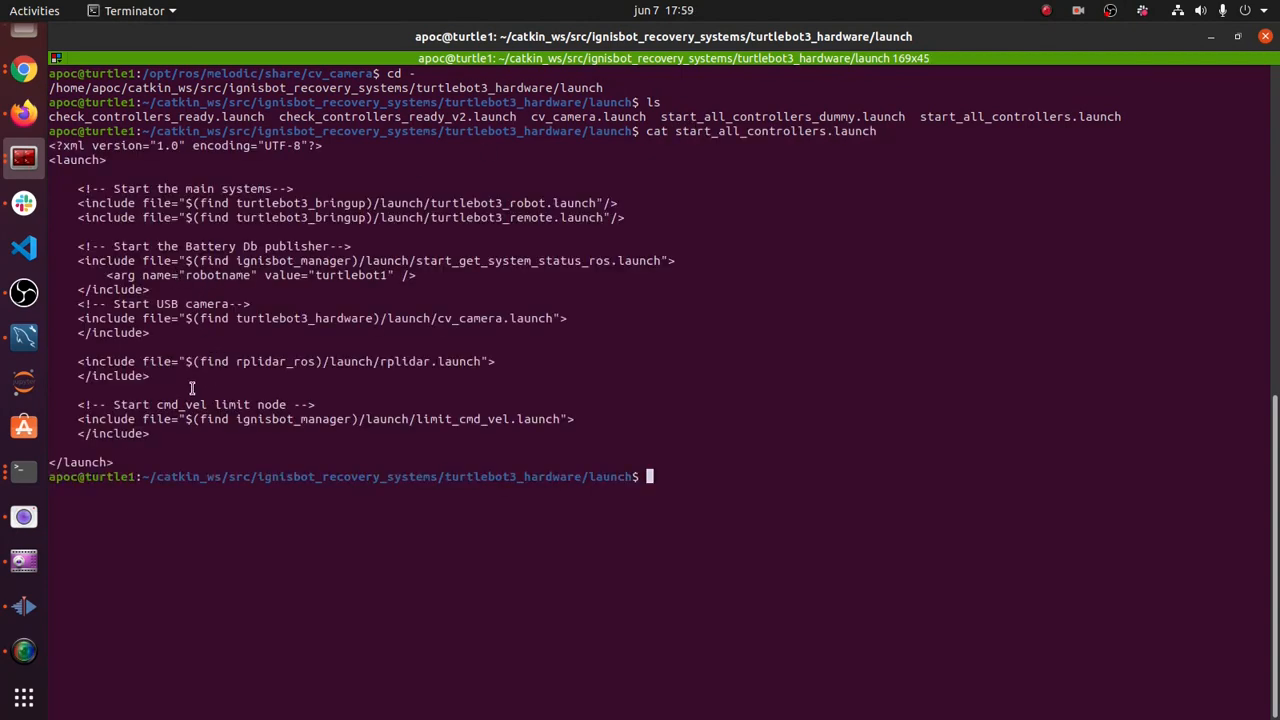
double_click(275, 361)
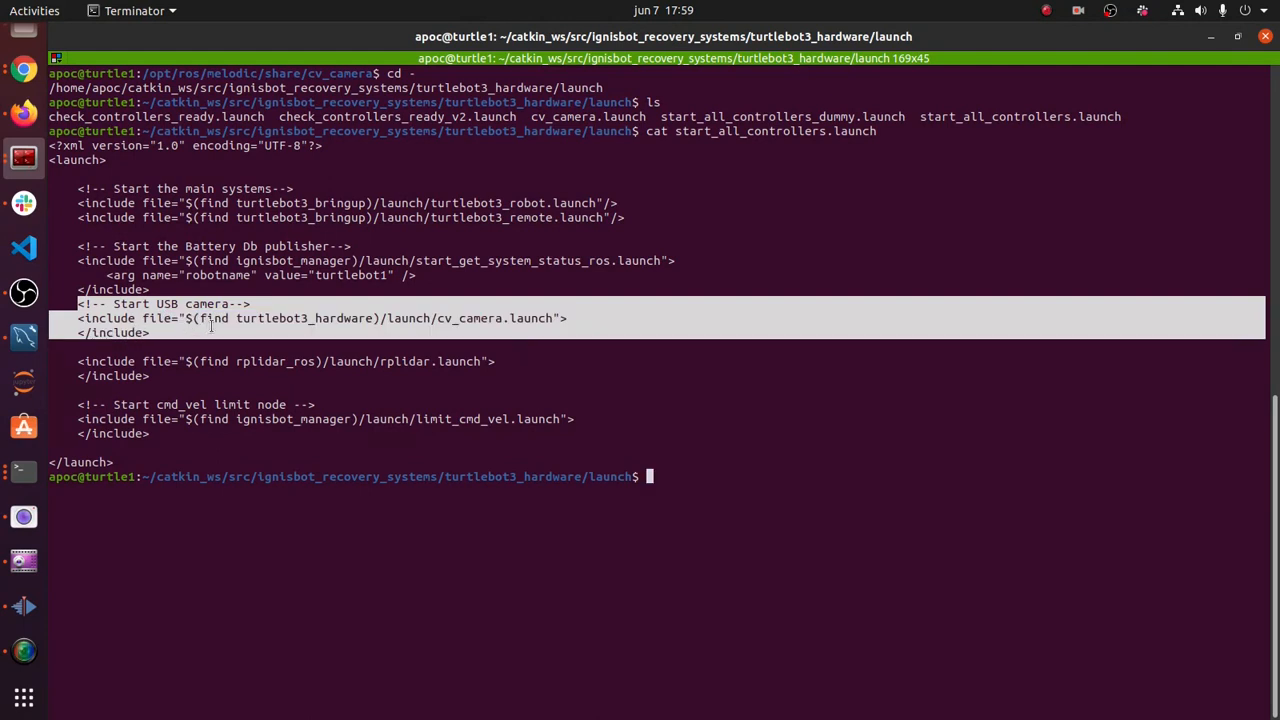
double_click(460, 318)
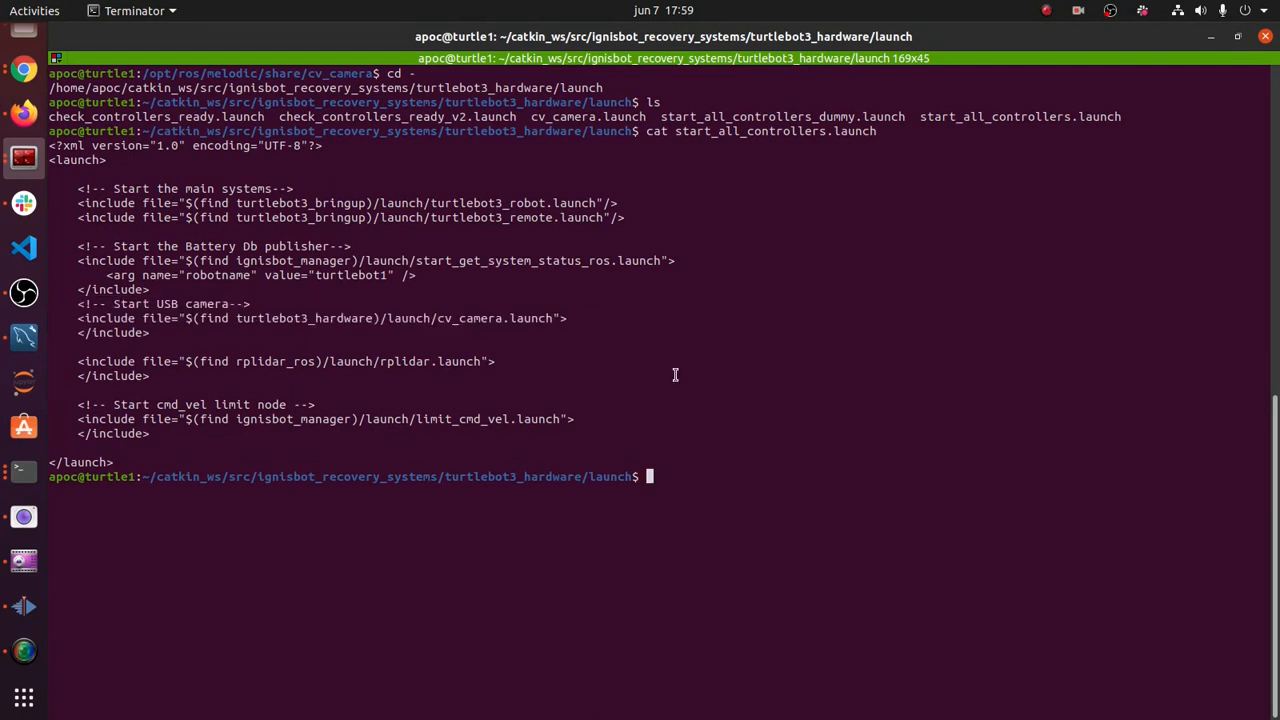
- Cat cv_camera.launch, showing the cv_camera node and base_link-to-camera static transform
text(cat)
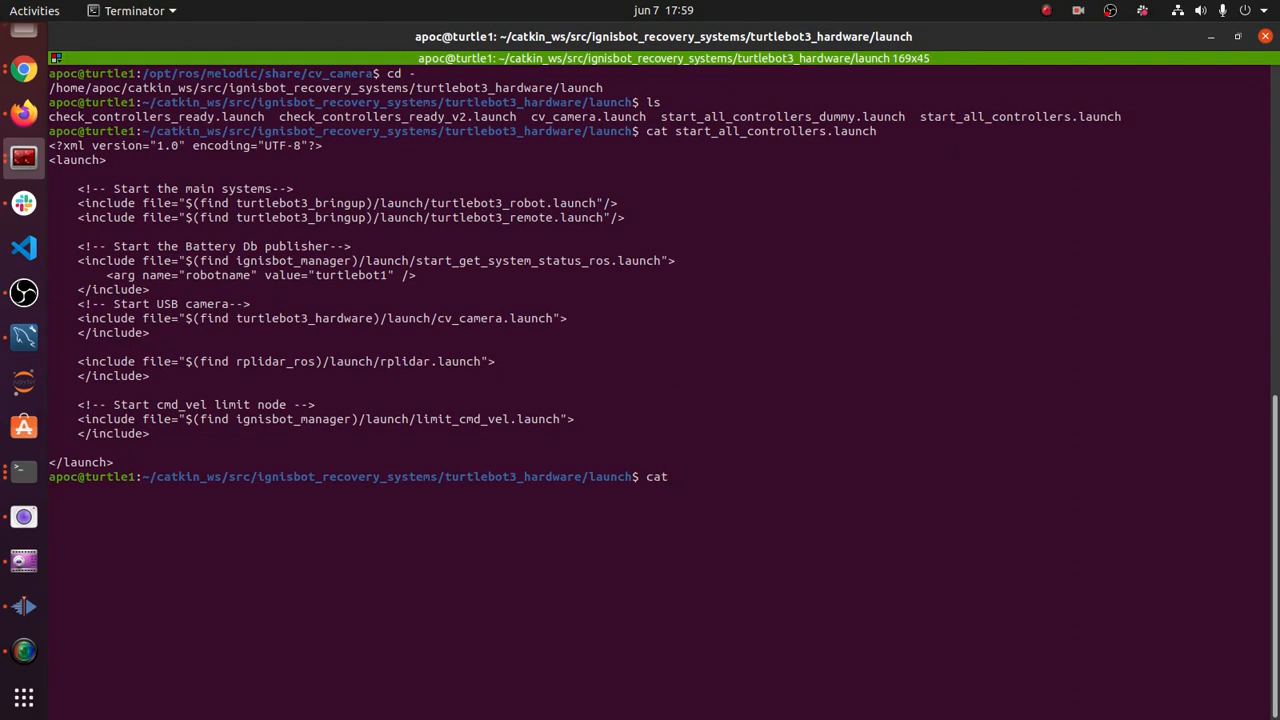
text(cv_)
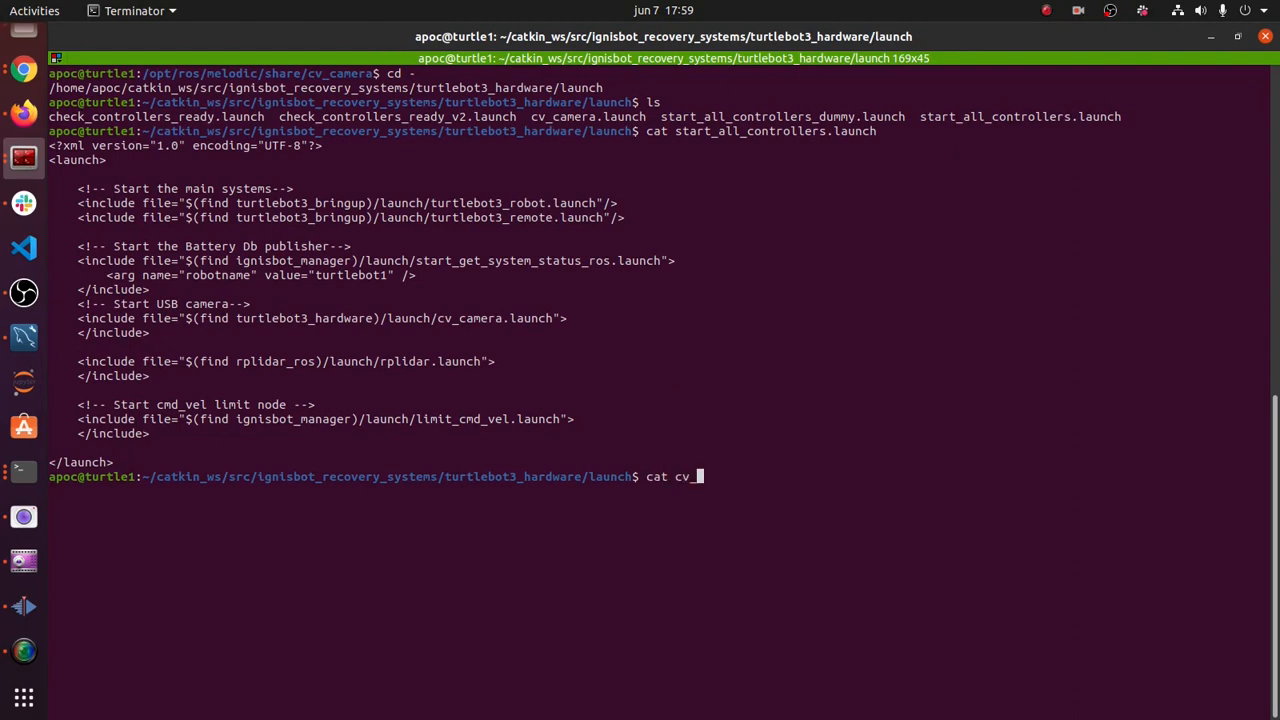
key(Return)
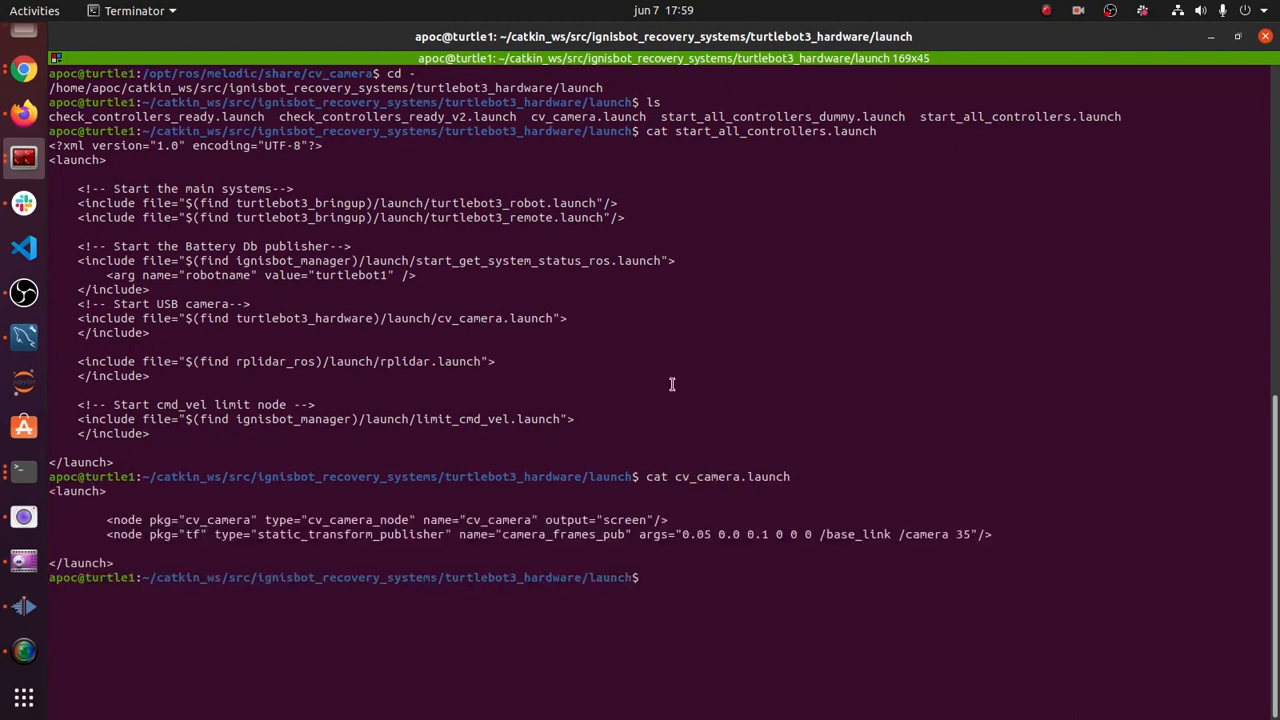
mouse_move(62, 502)
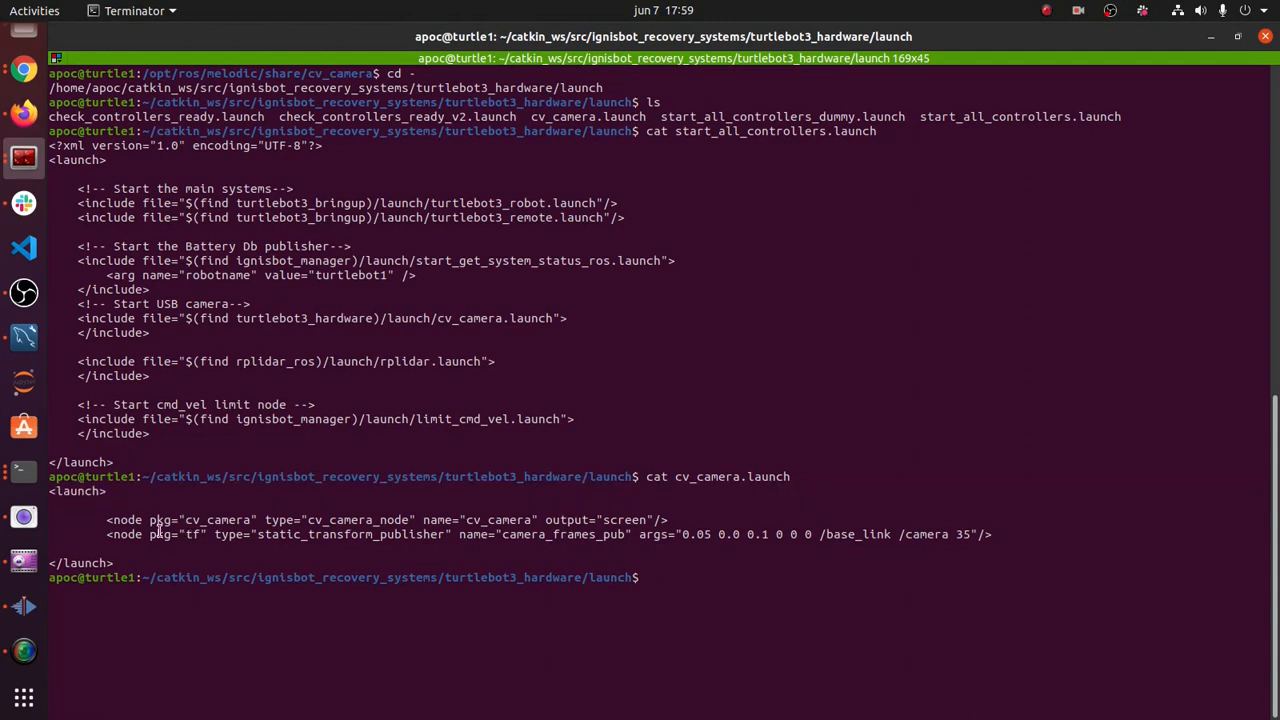
double_click(358, 519)
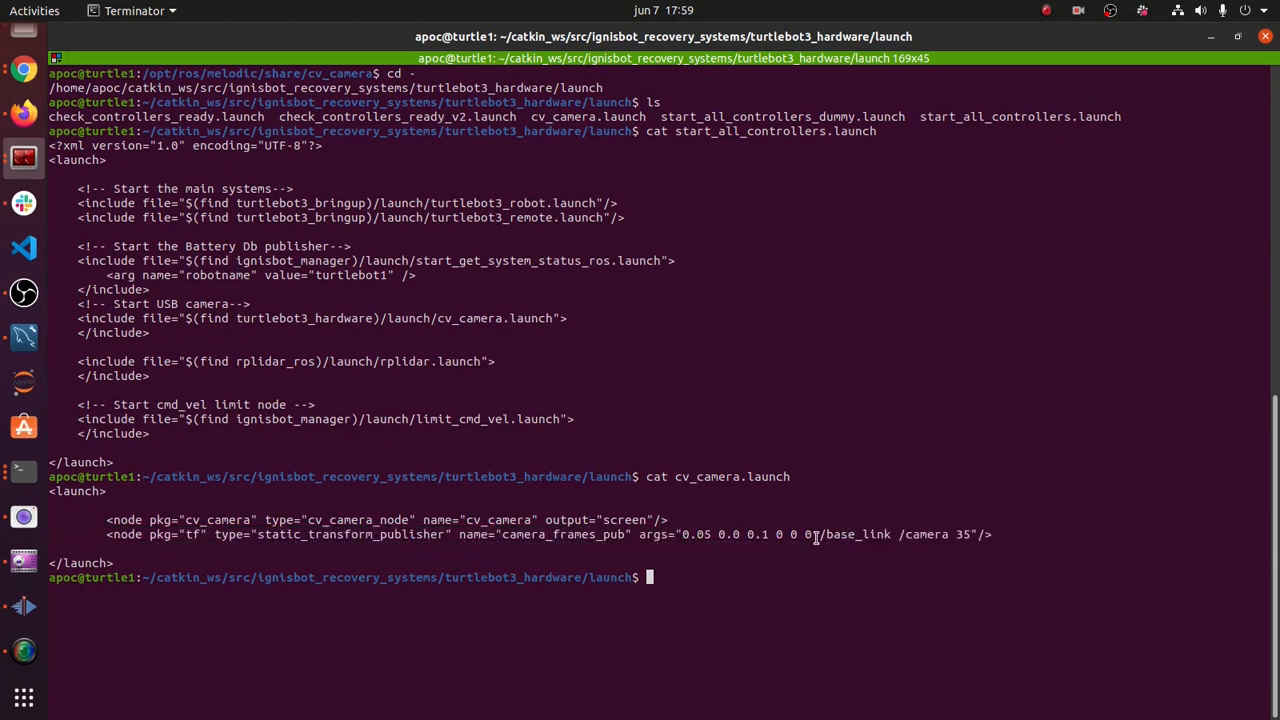
double_click(855, 534)
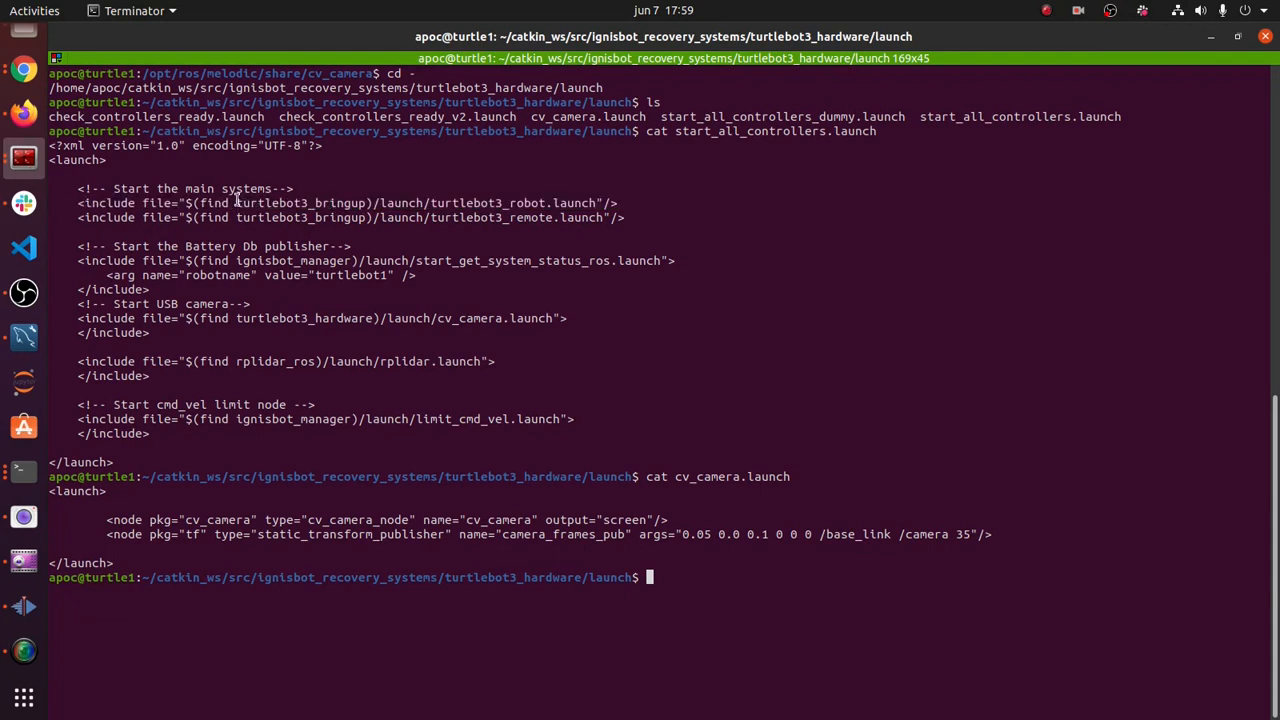
mouse_move(340, 223)
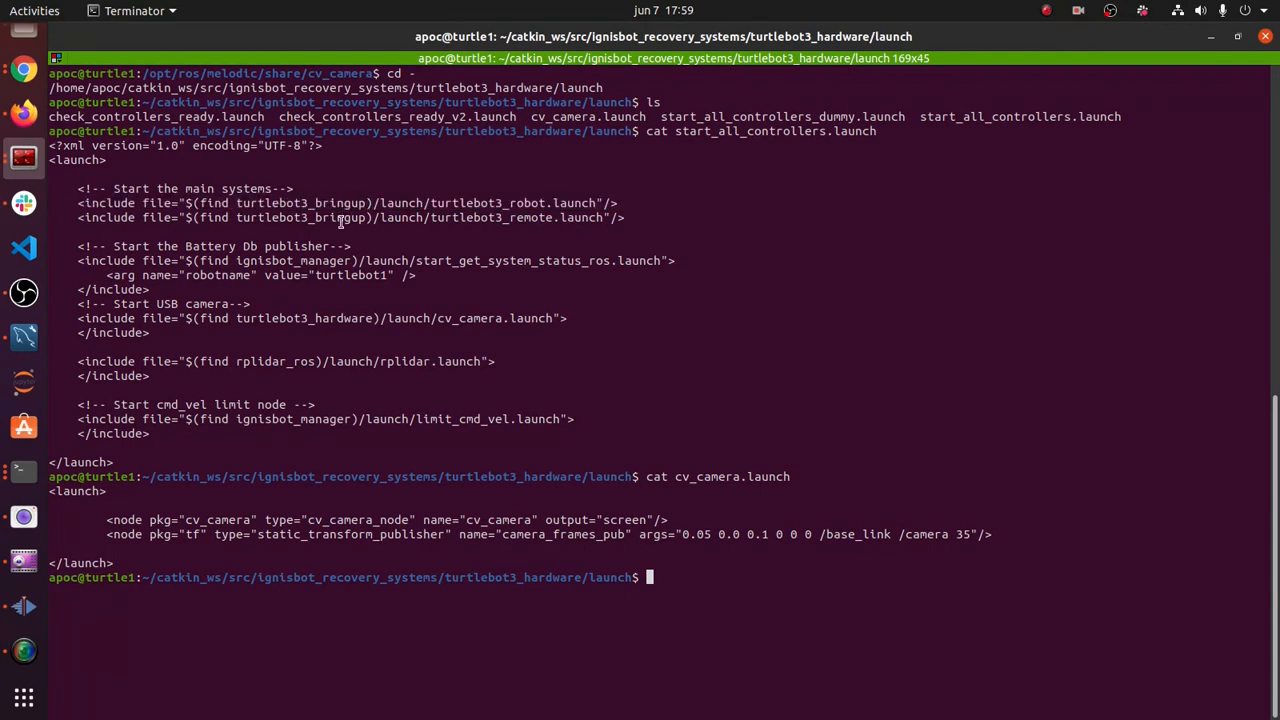
mouse_move(24, 70)
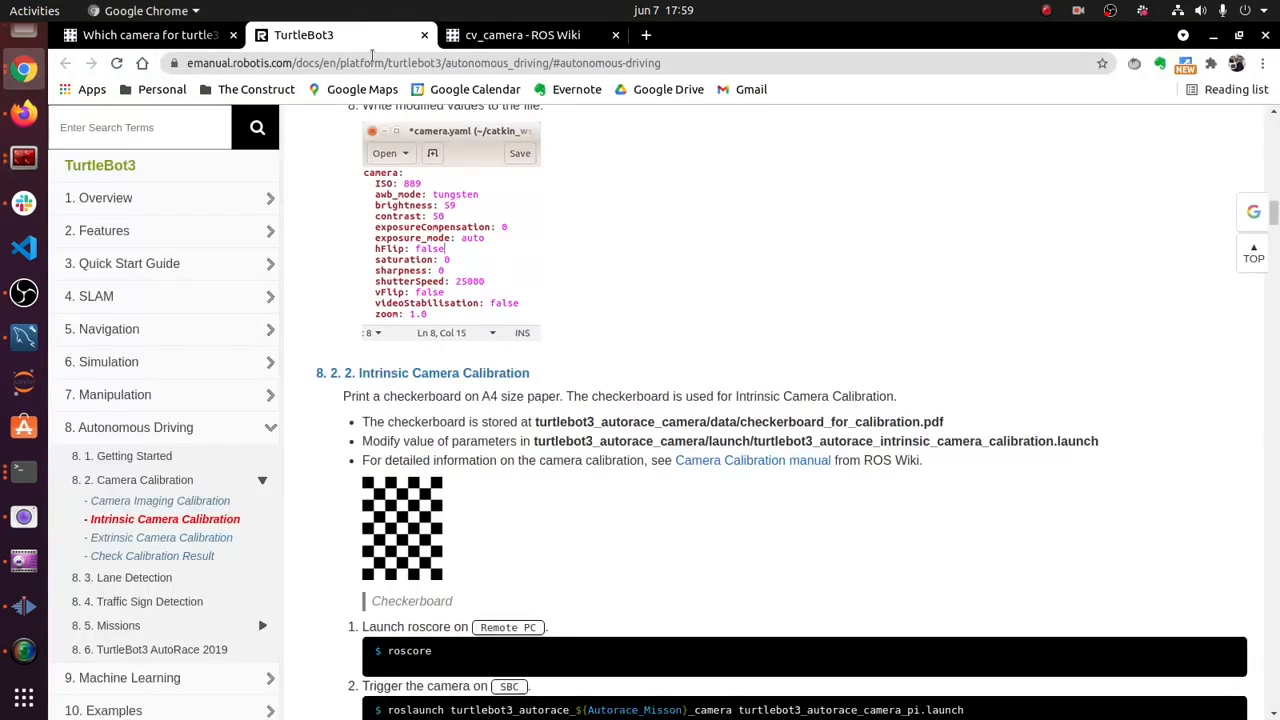
- Go to the 5. Navigation section of the ROBOTIS e-Manual TurtleBot3 page
scroll(up, 3)
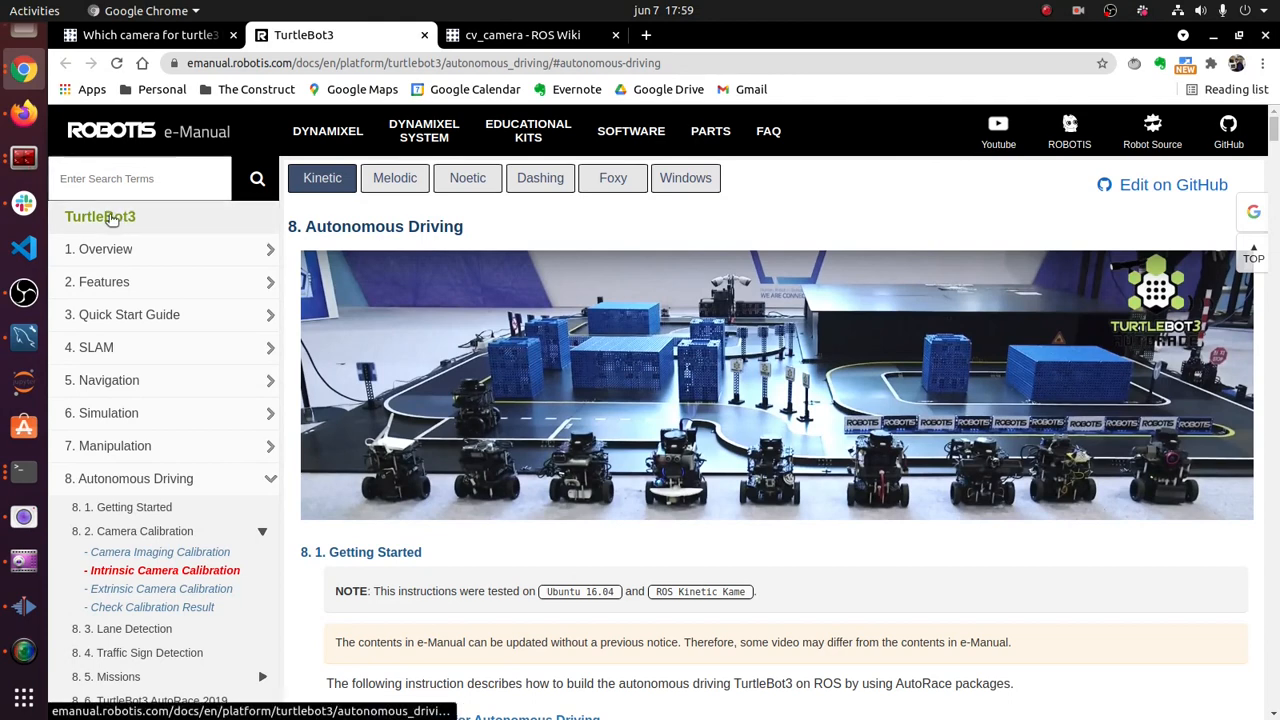
mouse_move(146, 270)
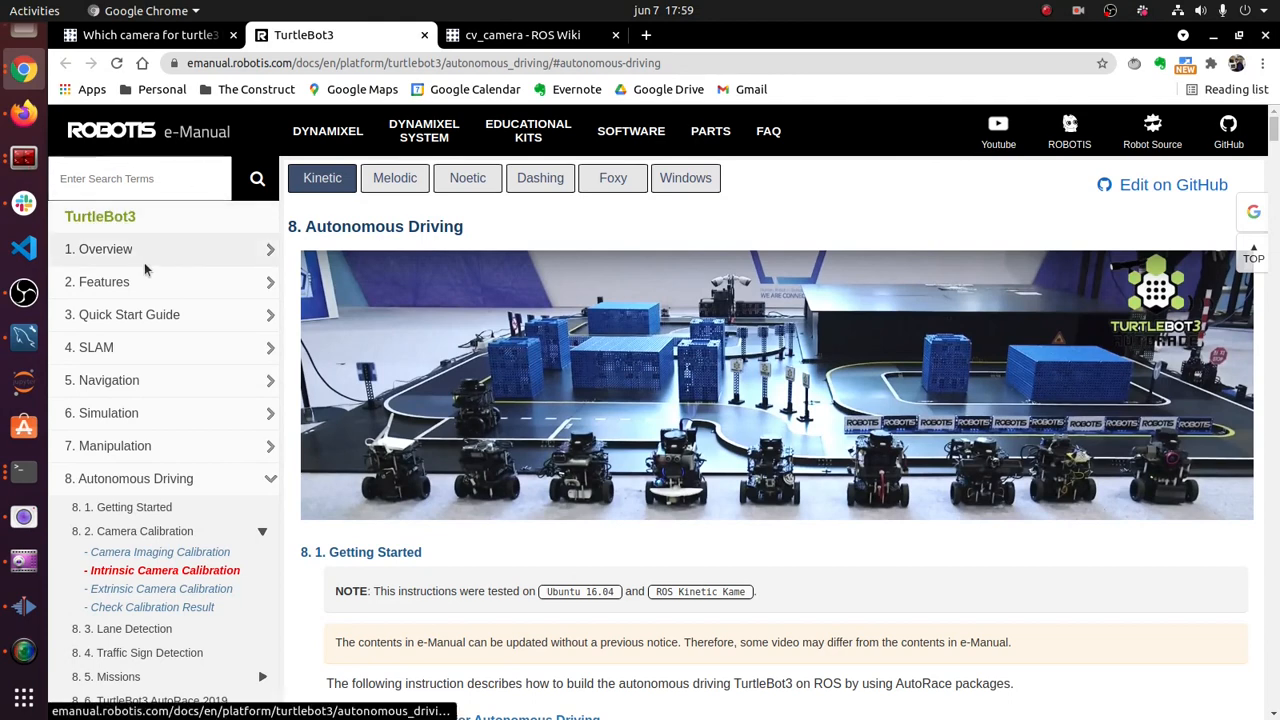
mouse_move(92, 410)
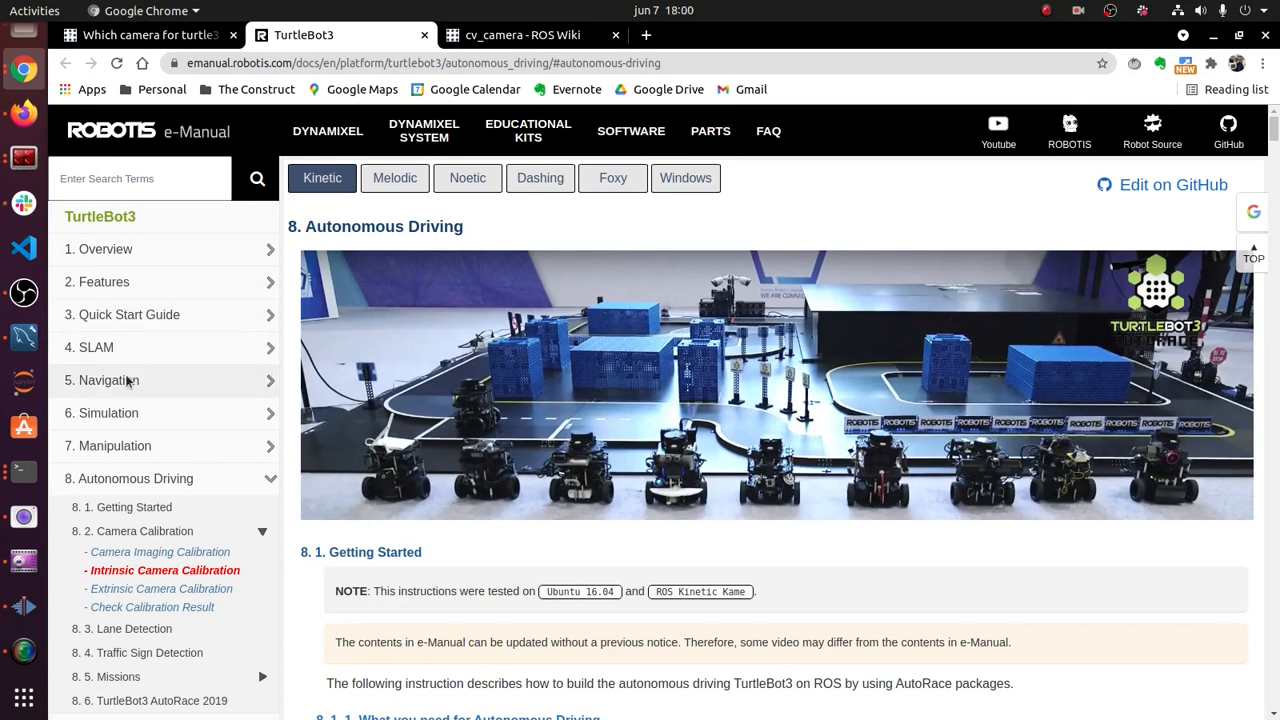
click(107, 380)
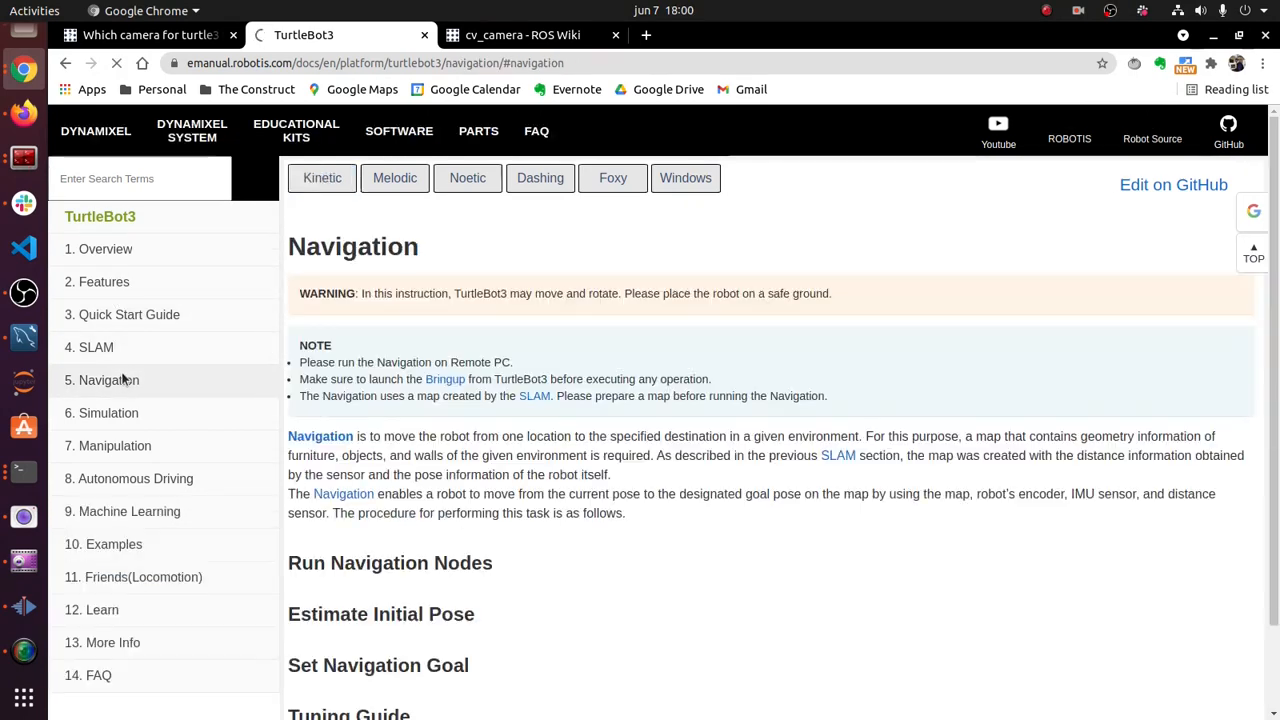
click(109, 380)
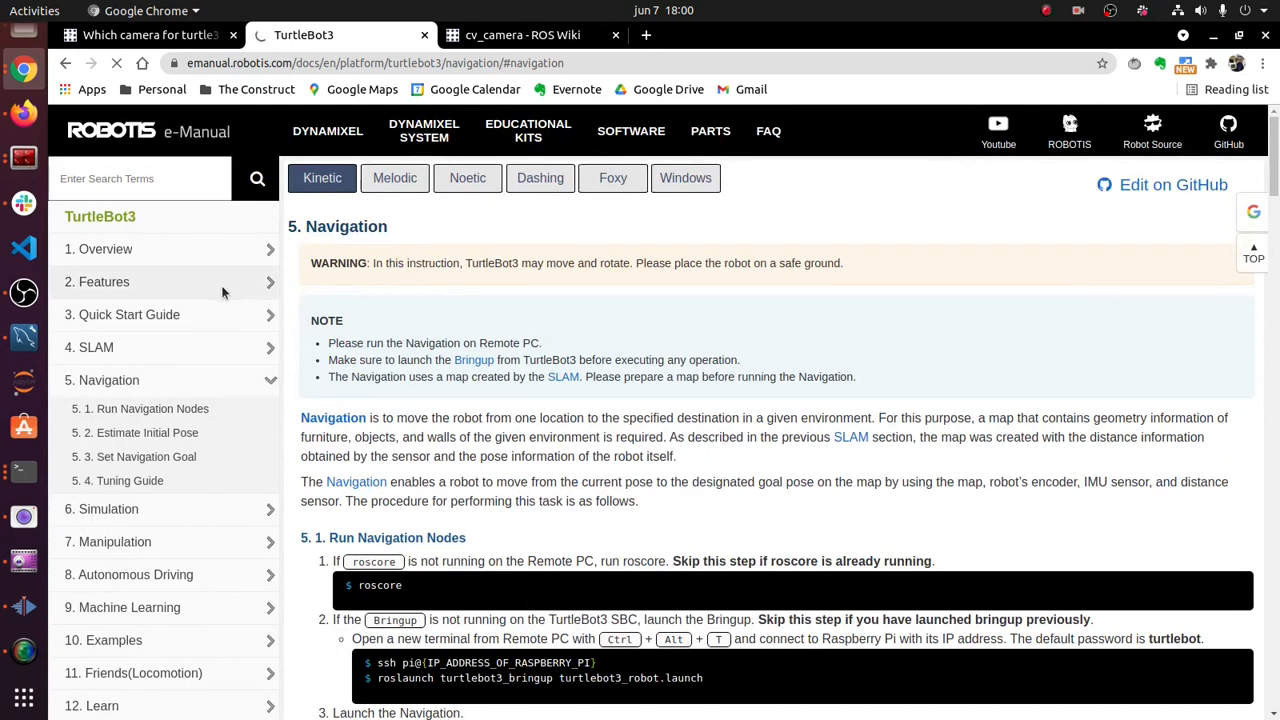
mouse_move(193, 249)
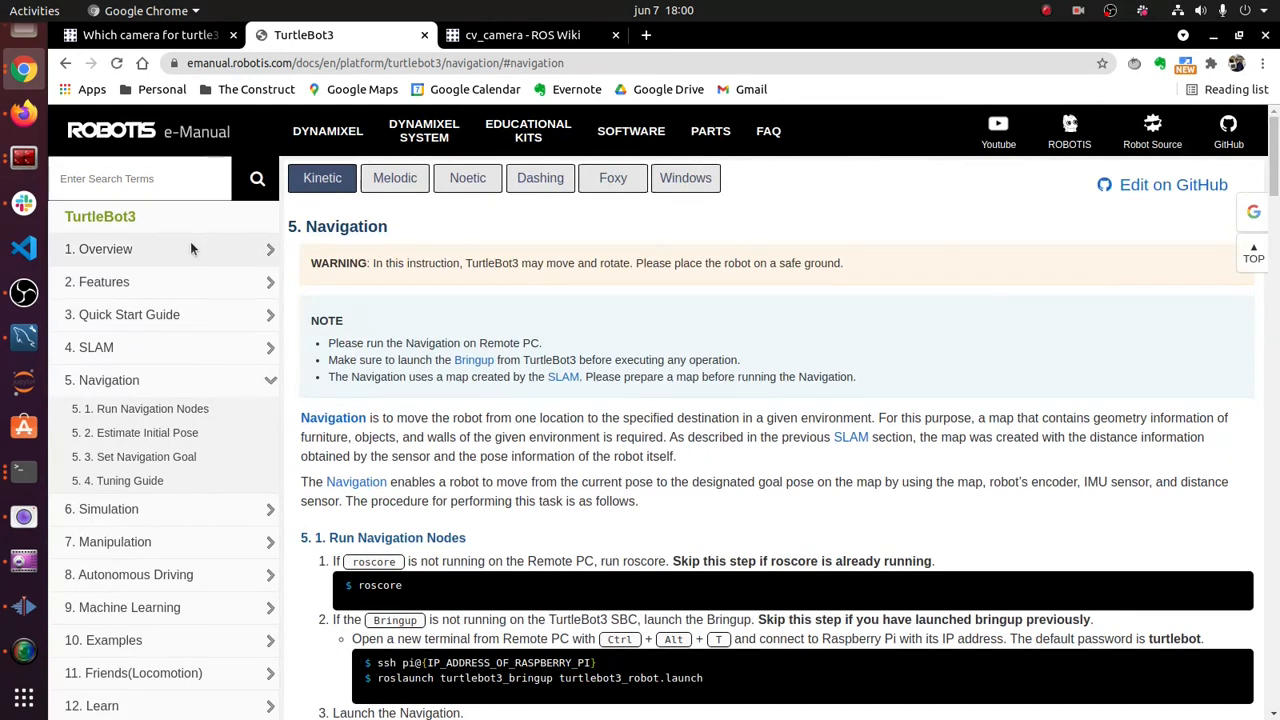
mouse_move(24, 157)
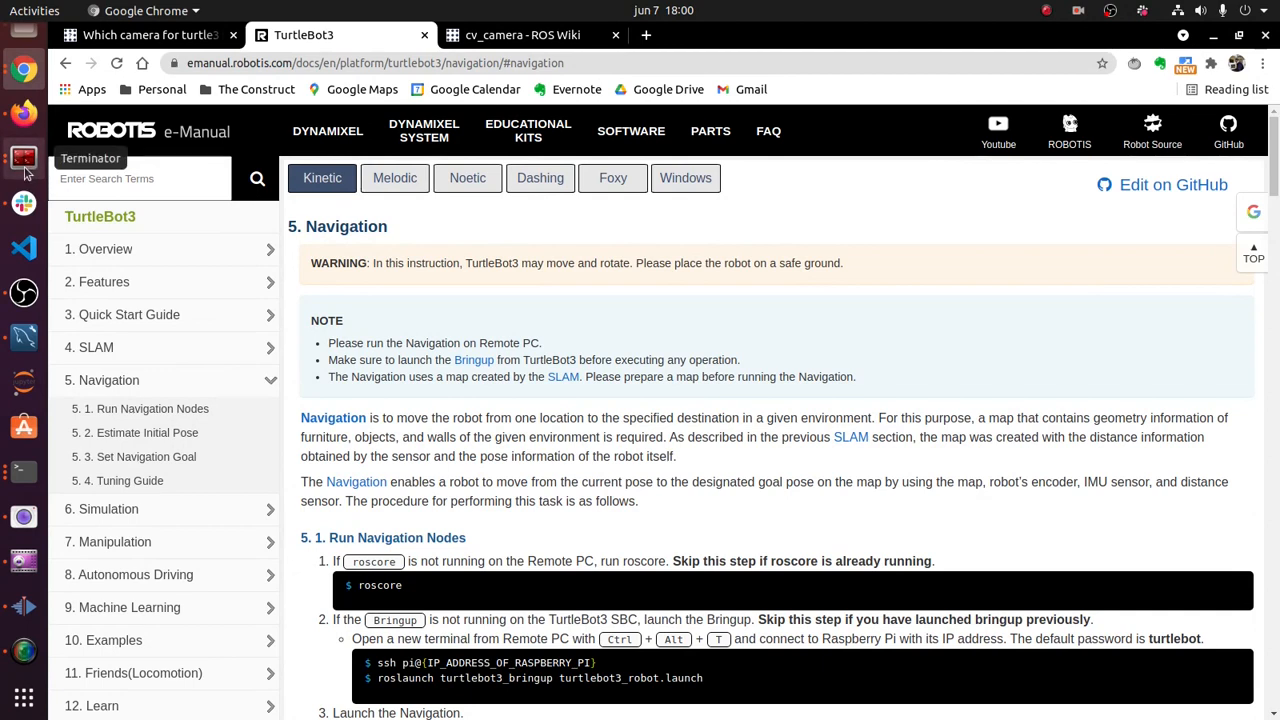
- In Terminator, run 'rosnode list' to show the running ROS nodes
click(23, 157)
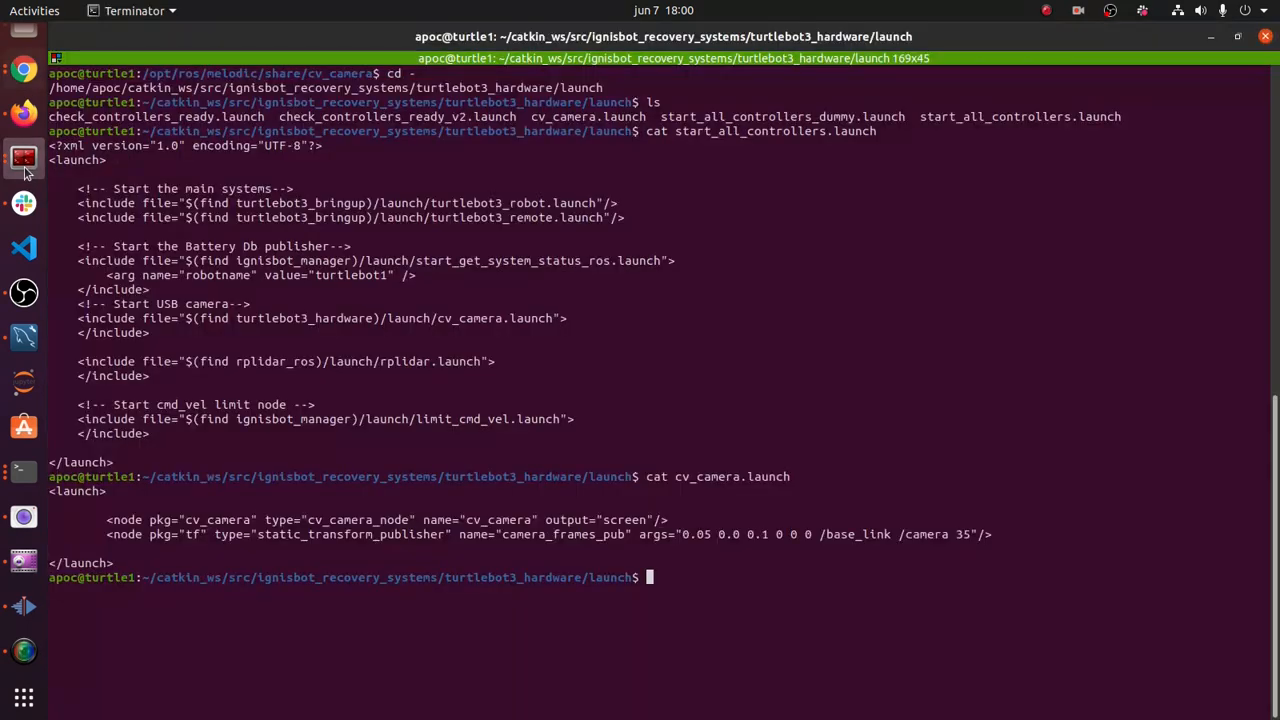
text(r)
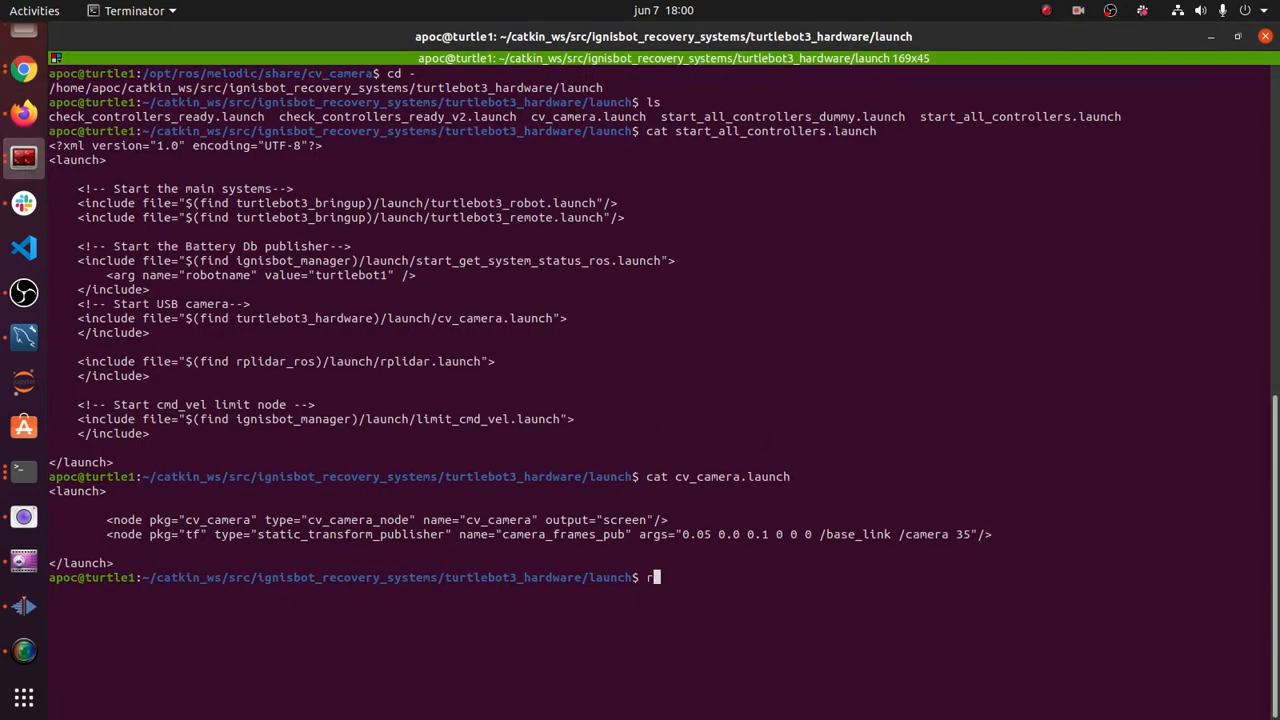
text(osnode list)
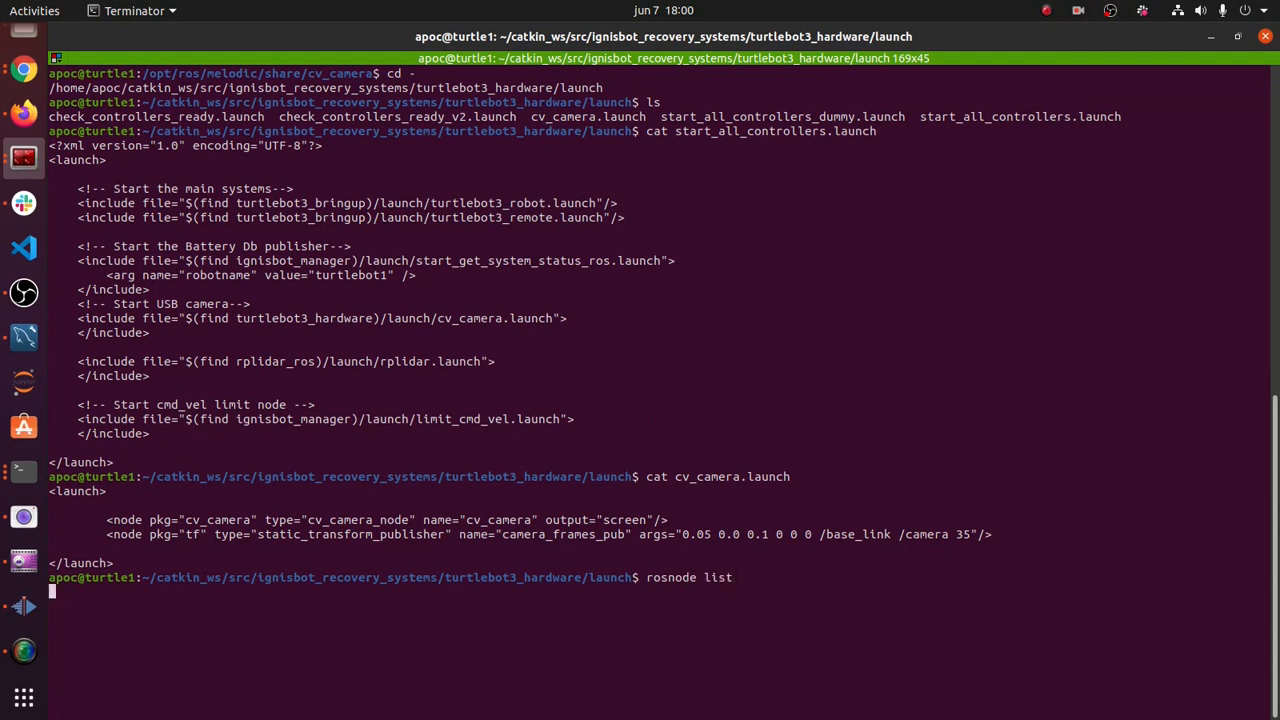
key(Return)
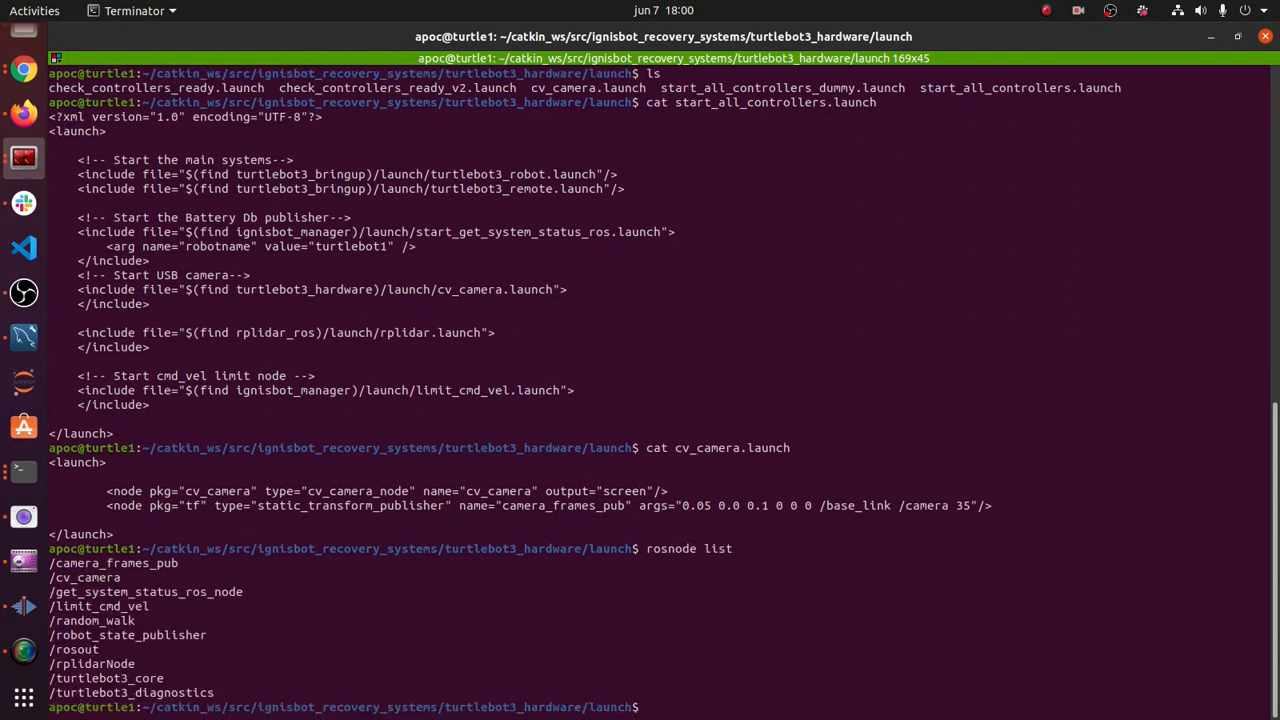
double_click(85, 577)
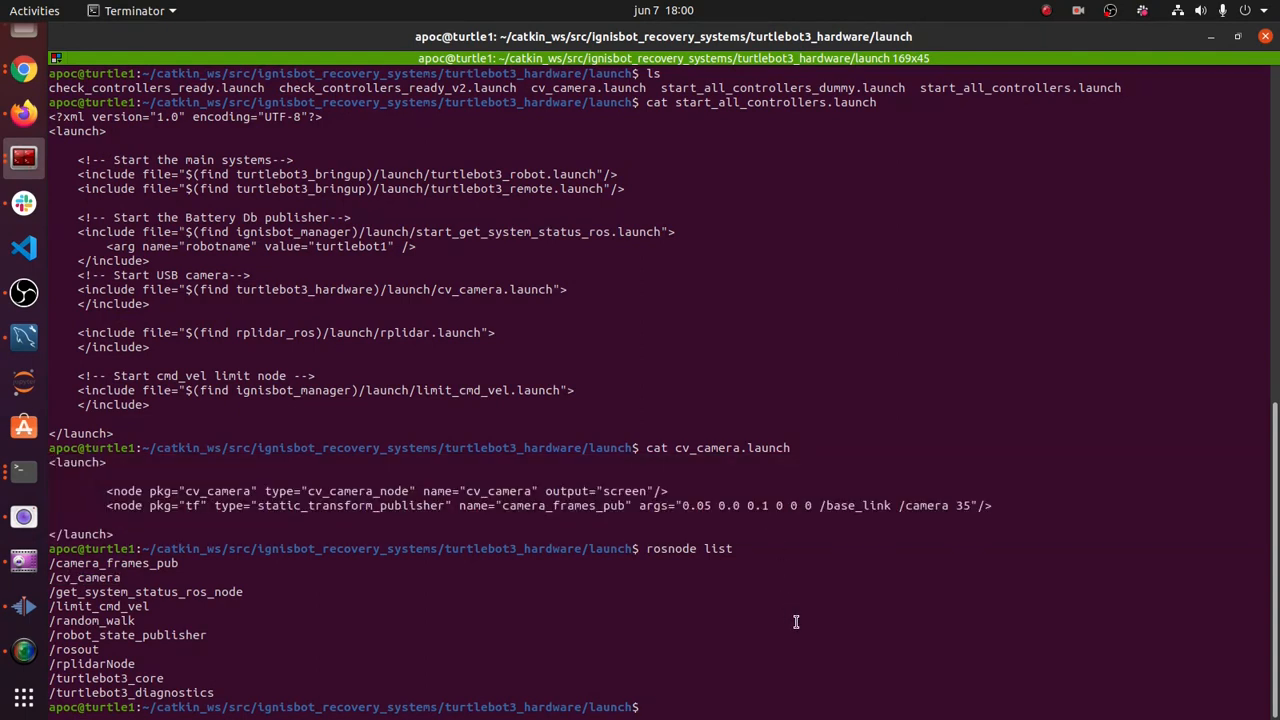
mouse_move(344, 491)
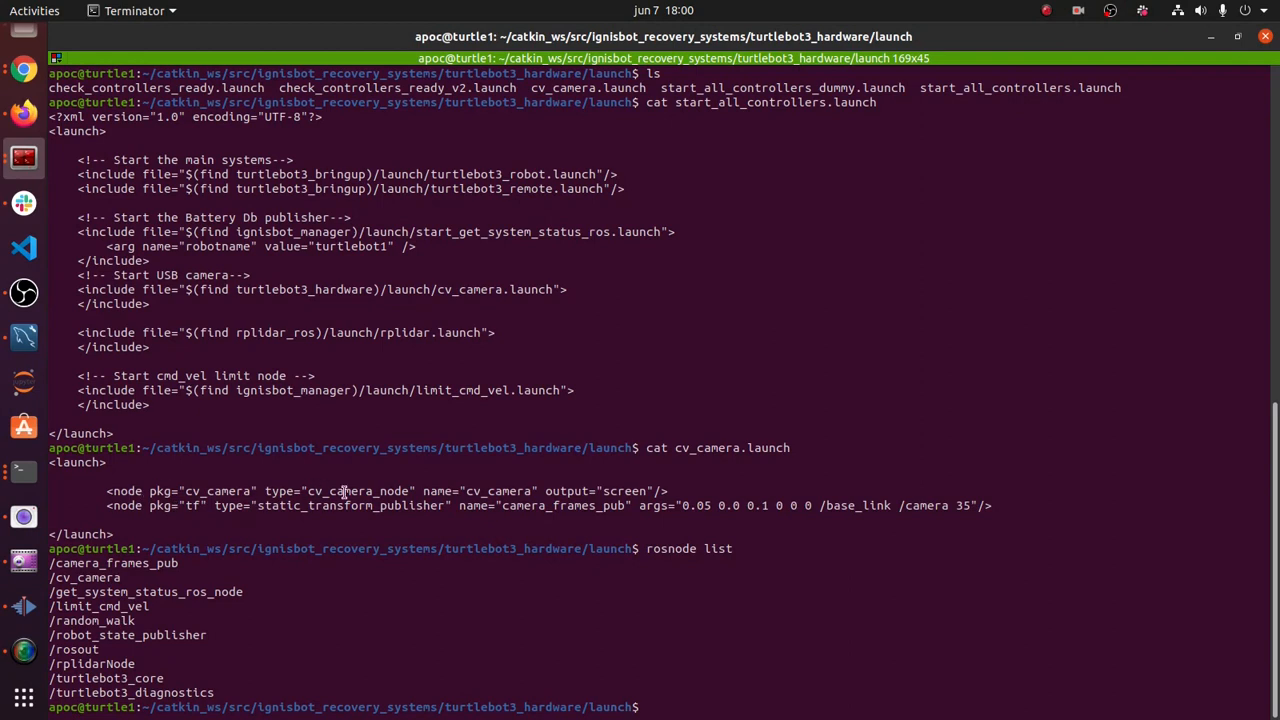
double_click(352, 505)
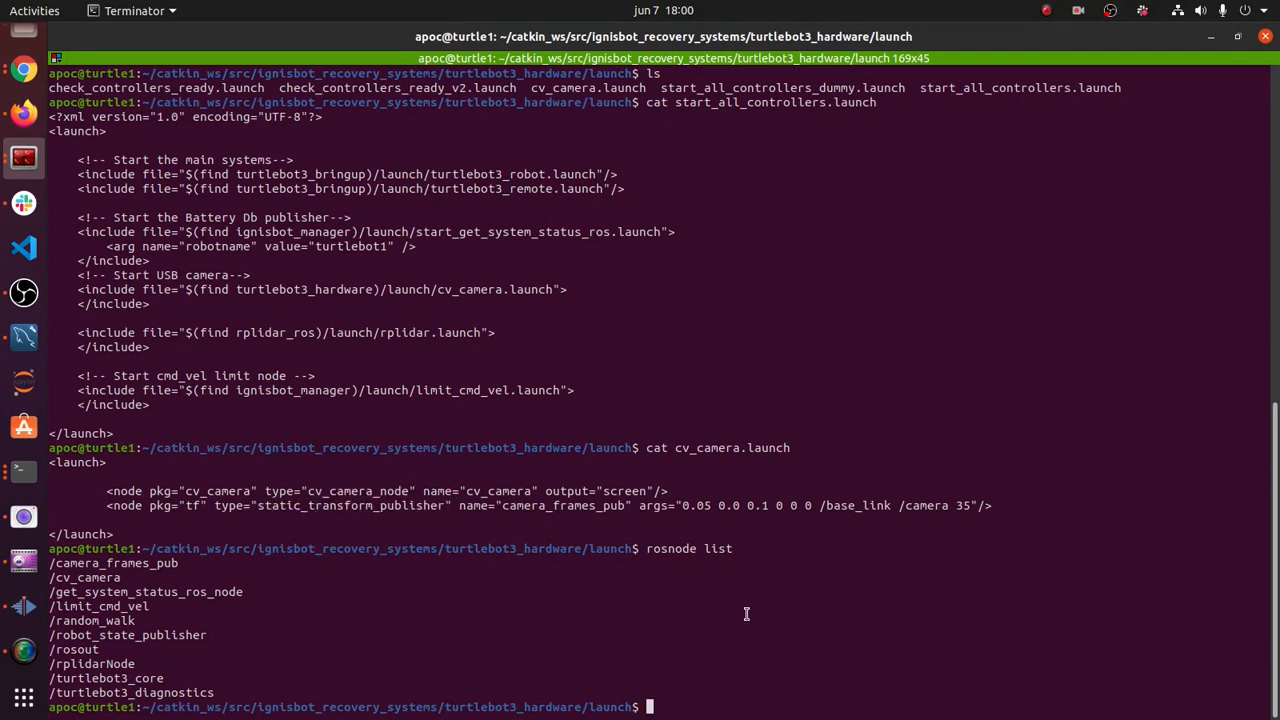
- Run 'rosnode kill /random_walk' to stop the random-walk node
text(rosnode kill)
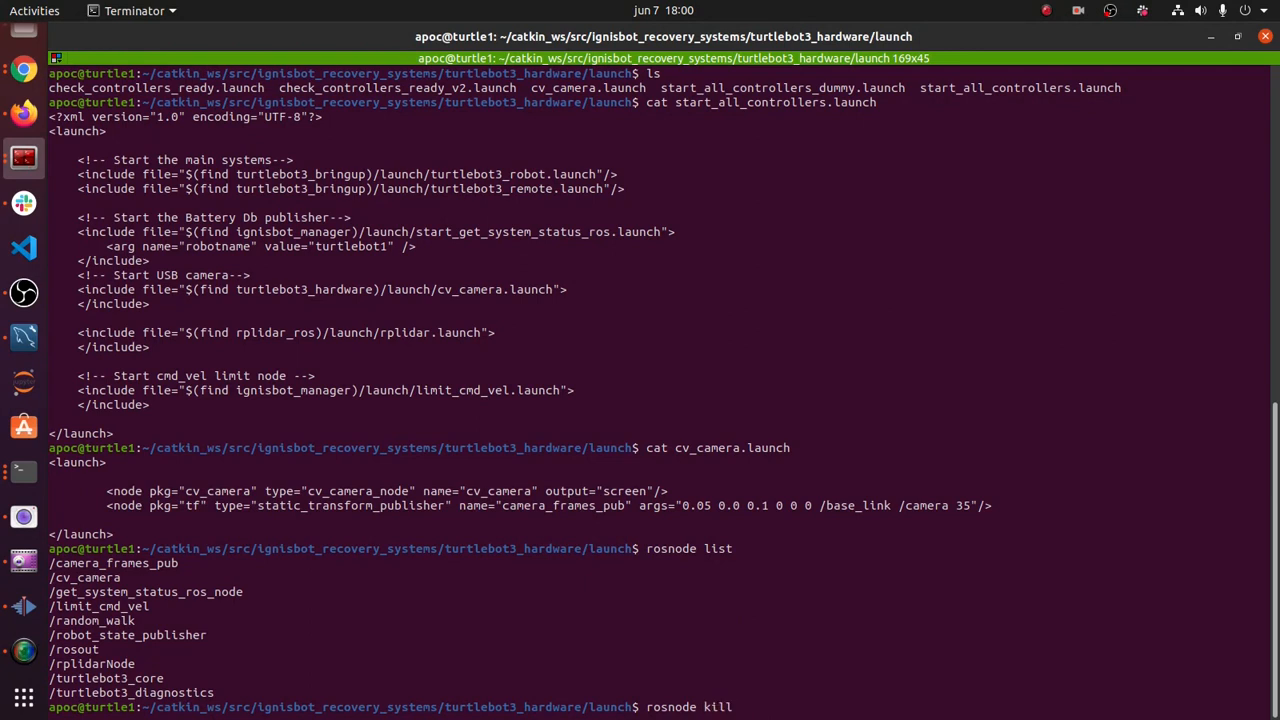
text(/rand)
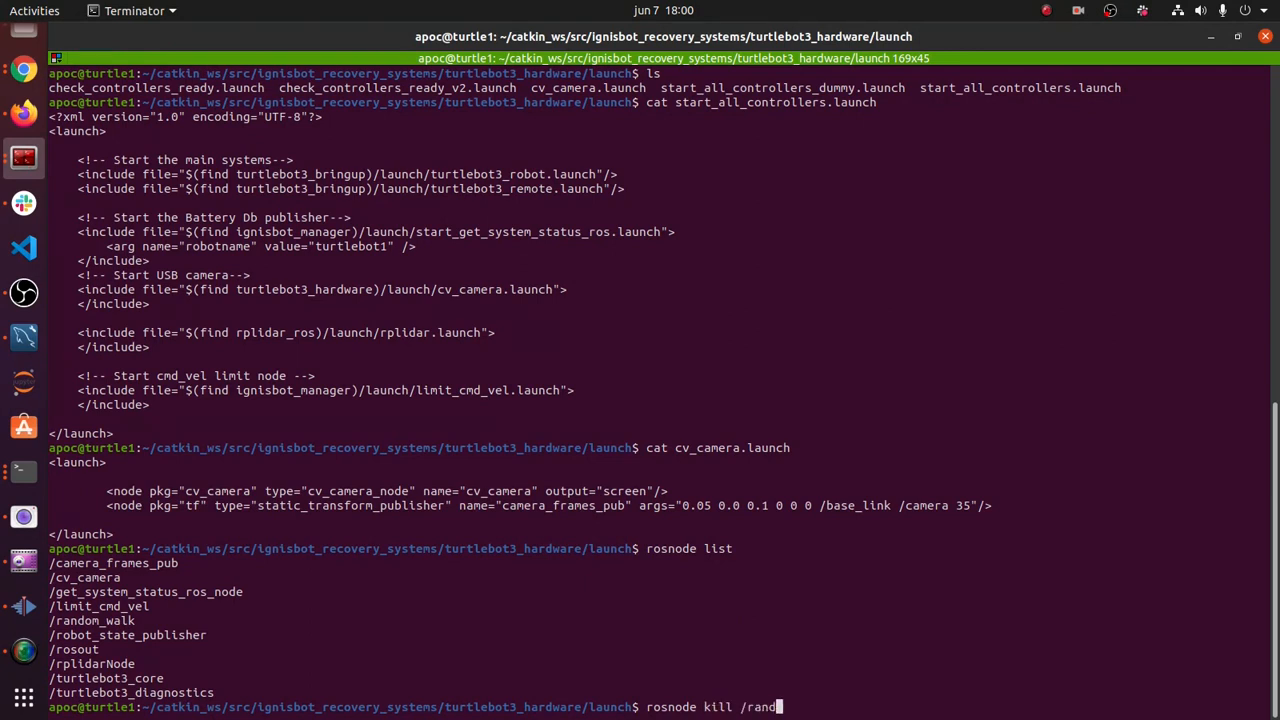
text(om_walk)
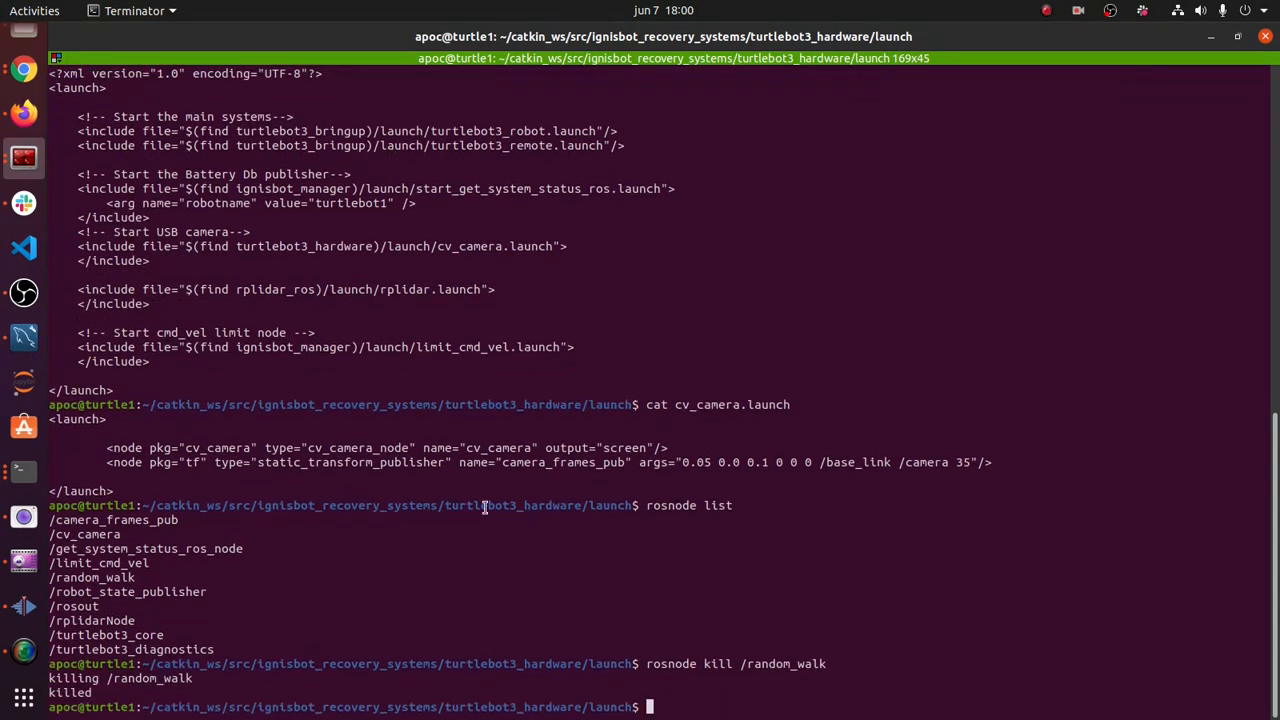
mouse_move(410, 287)
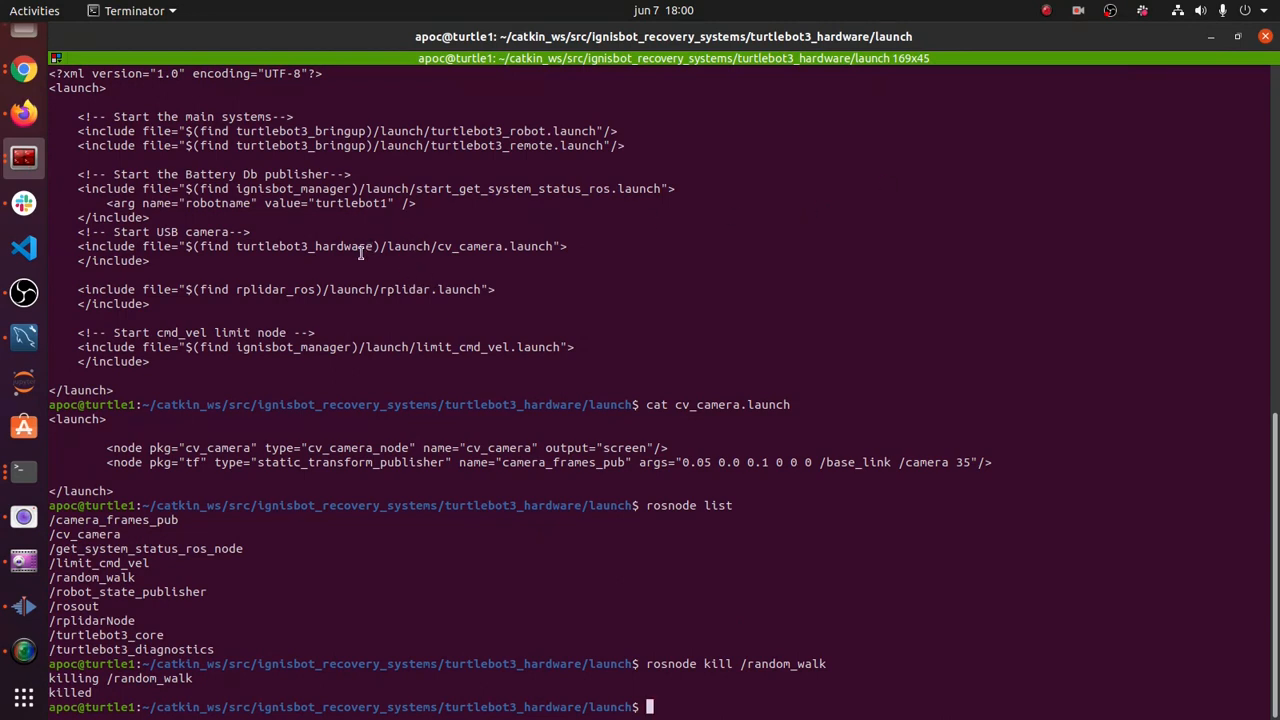
mouse_move(46, 123)
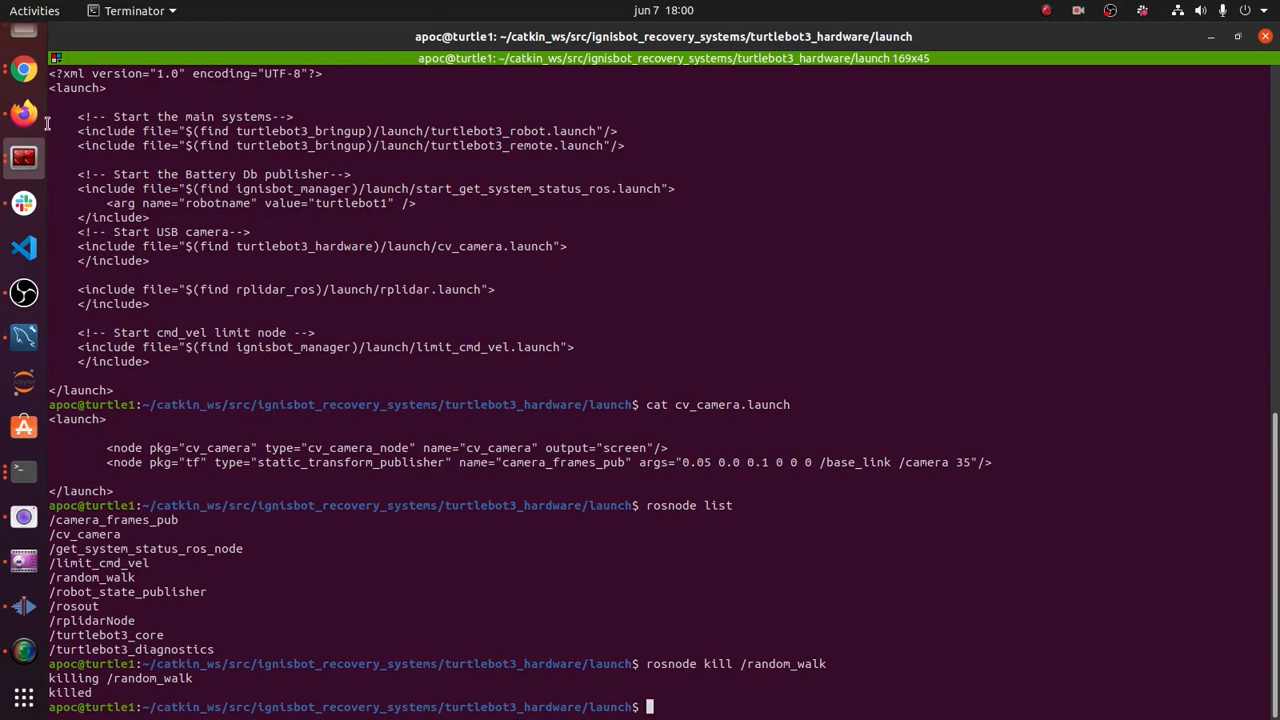
mouse_move(24, 113)
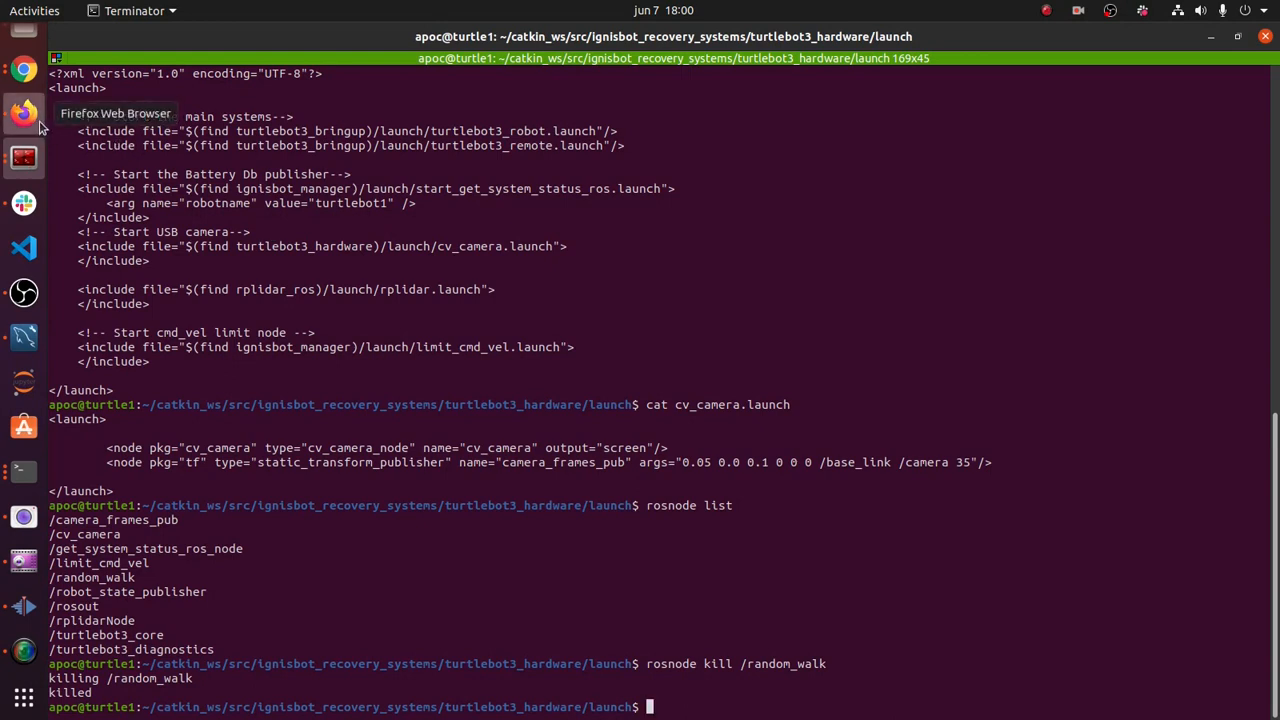
- In Firefox, dismiss The Construct's update notice and session-start dialog, then focus the address bar
click(22, 112)
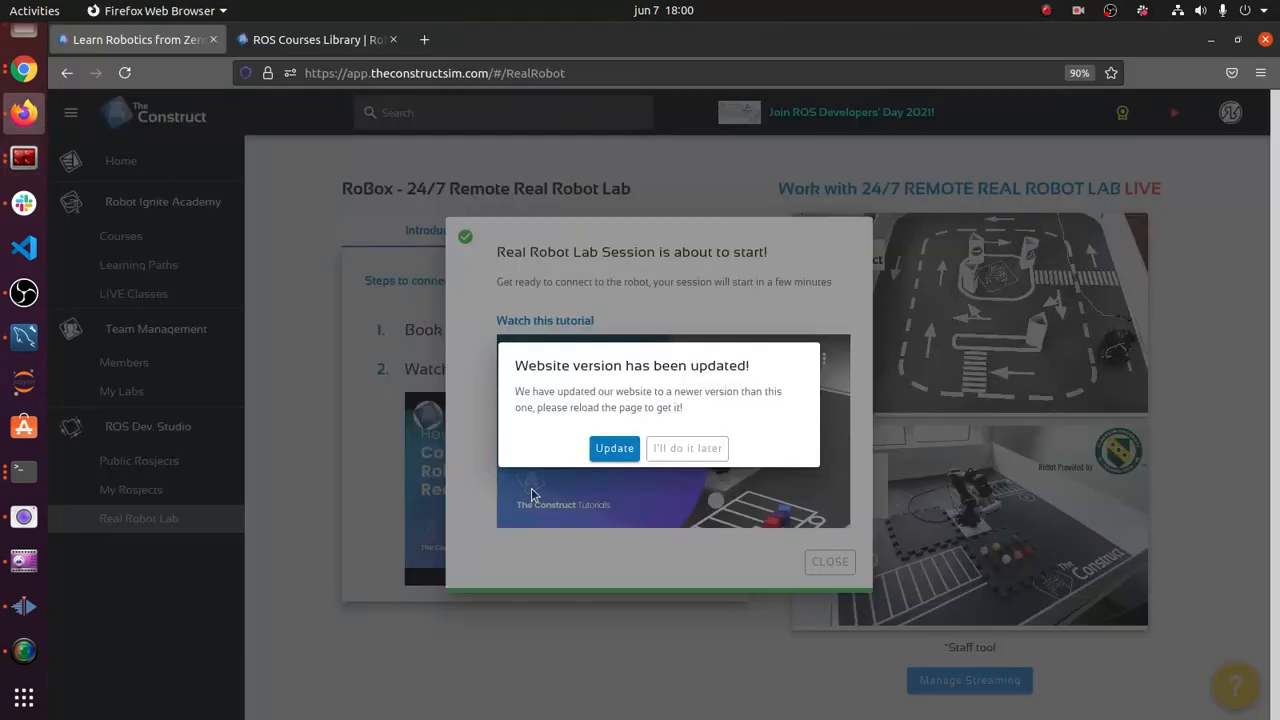
click(687, 448)
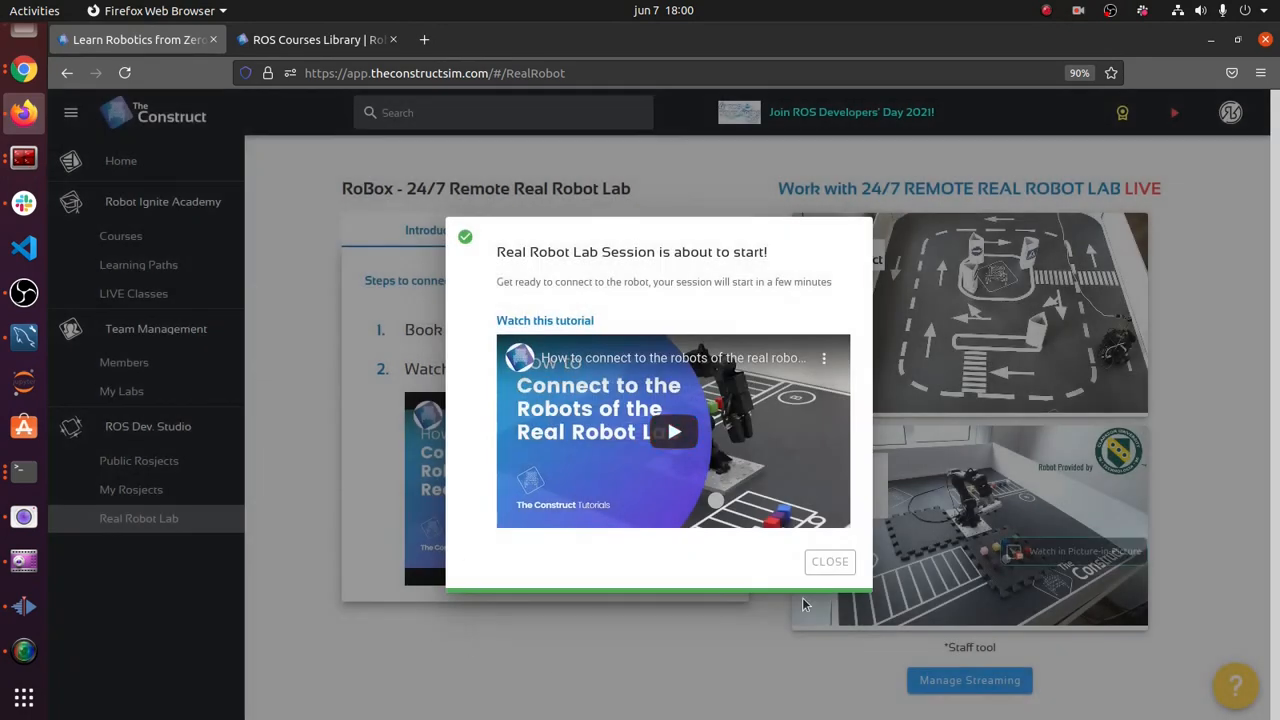
click(829, 561)
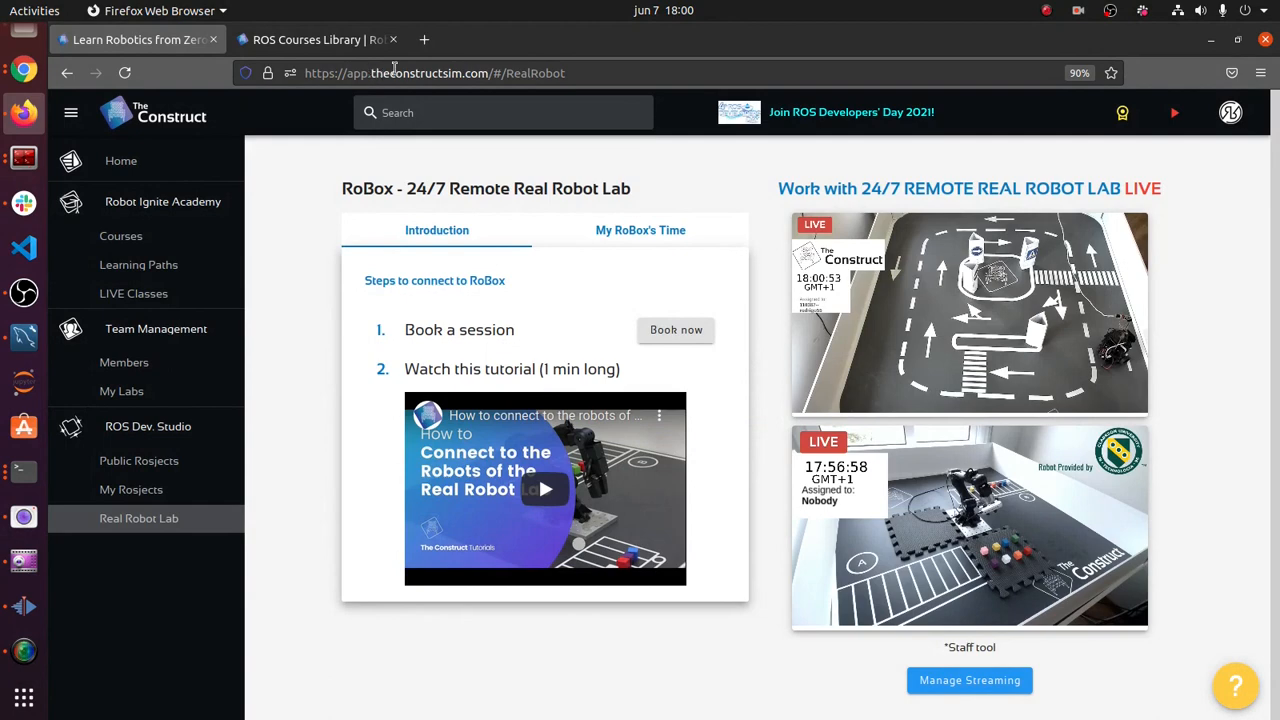
click(433, 72)
text(theconstructsim.com)
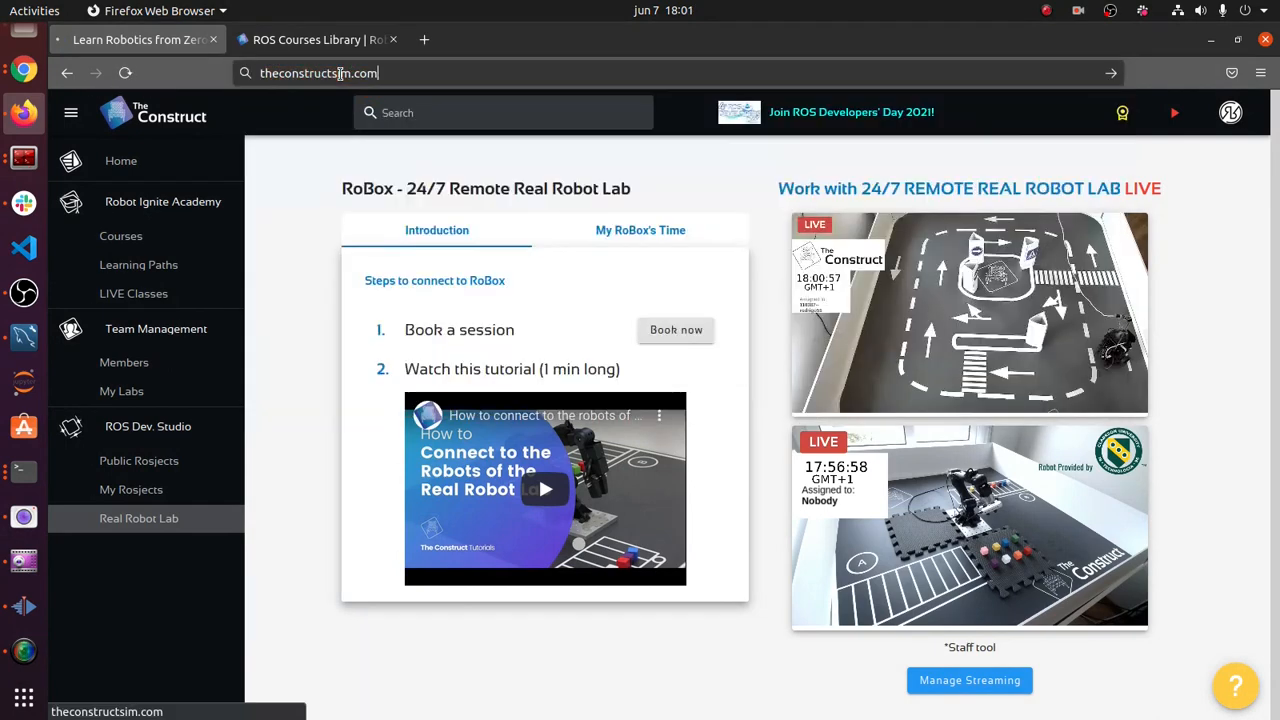
- Load theconstructsim.com and scroll through the home page and ROS Courses Library
key(Return)
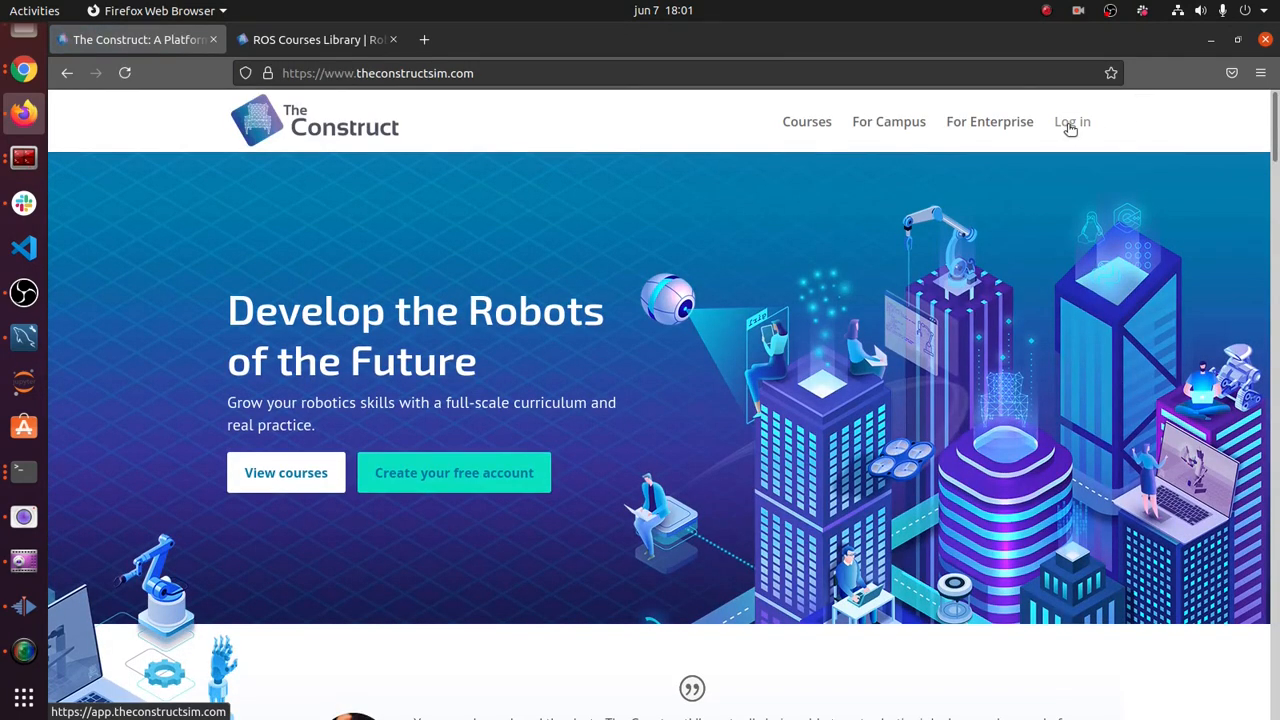
mouse_move(815, 362)
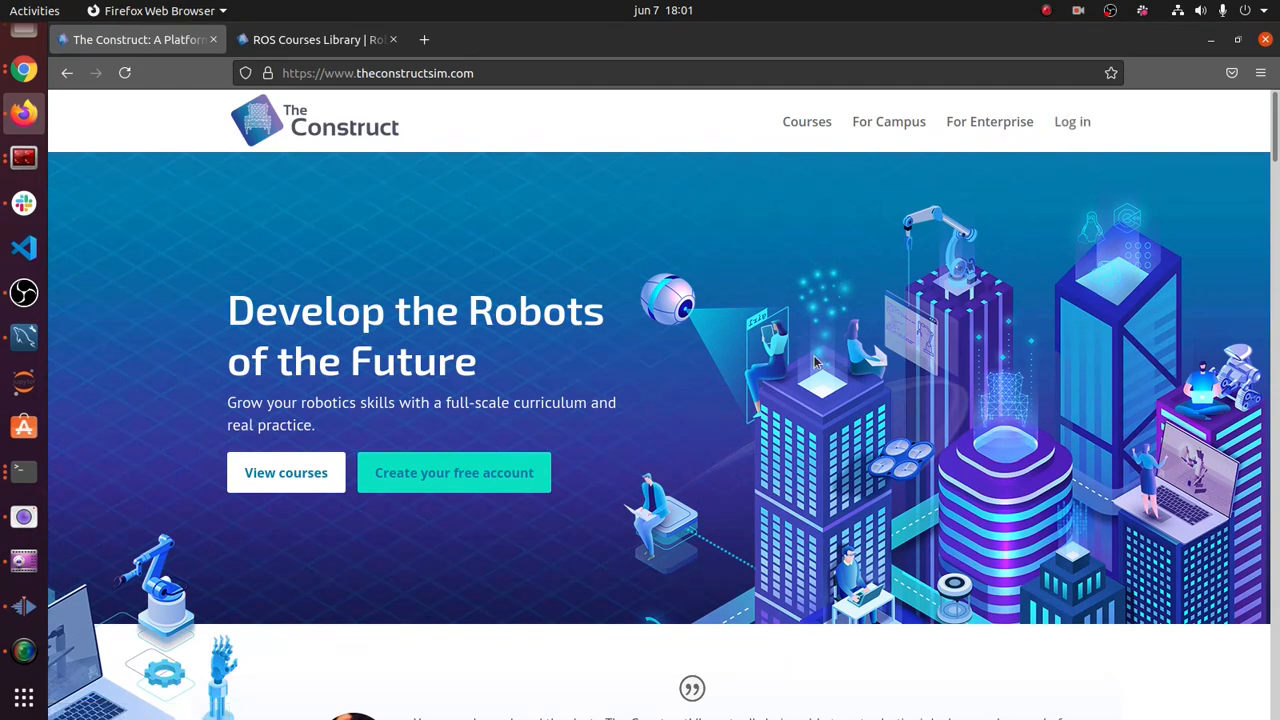
mouse_move(603, 351)
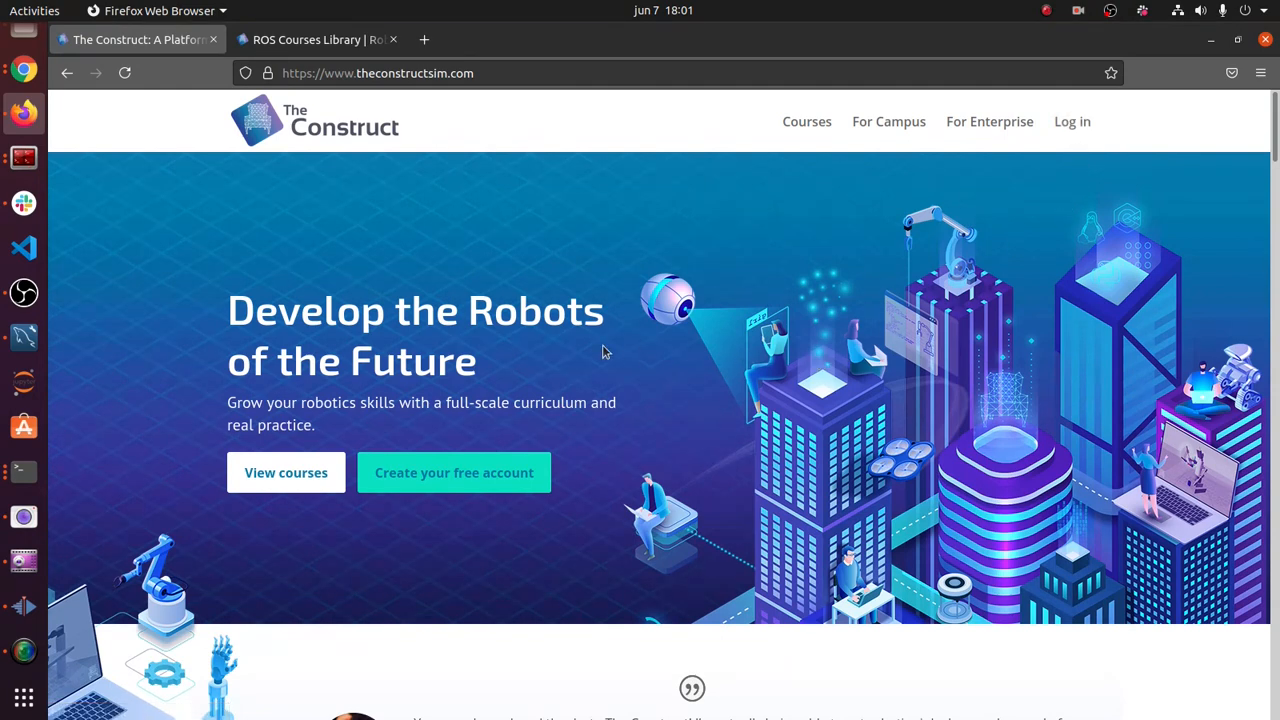
scroll(down, 3)
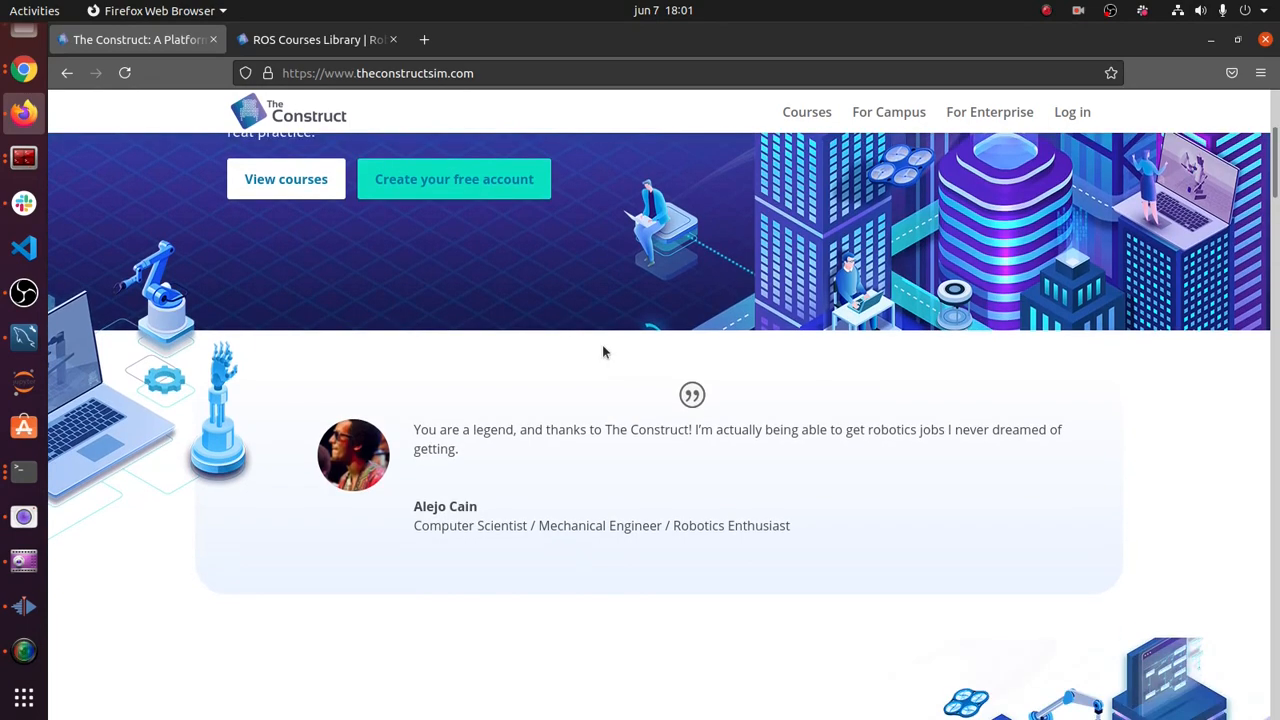
scroll(up, 3)
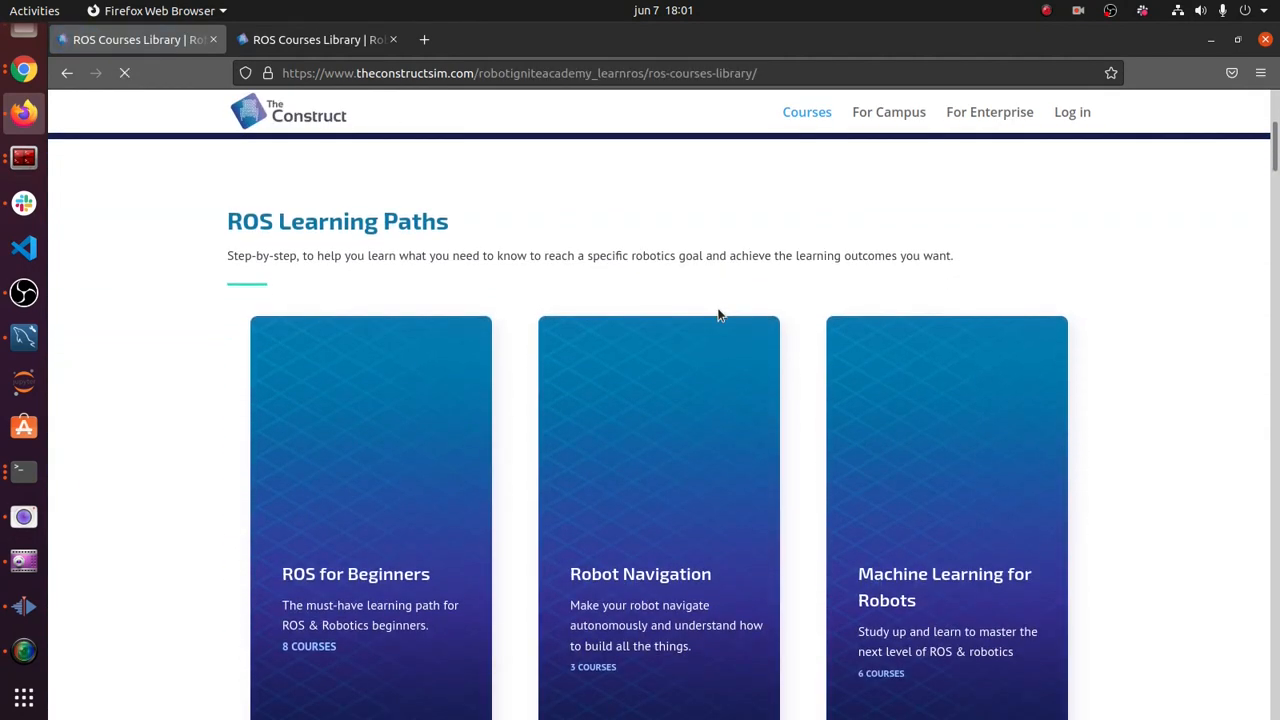
scroll(down, 3)
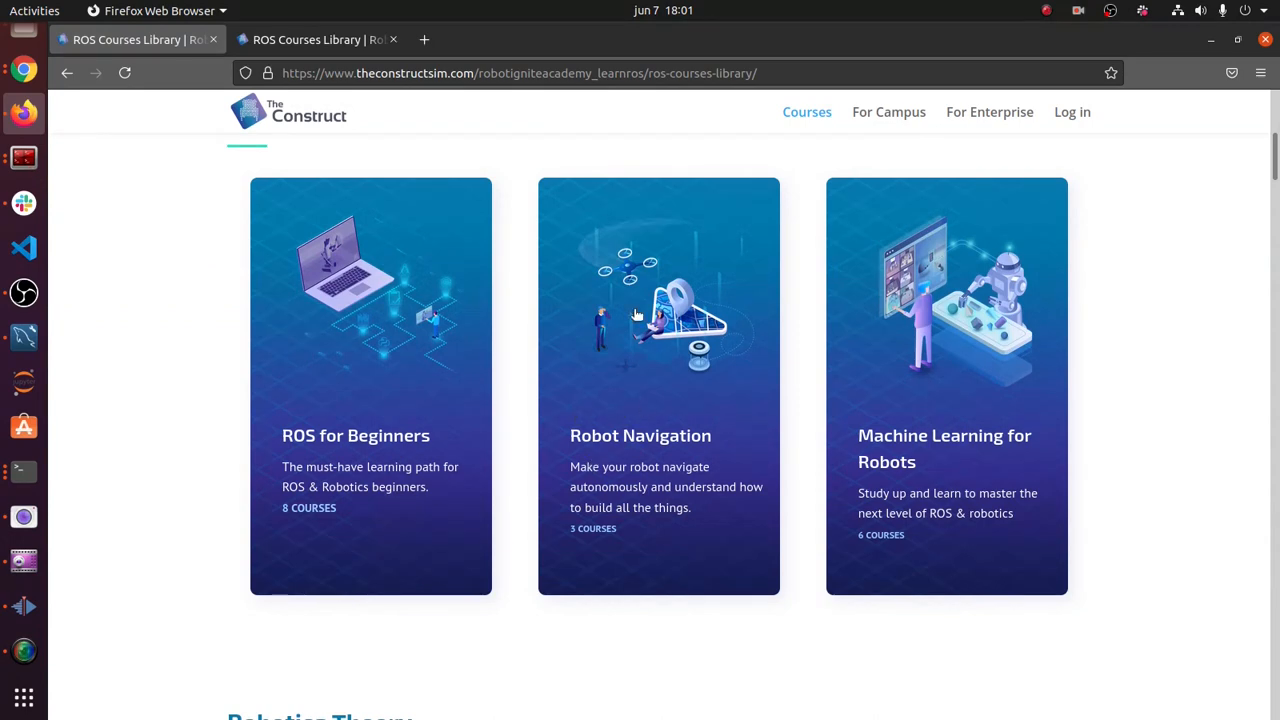
scroll(down, 3)
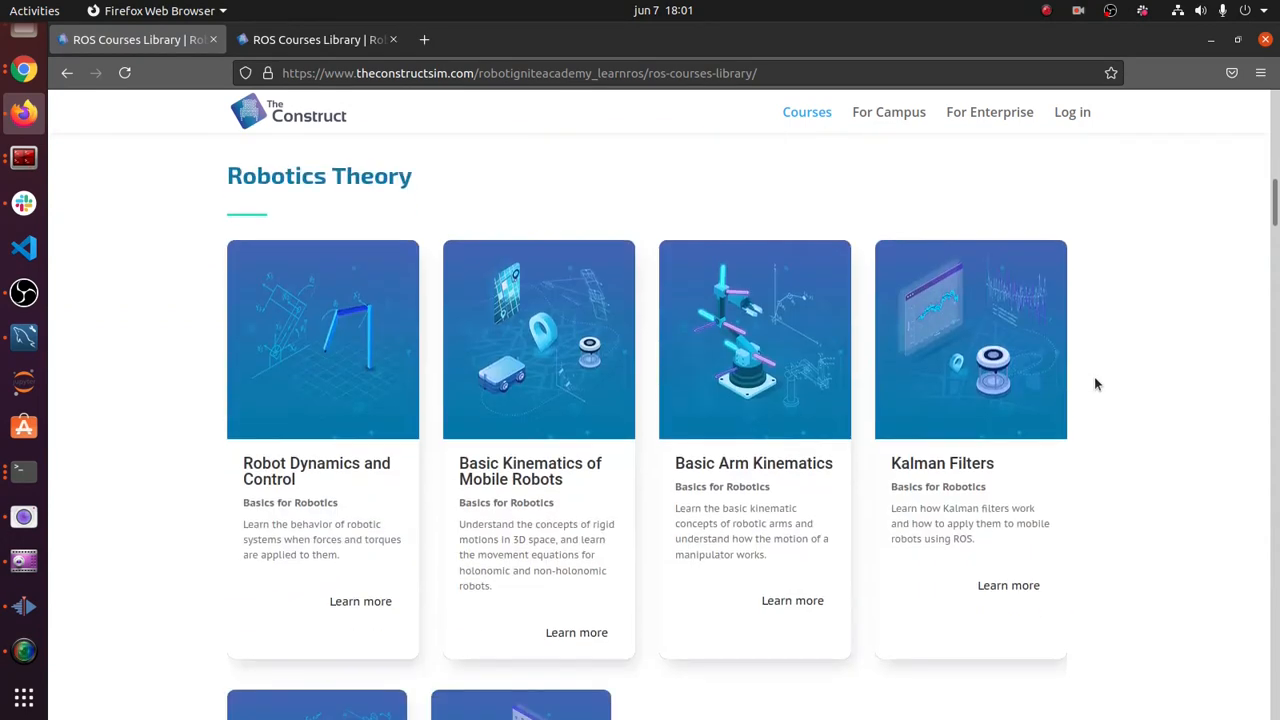
scroll(down, 3)
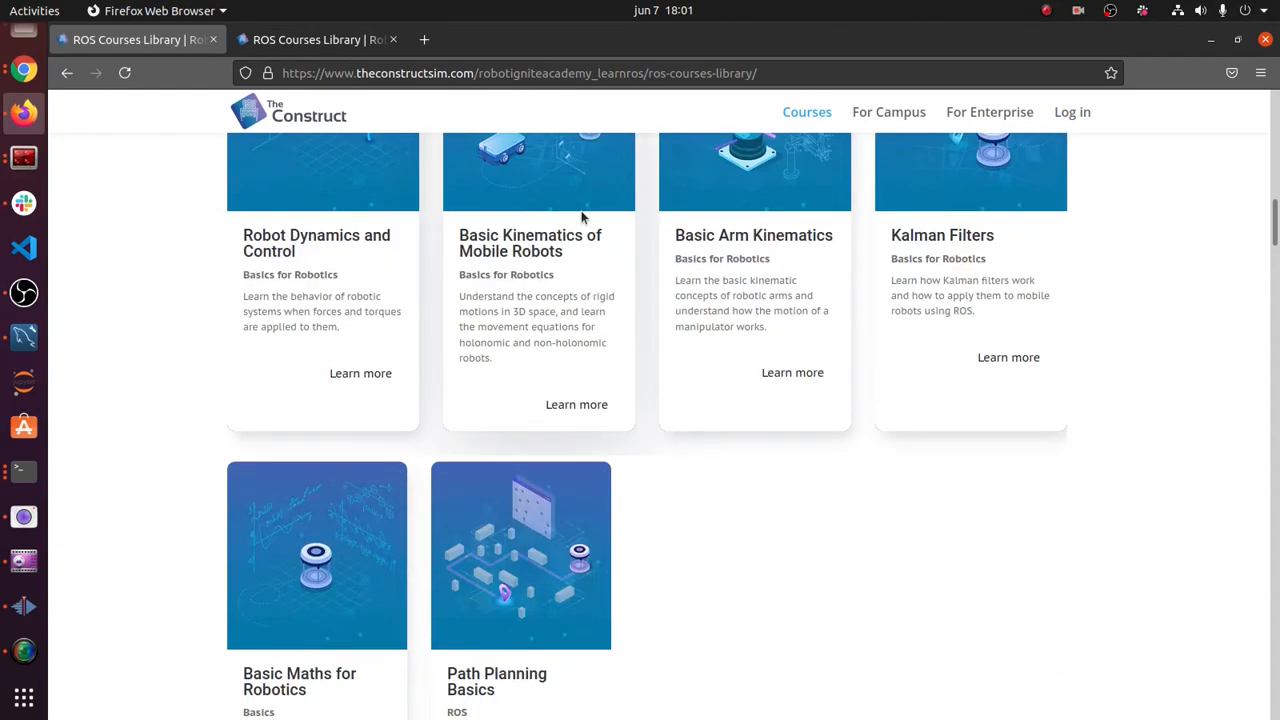
scroll(up, 3)
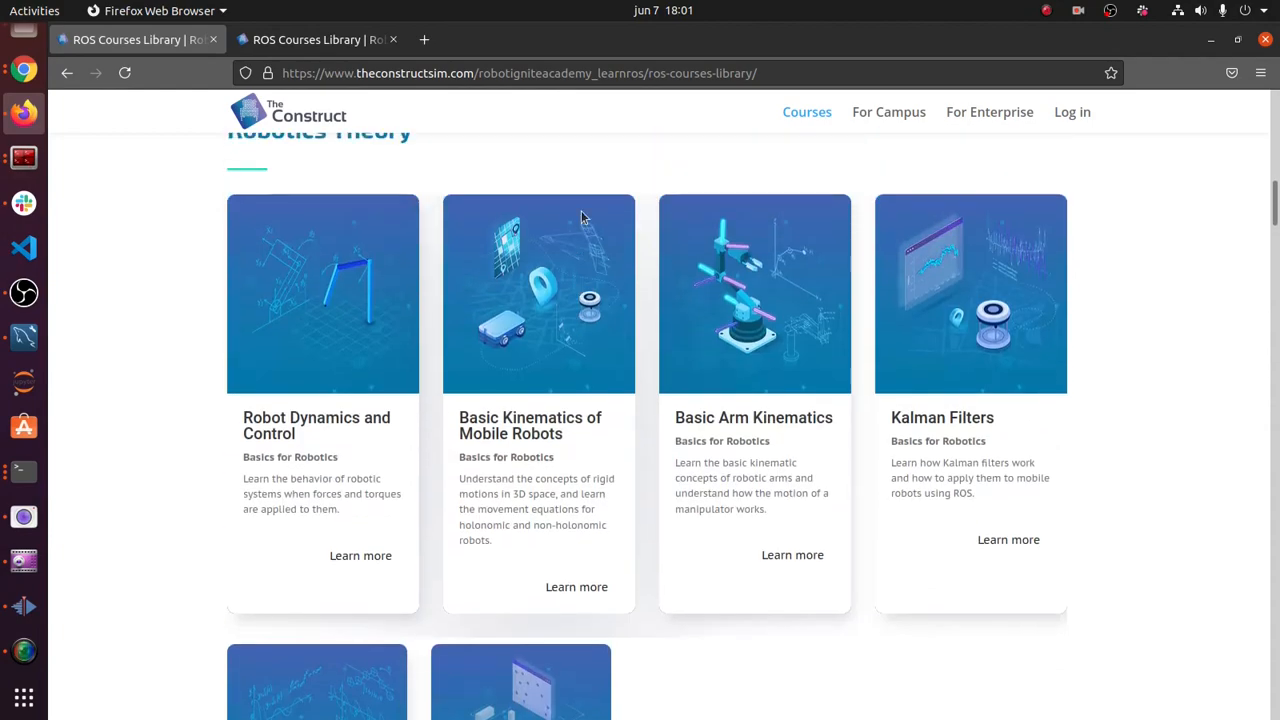
scroll(up, 3)
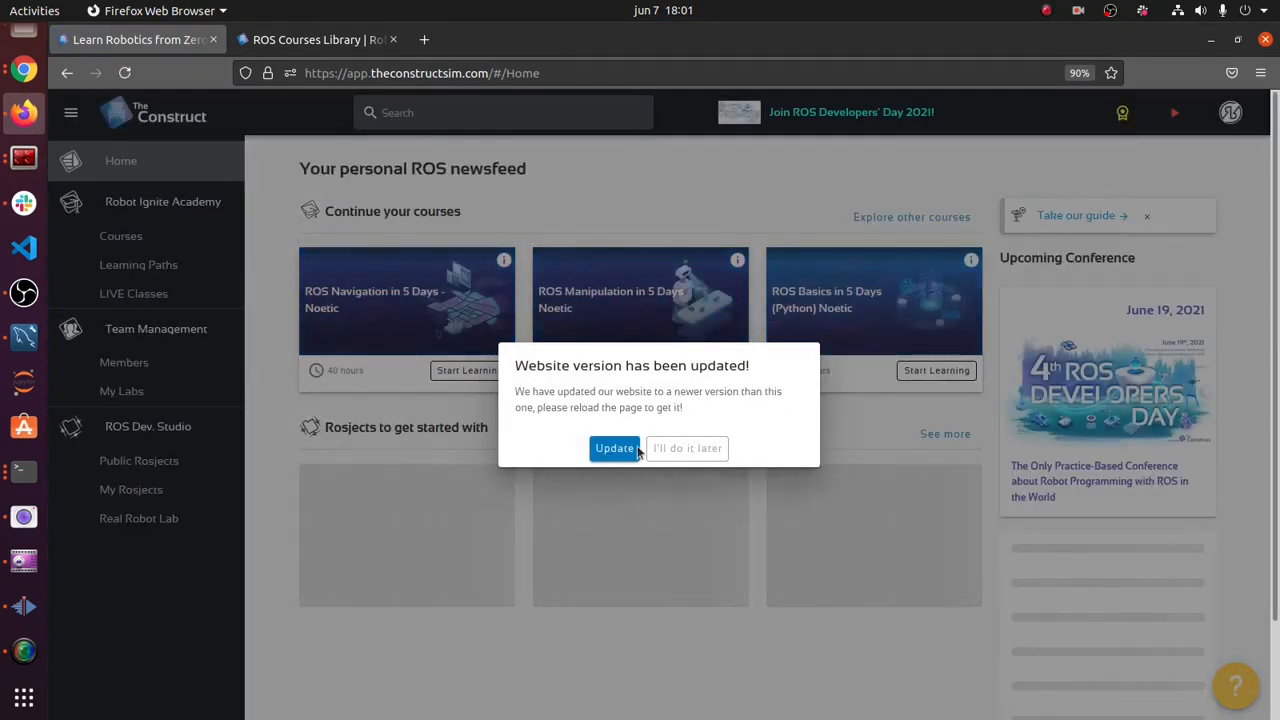
- Reload the updated site and open Real Robot Lab under ROS Dev. Studio
click(687, 448)
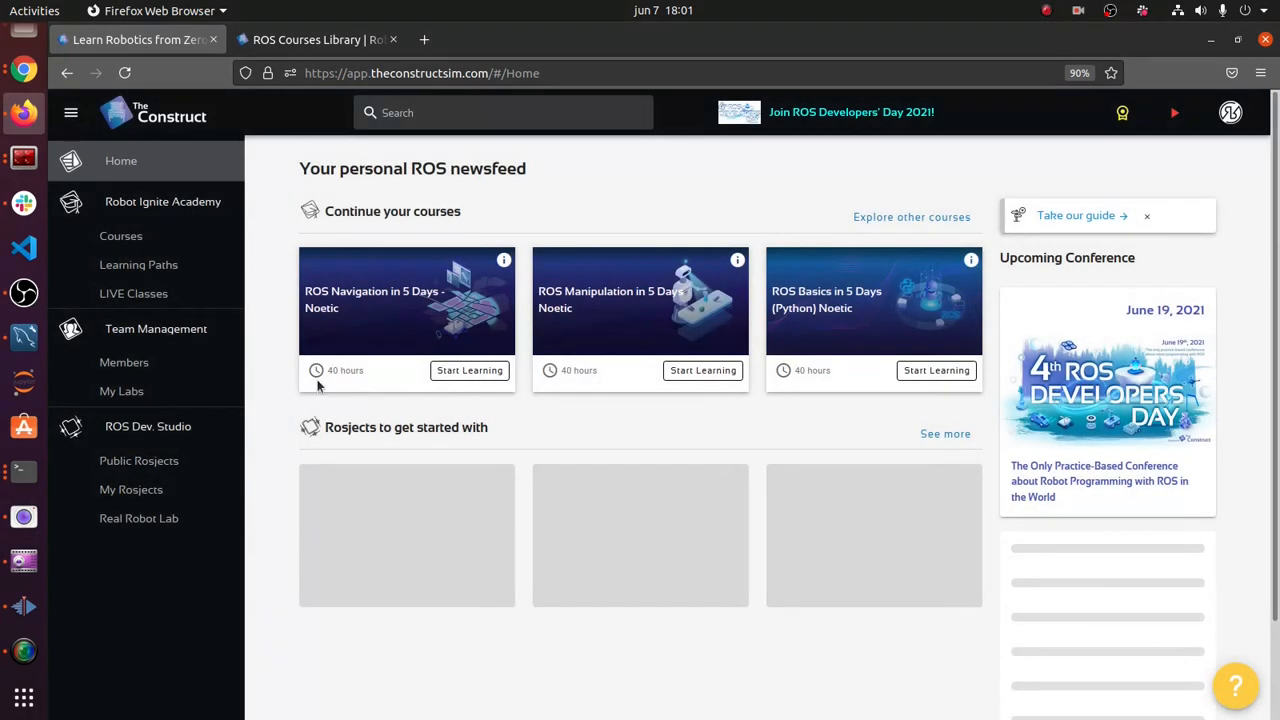
click(131, 489)
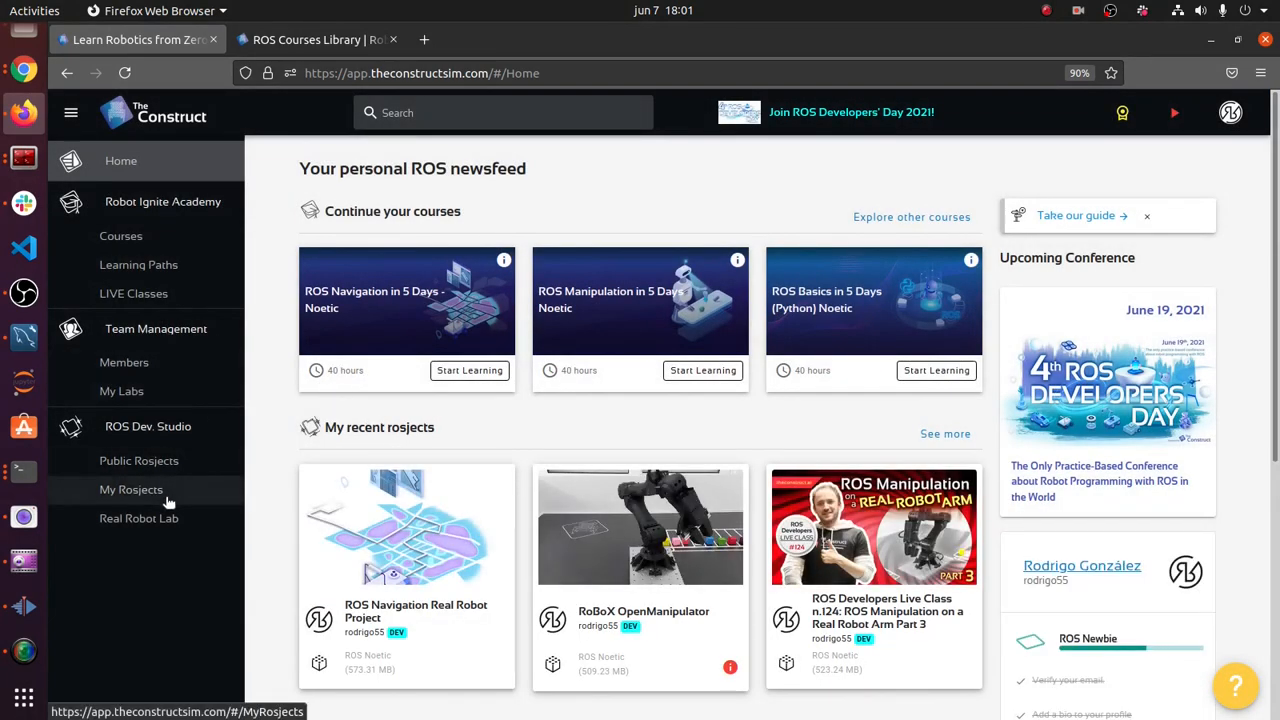
mouse_move(139, 518)
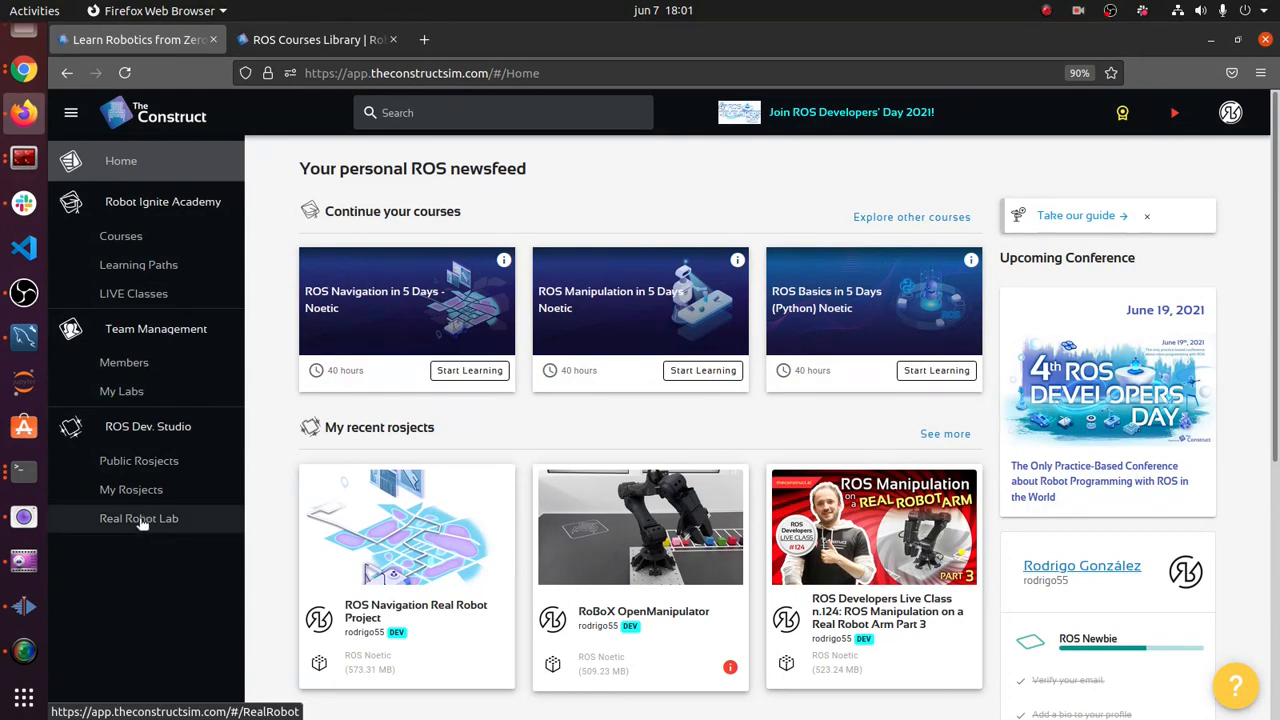
click(139, 518)
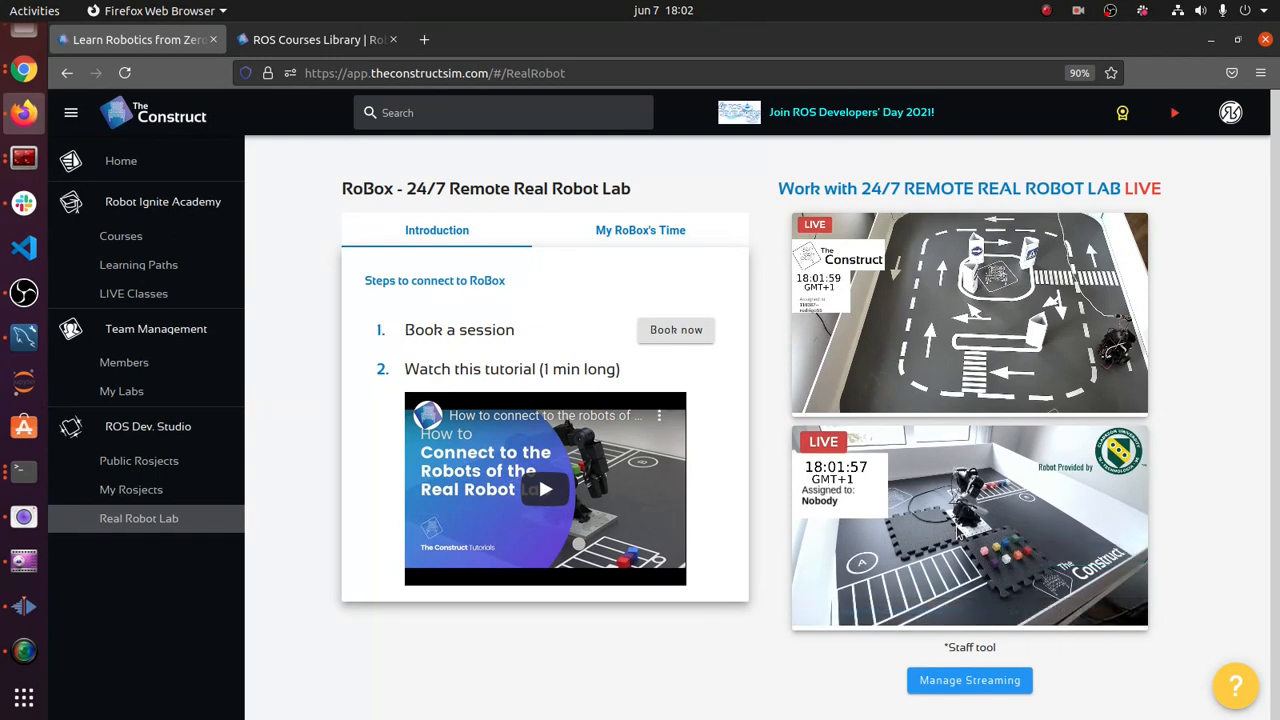
mouse_move(912, 505)
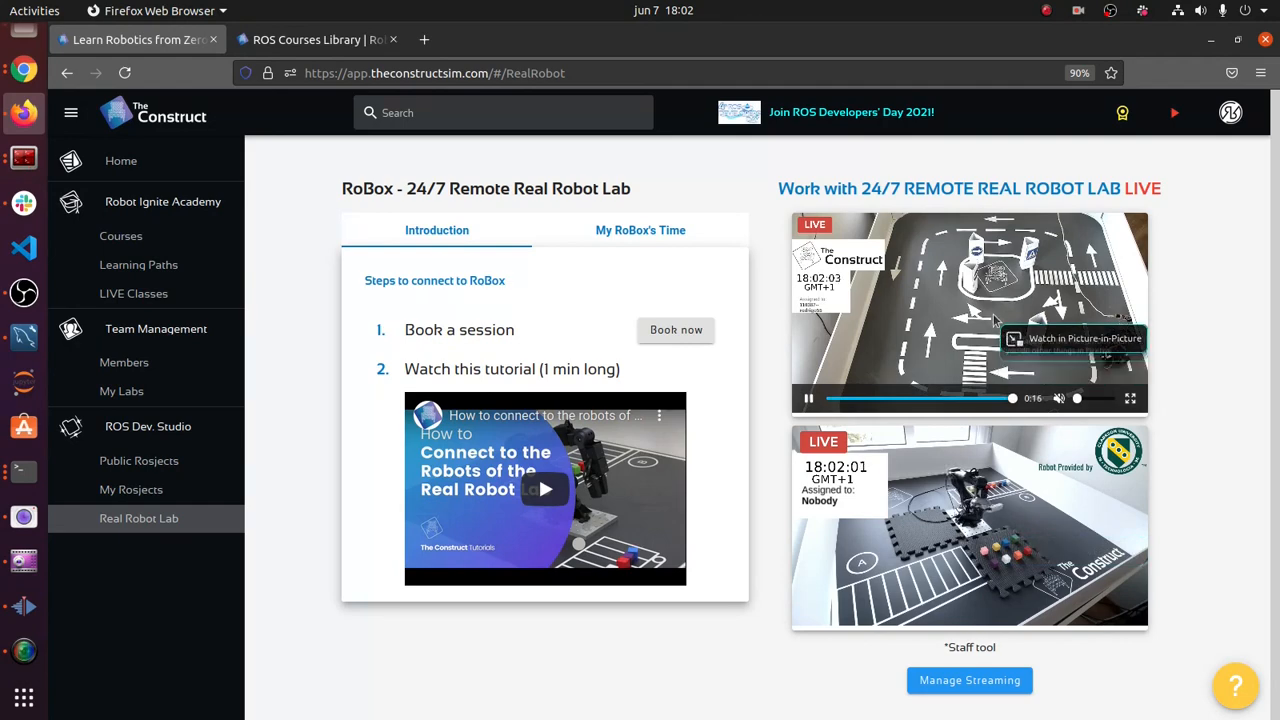
mouse_move(560, 305)
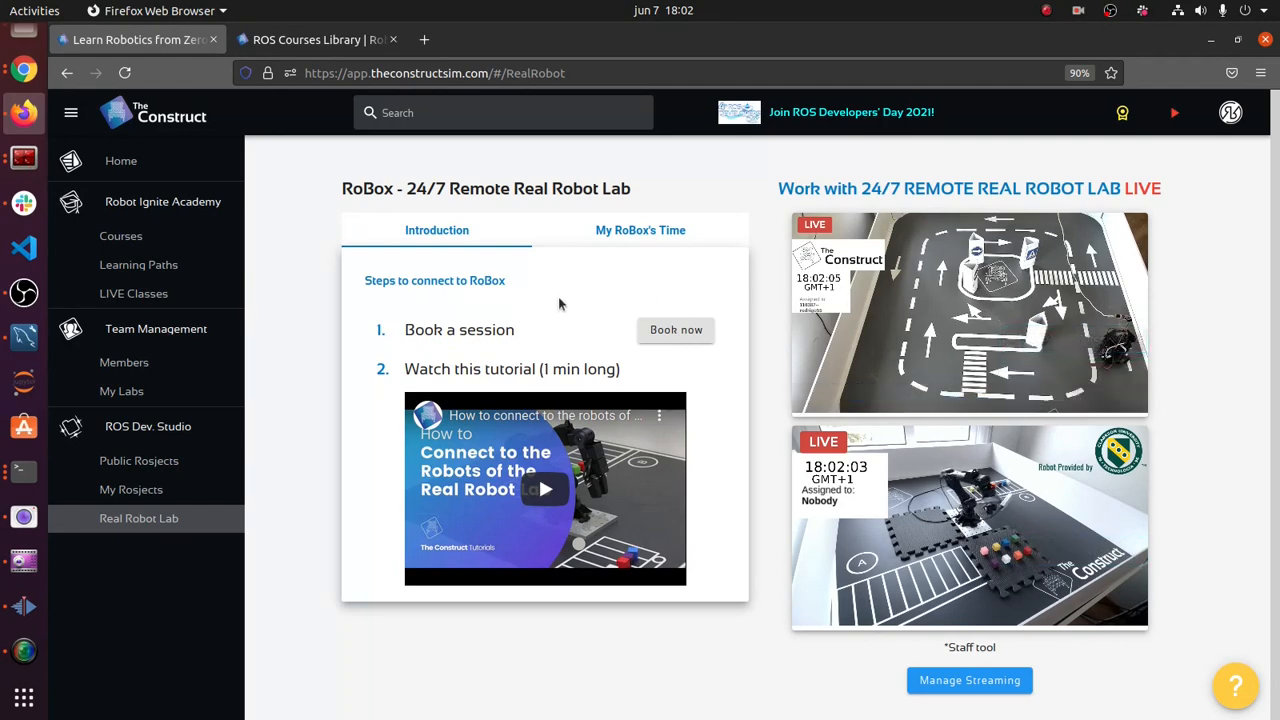
mouse_move(676, 335)
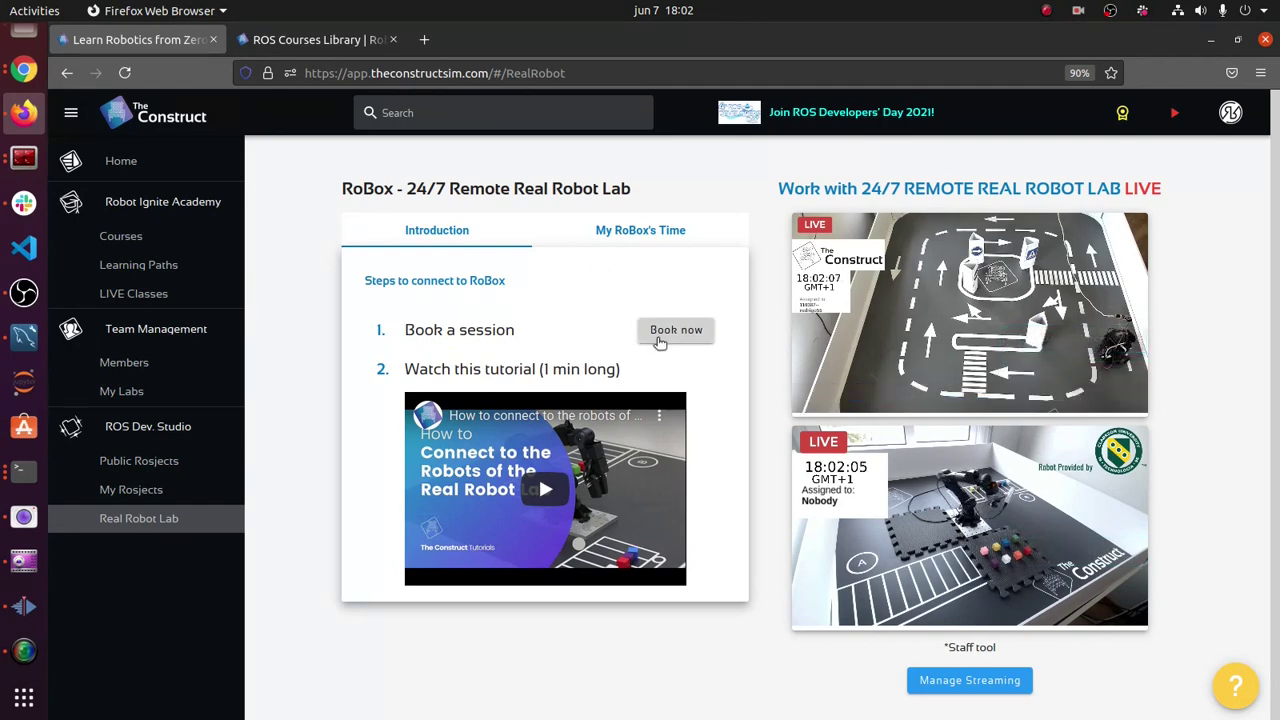
- Book a Turtlebot ROS Noetic real-robot session at 6:30 PM on 2021-06-07 and confirm it
click(676, 330)
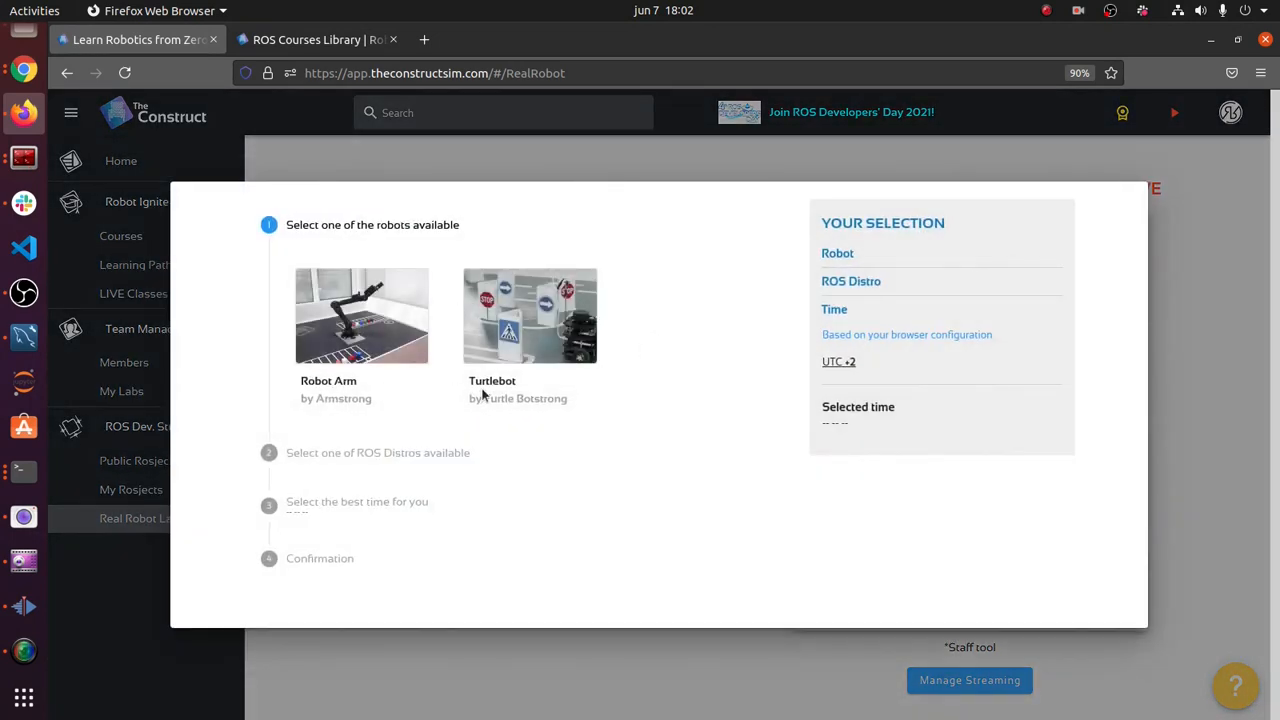
click(530, 315)
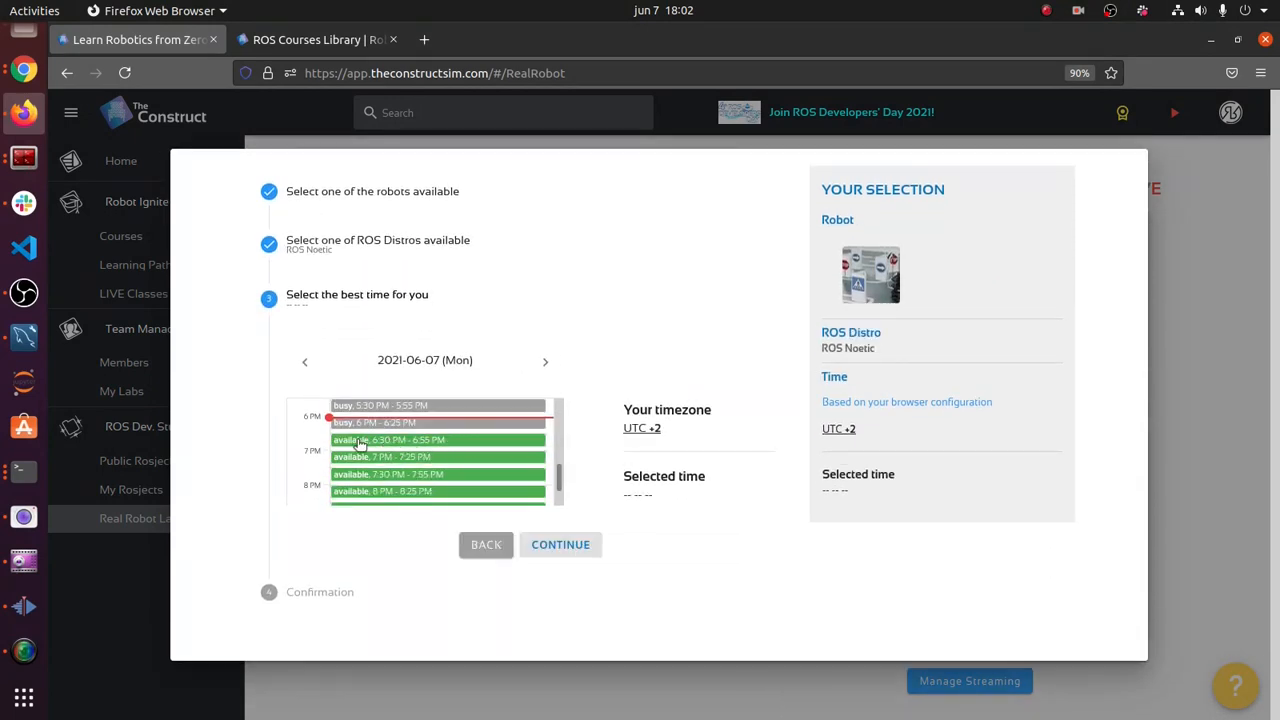
click(437, 439)
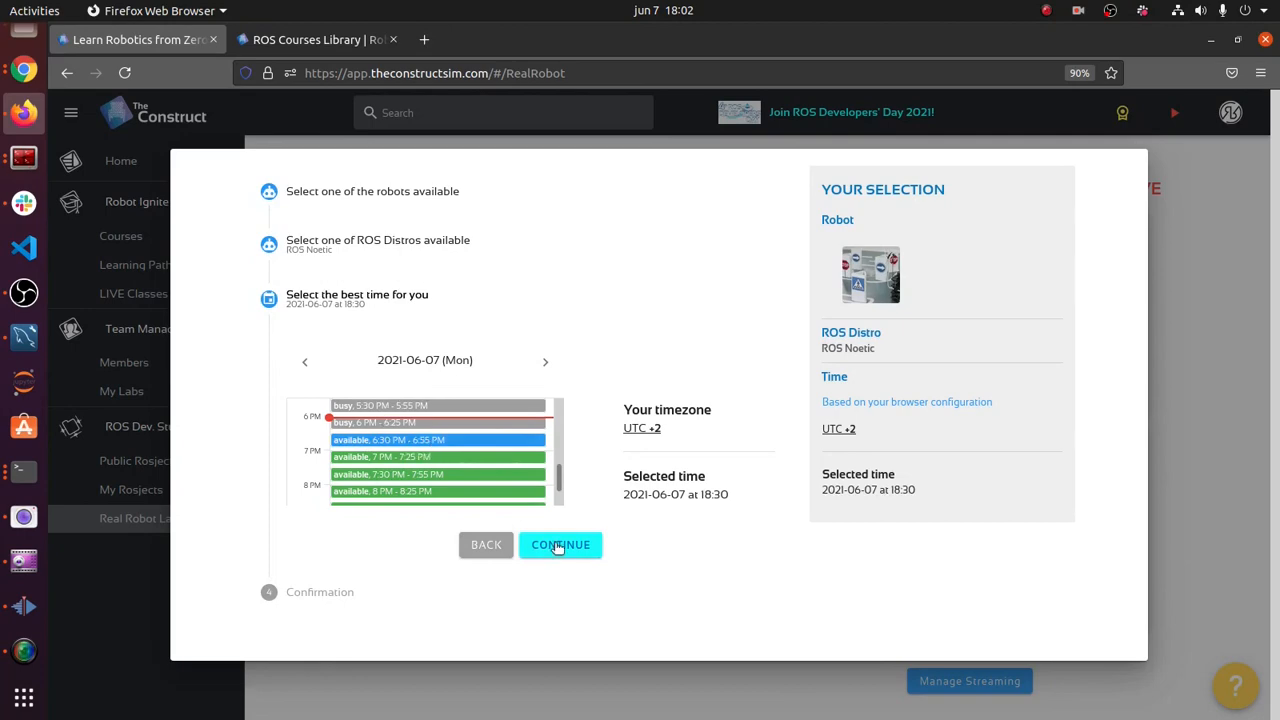
click(560, 544)
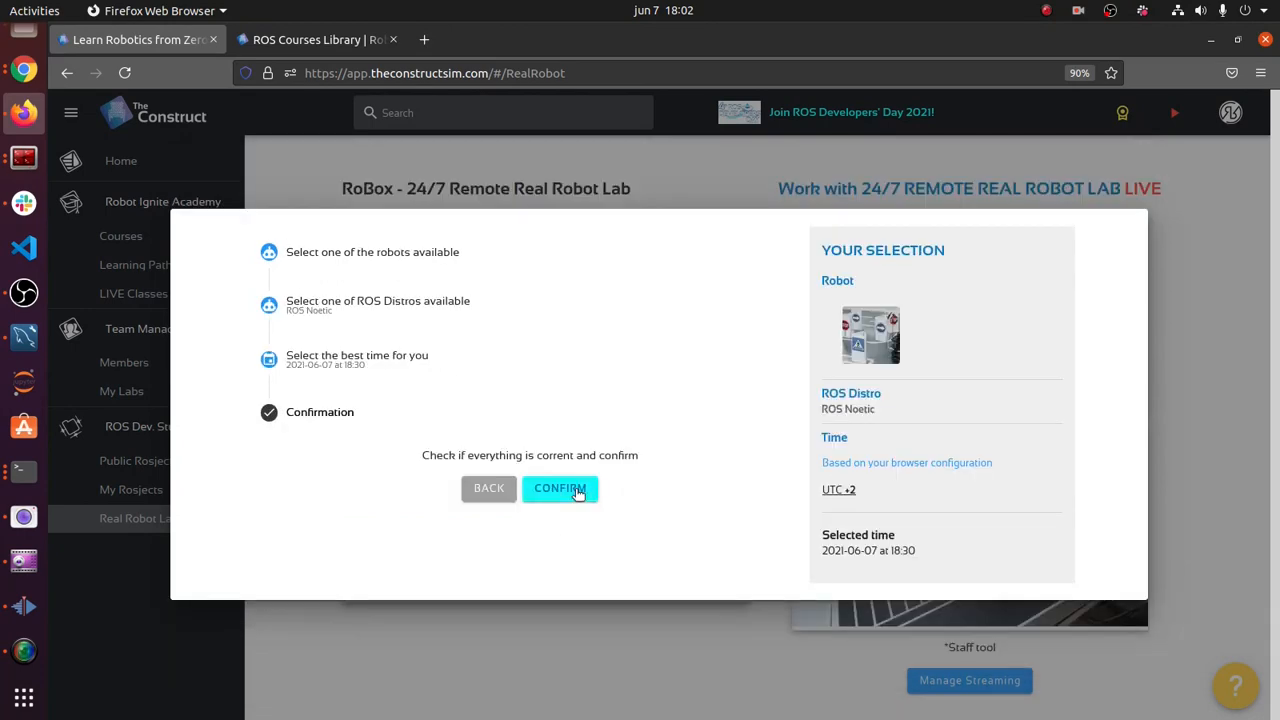
click(560, 488)
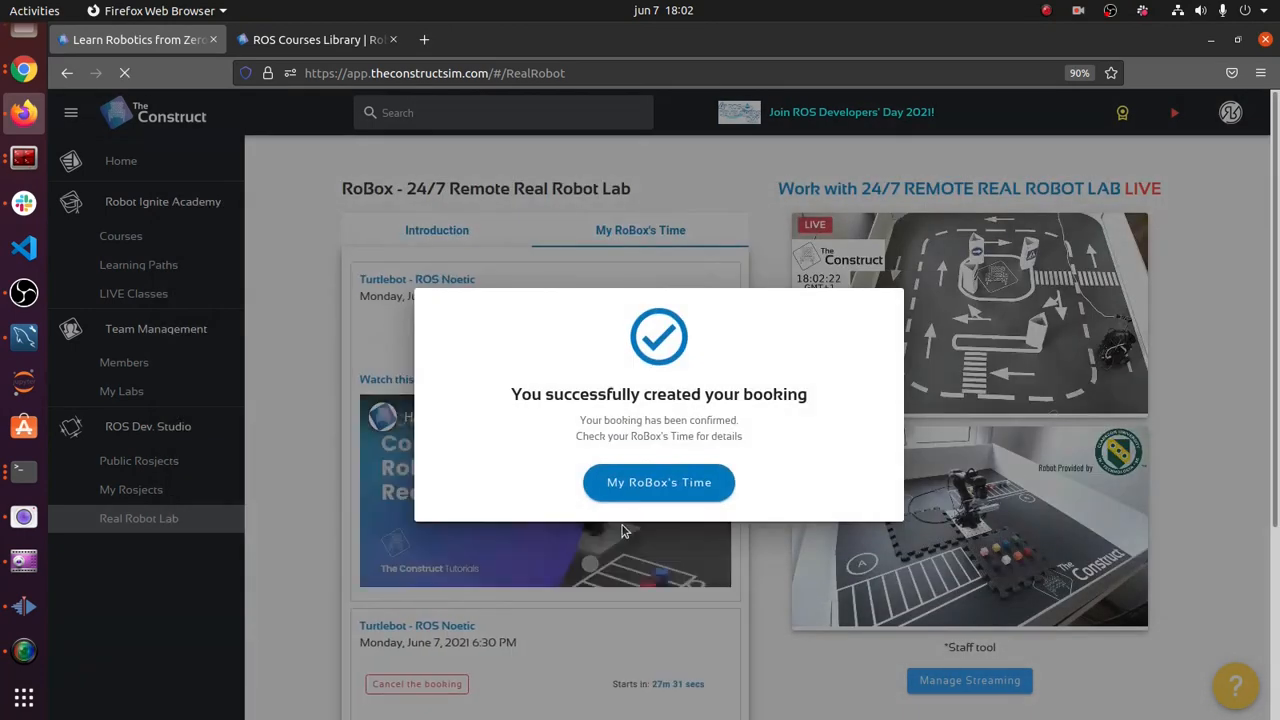
- Review the My RoBox's Time list showing the 6:00 PM and 6:30 PM Turtlebot bookings
click(658, 482)
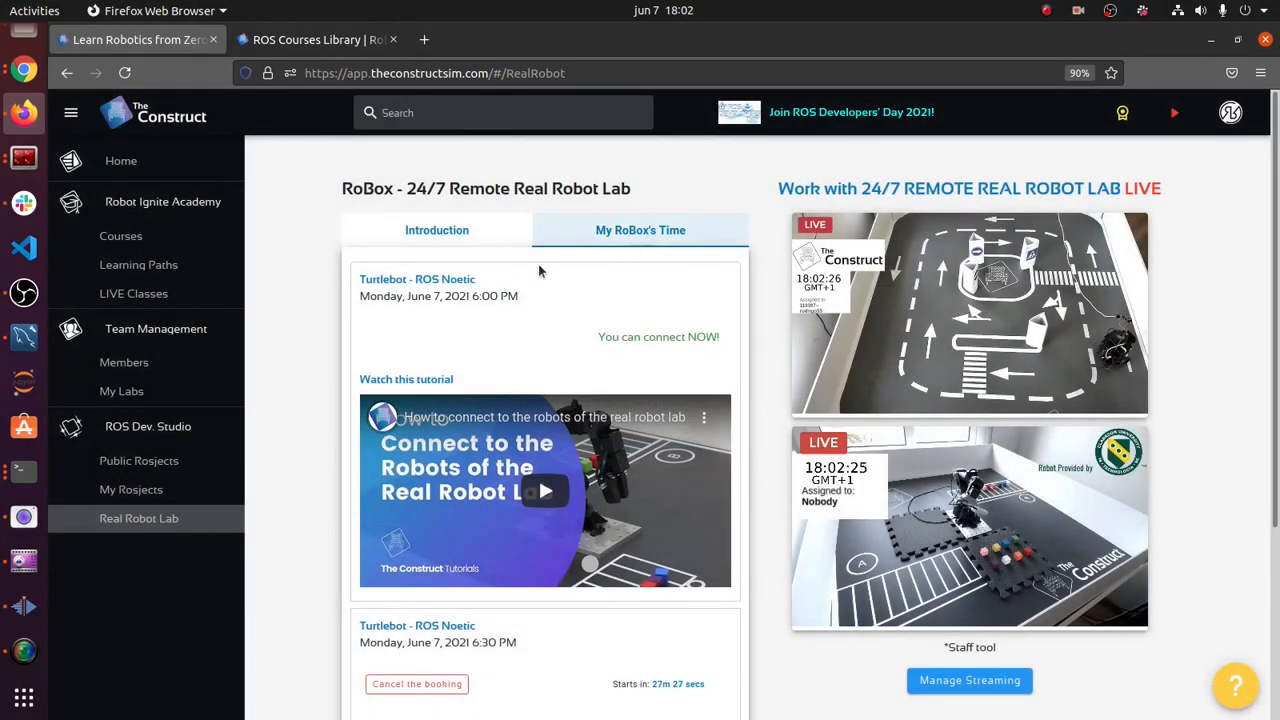
scroll(down, 3)
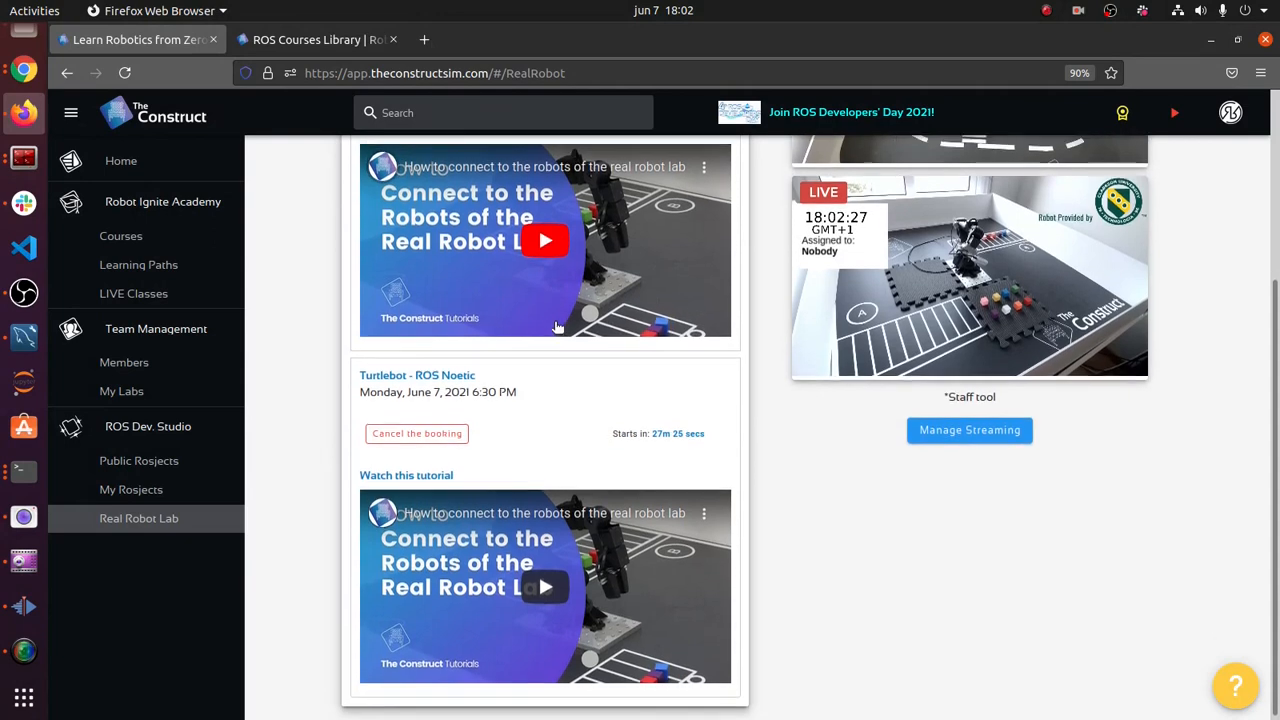
scroll(up, 3)
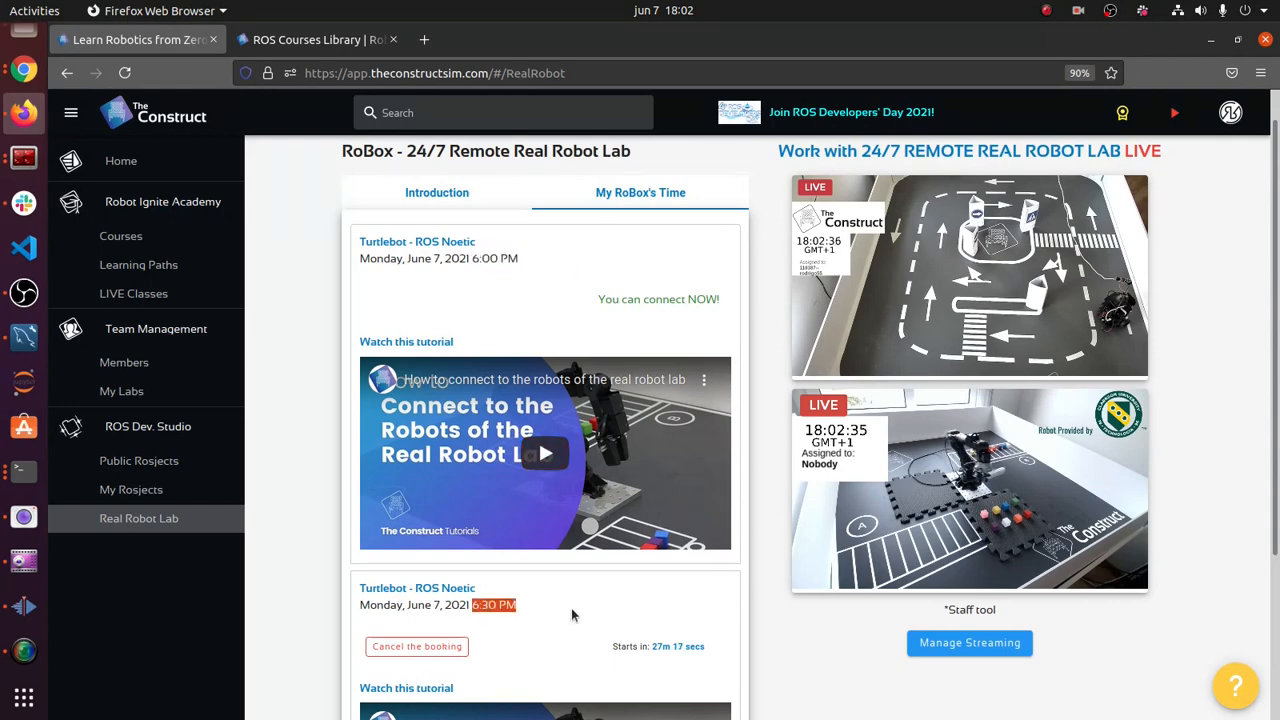
mouse_move(447, 297)
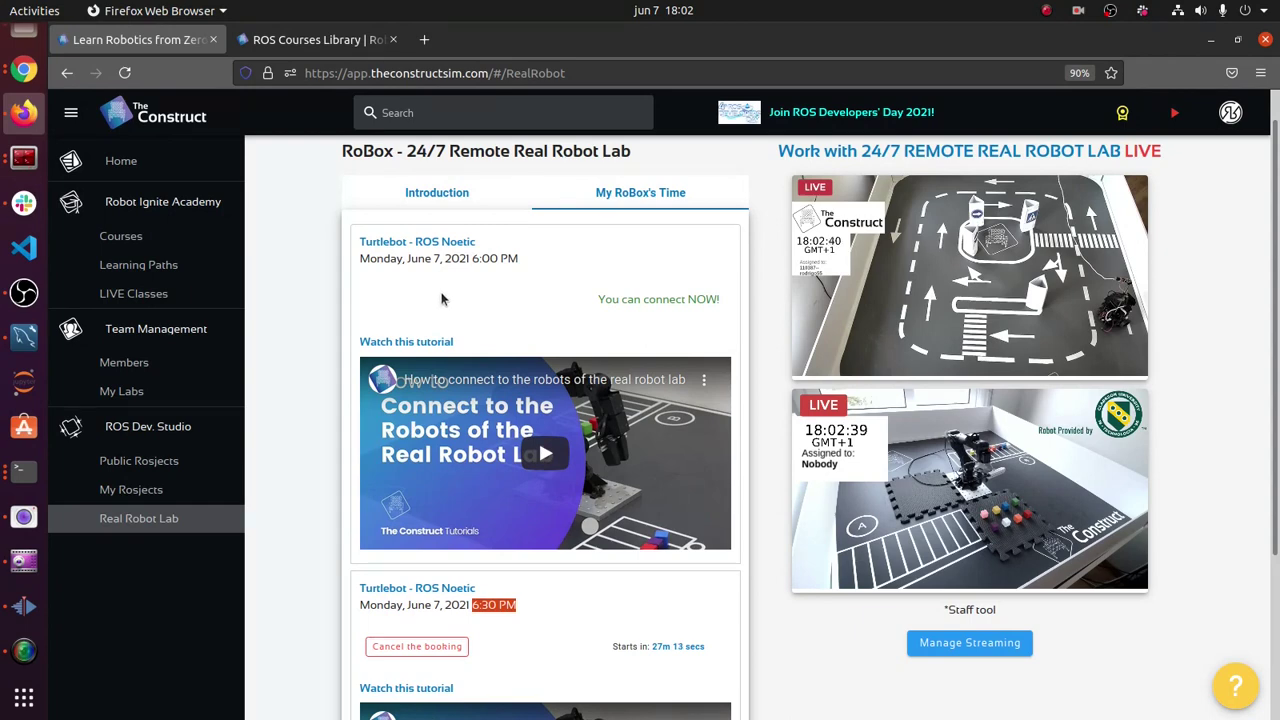
mouse_move(293, 407)
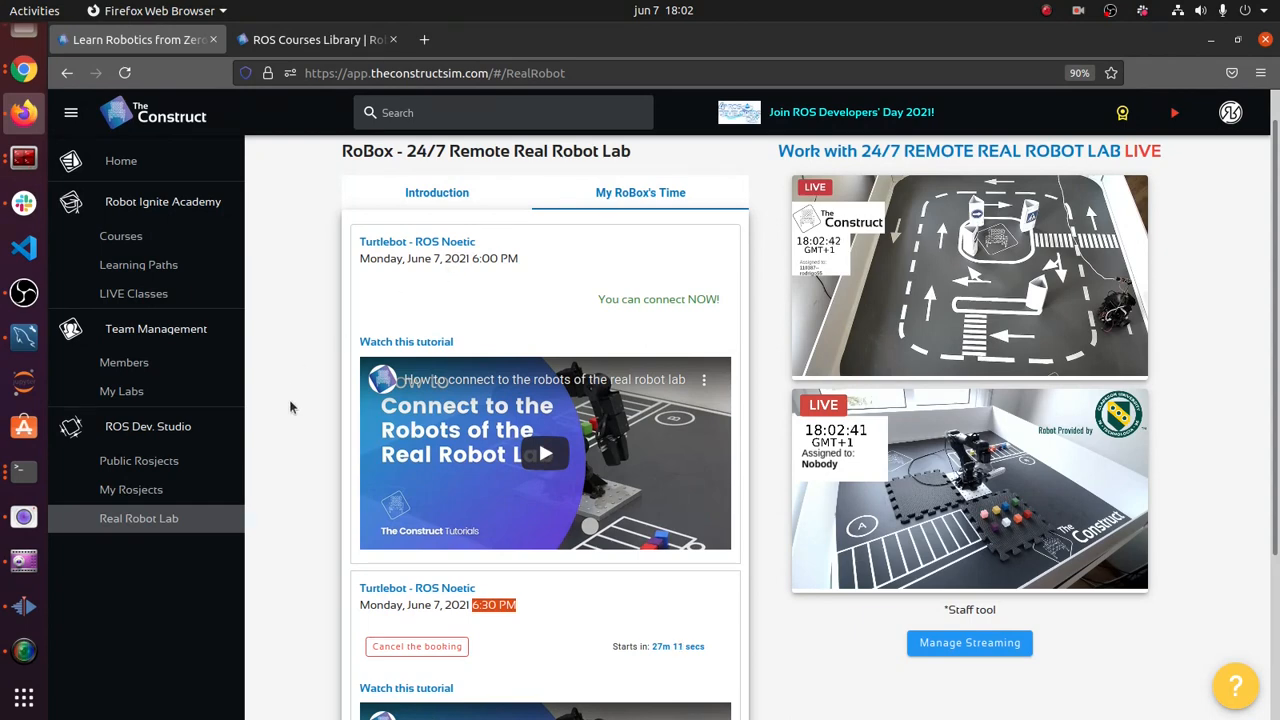
mouse_move(276, 456)
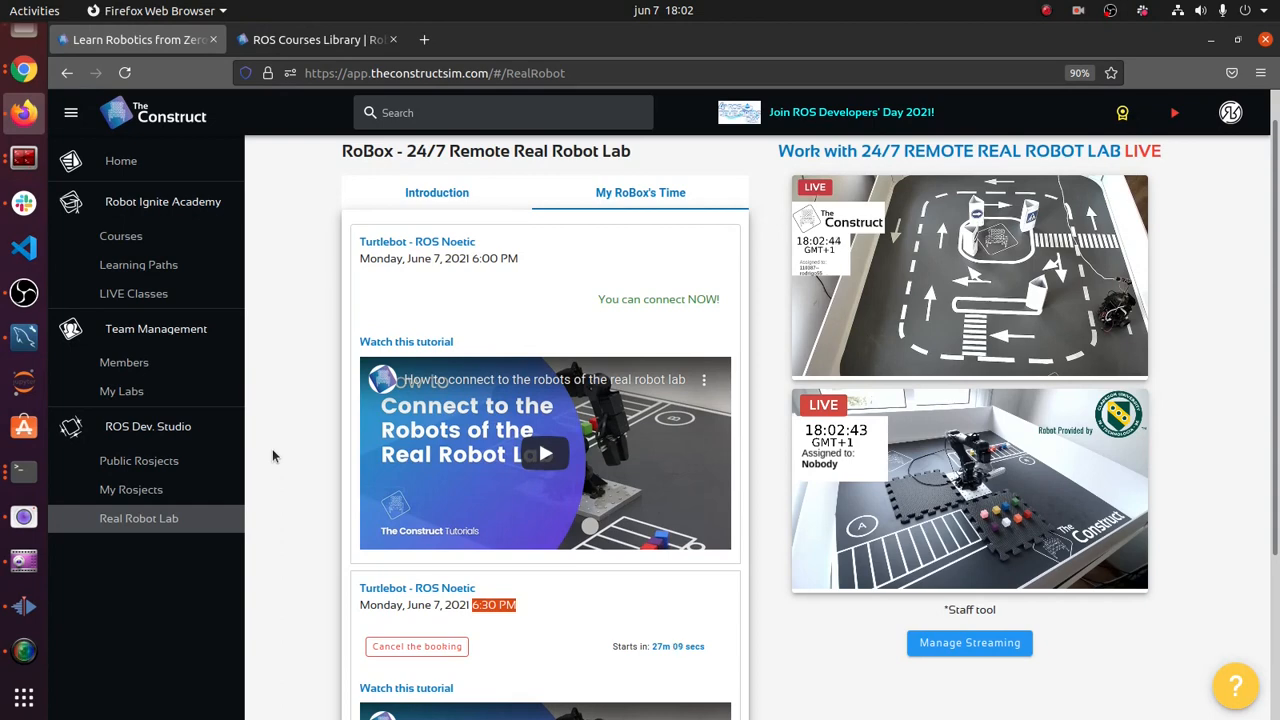
- Launch the RoBoX Turtlebot3 rosject from the My Rosjects collection
click(131, 489)
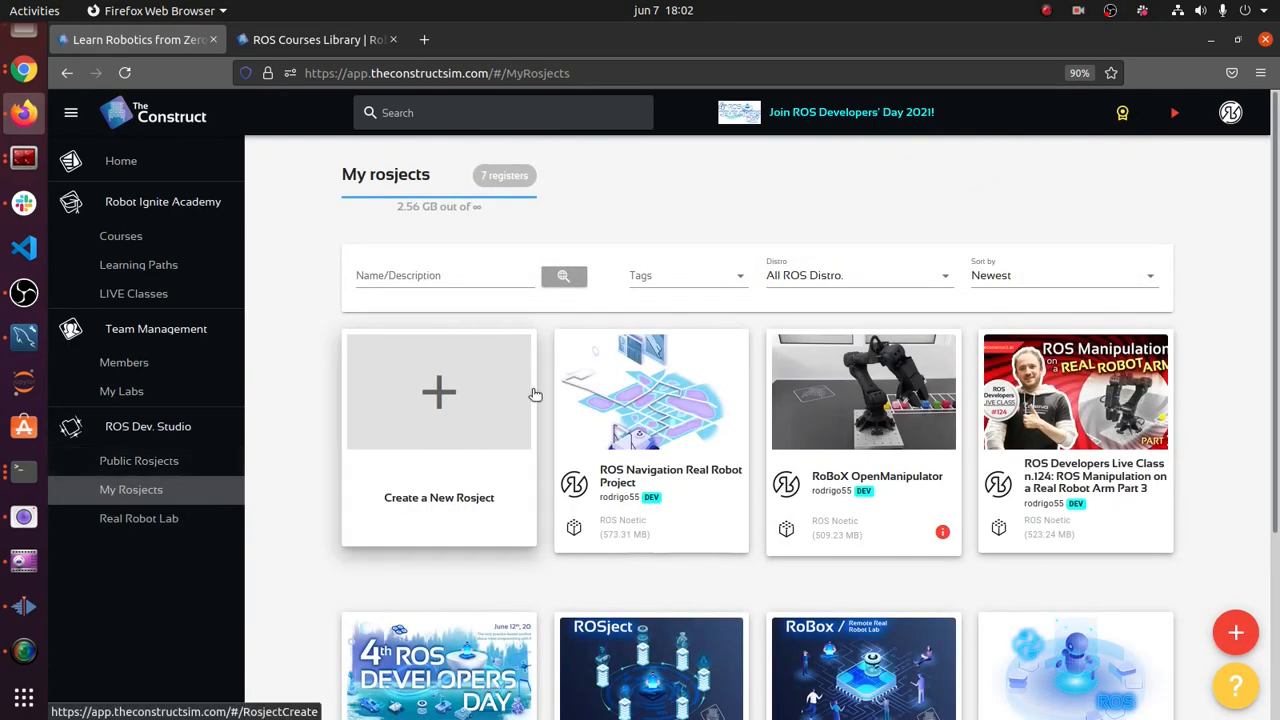
mouse_move(401, 436)
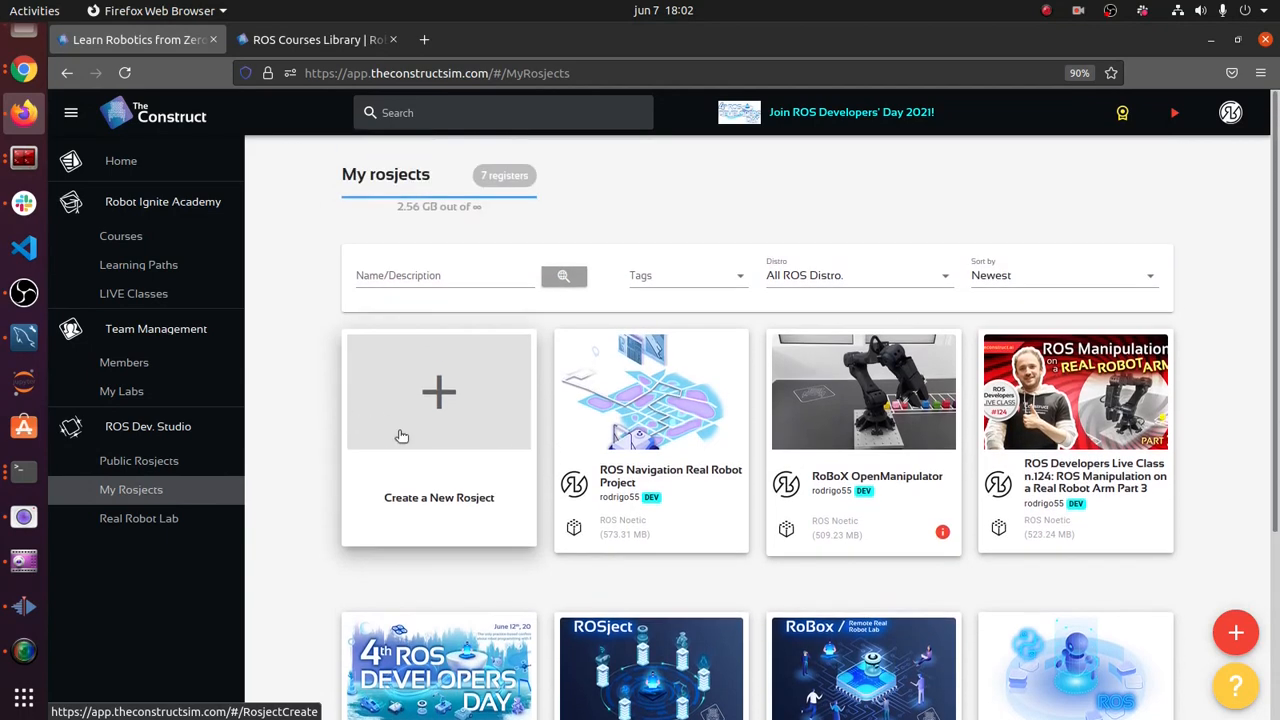
scroll(down, 3)
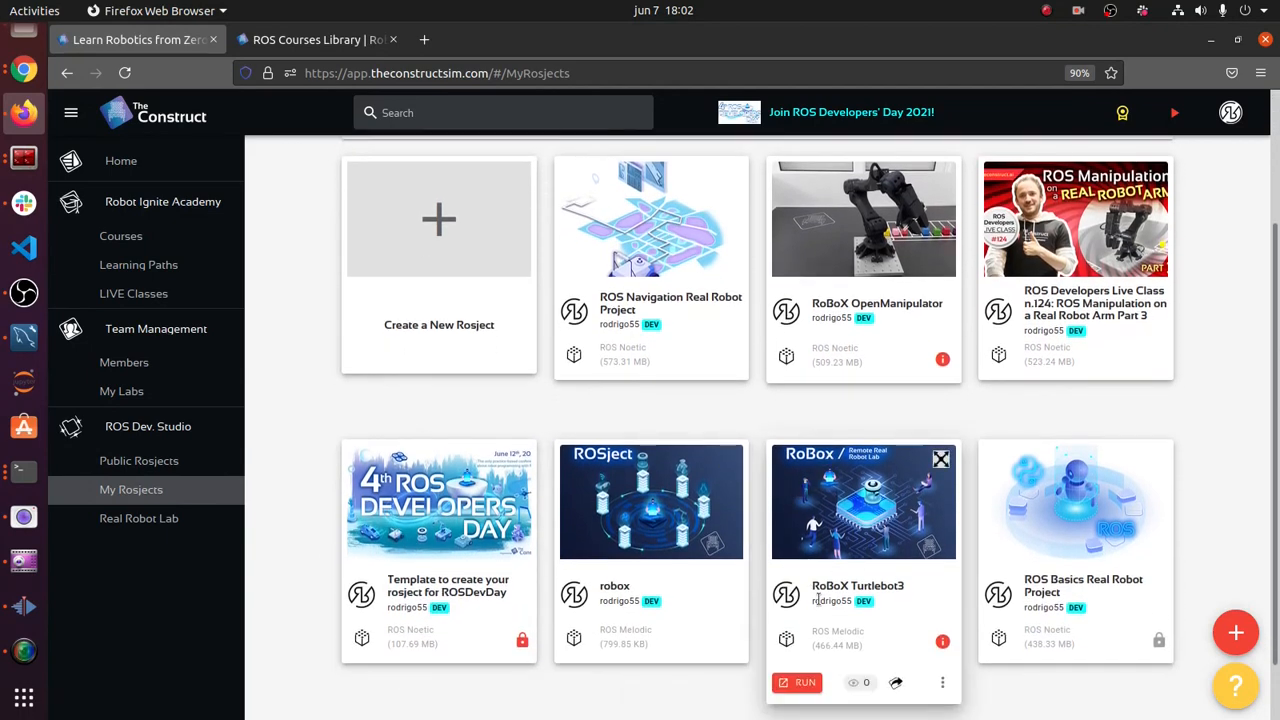
double_click(857, 585)
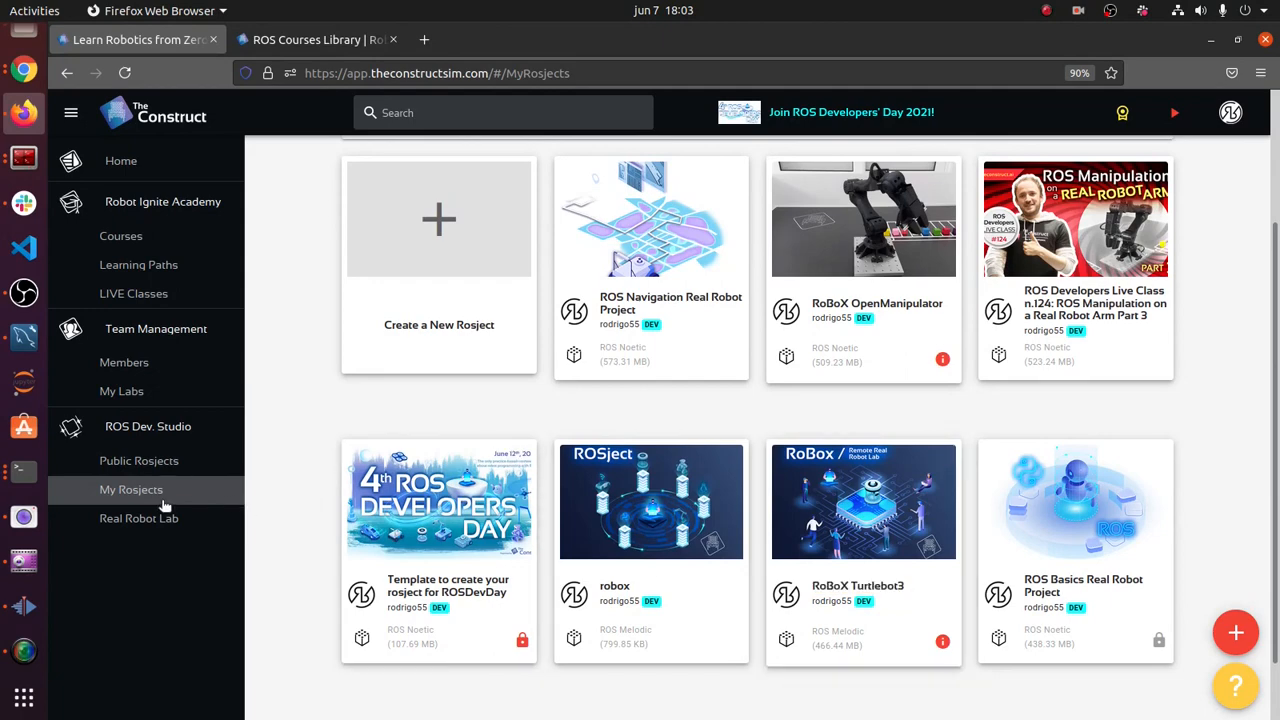
mouse_move(165, 490)
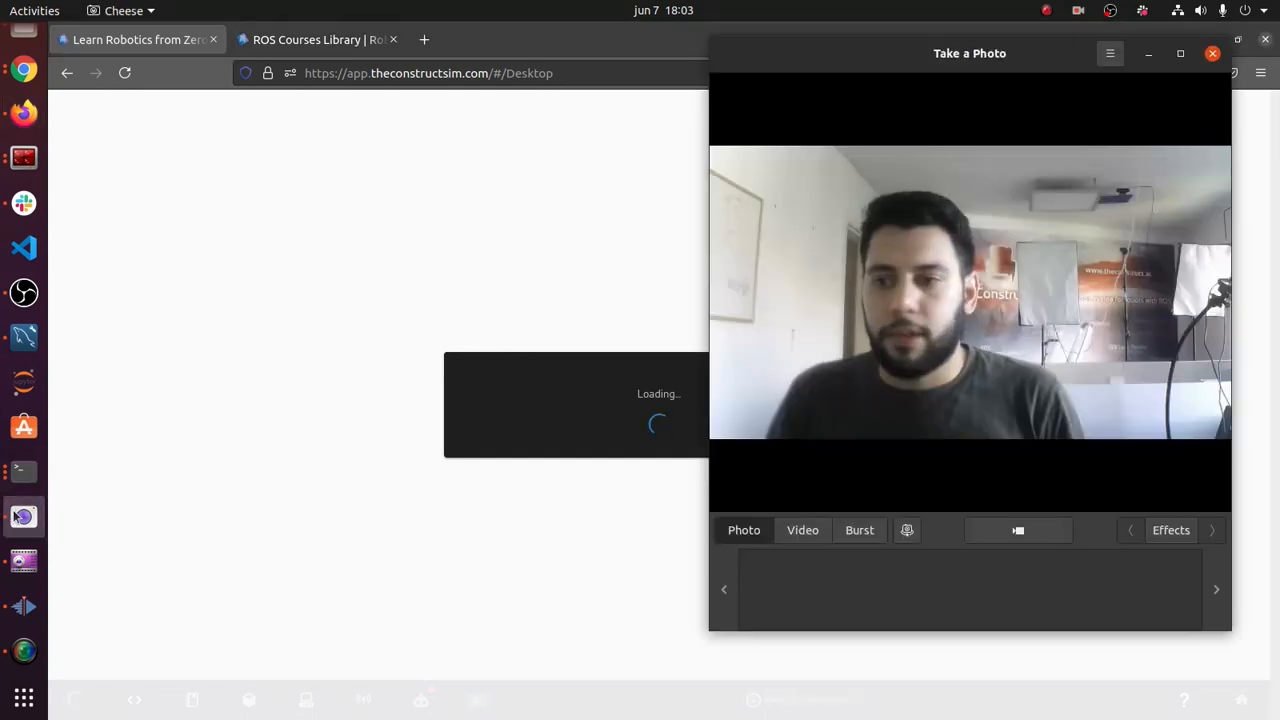
mouse_move(350, 535)
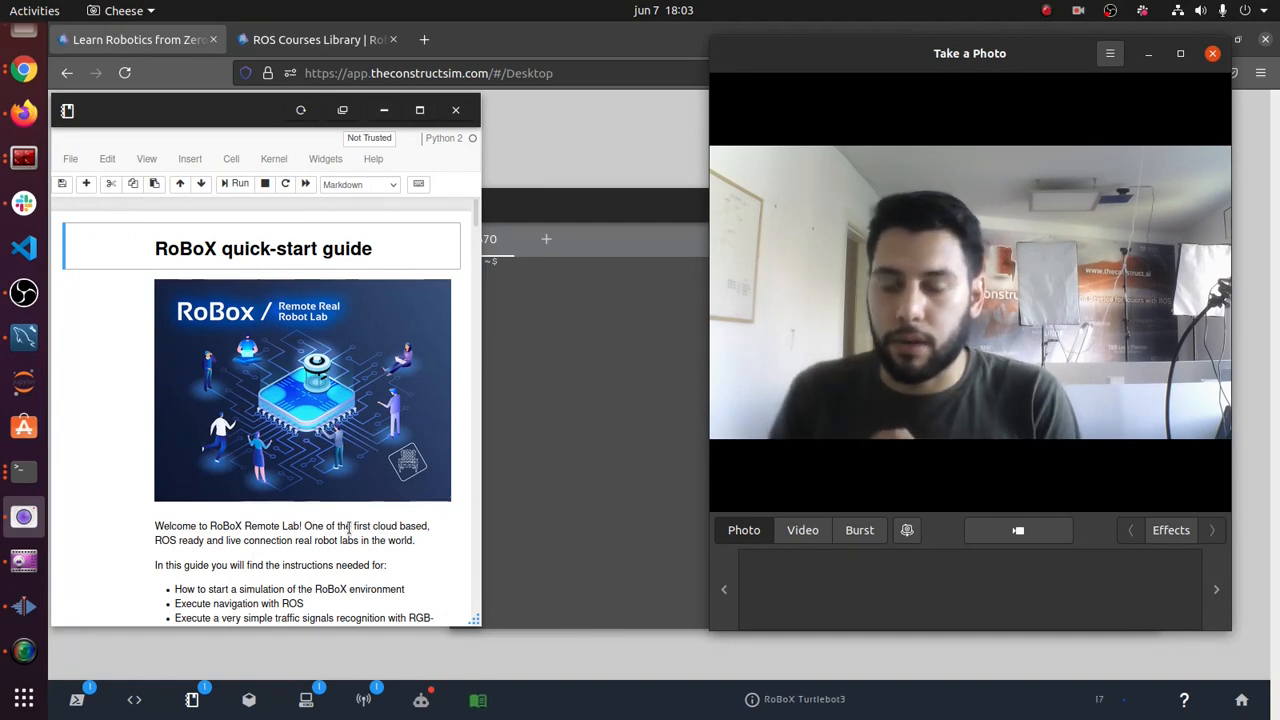
mouse_move(583, 352)
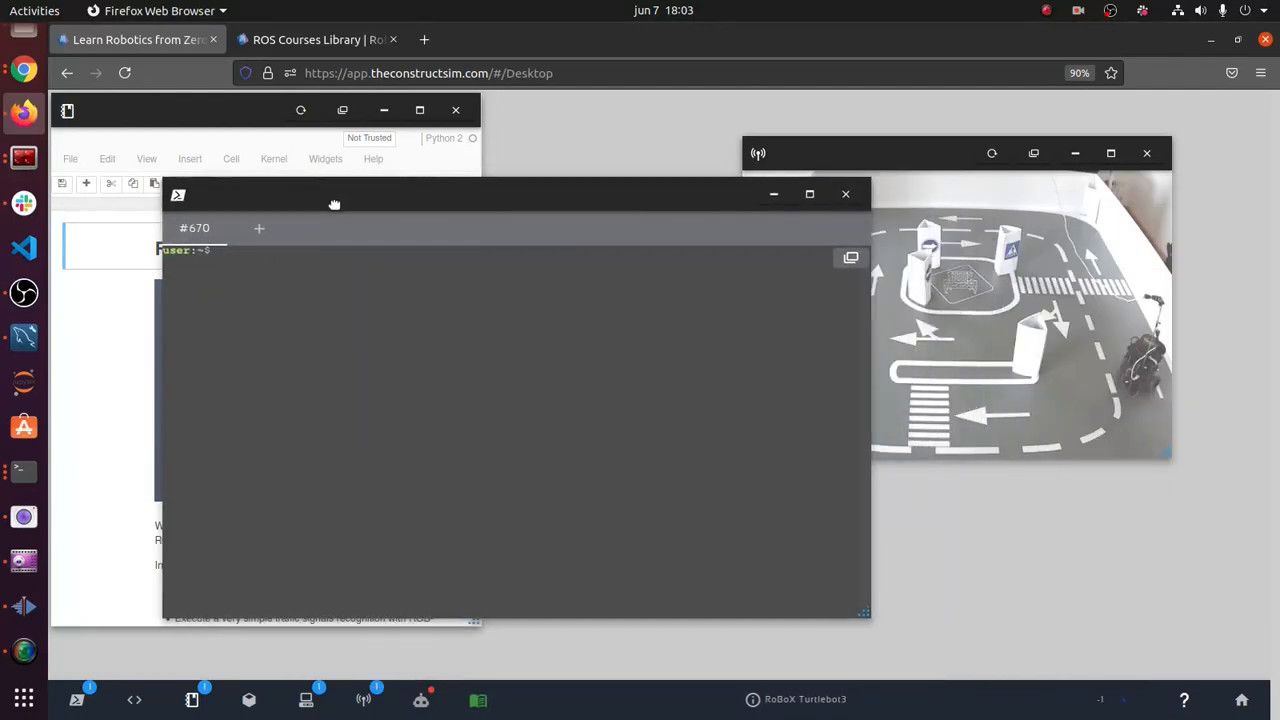
- Move the live arena camera view next to the terminal on the robot desktop
drag(955, 153, 916, 187)
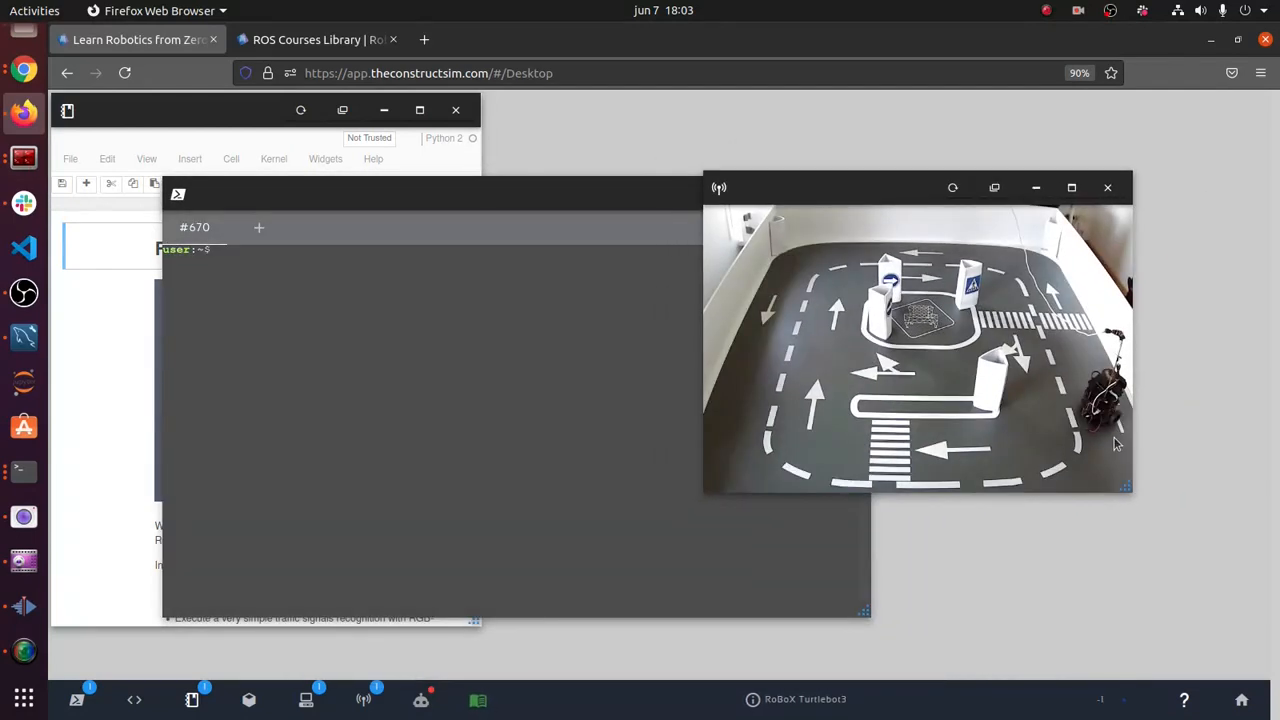
mouse_move(1112, 475)
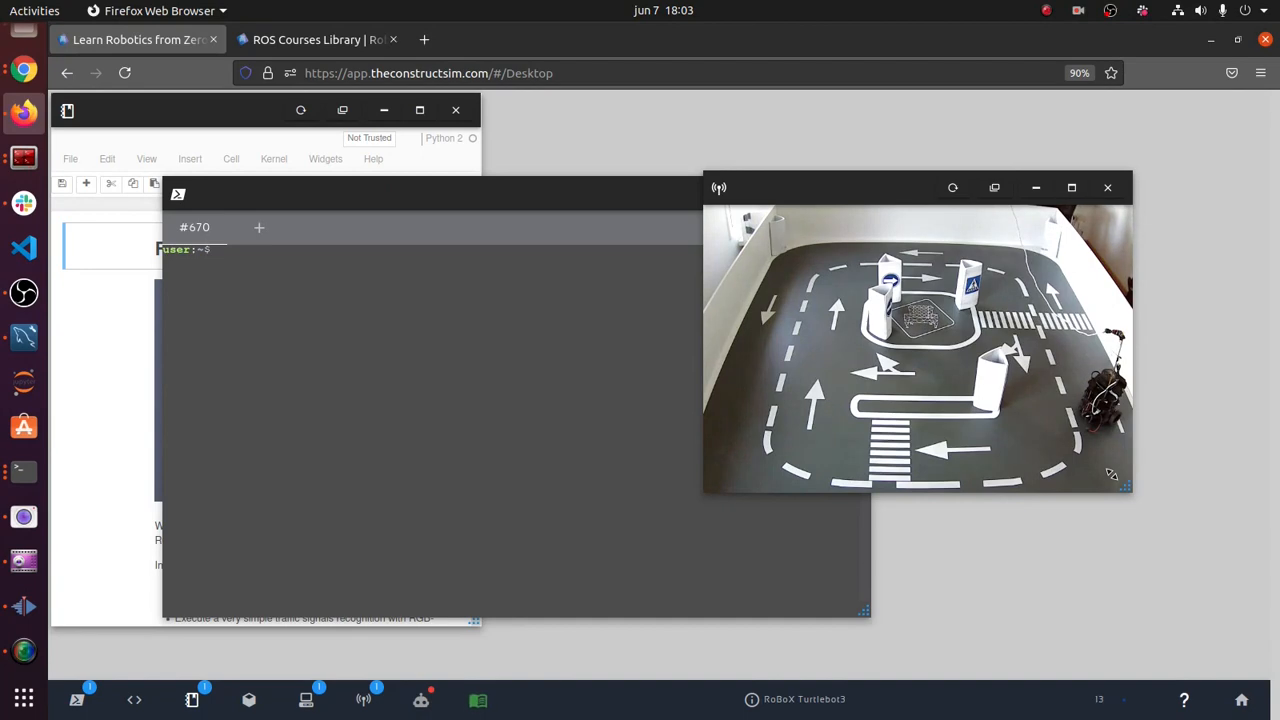
mouse_move(835, 325)
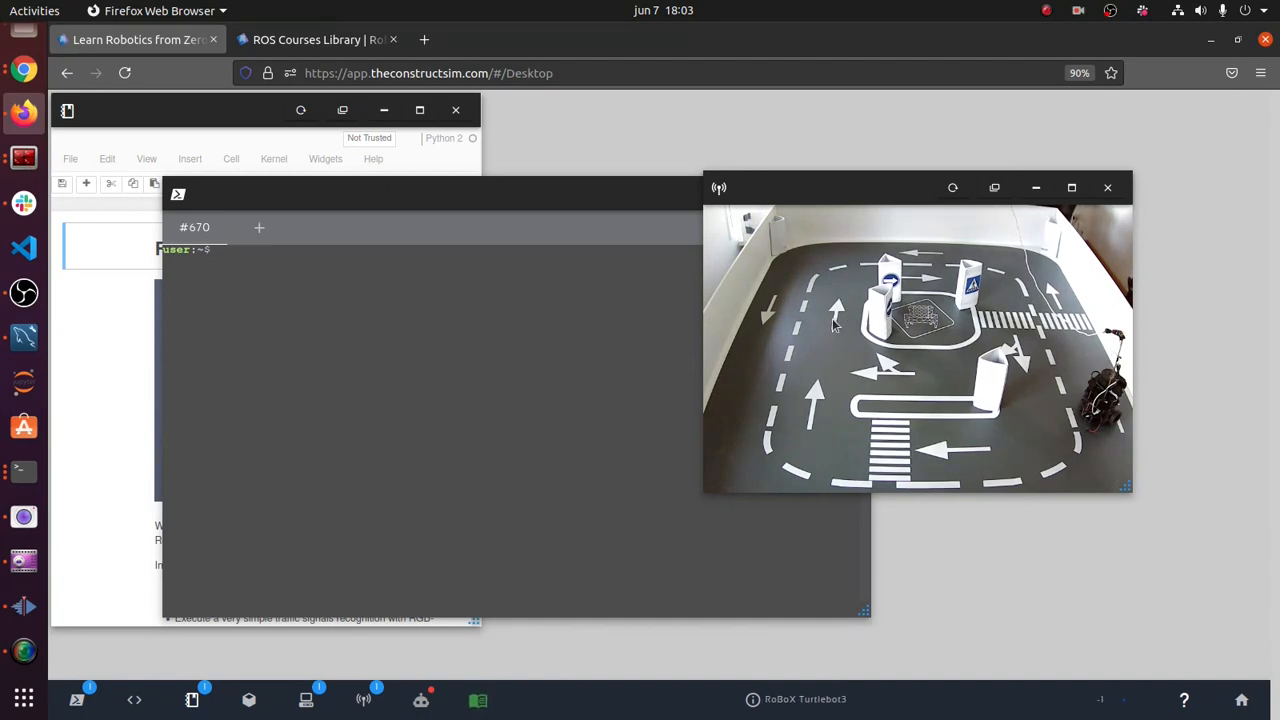
mouse_move(720, 237)
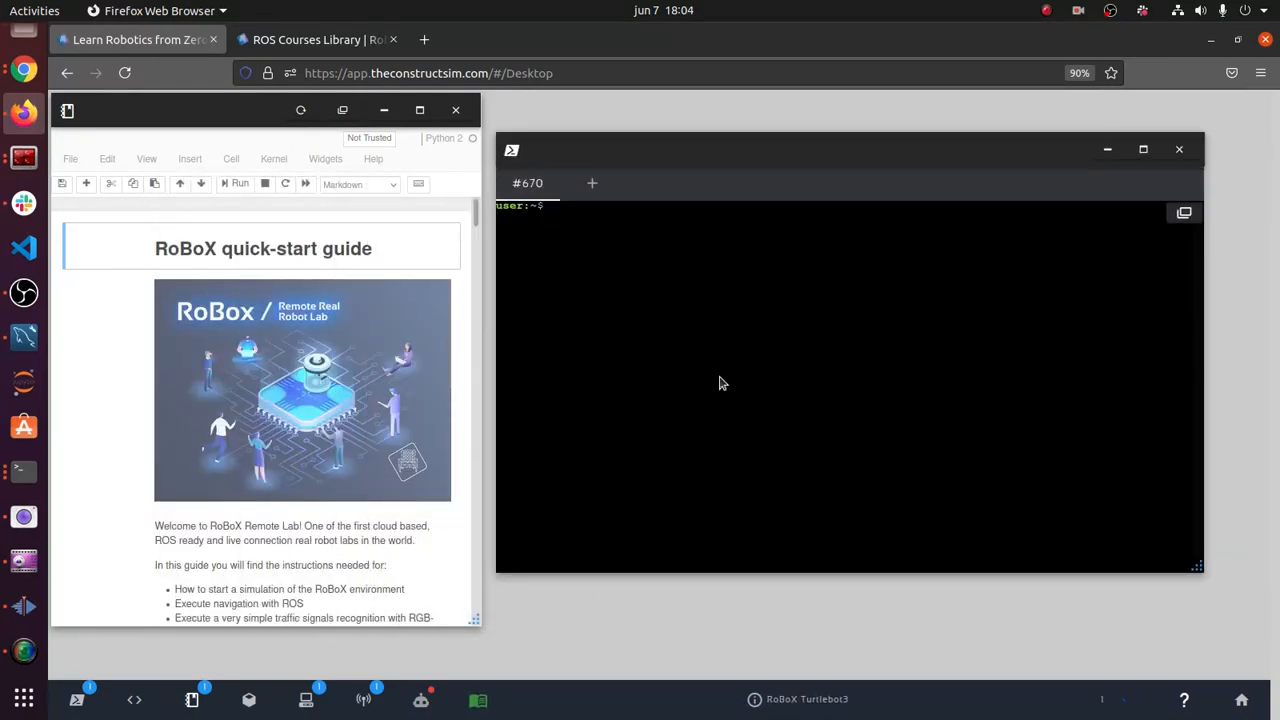
- Check rosnode list (no master found), then turn on the Turtlebot connection from the robot panel
text(rosnode)
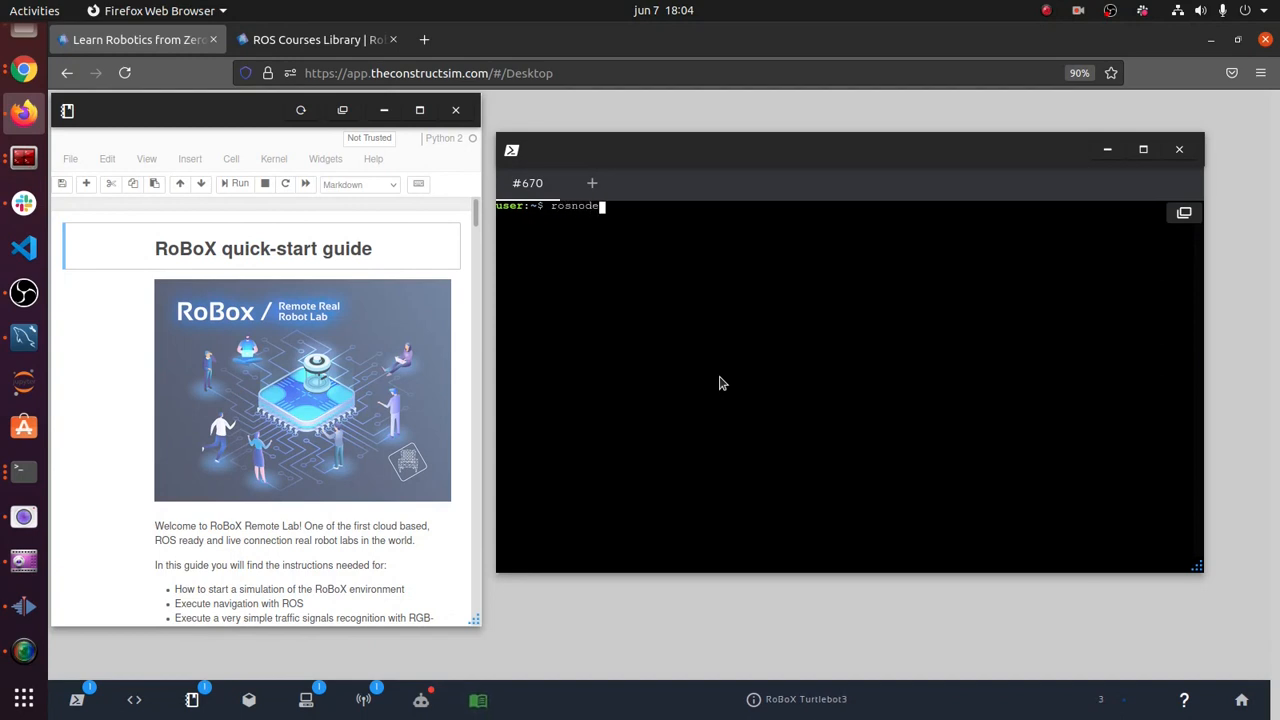
key(Return)
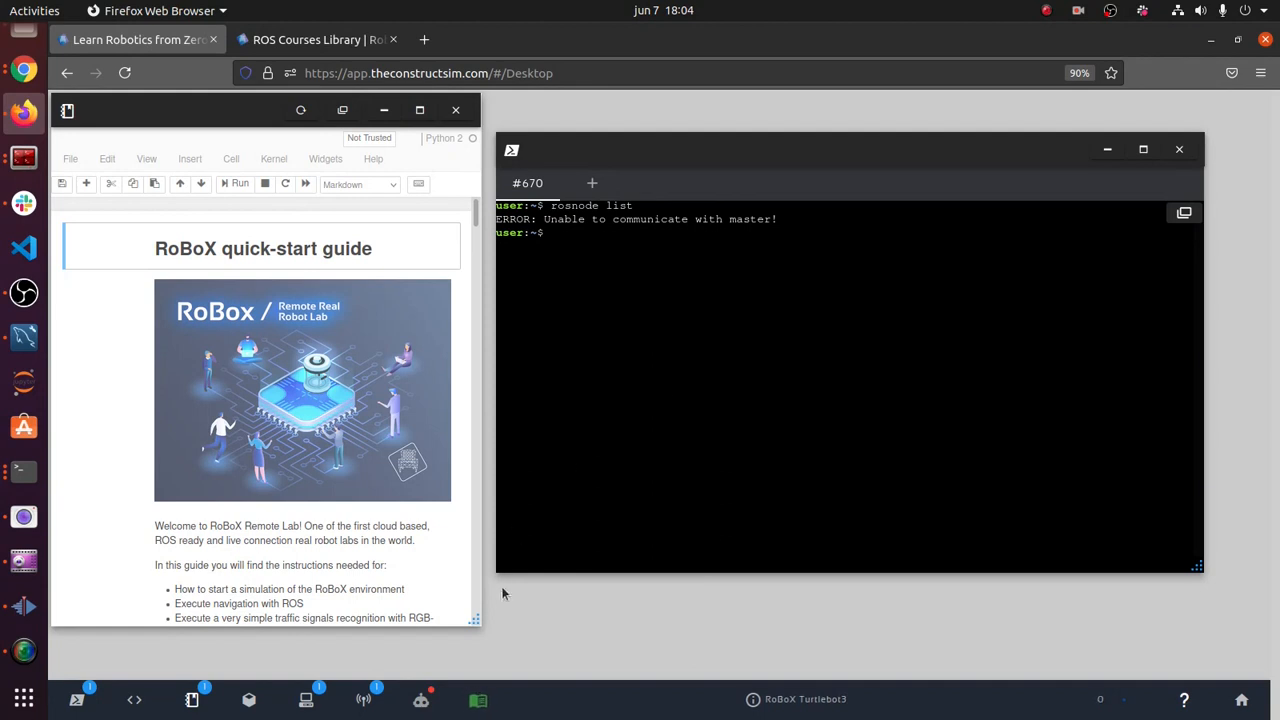
click(420, 699)
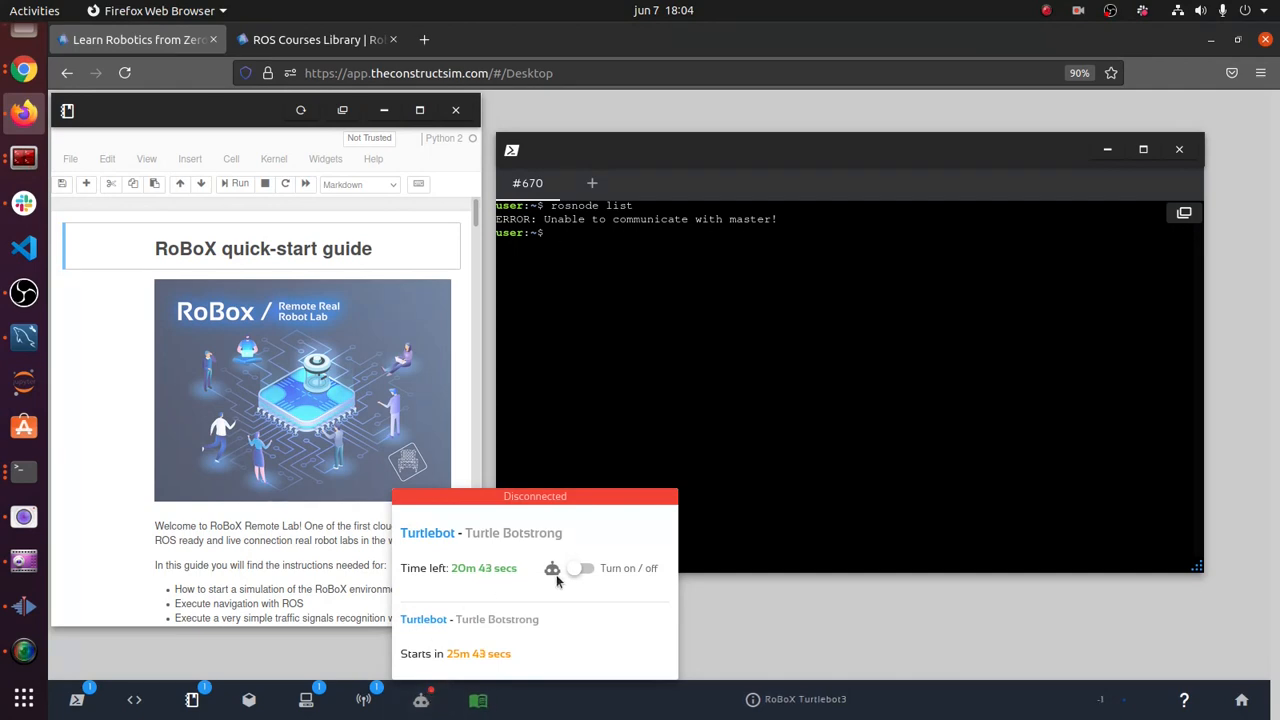
click(583, 568)
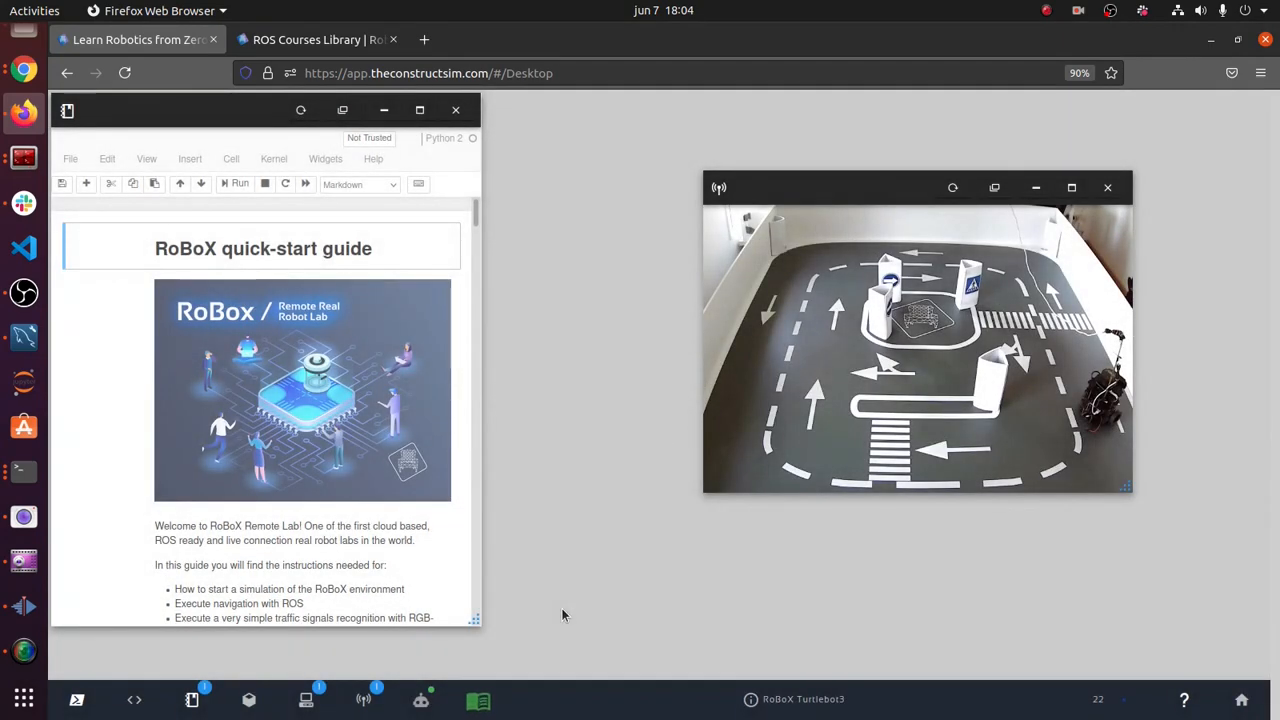
- List the running ROS nodes with rosnode list in an enlarged new terminal
click(76, 699)
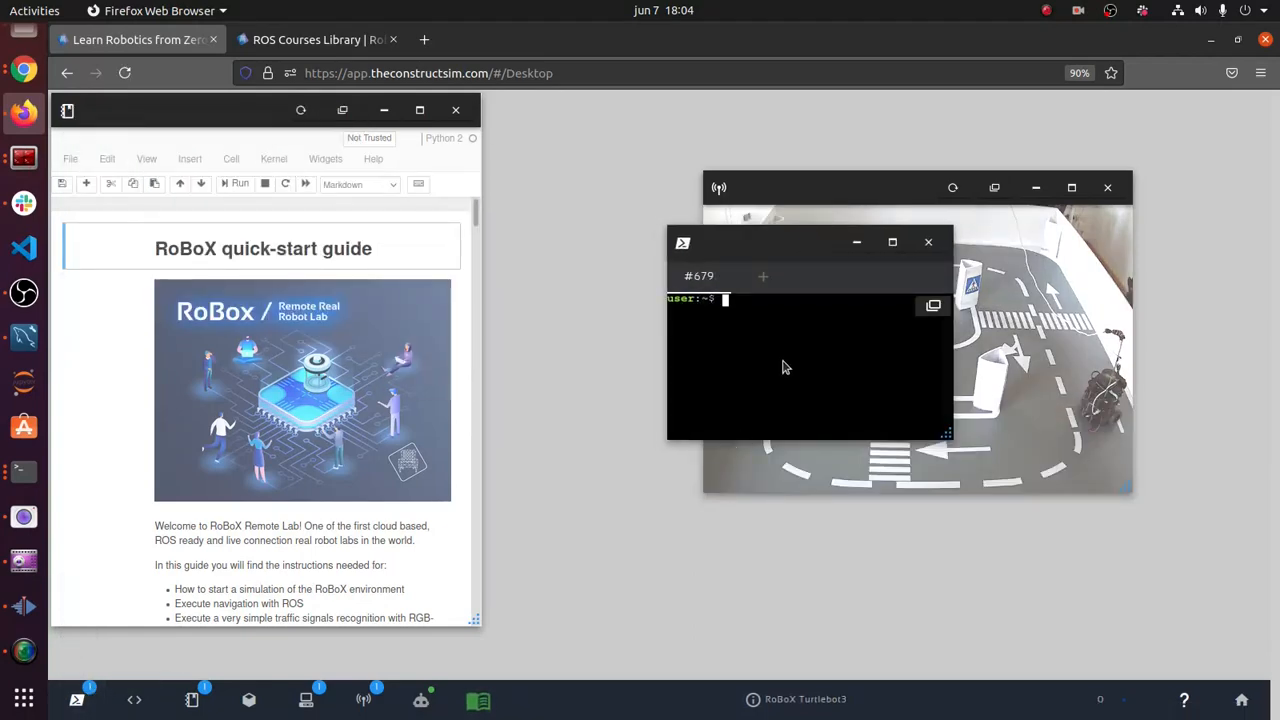
text(rosnode list)
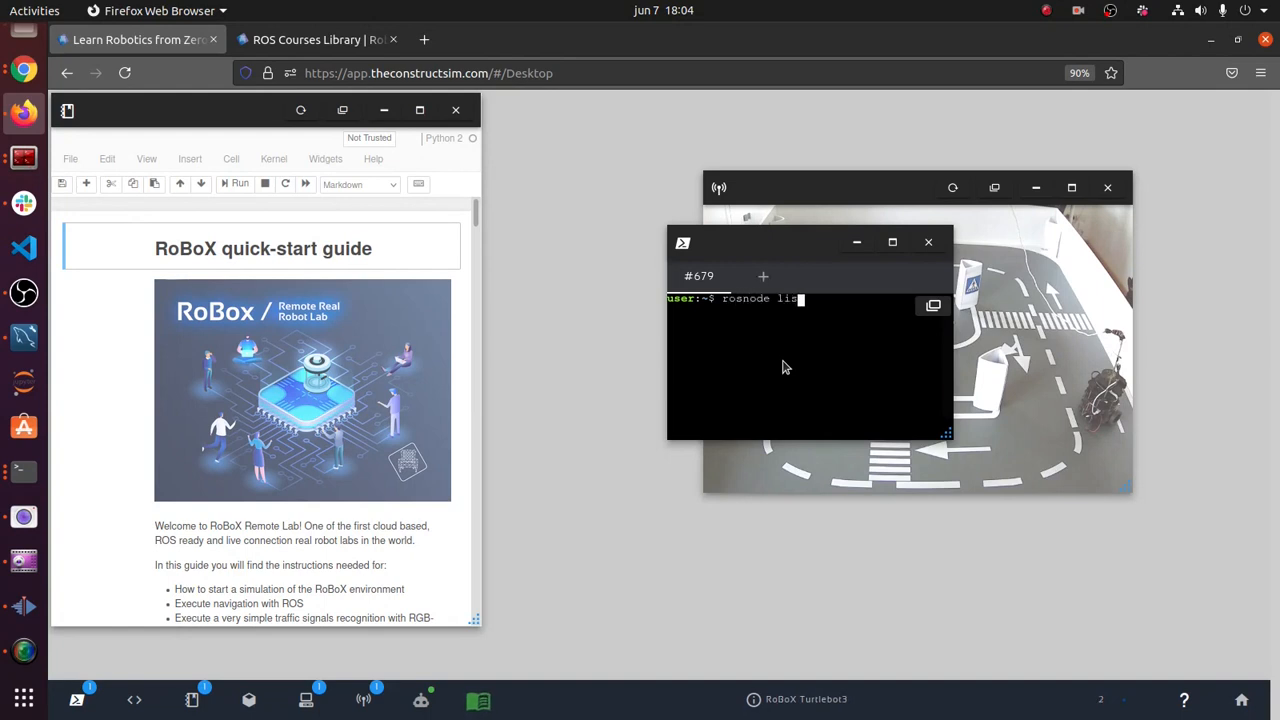
drag(945, 432, 1225, 615)
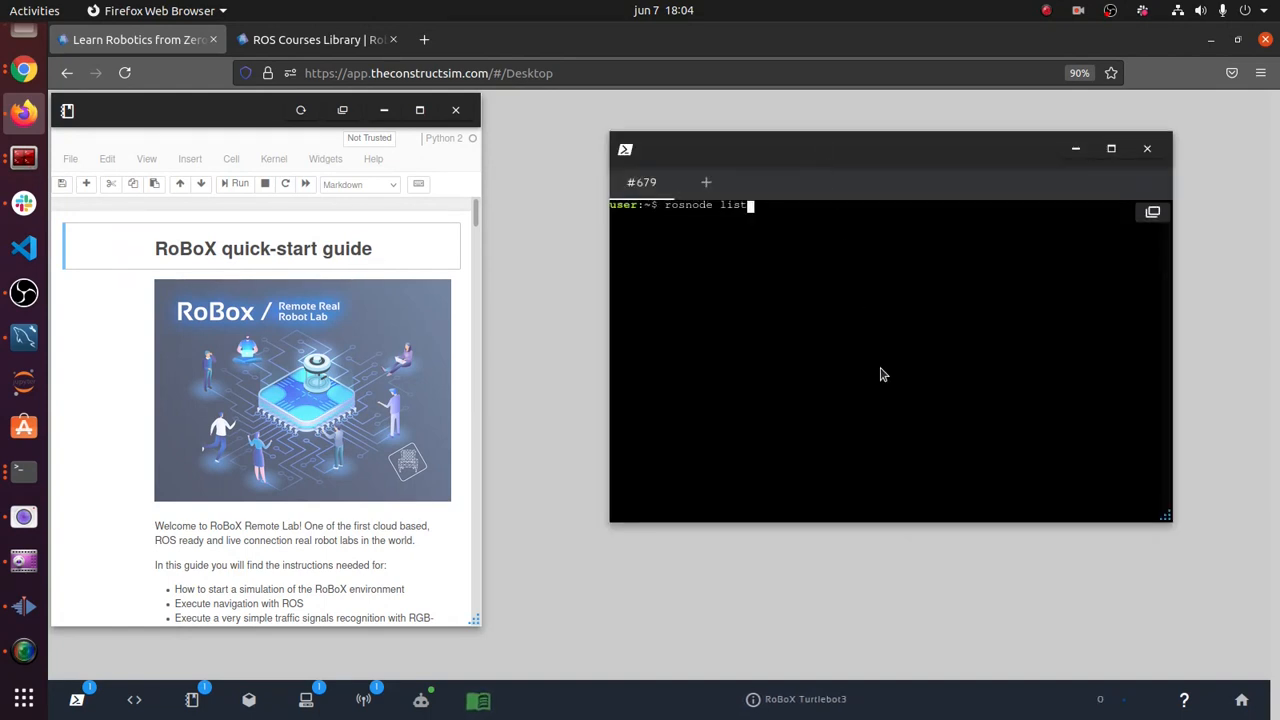
key(Return)
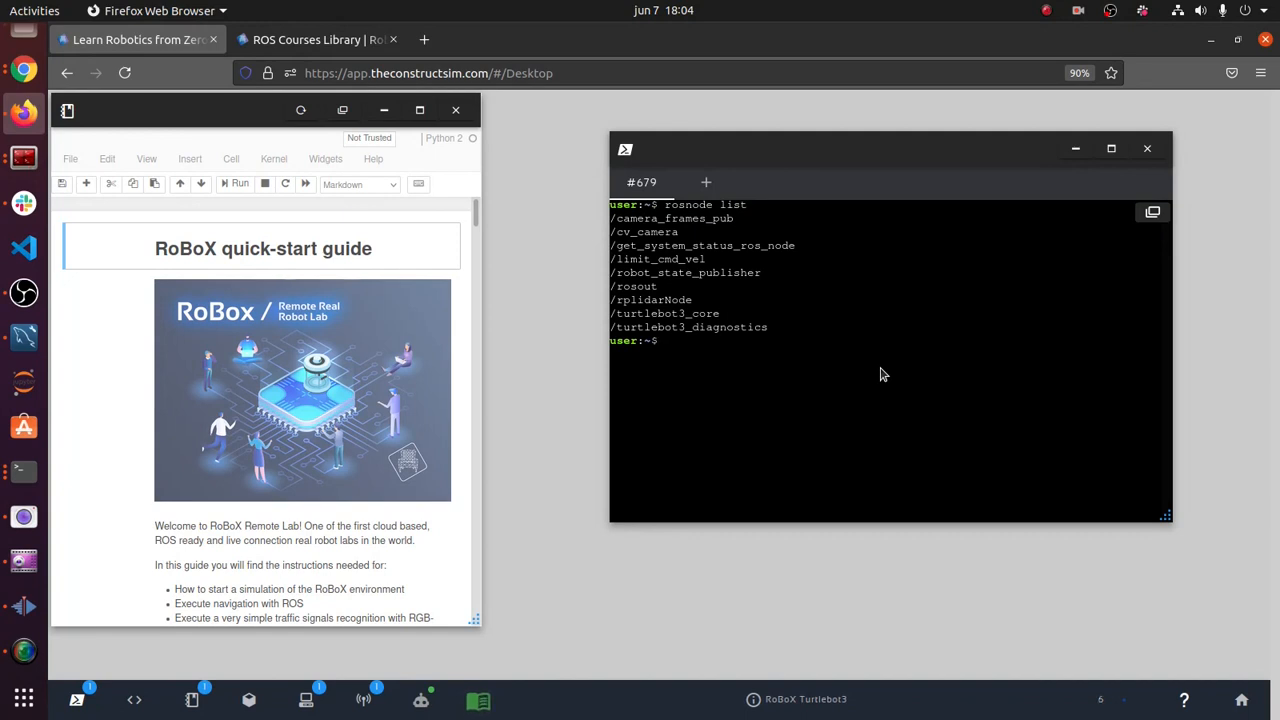
mouse_move(851, 350)
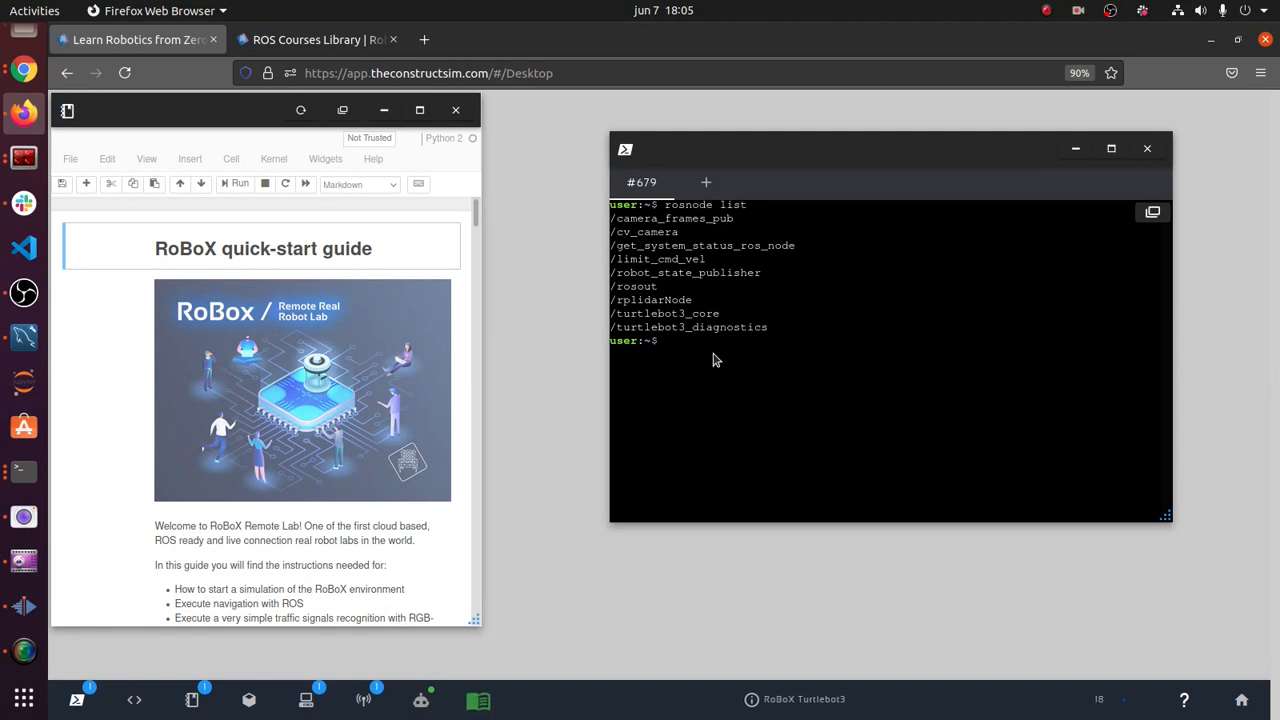
- List all topics with rostopic list, including the cv_camera image topics, and start rqt
text(rost)
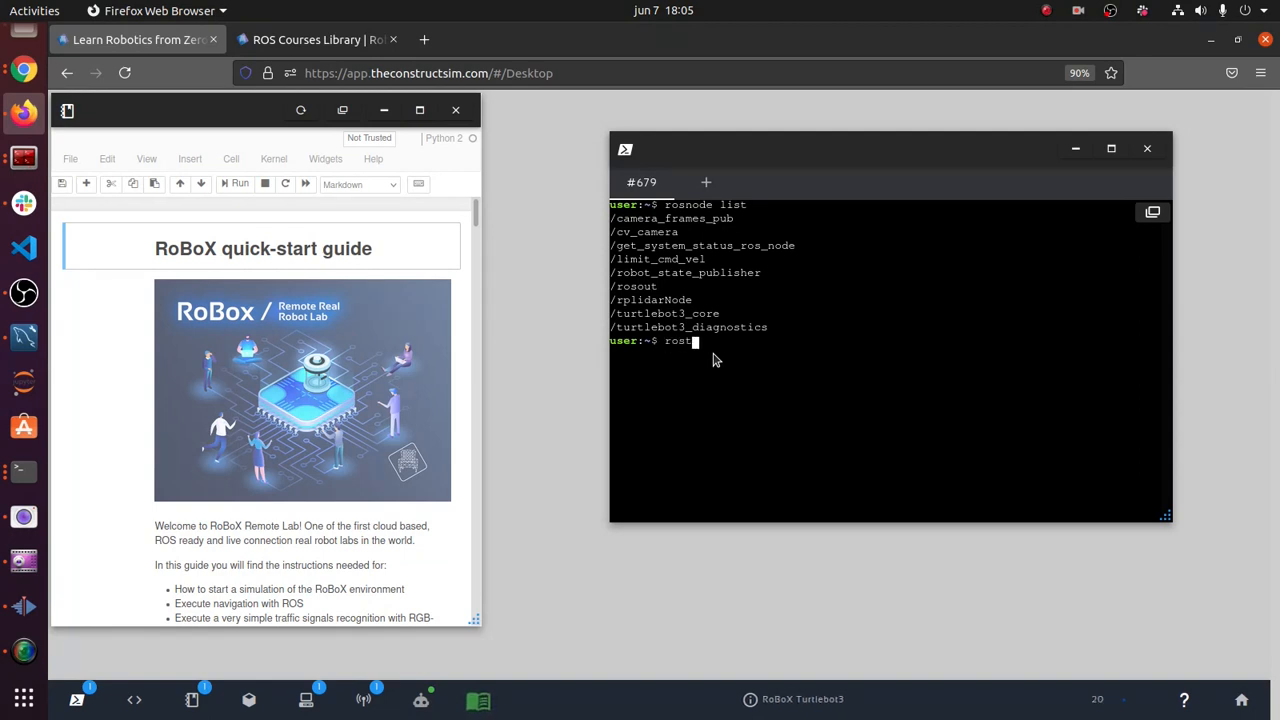
key(Return)
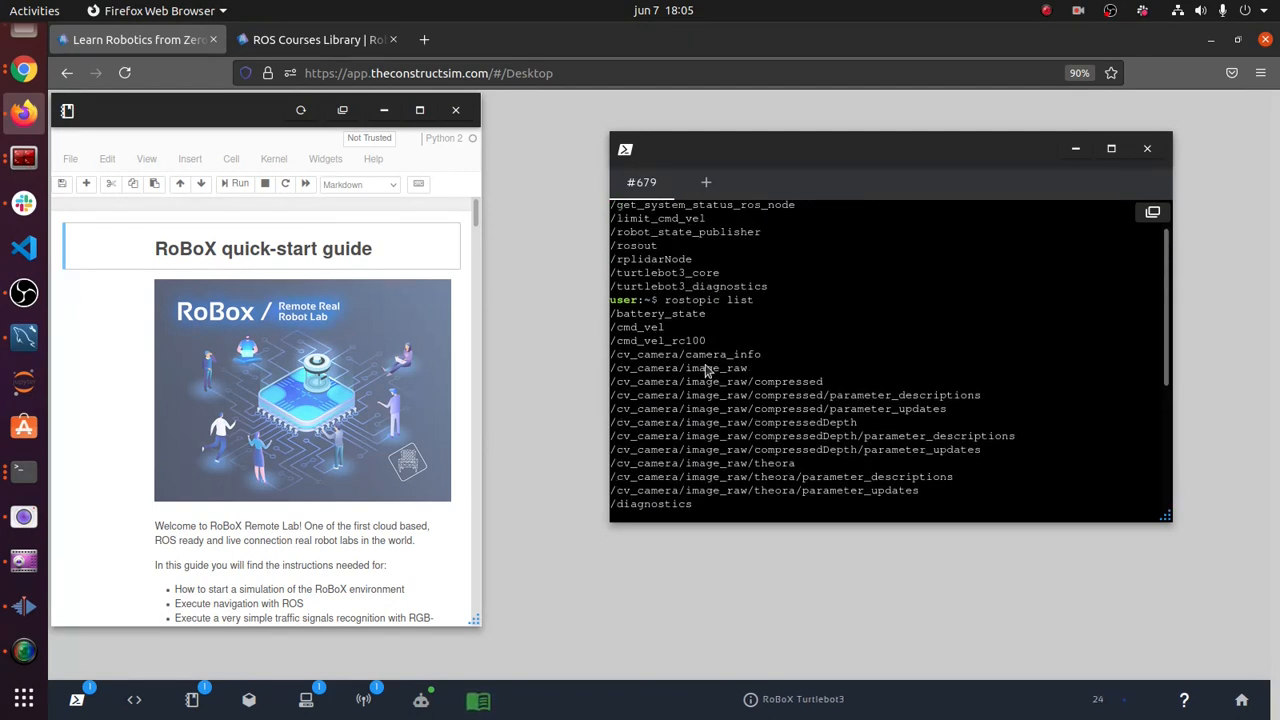
scroll(down, 3)
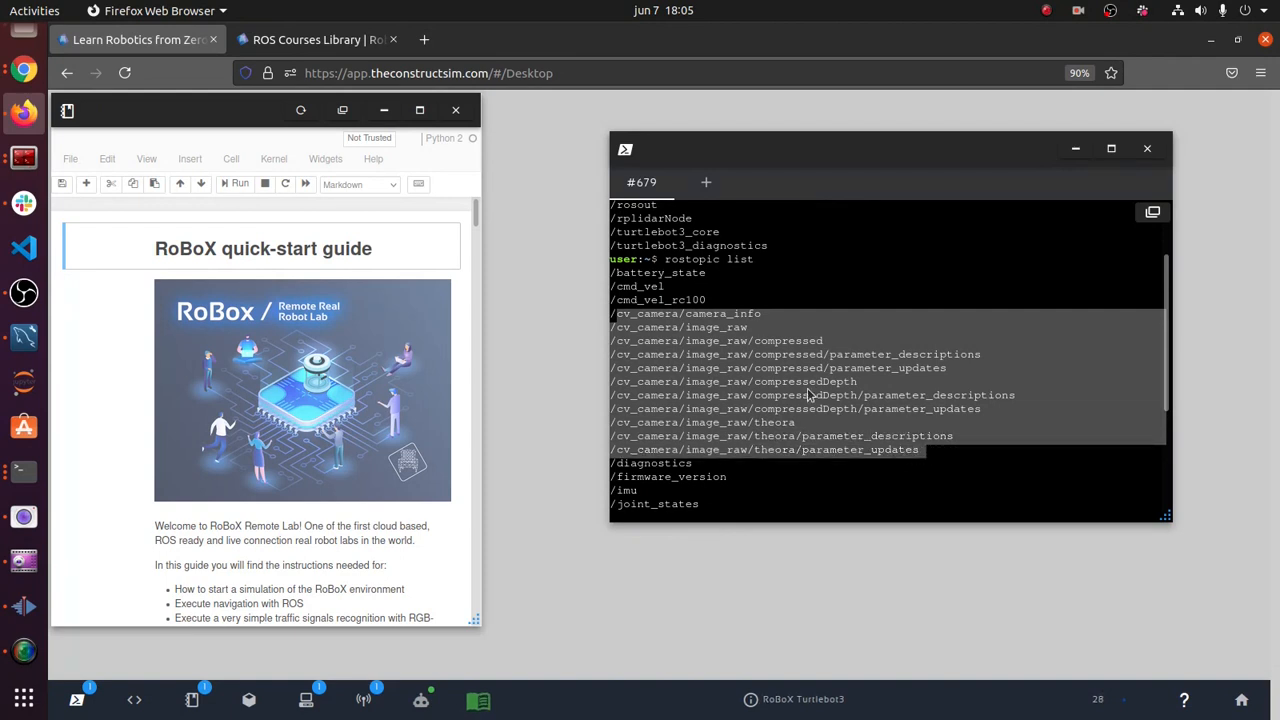
scroll(down, 3)
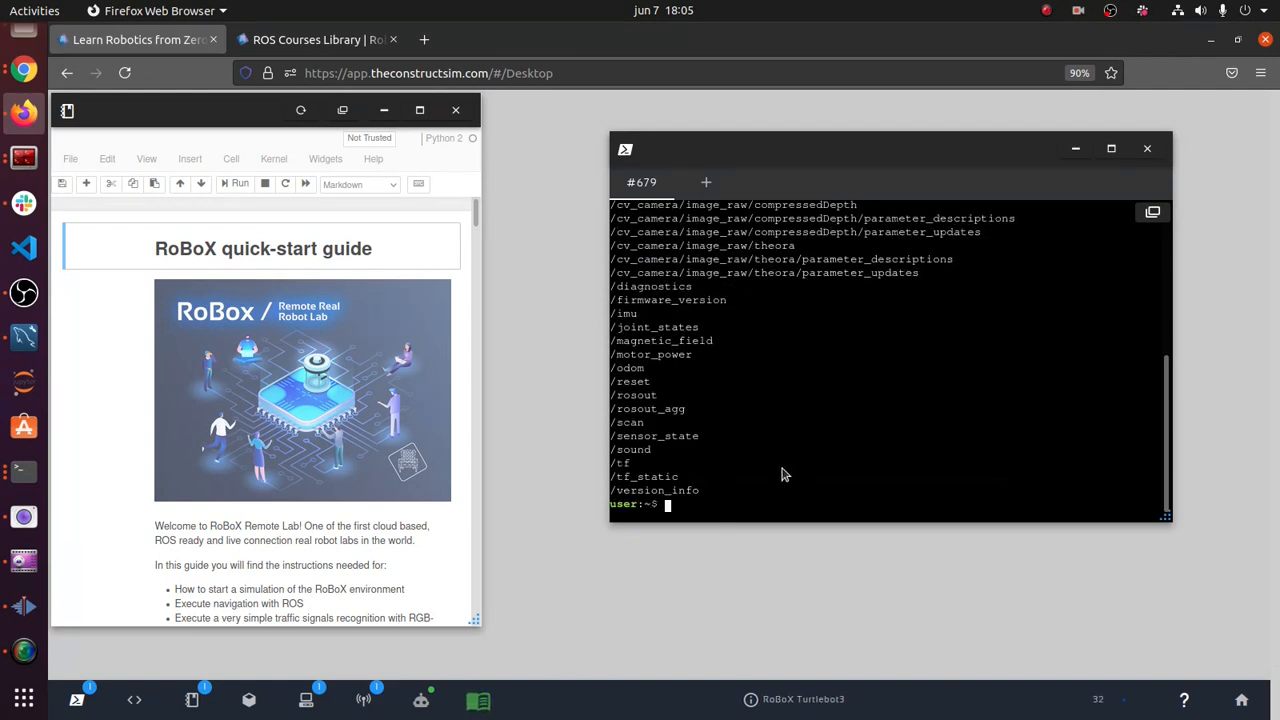
text(rqt)
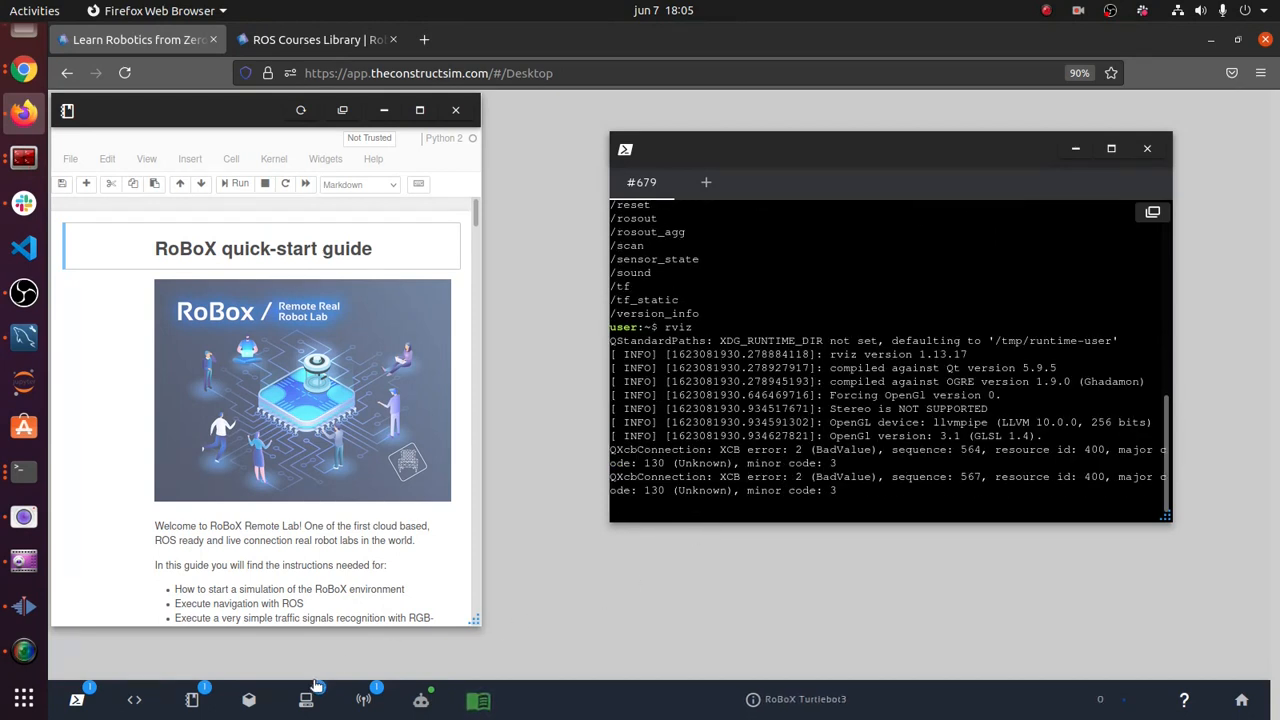
mouse_move(306, 699)
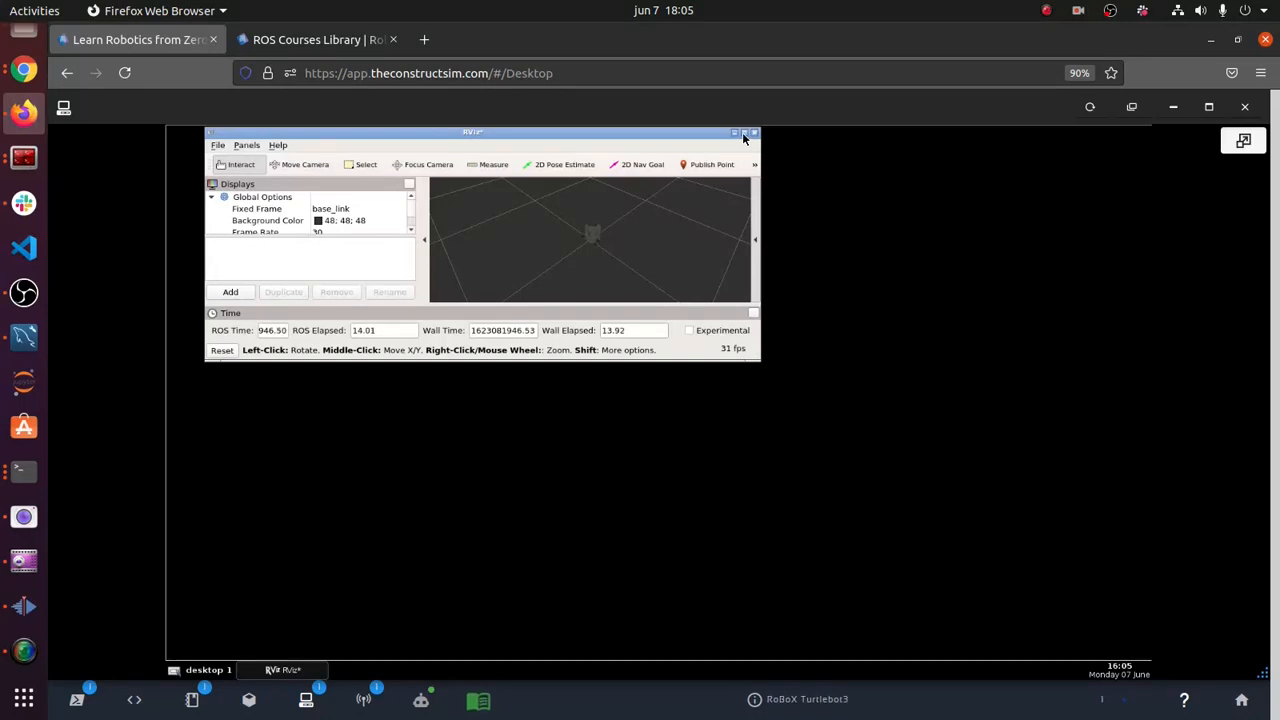
- Make the RobotModel half-transparent by setting its Alpha to 0.5 in maximized RViz
click(744, 131)
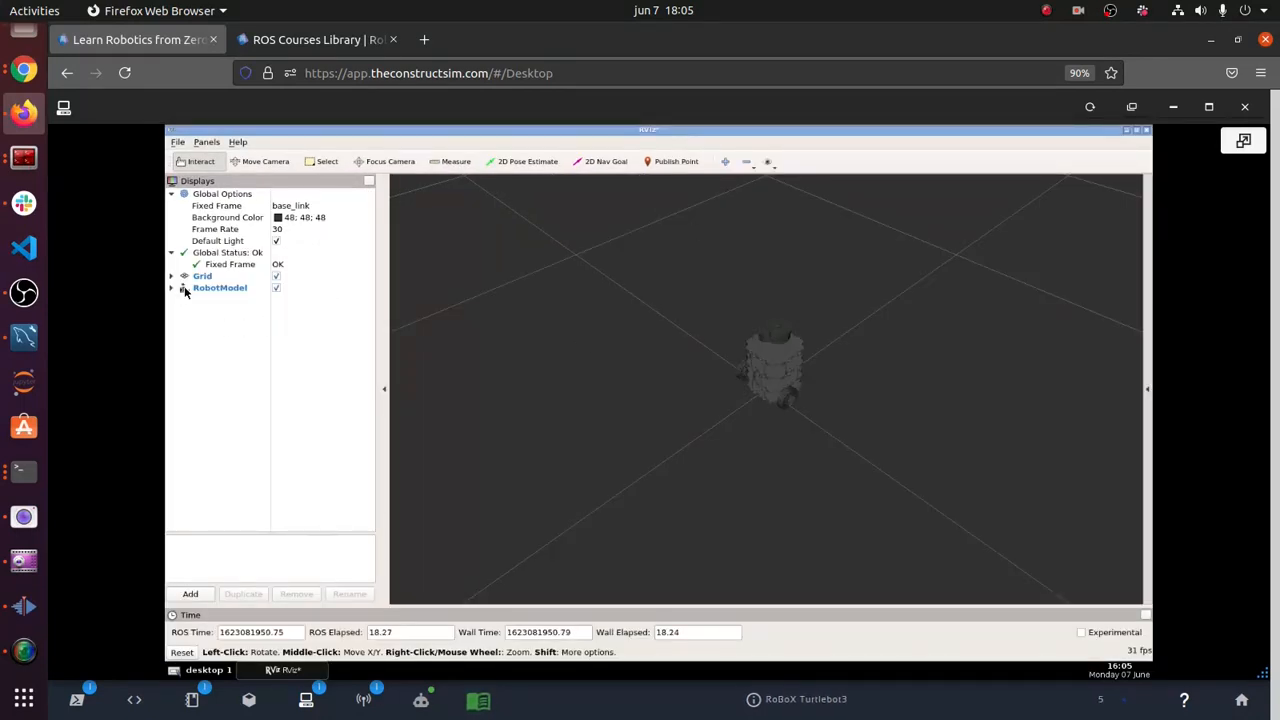
click(171, 288)
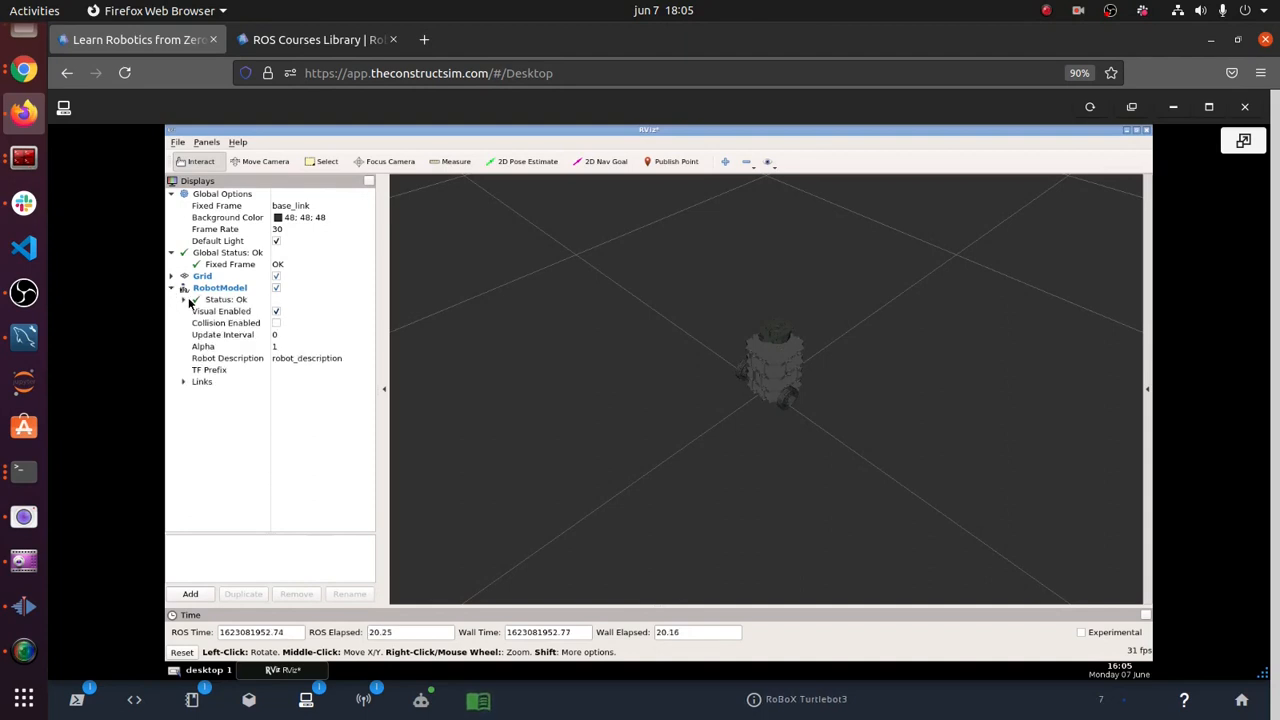
click(203, 346)
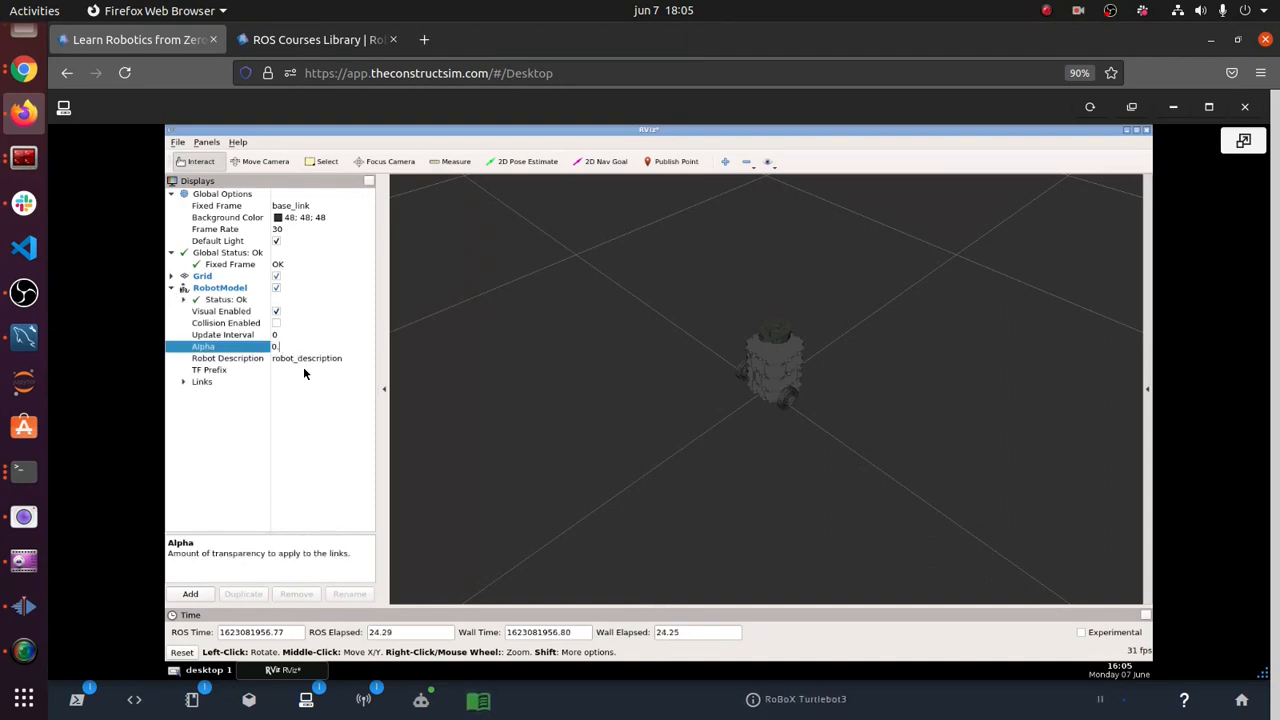
text(0.5)
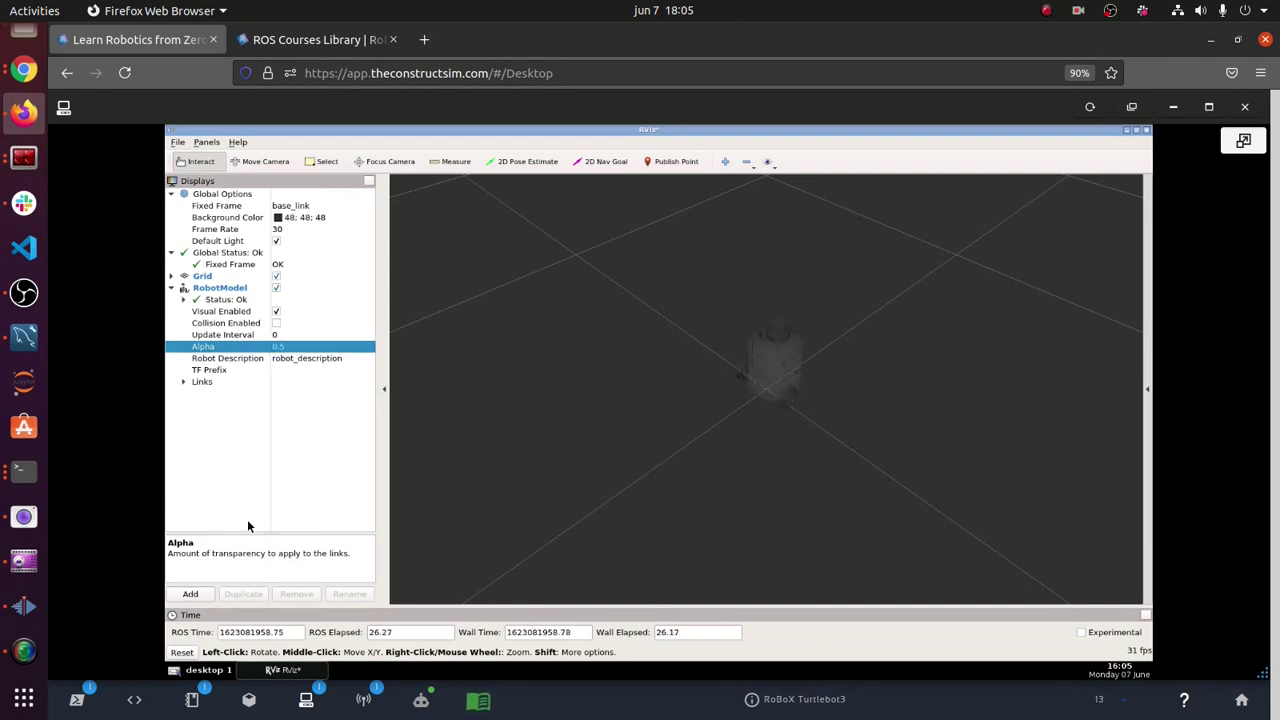
- Add an Image display for the /cv_camera/image_raw topic
click(190, 594)
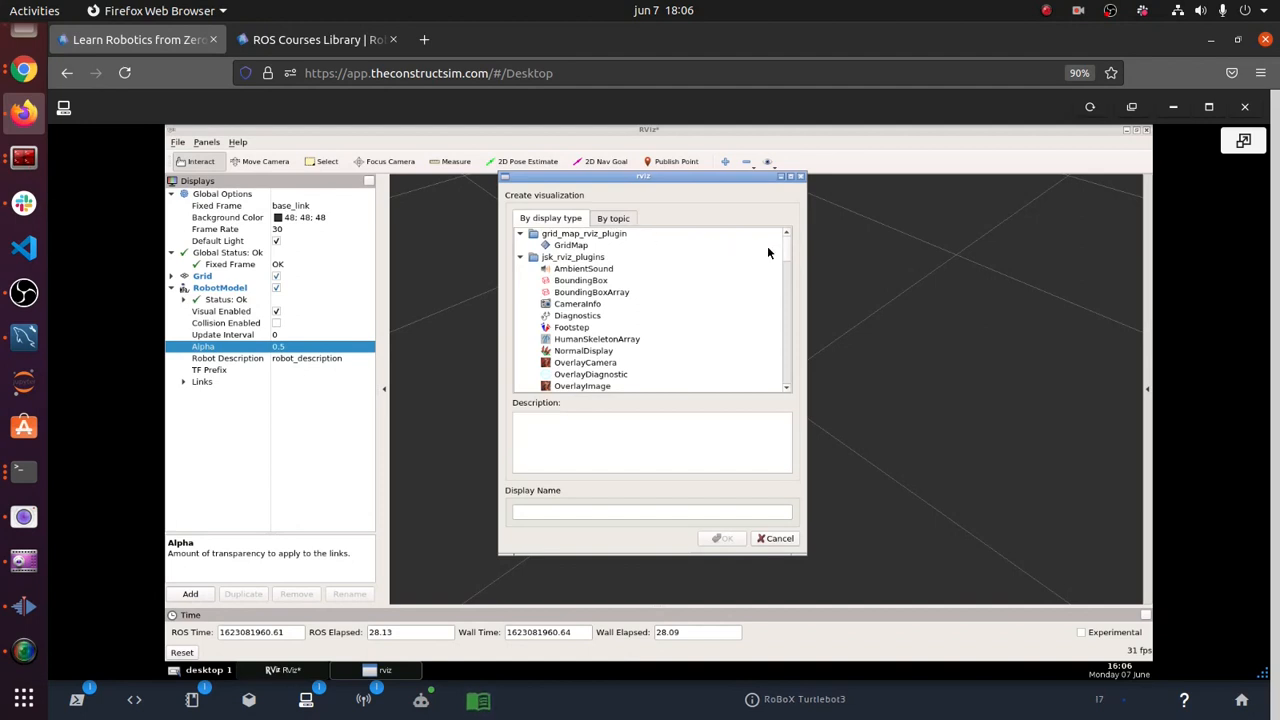
click(613, 218)
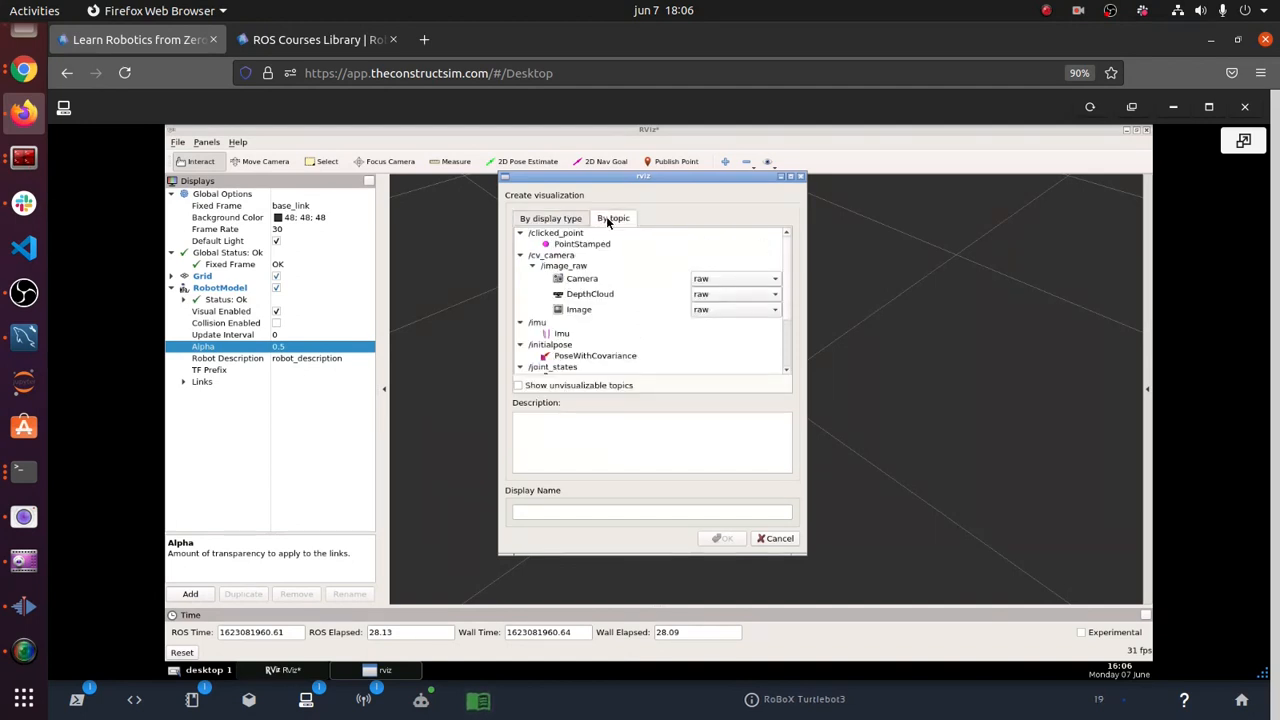
scroll(down, 3)
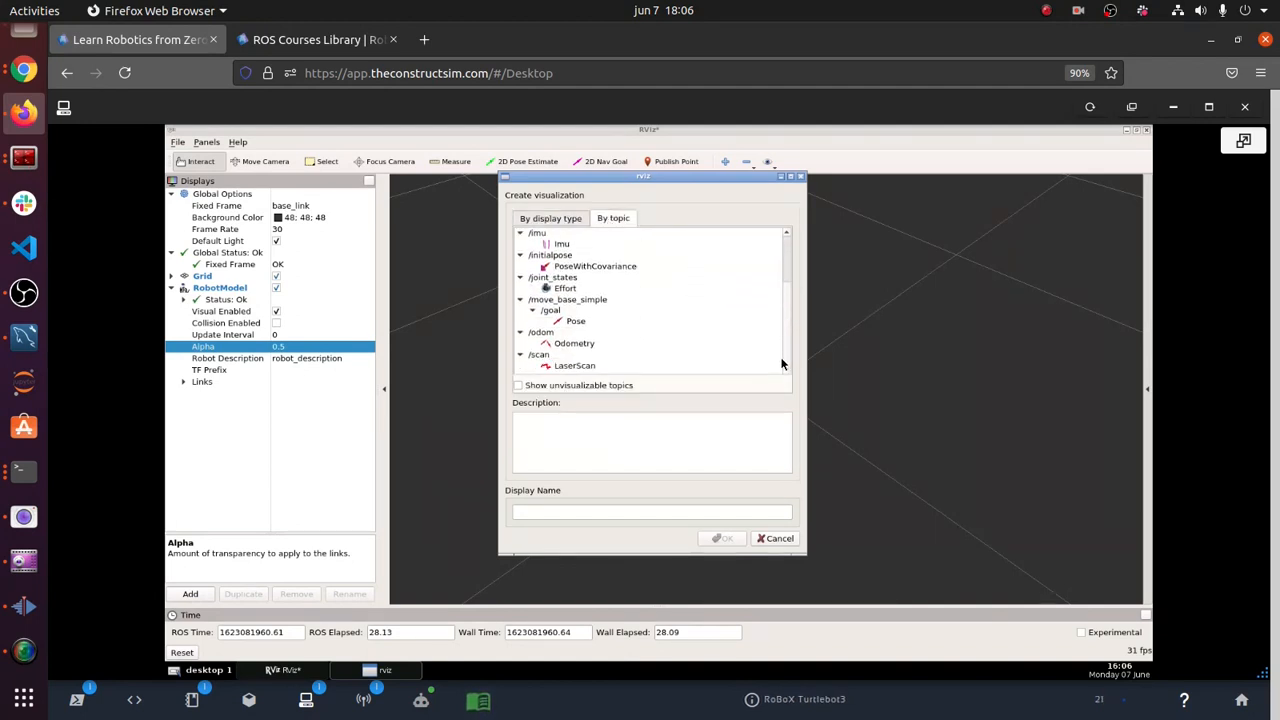
scroll(up, 3)
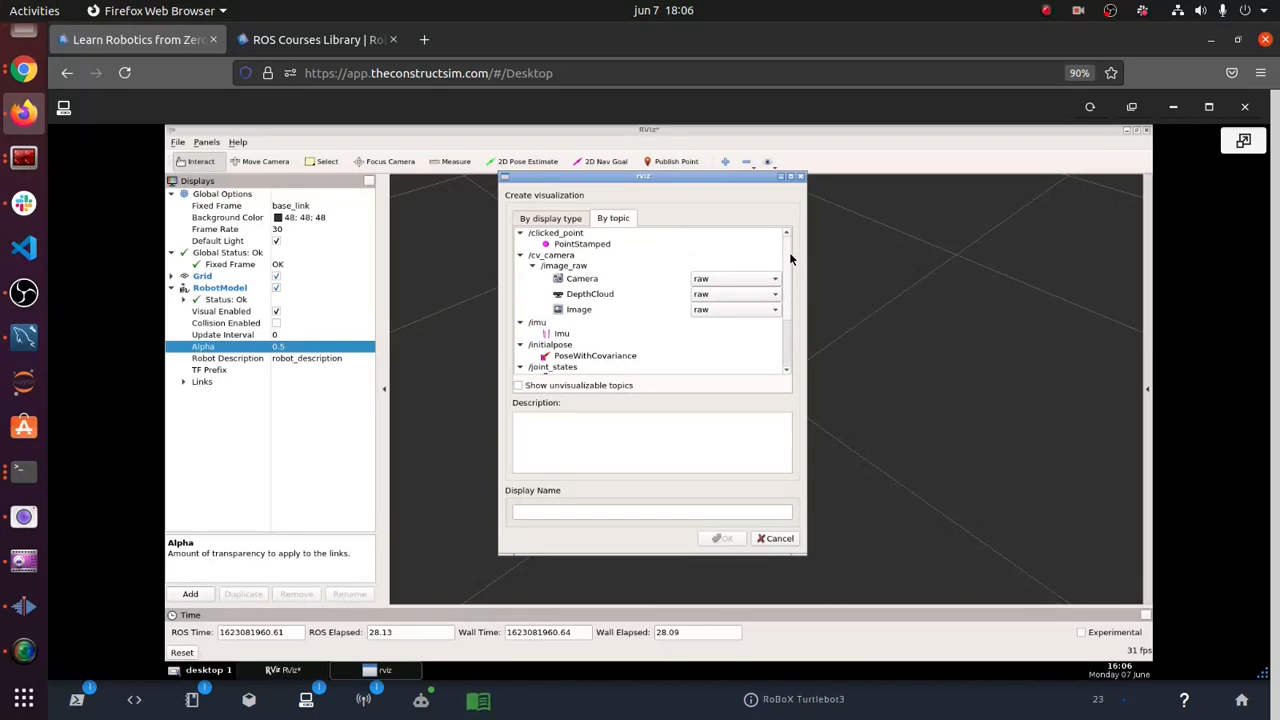
click(579, 309)
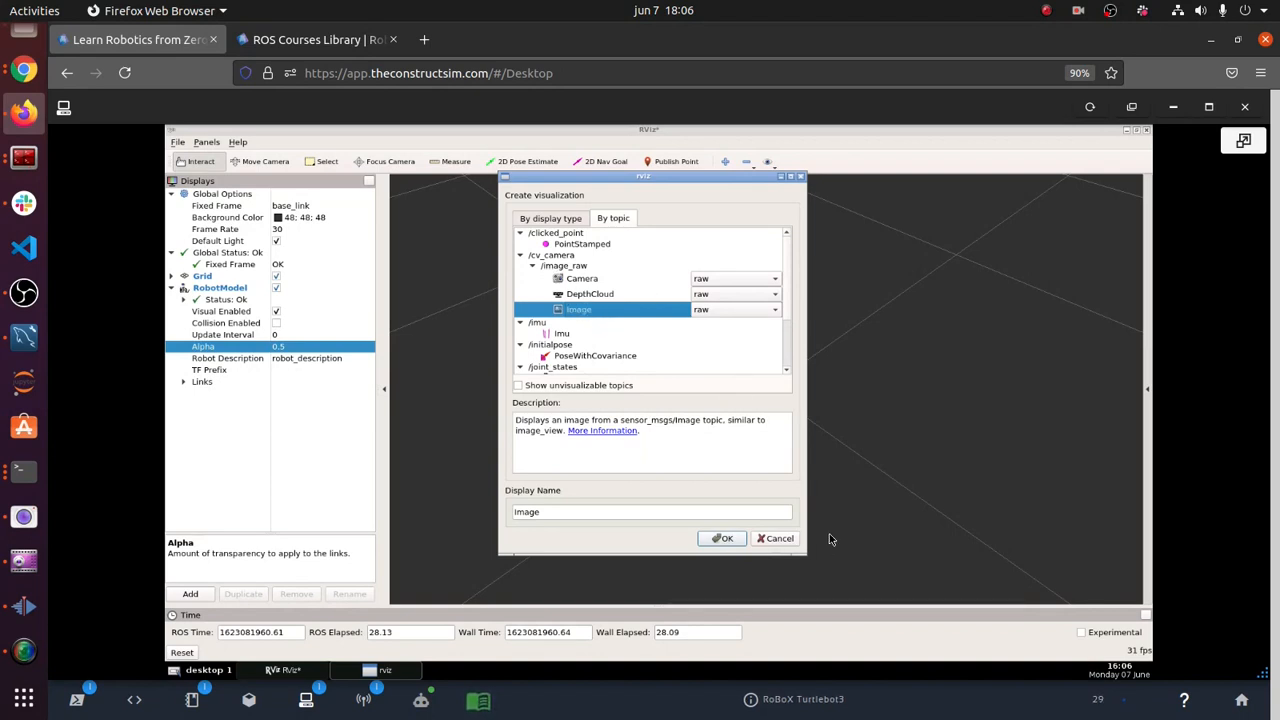
click(775, 538)
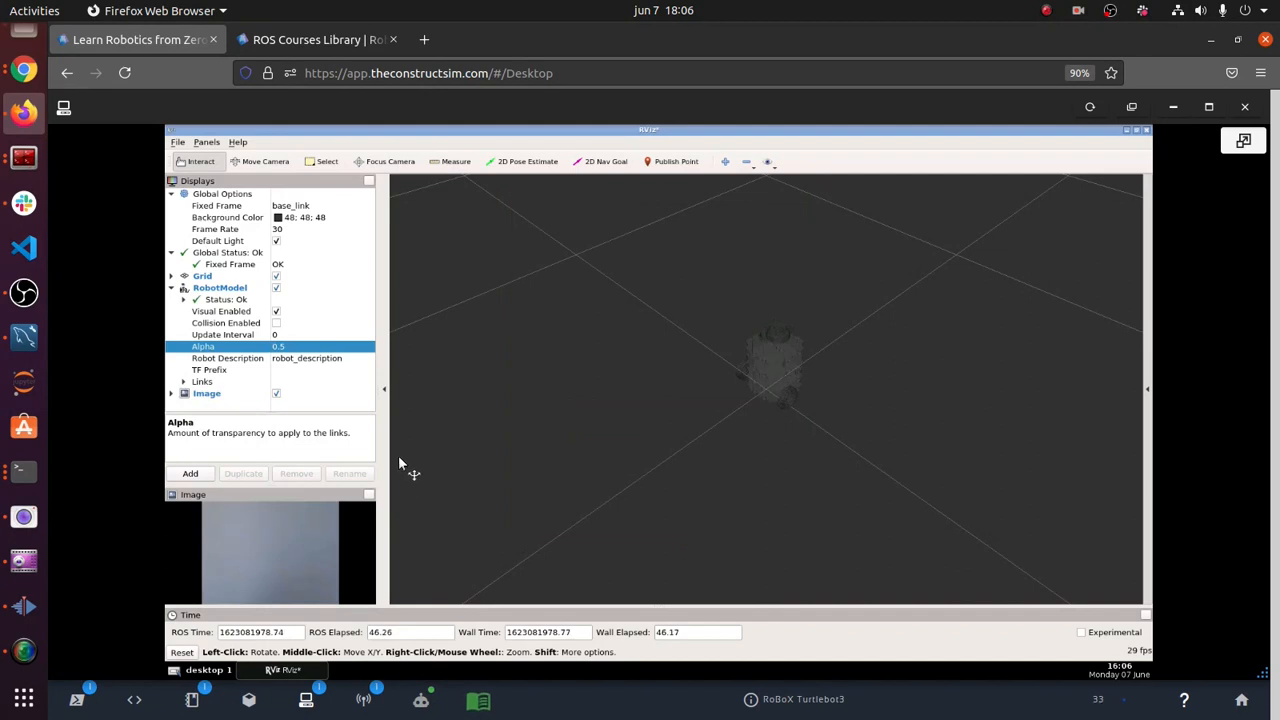
mouse_move(383, 421)
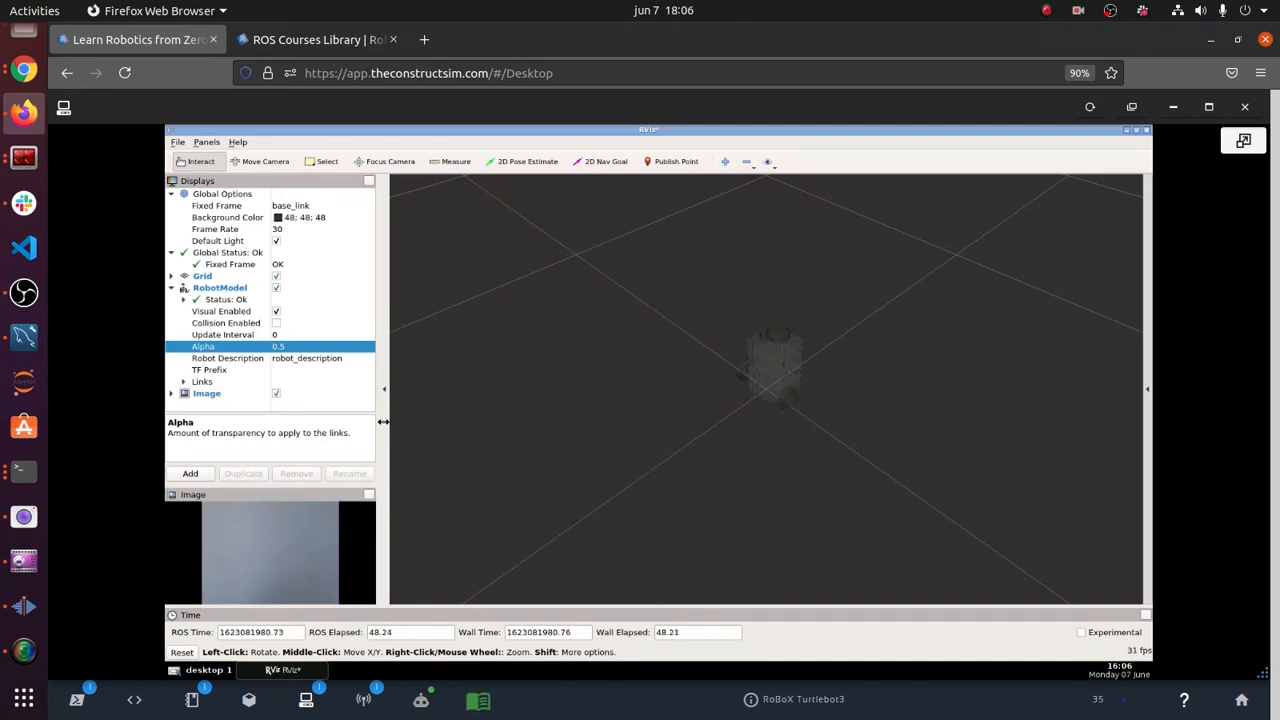
- Widen the Displays side area so the live camera image appears larger
drag(384, 390, 465, 390)
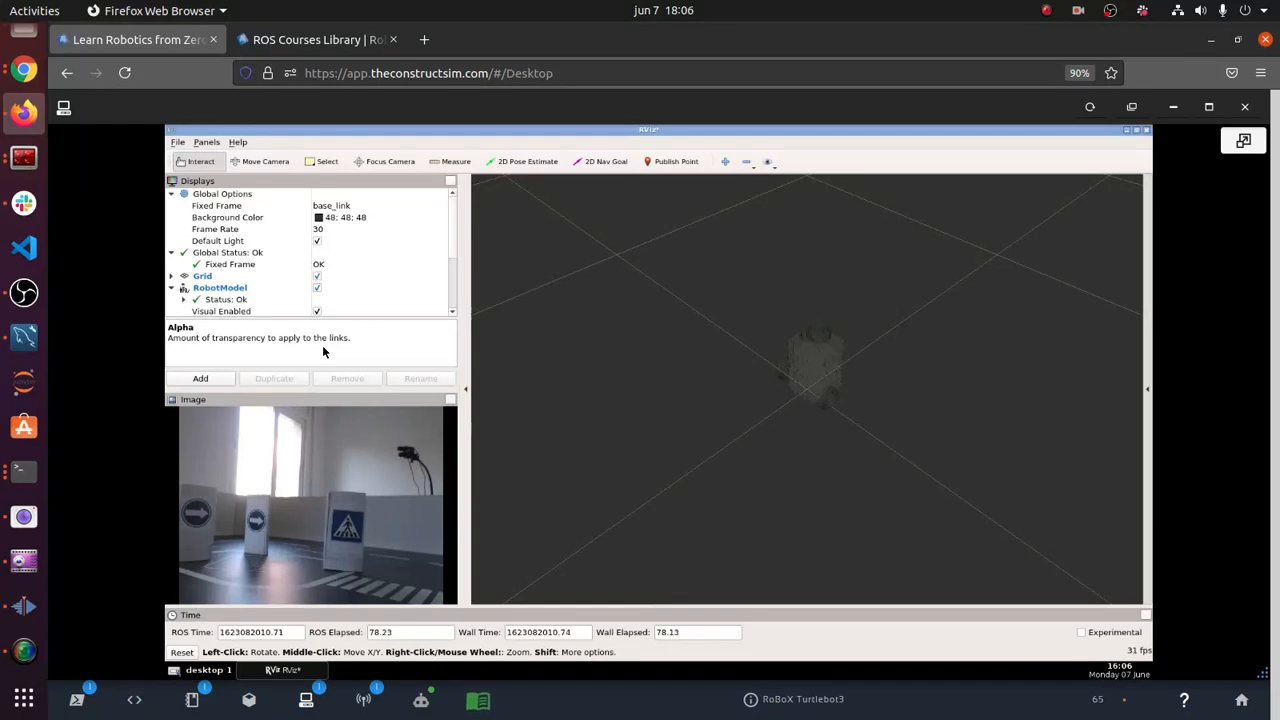
mouse_move(240, 410)
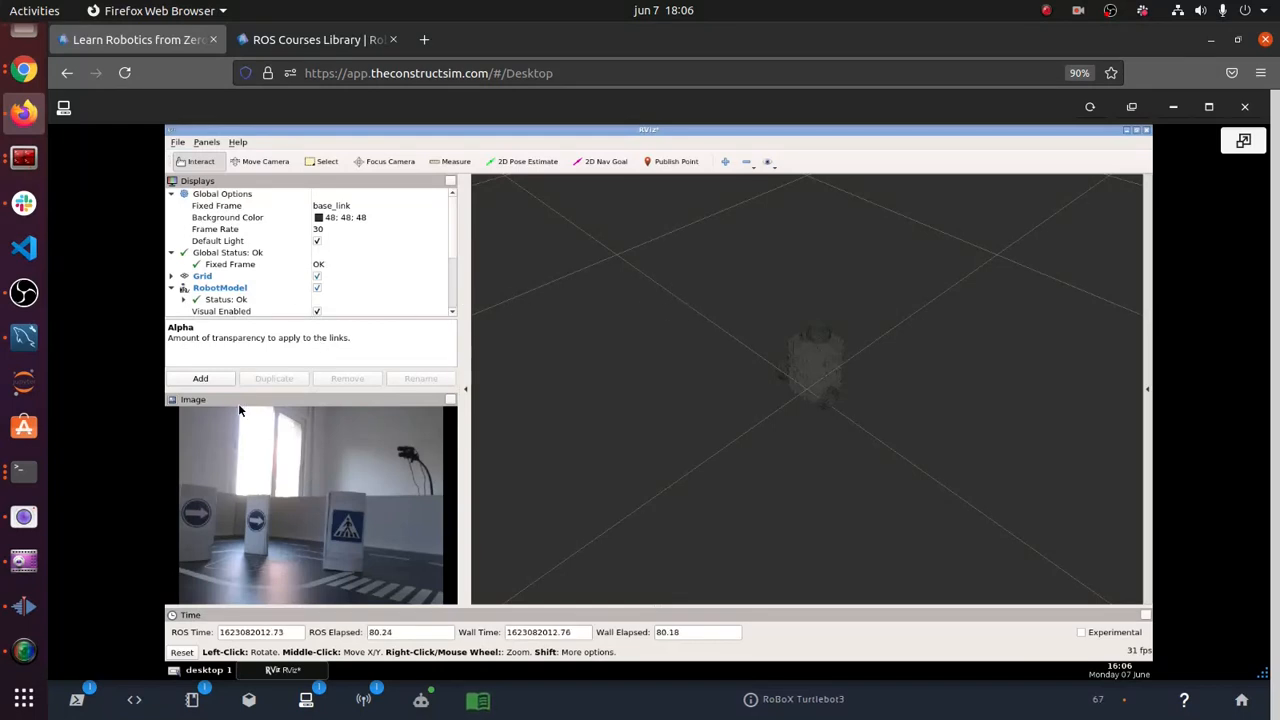
- Add a TF display to RViz
click(200, 378)
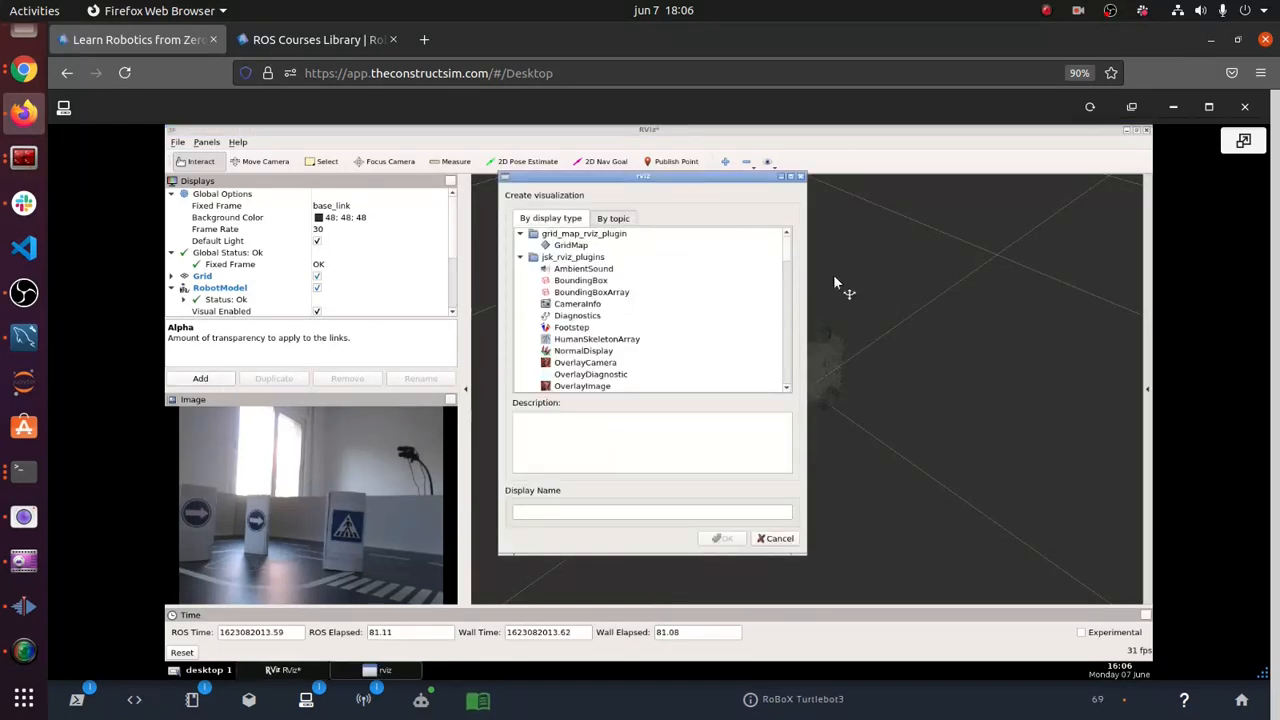
scroll(down, 3)
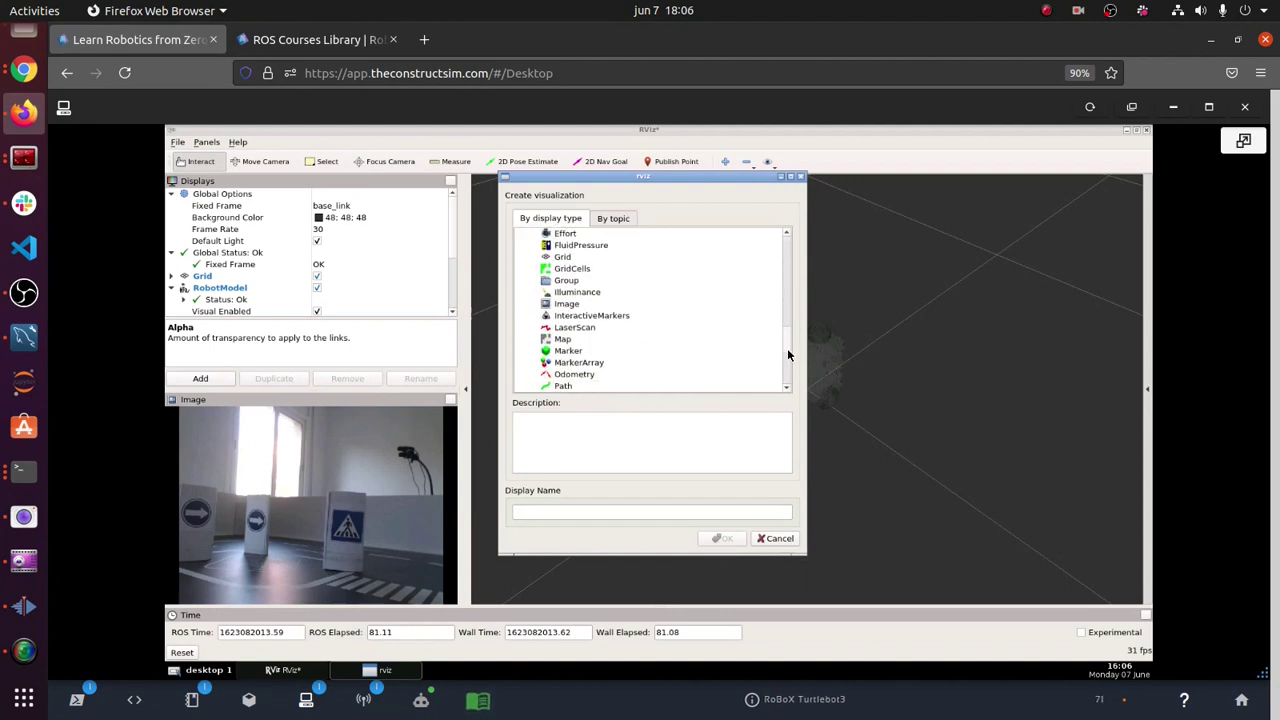
scroll(down, 3)
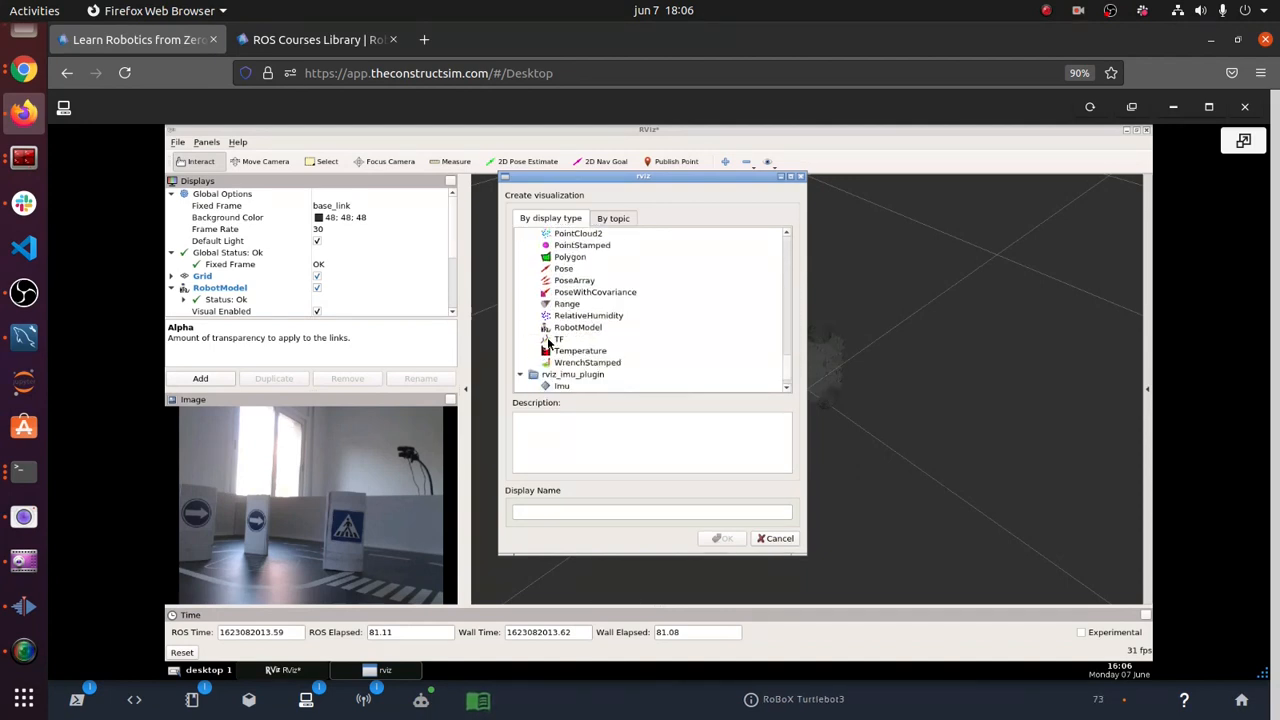
click(559, 338)
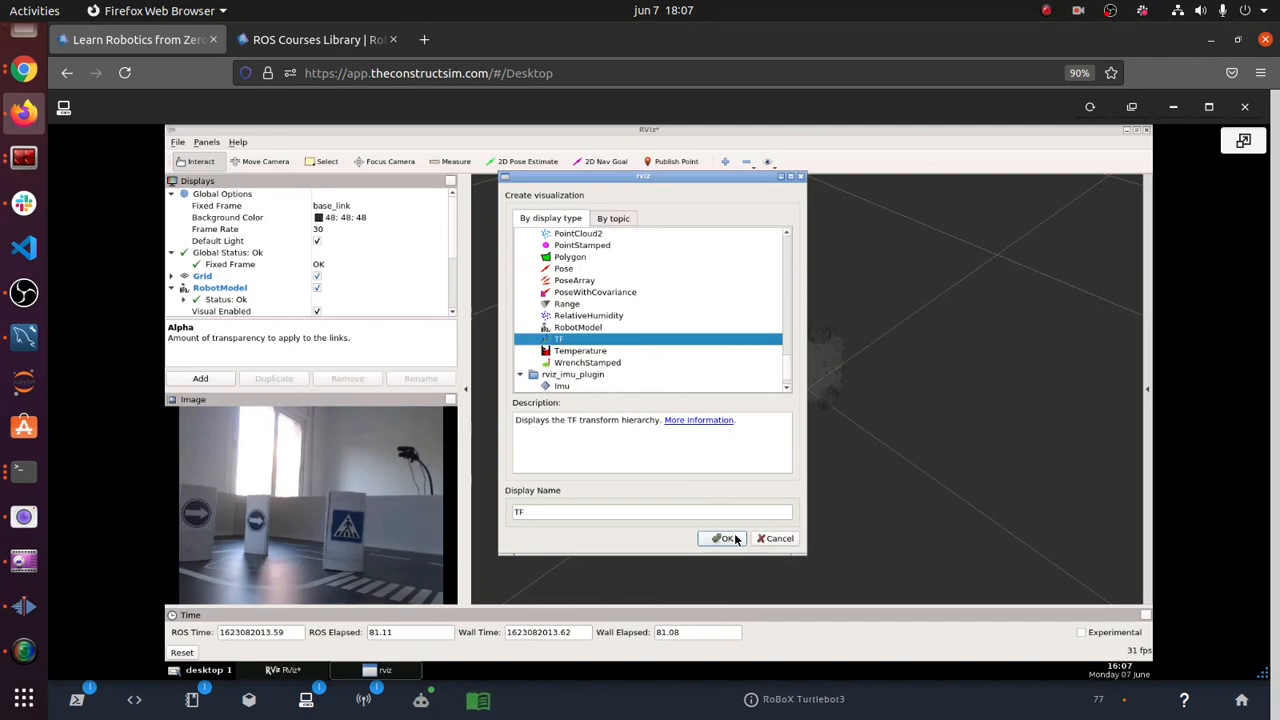
click(723, 538)
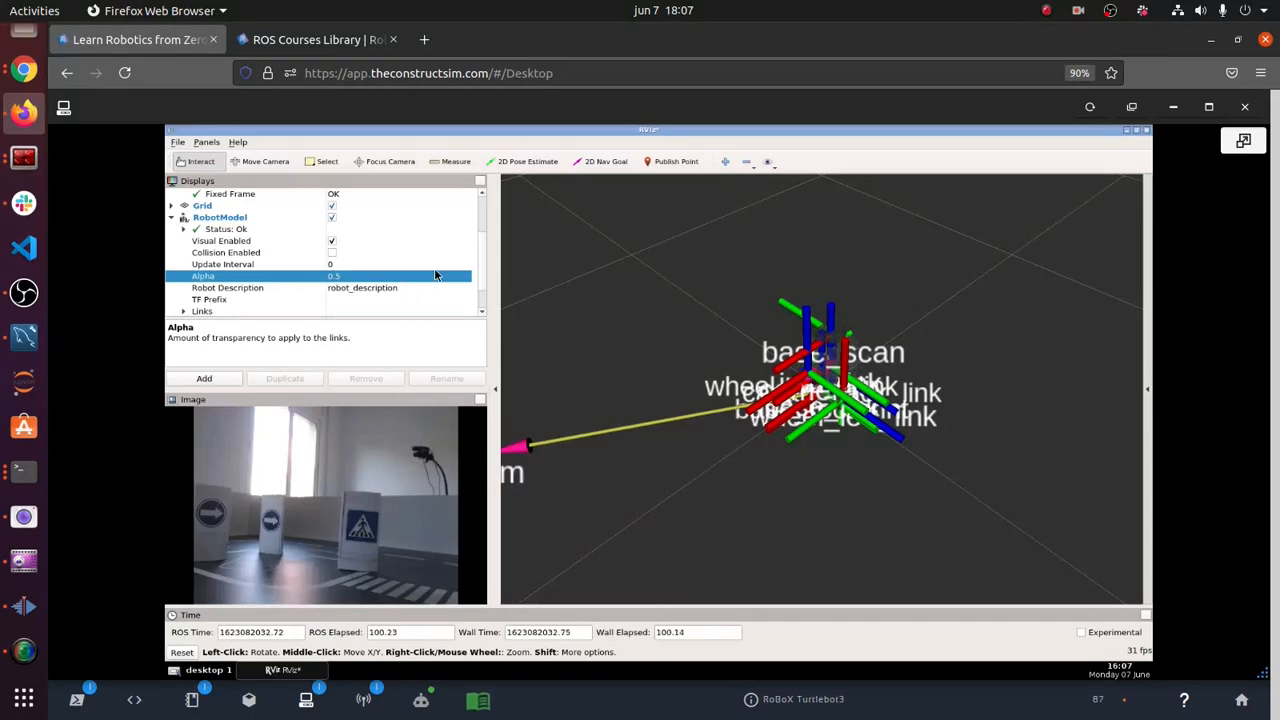
mouse_move(485, 265)
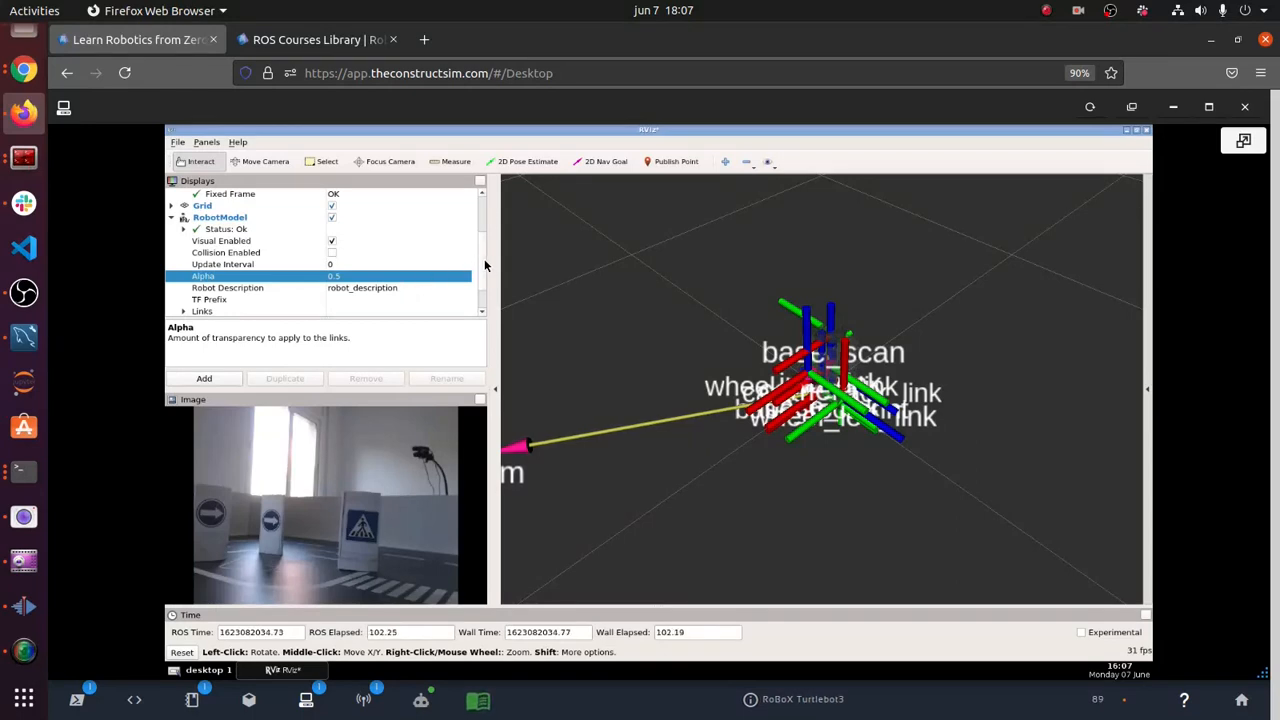
- Hide all TF frames by unchecking All Enabled under TF > Frames
scroll(down, 3)
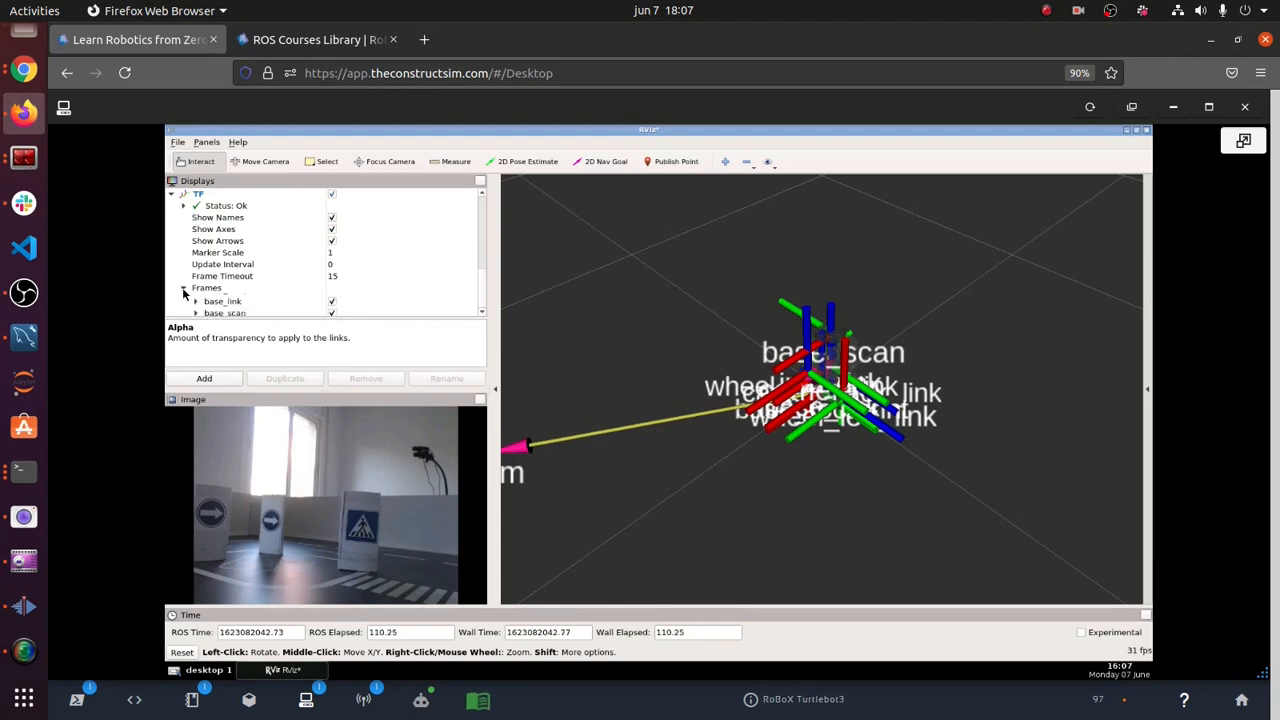
click(184, 287)
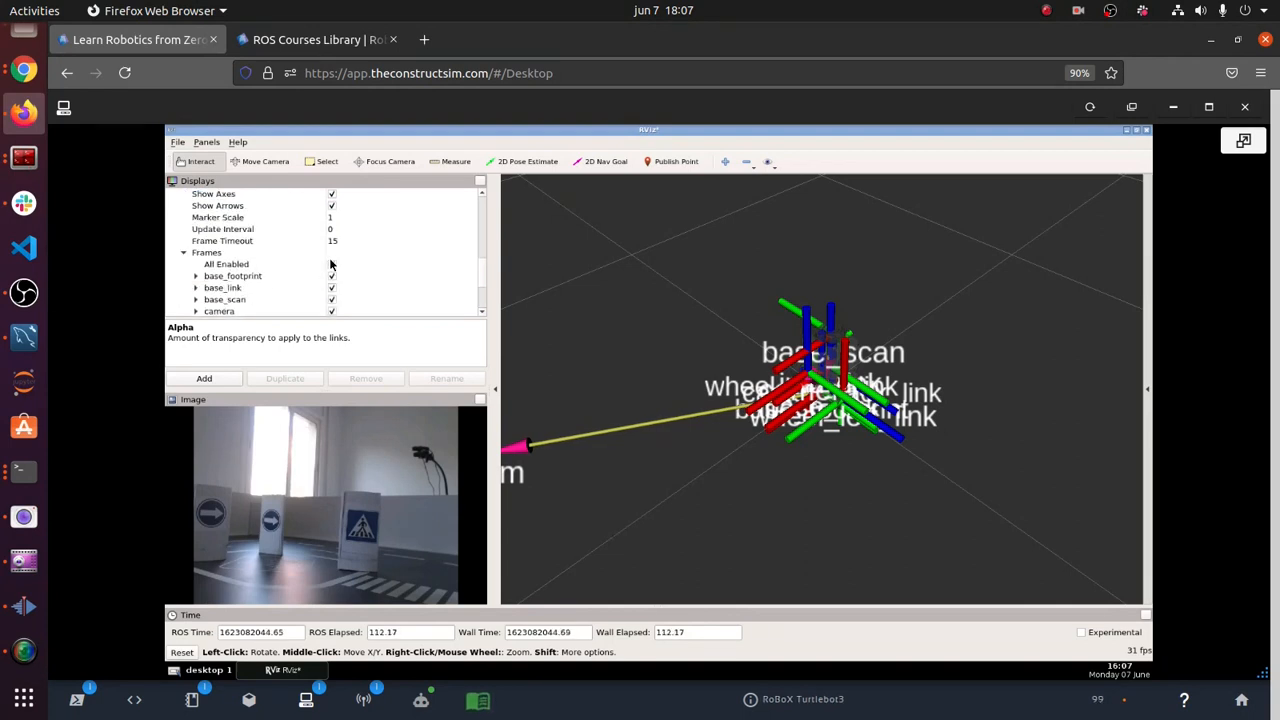
click(331, 263)
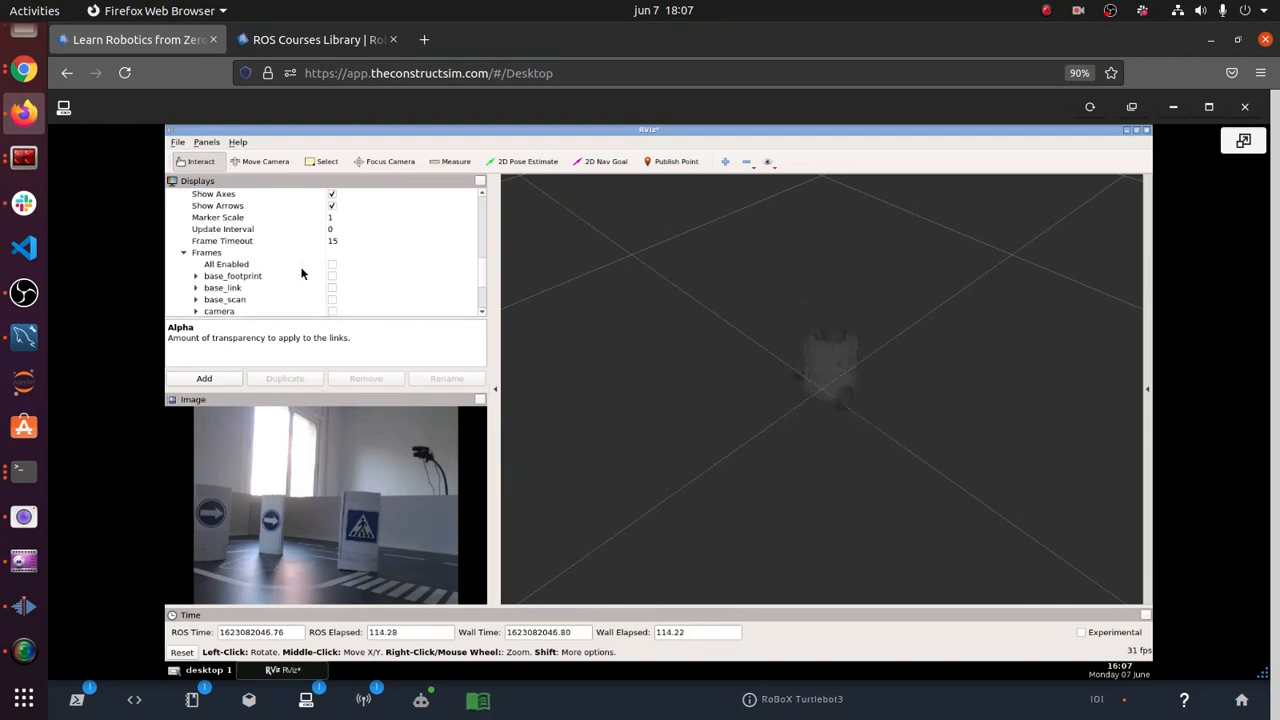
mouse_move(316, 289)
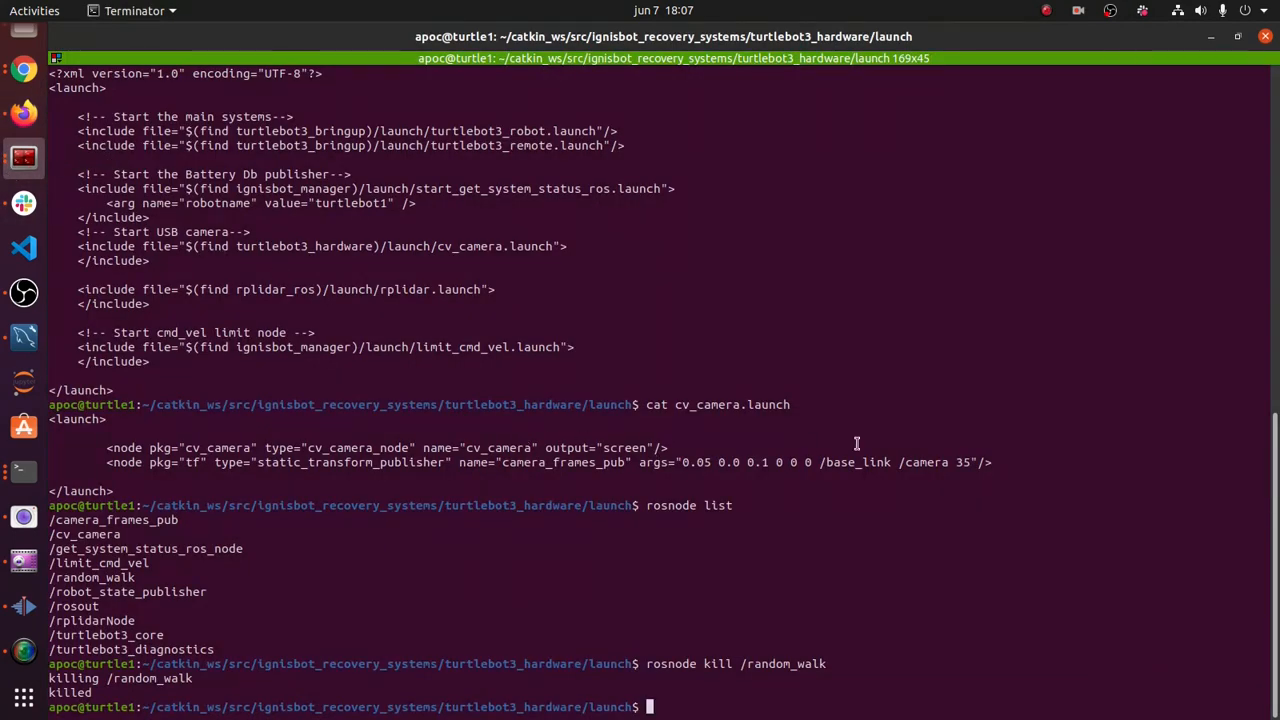
- Kill the /random_walk node in Terminator and return to the browser showing RViz
double_click(855, 462)
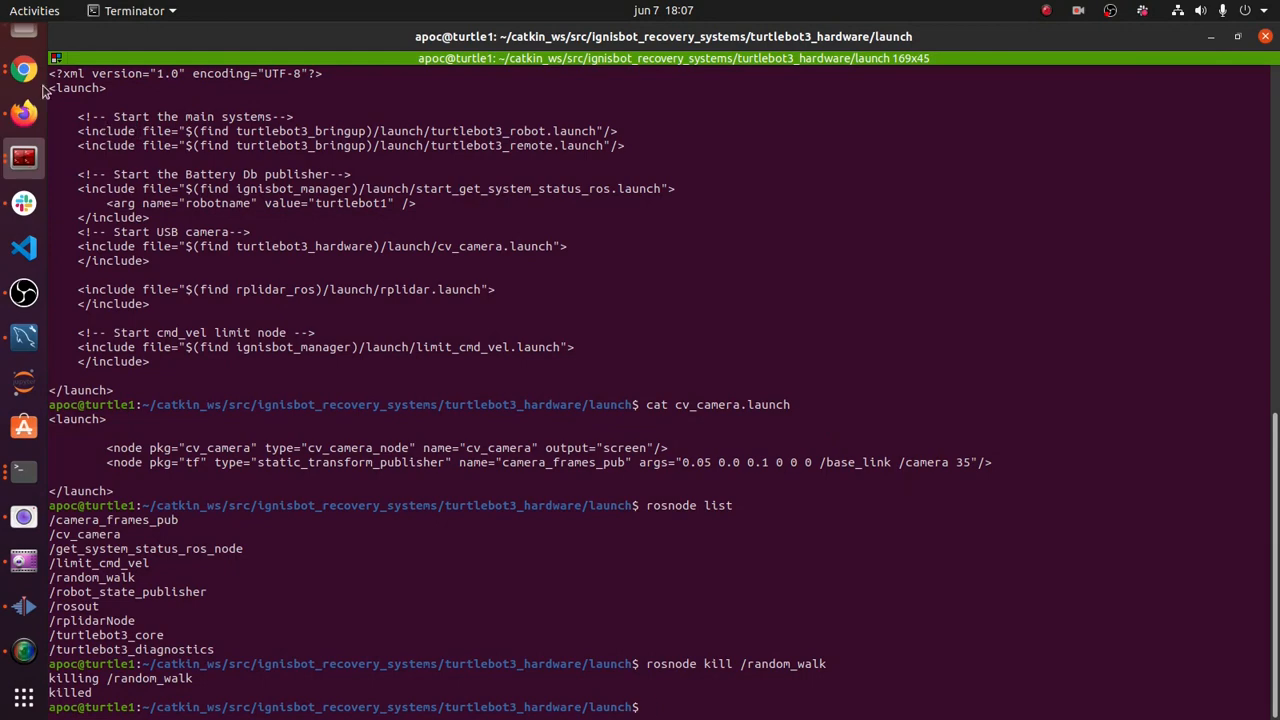
click(24, 112)
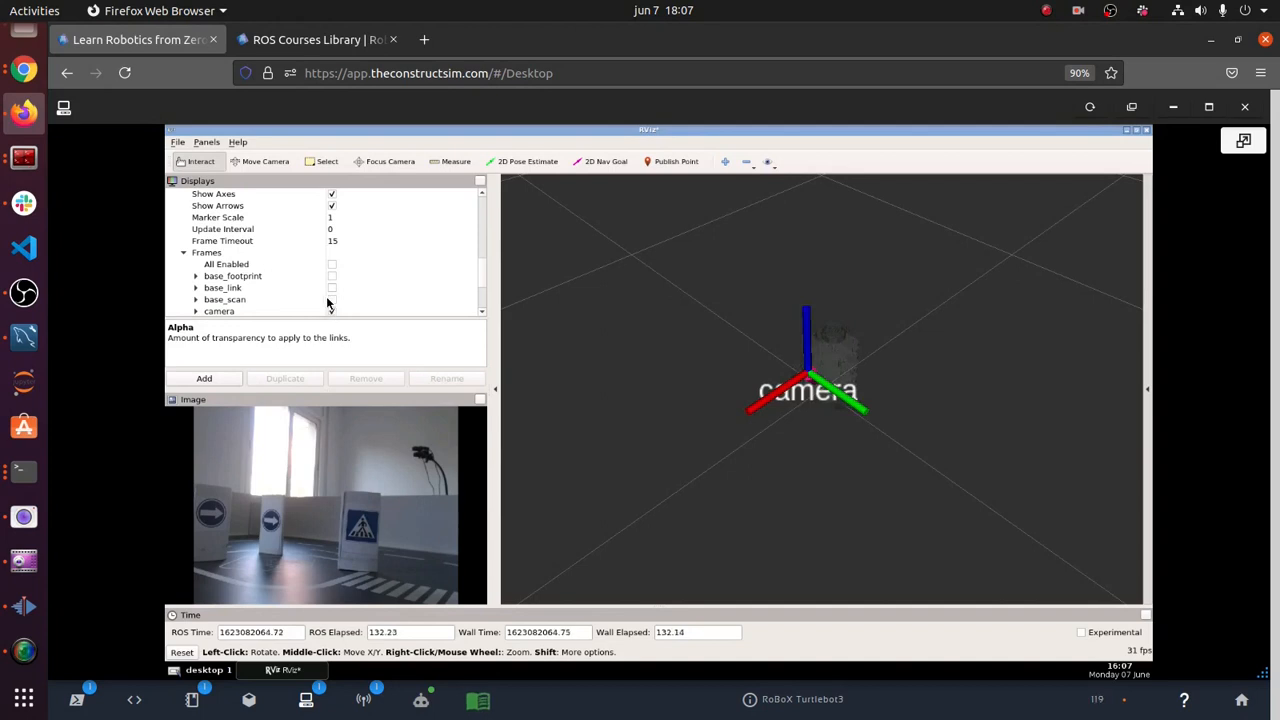
- Show the base_link frame beside camera in RViz and inspect both labelled axes on the robot
click(331, 288)
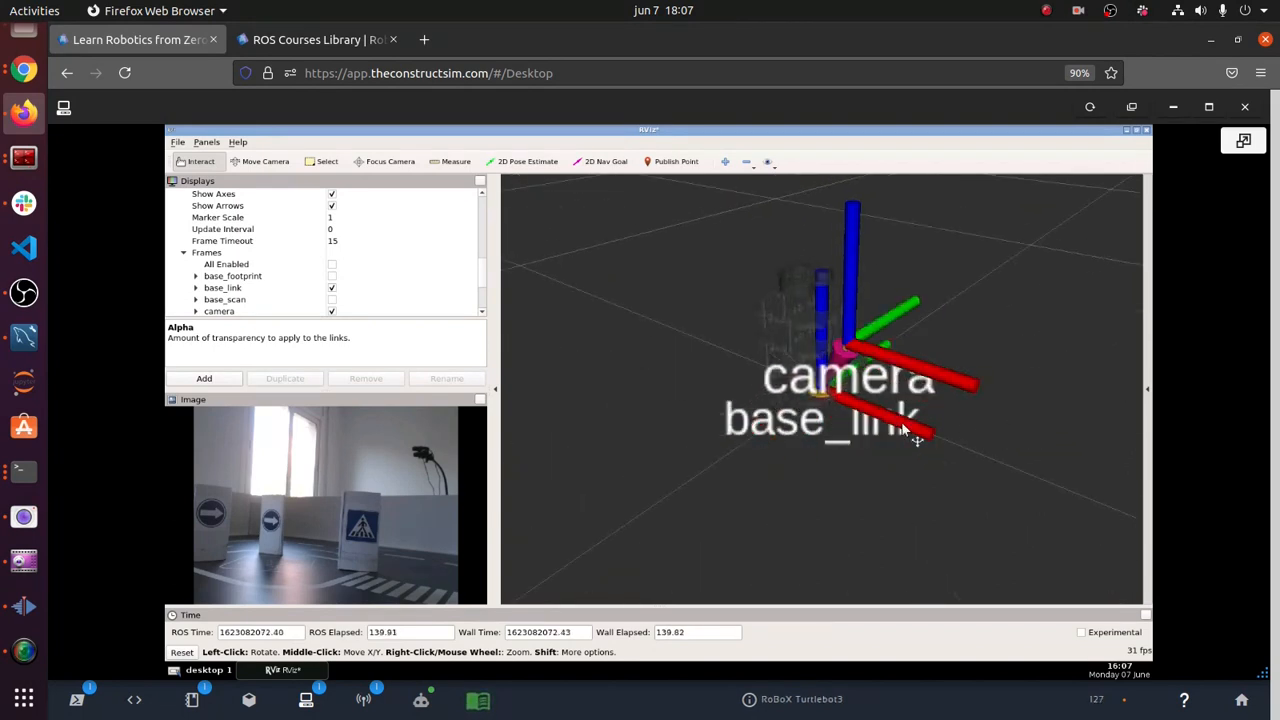
drag(900, 430, 865, 390)
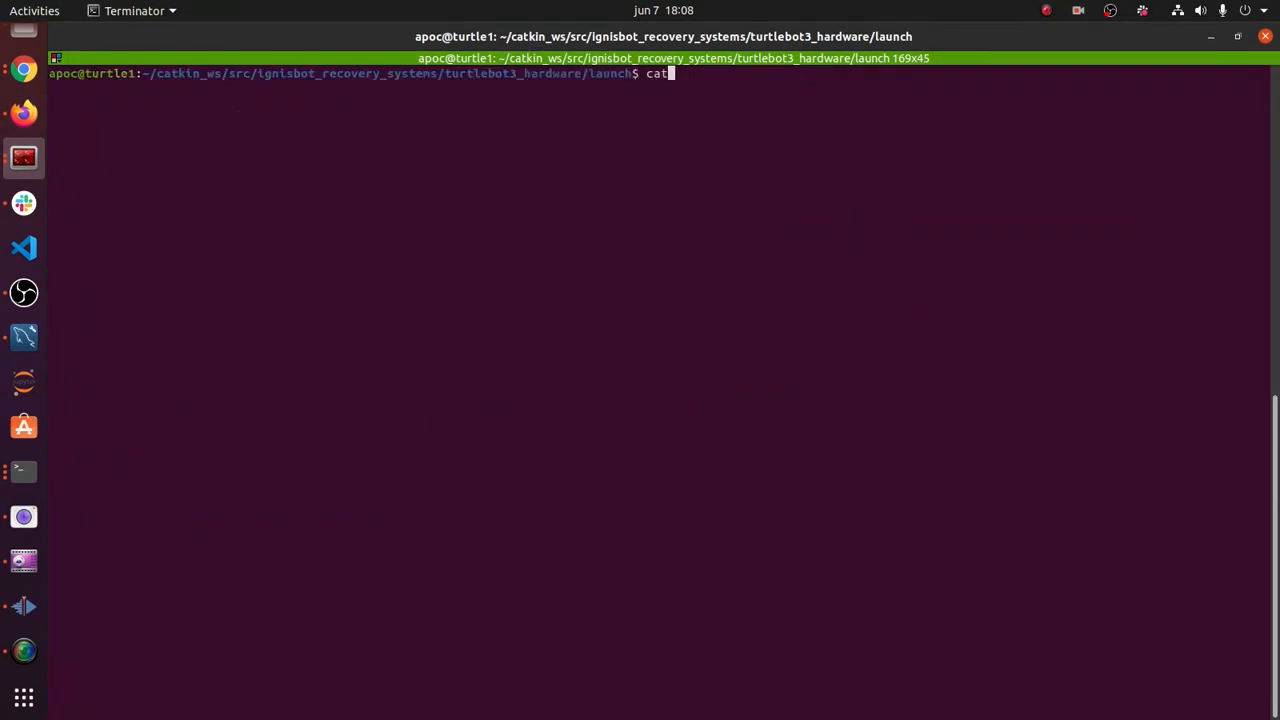
- Print cv_camera.launch and point out the camera transform's 0.1 height offset from base_link
text(cv_camera.launch)
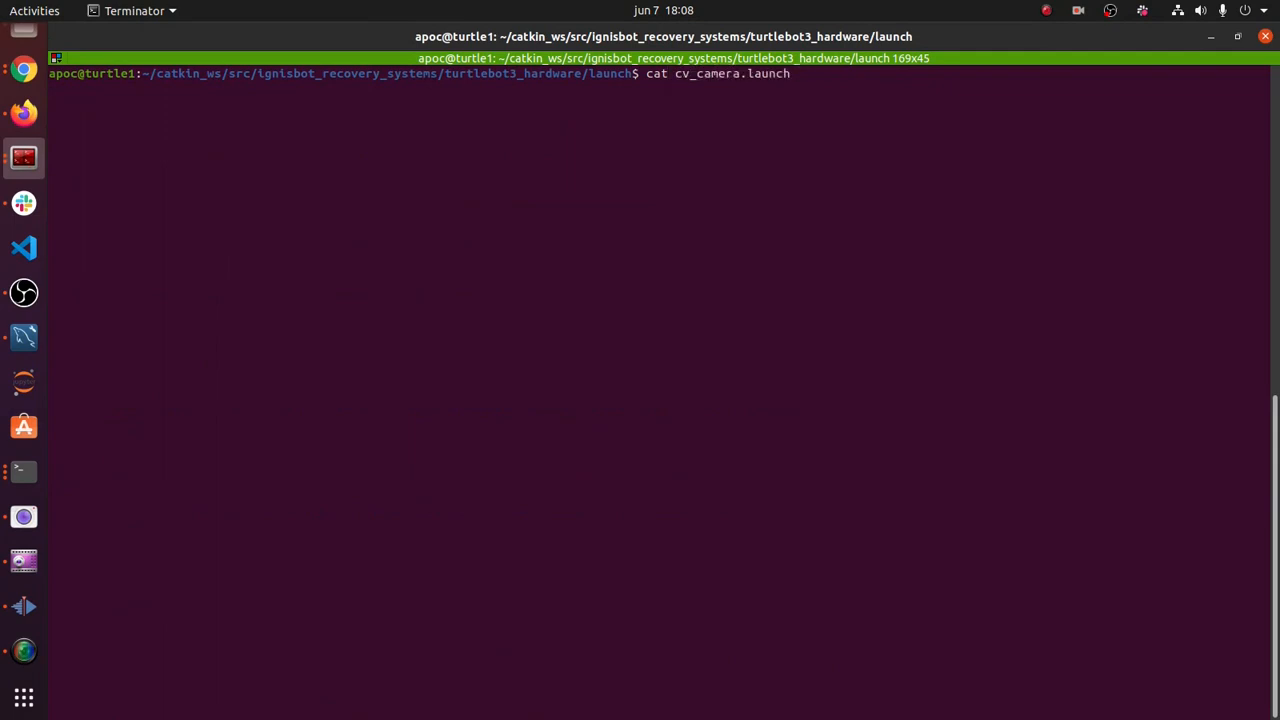
key(Return)
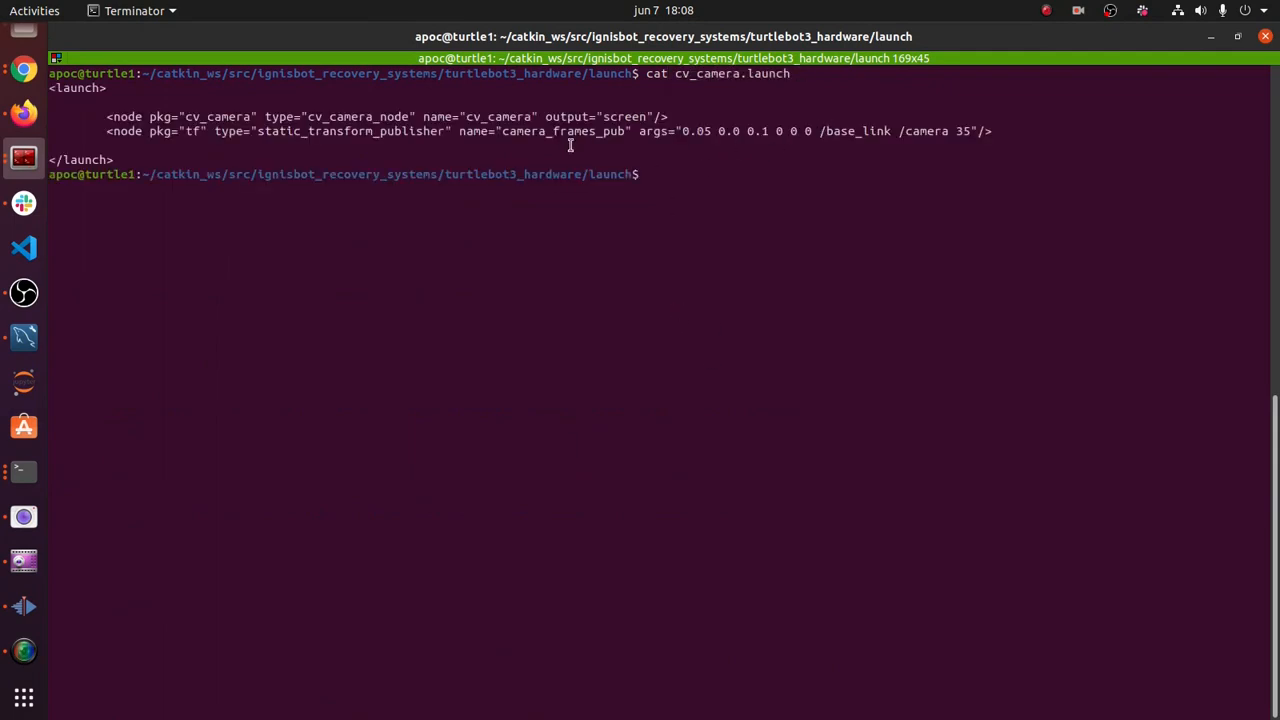
double_click(695, 131)
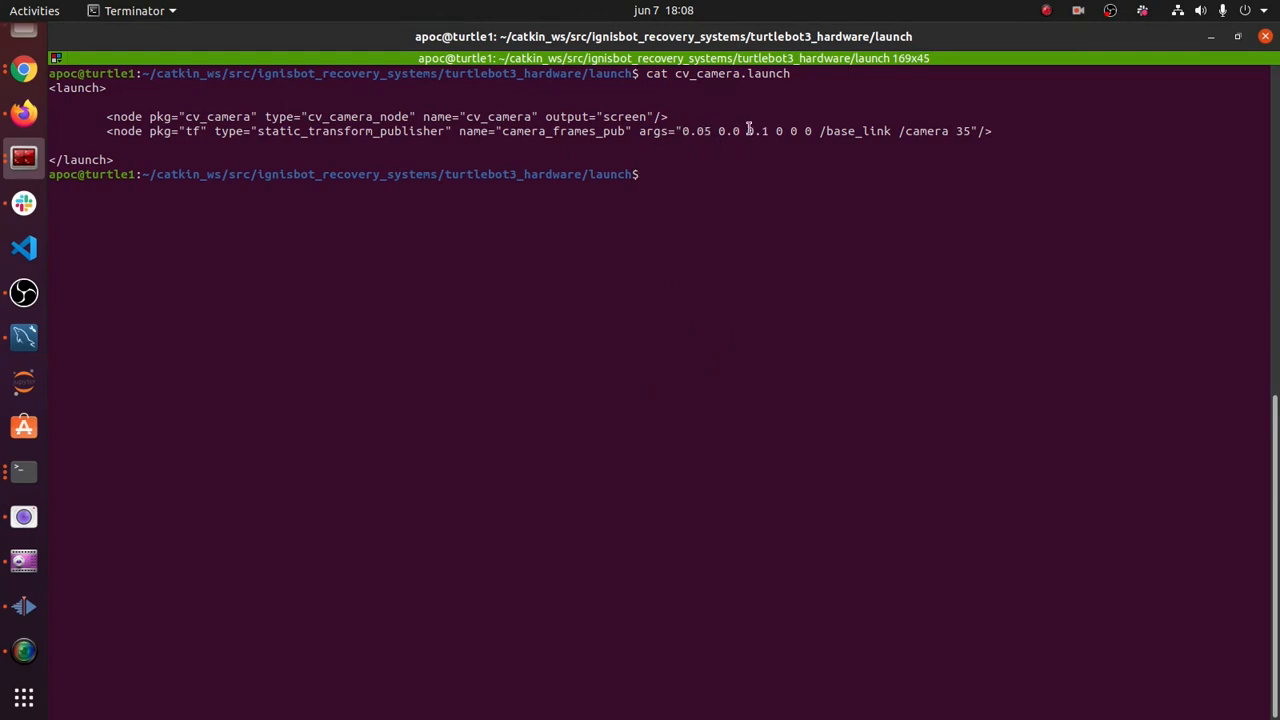
double_click(757, 131)
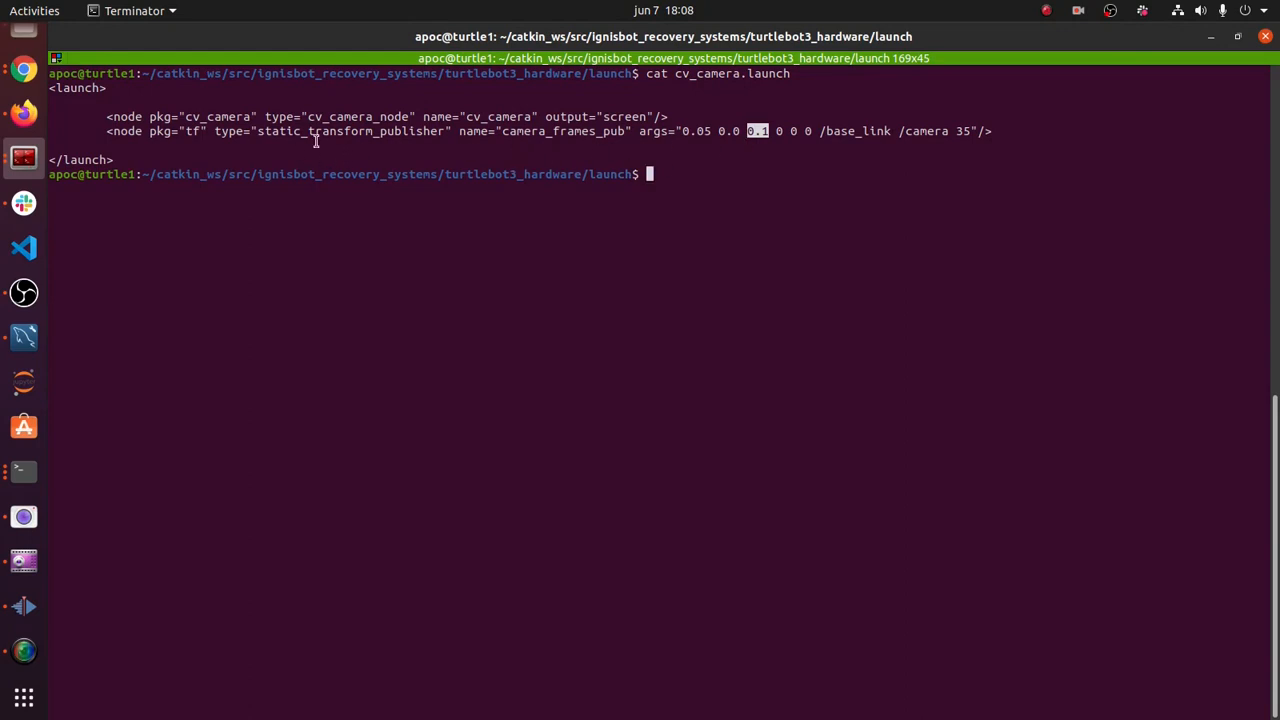
mouse_move(918, 130)
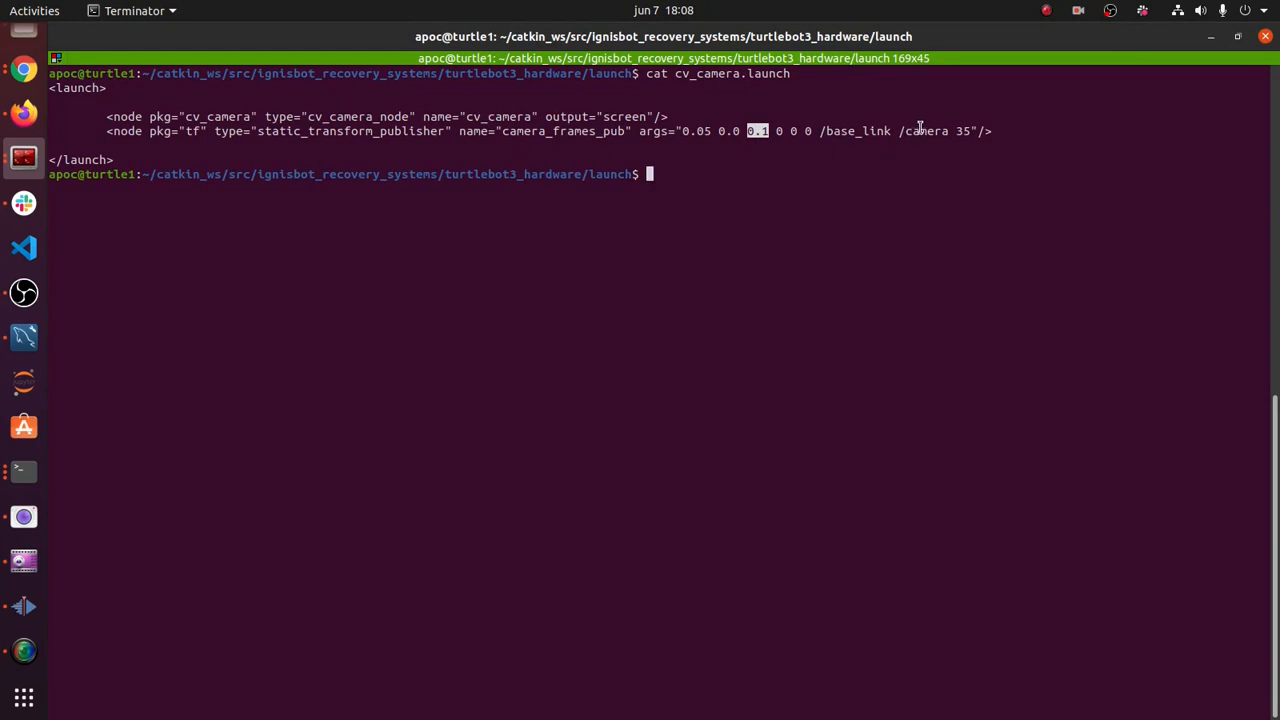
mouse_move(1177, 63)
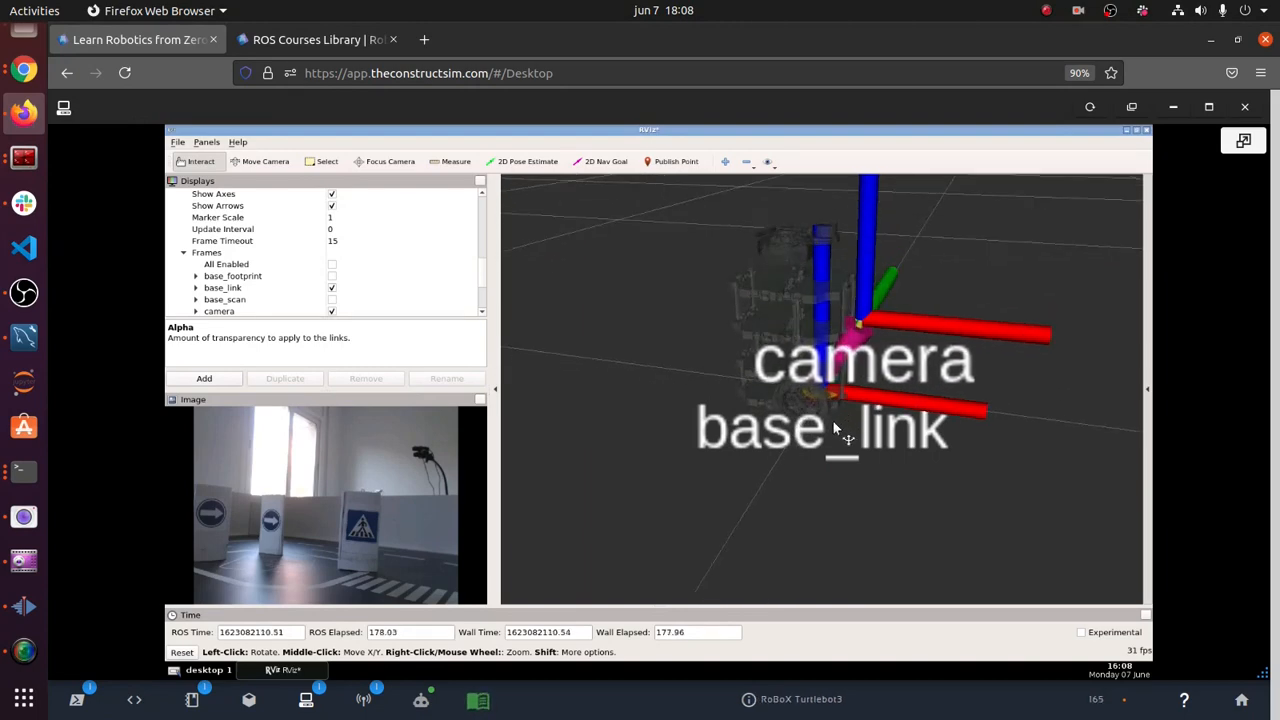
drag(847, 427, 858, 343)
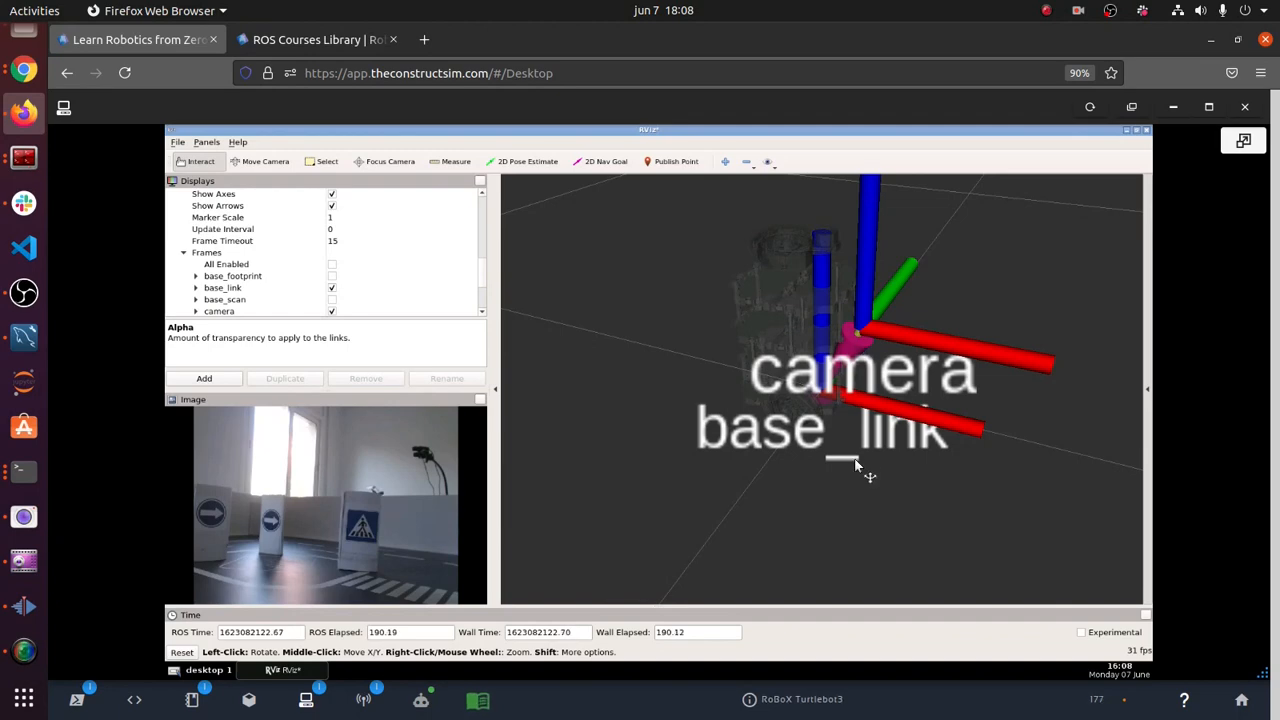
drag(855, 465, 898, 265)
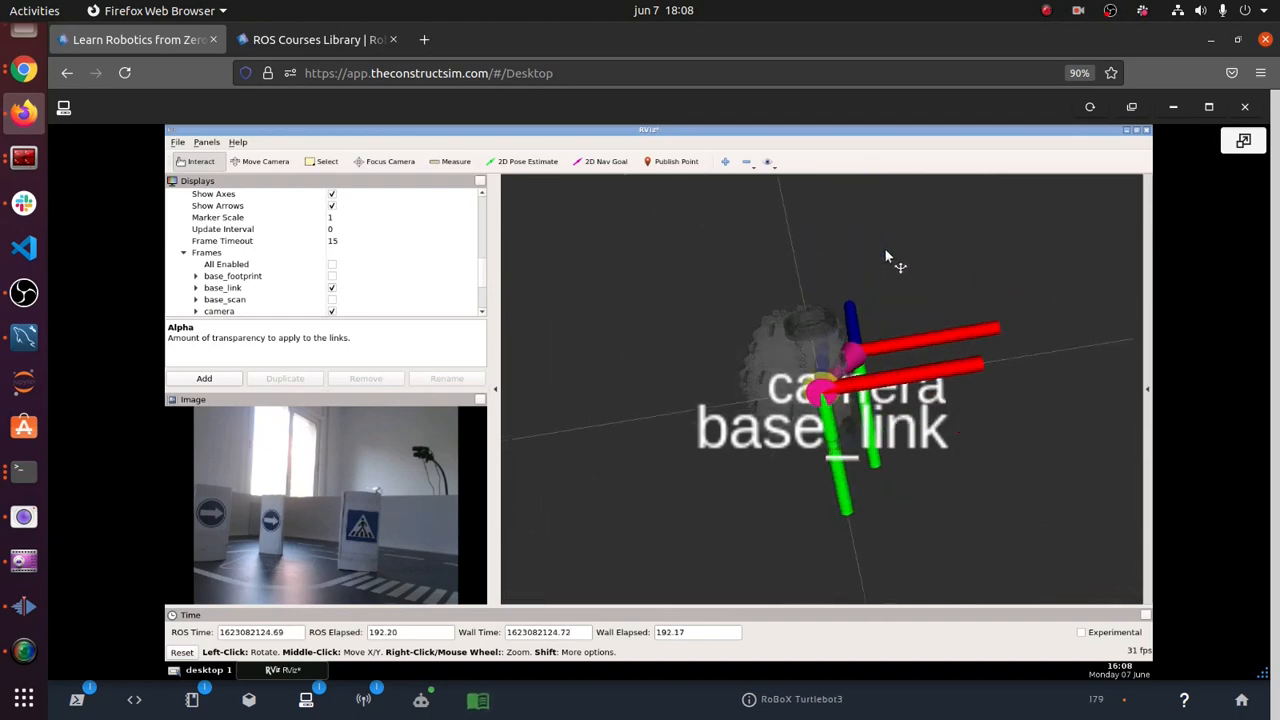
drag(885, 258, 970, 358)
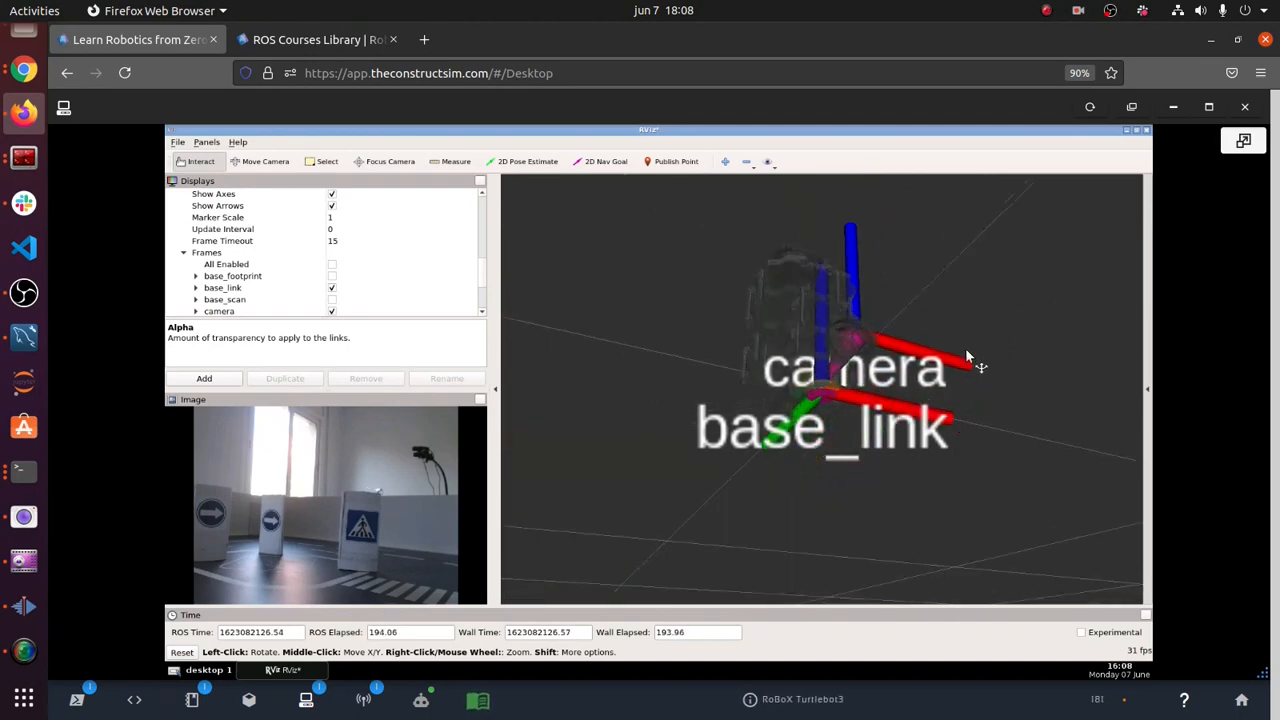
drag(970, 358, 985, 414)
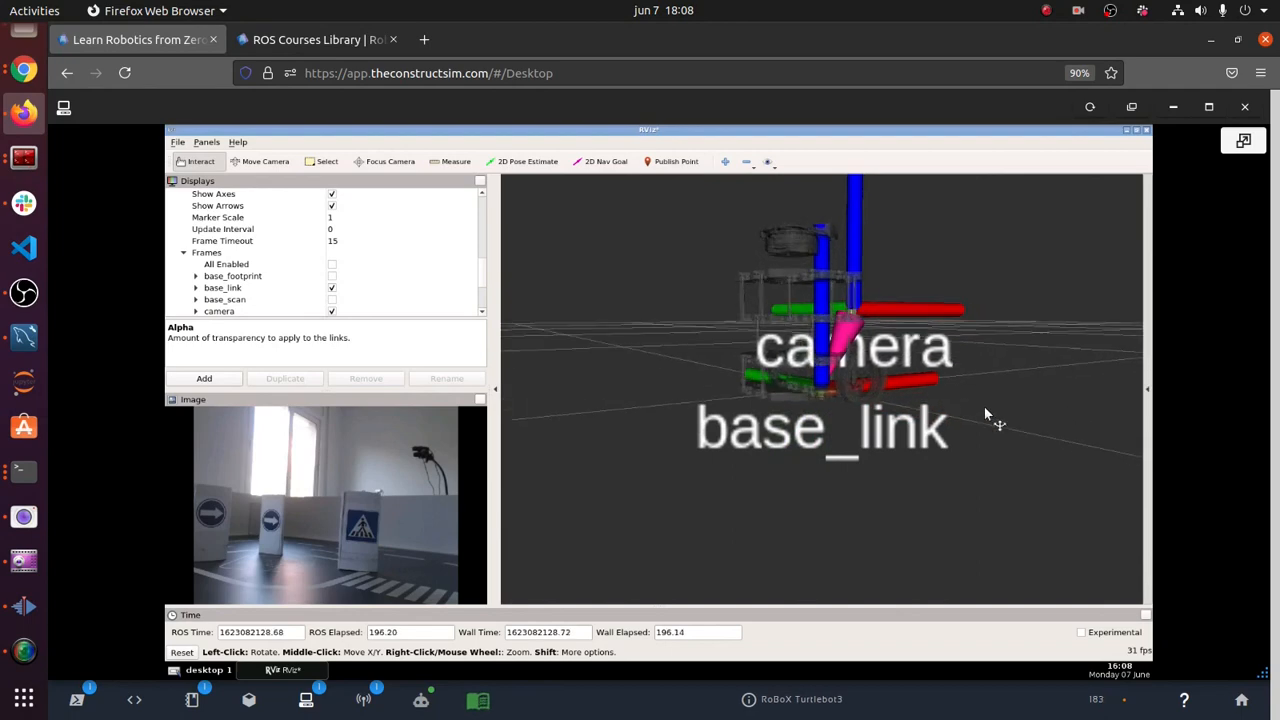
drag(985, 415, 840, 460)
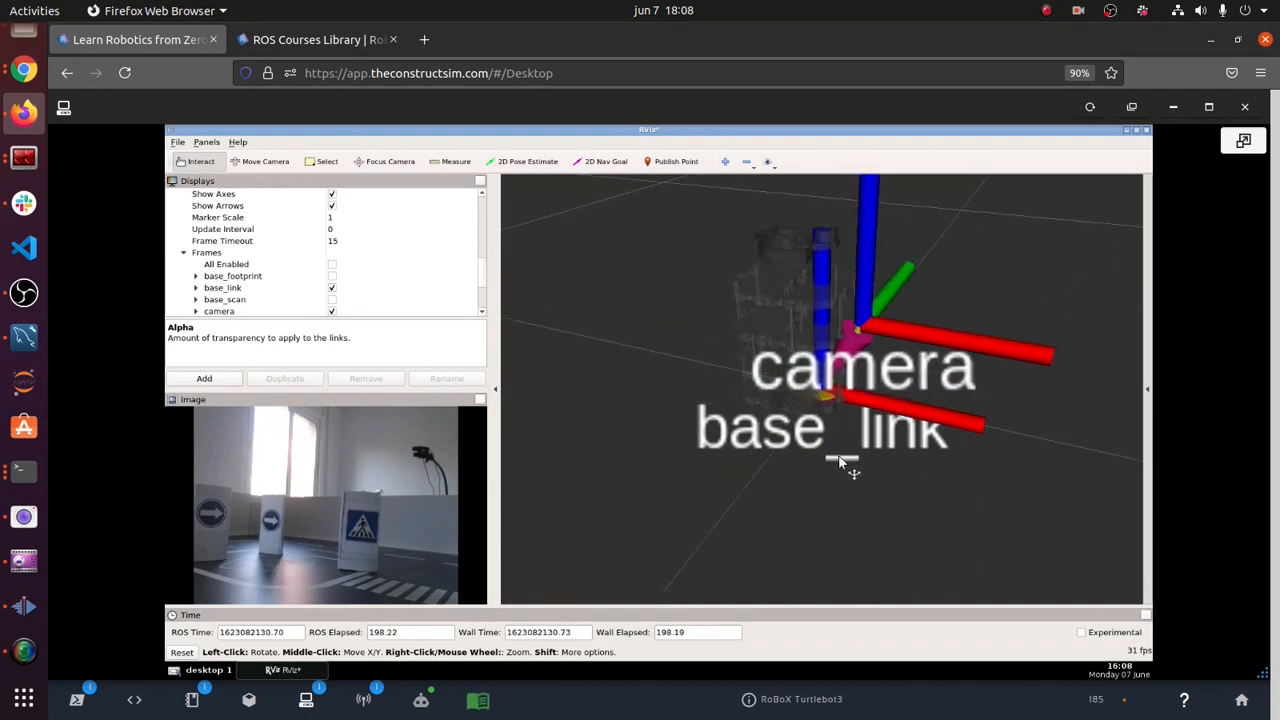
drag(840, 465, 835, 450)
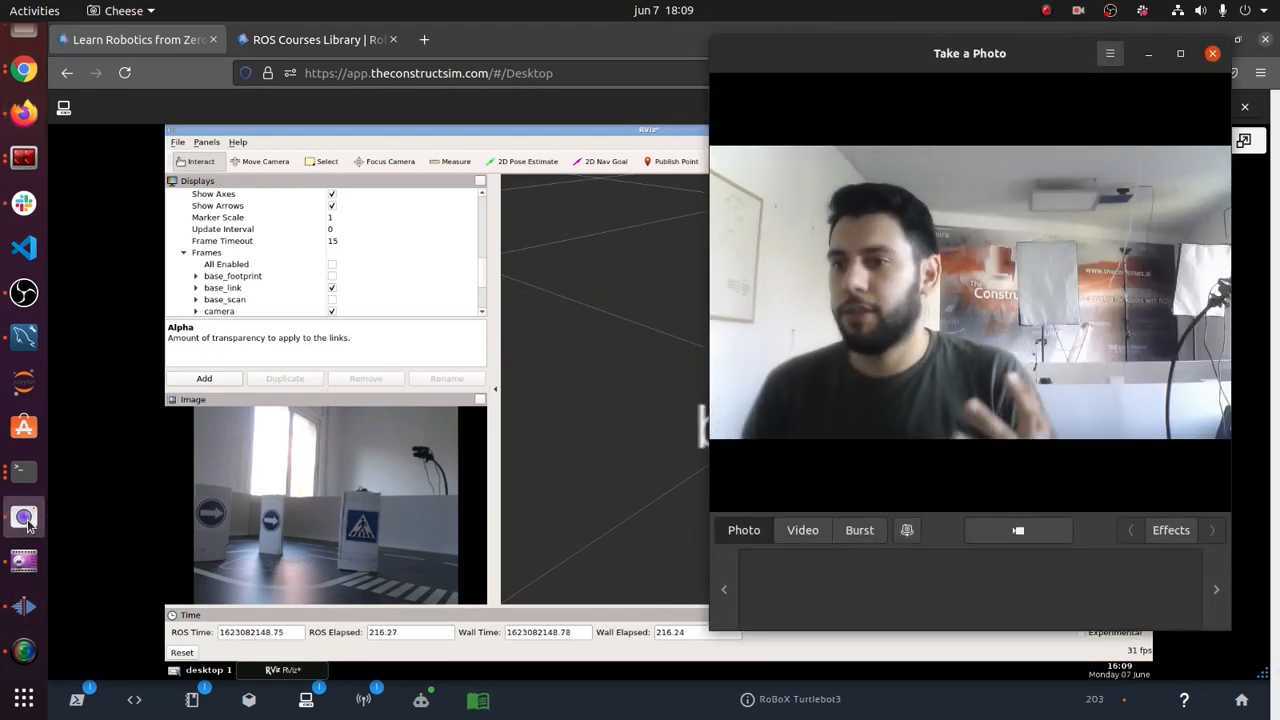
mouse_move(23, 158)
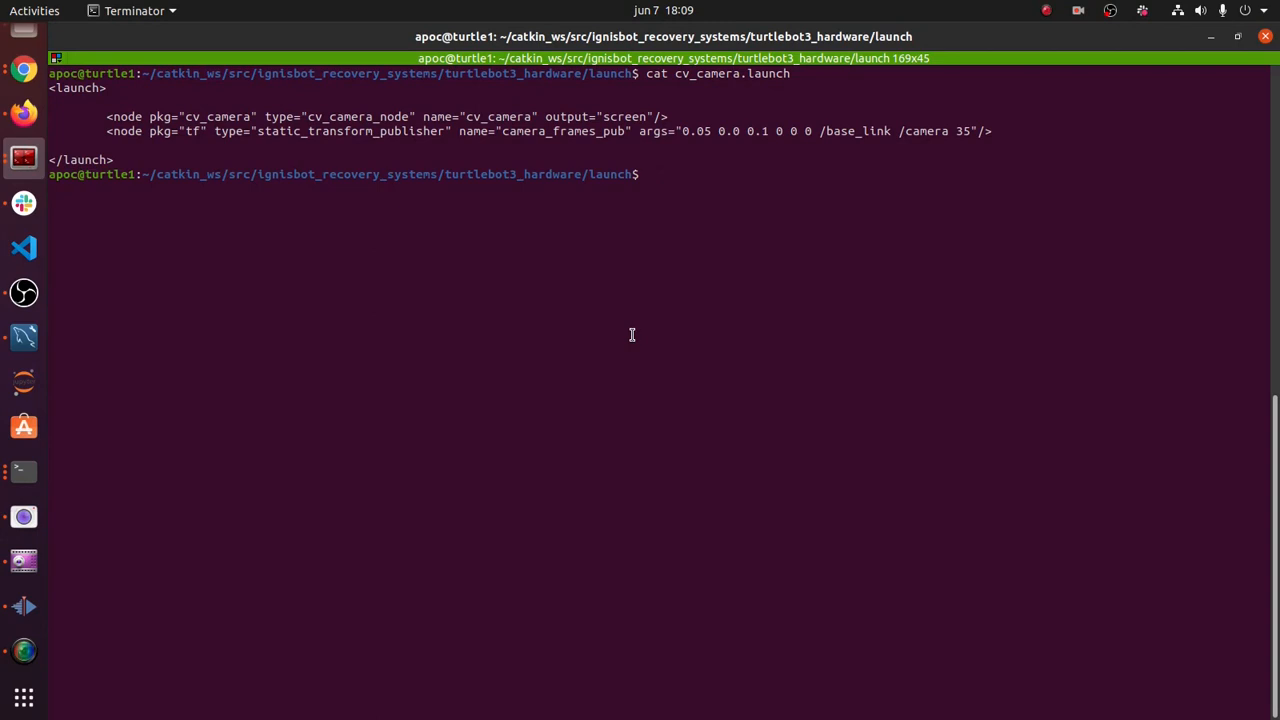
- Run roslaunch ignisbot_manager start.launch, starting the random_walk movement node
text(roslaucn)
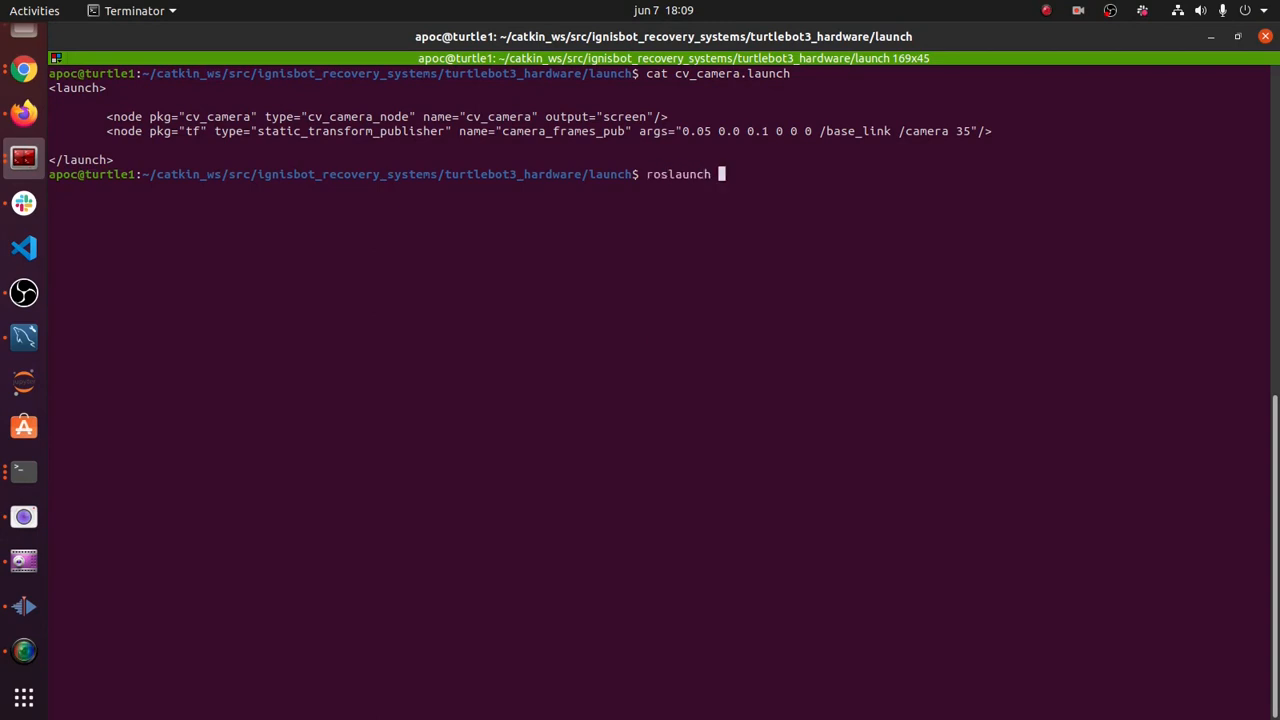
text(i)
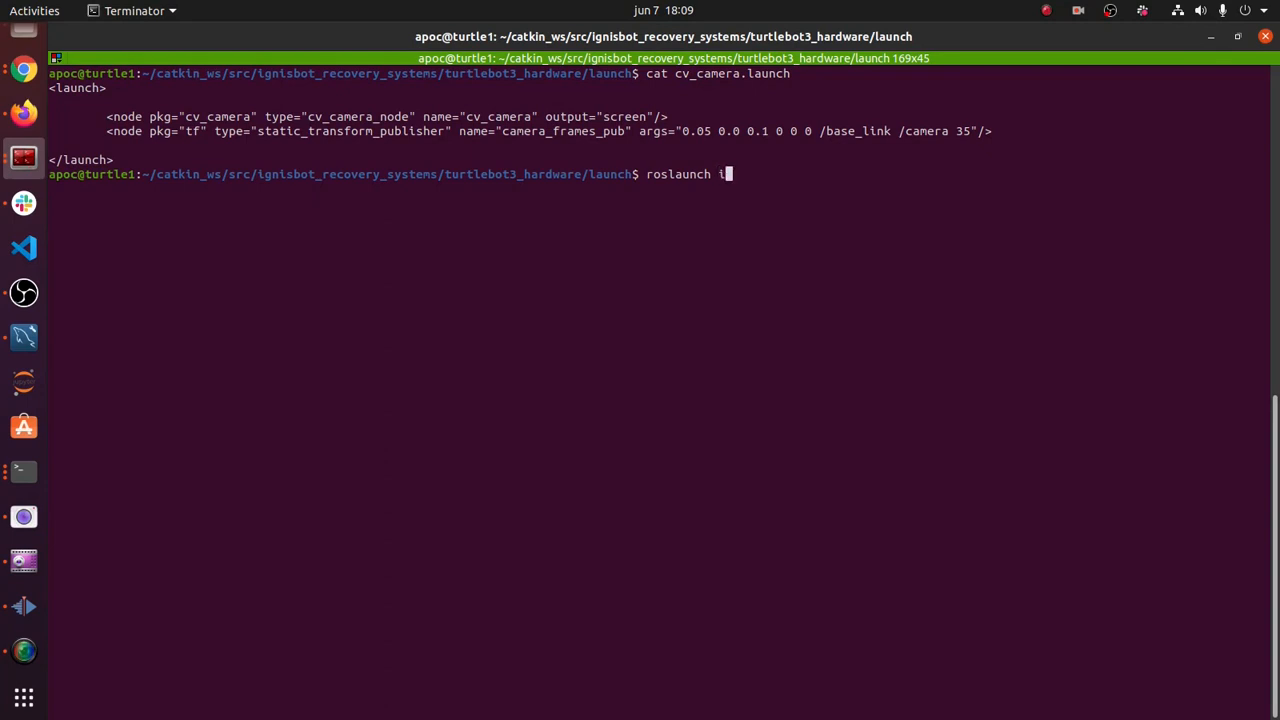
text(gnisbot_)
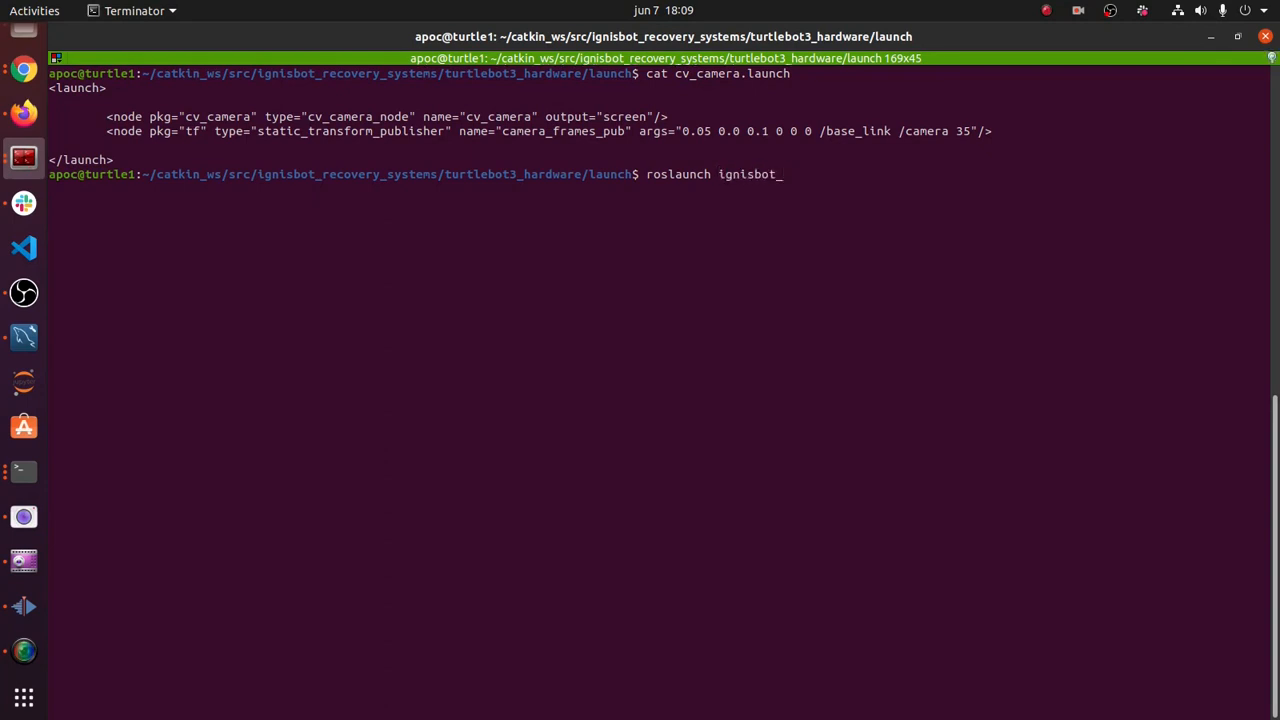
text(r)
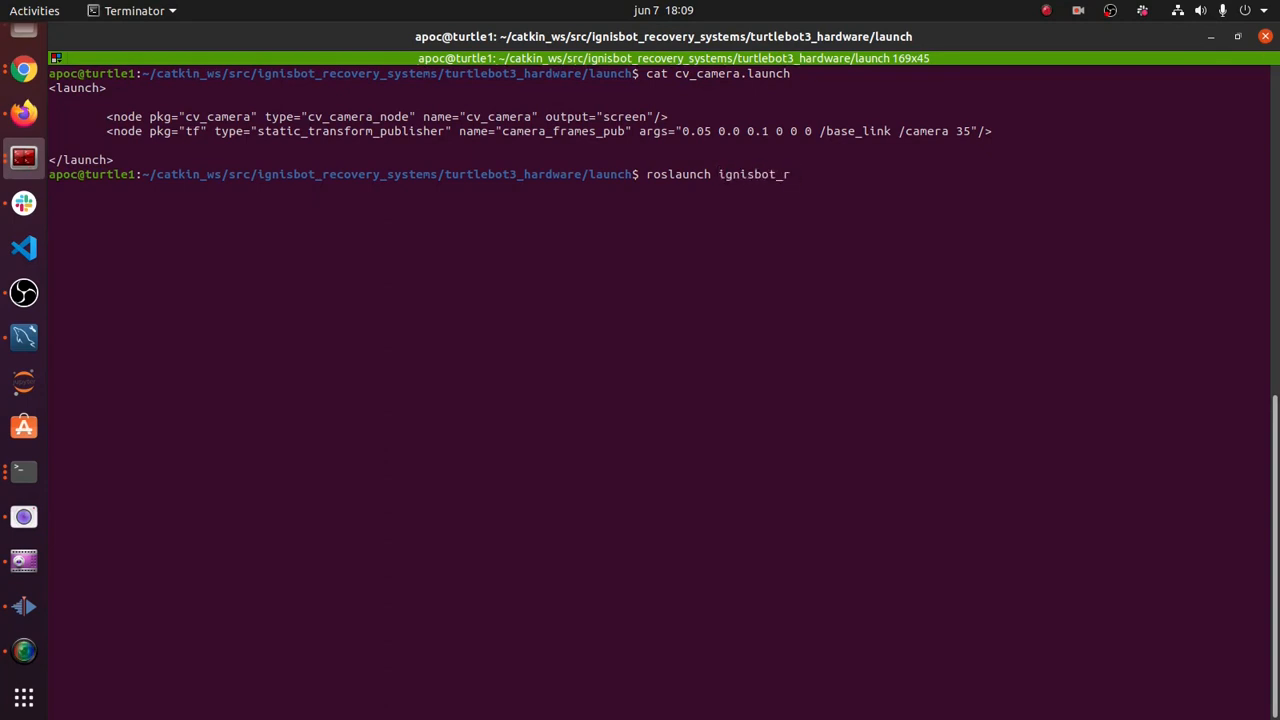
text(ma)
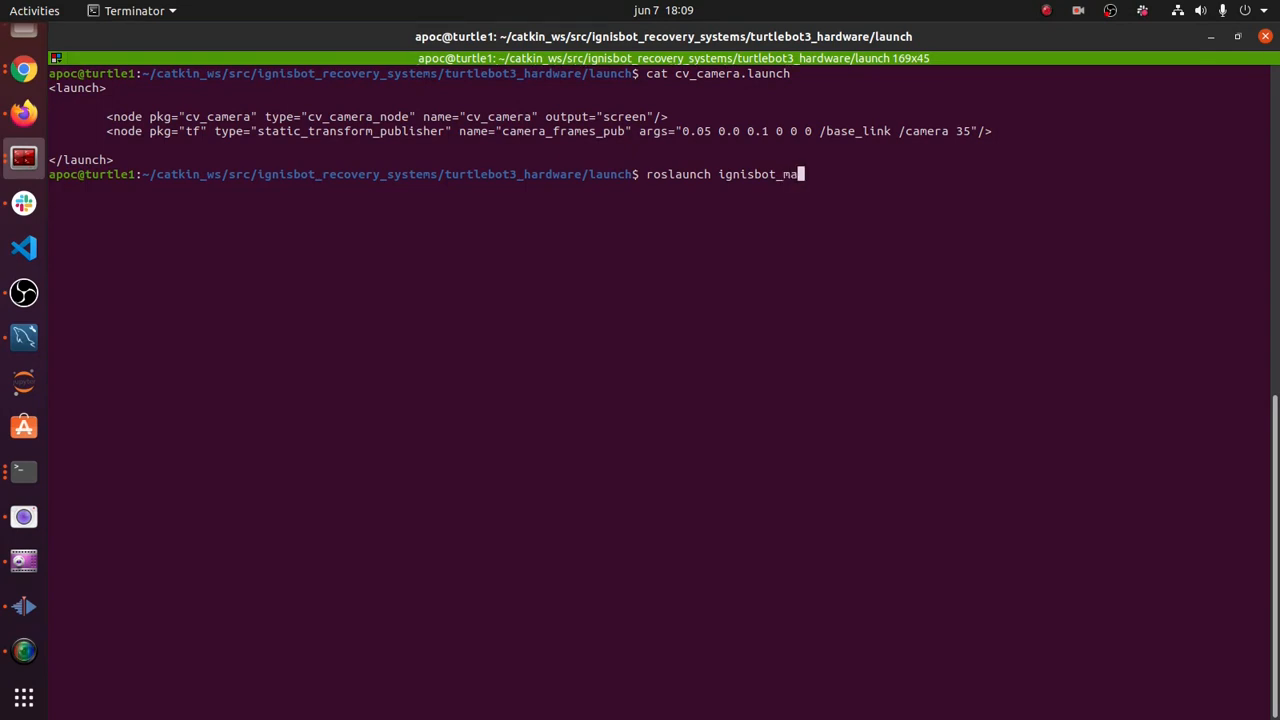
text(nager)
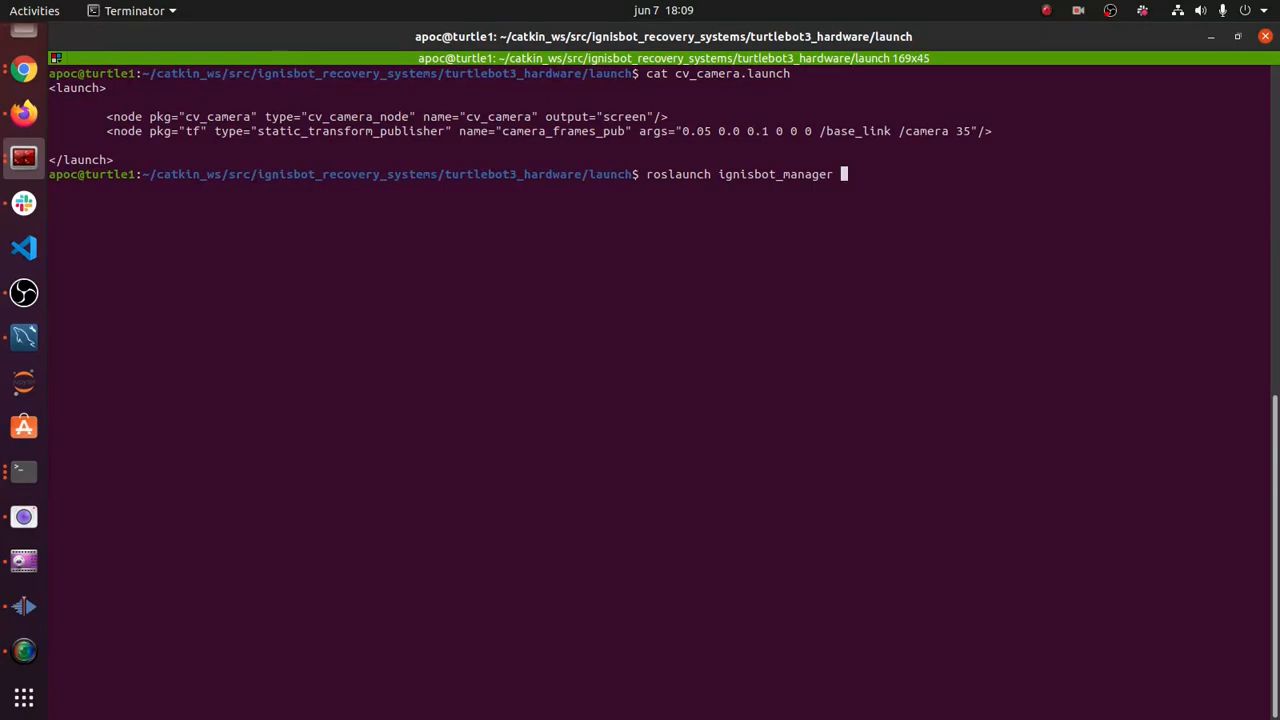
key(Tab)
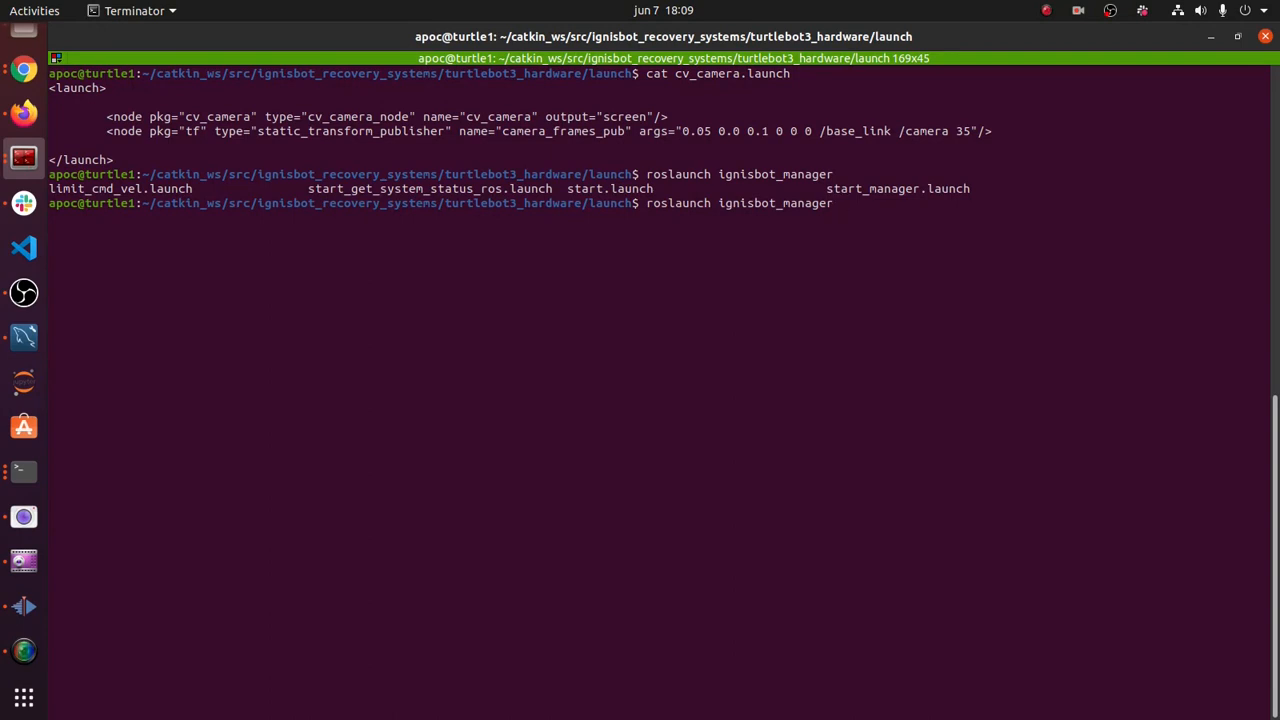
key(Tab)
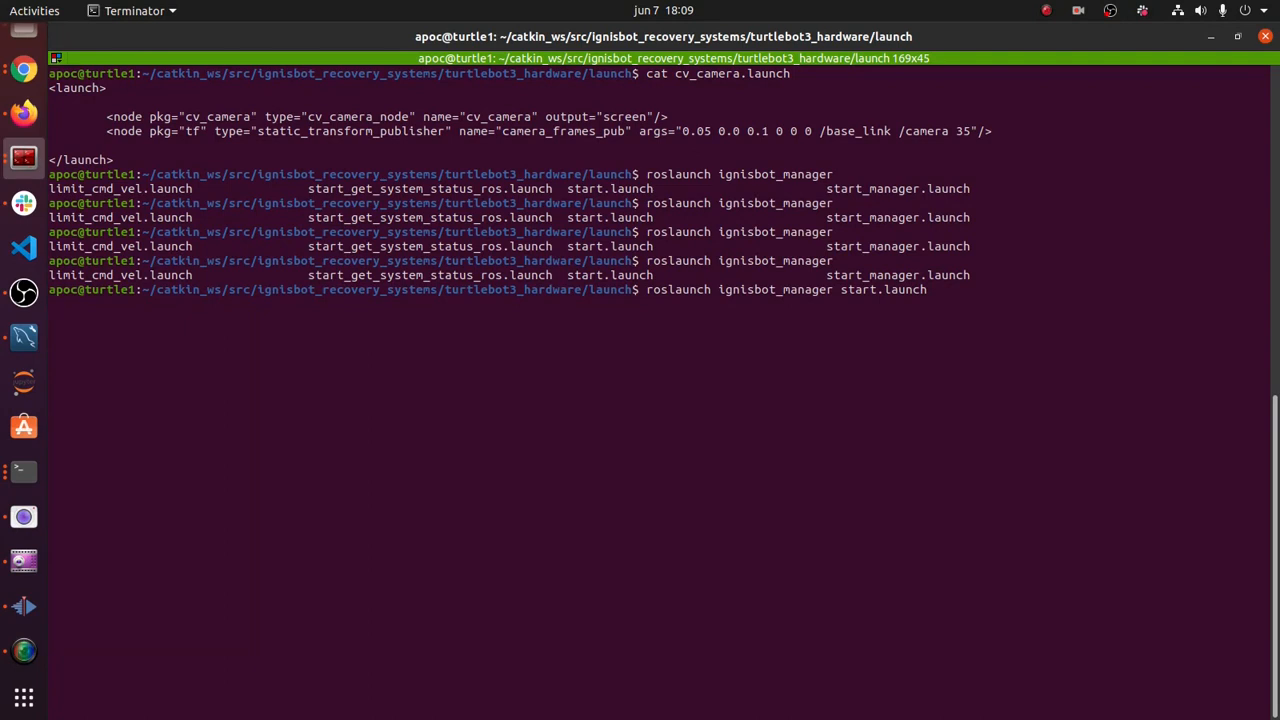
key(Return)
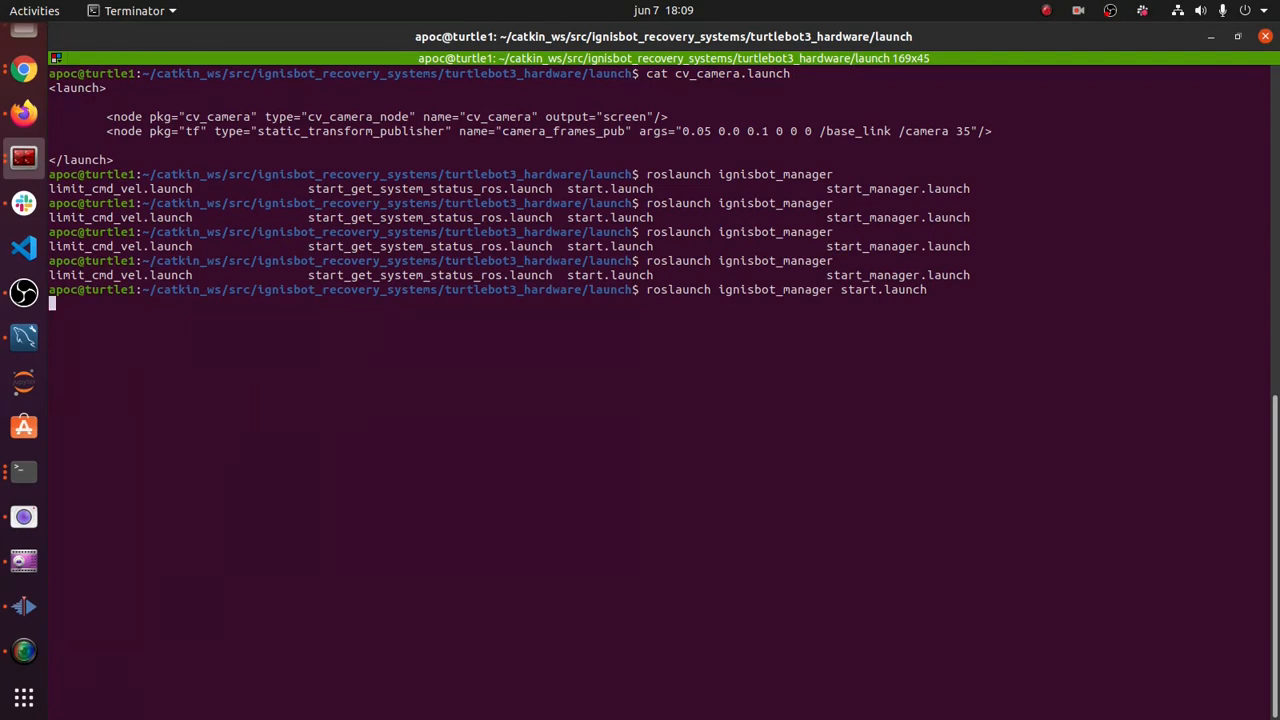
key(Return)
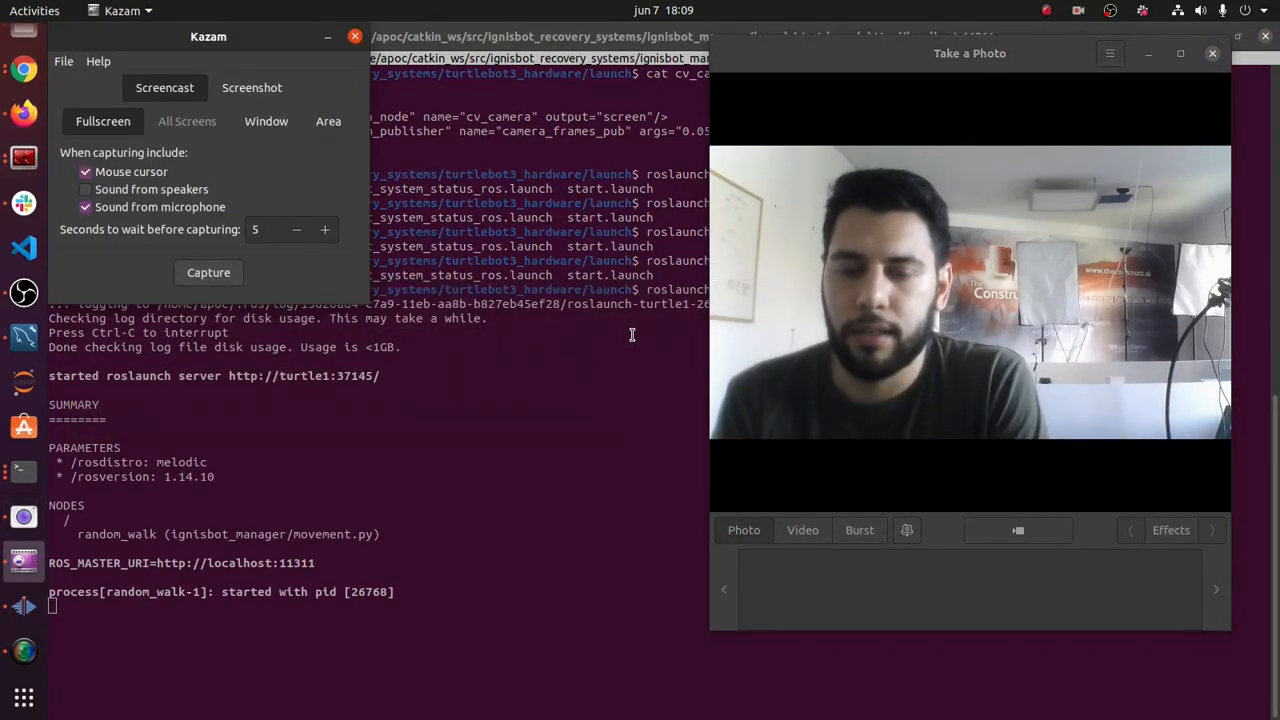
mouse_move(23, 112)
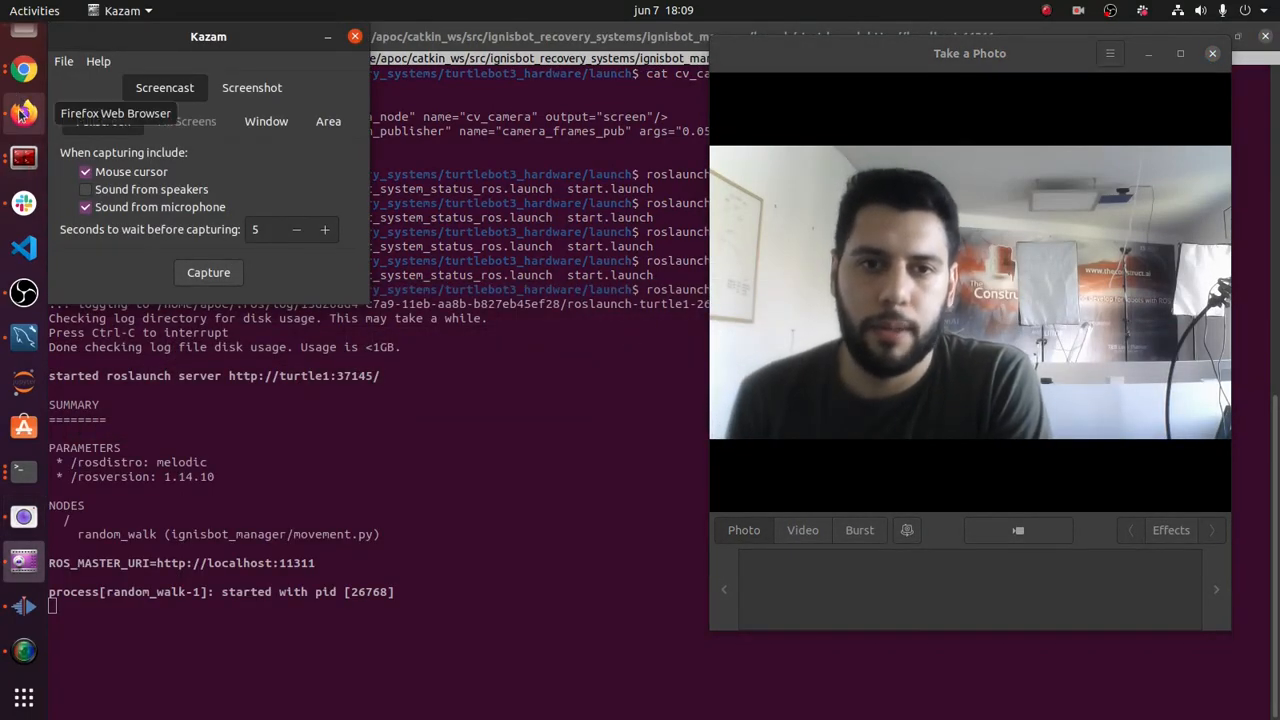